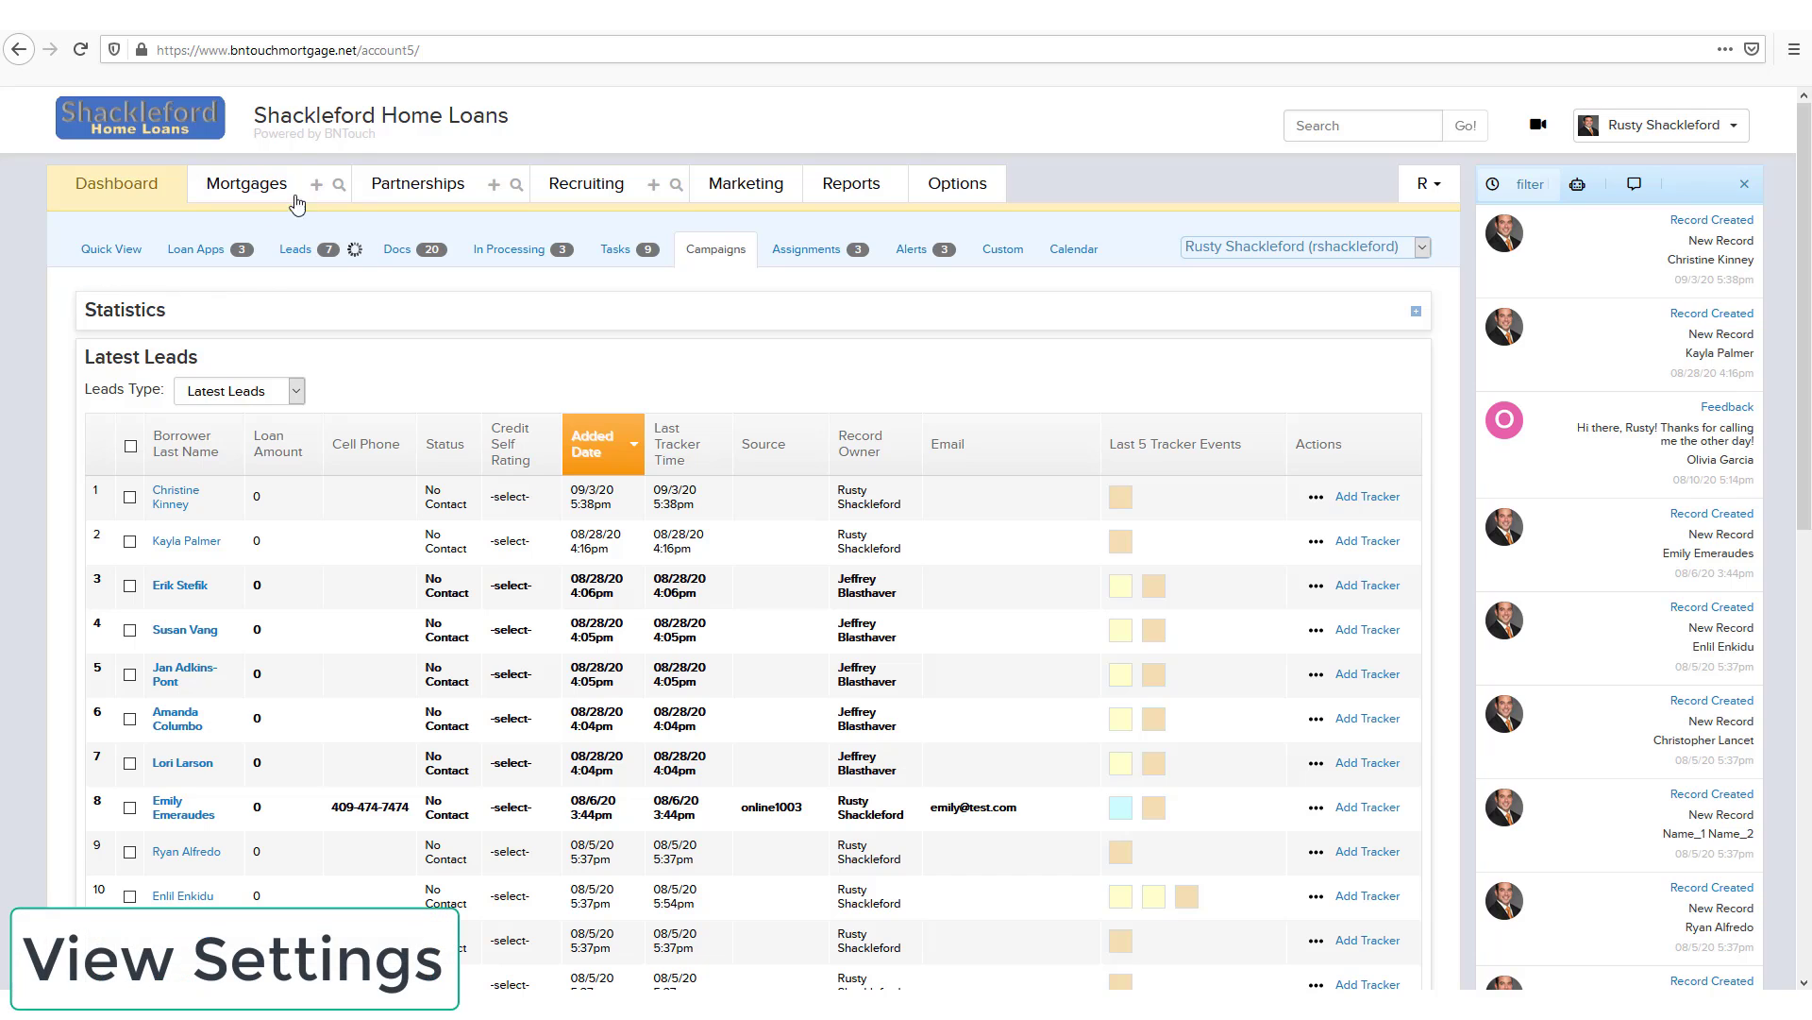
# Step: Show the Mortgages pipeline's Default list of 49 borrower records
pyautogui.click(246, 183)
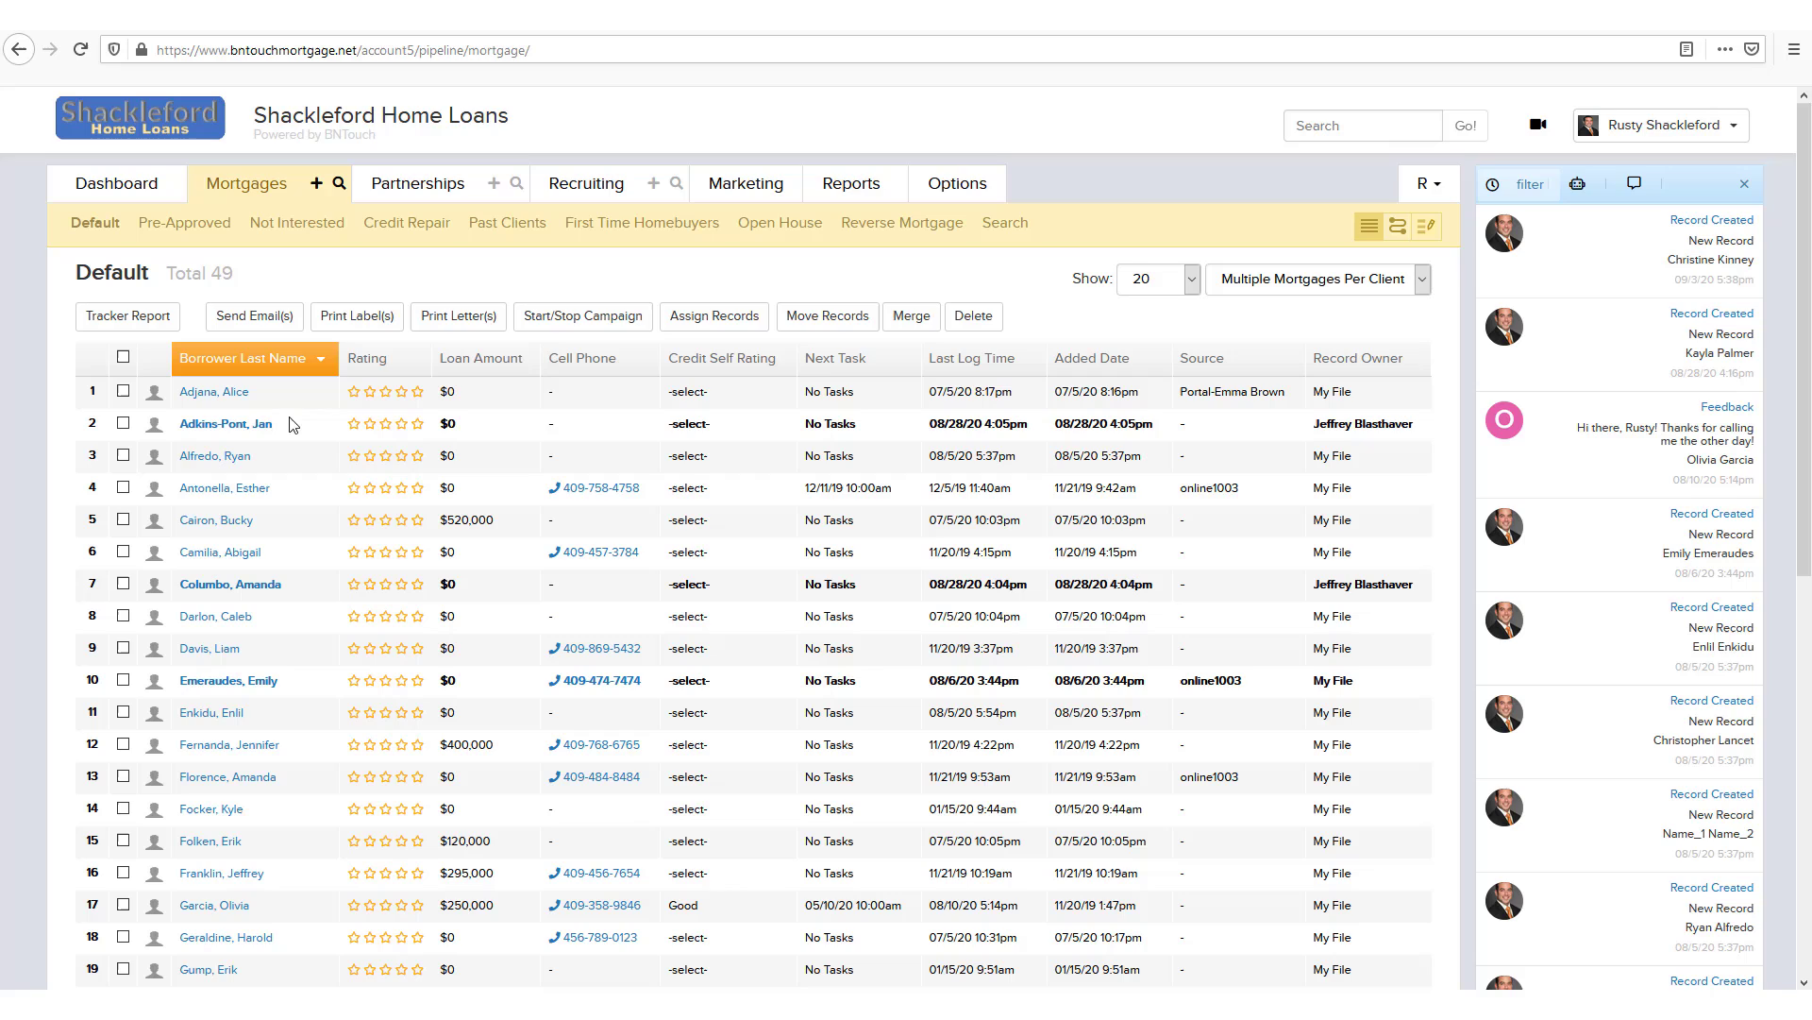
pyautogui.moveTo(615, 599)
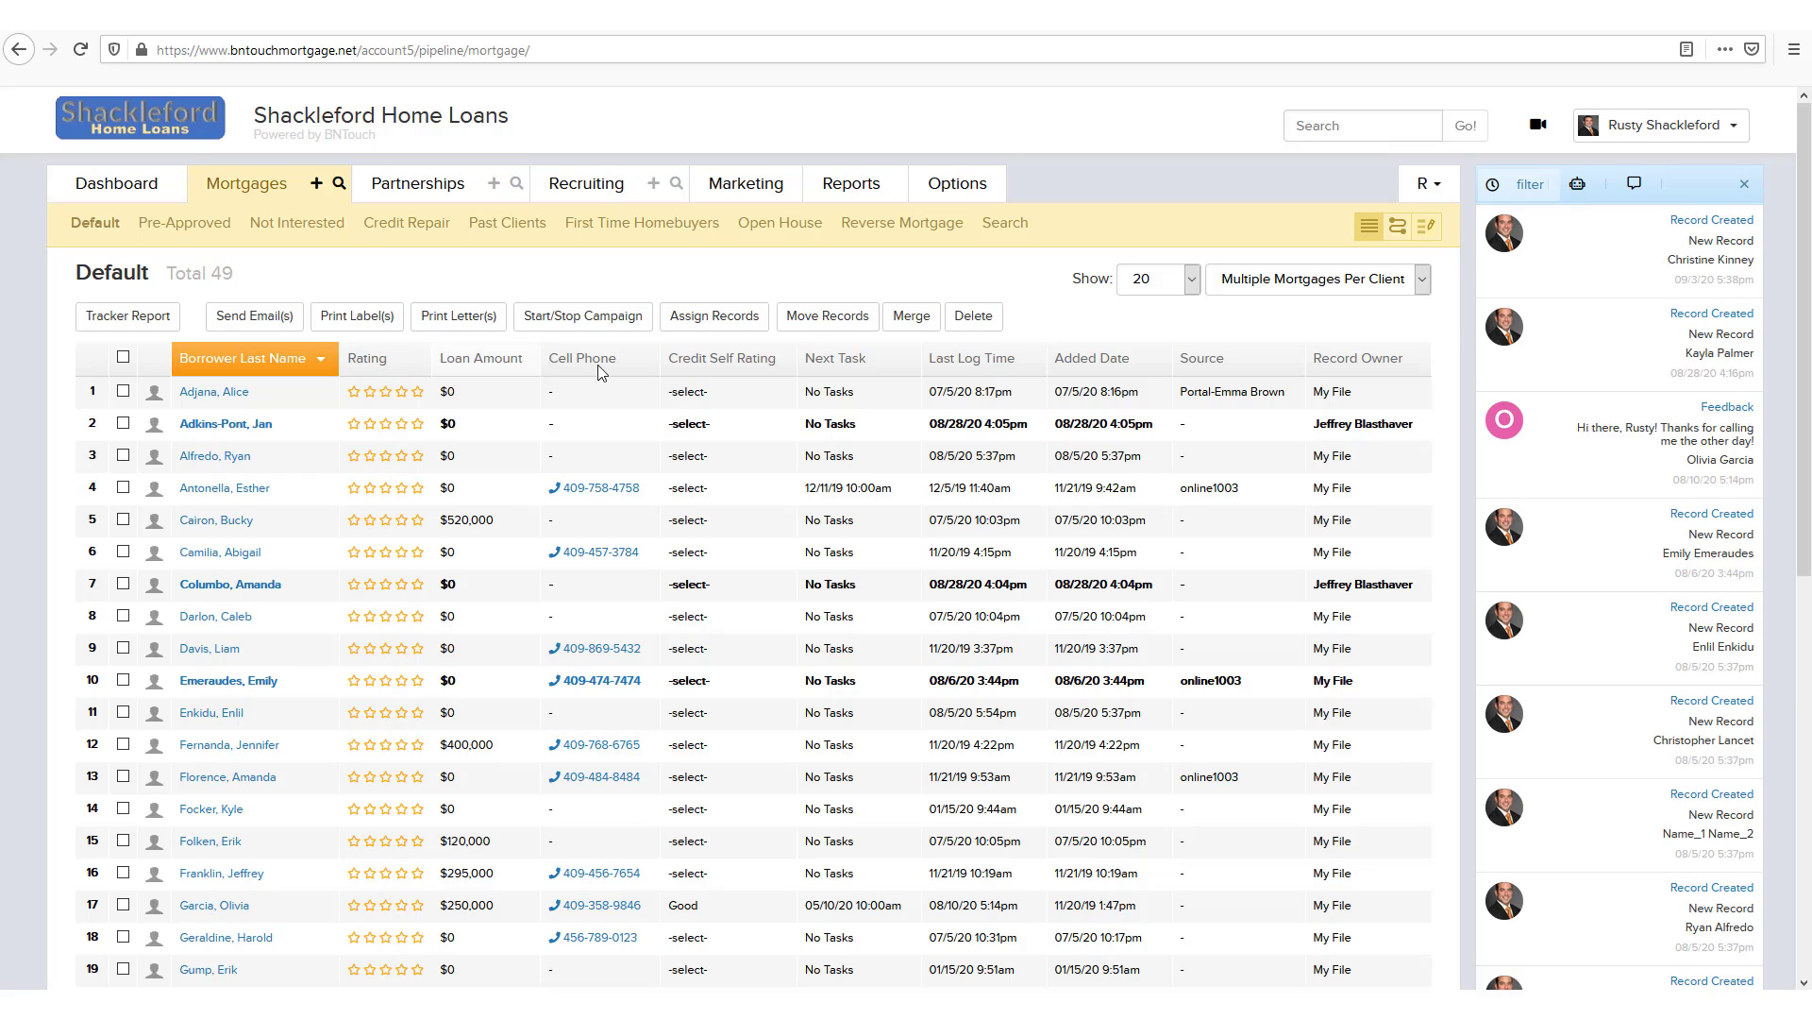
pyautogui.moveTo(1309, 356)
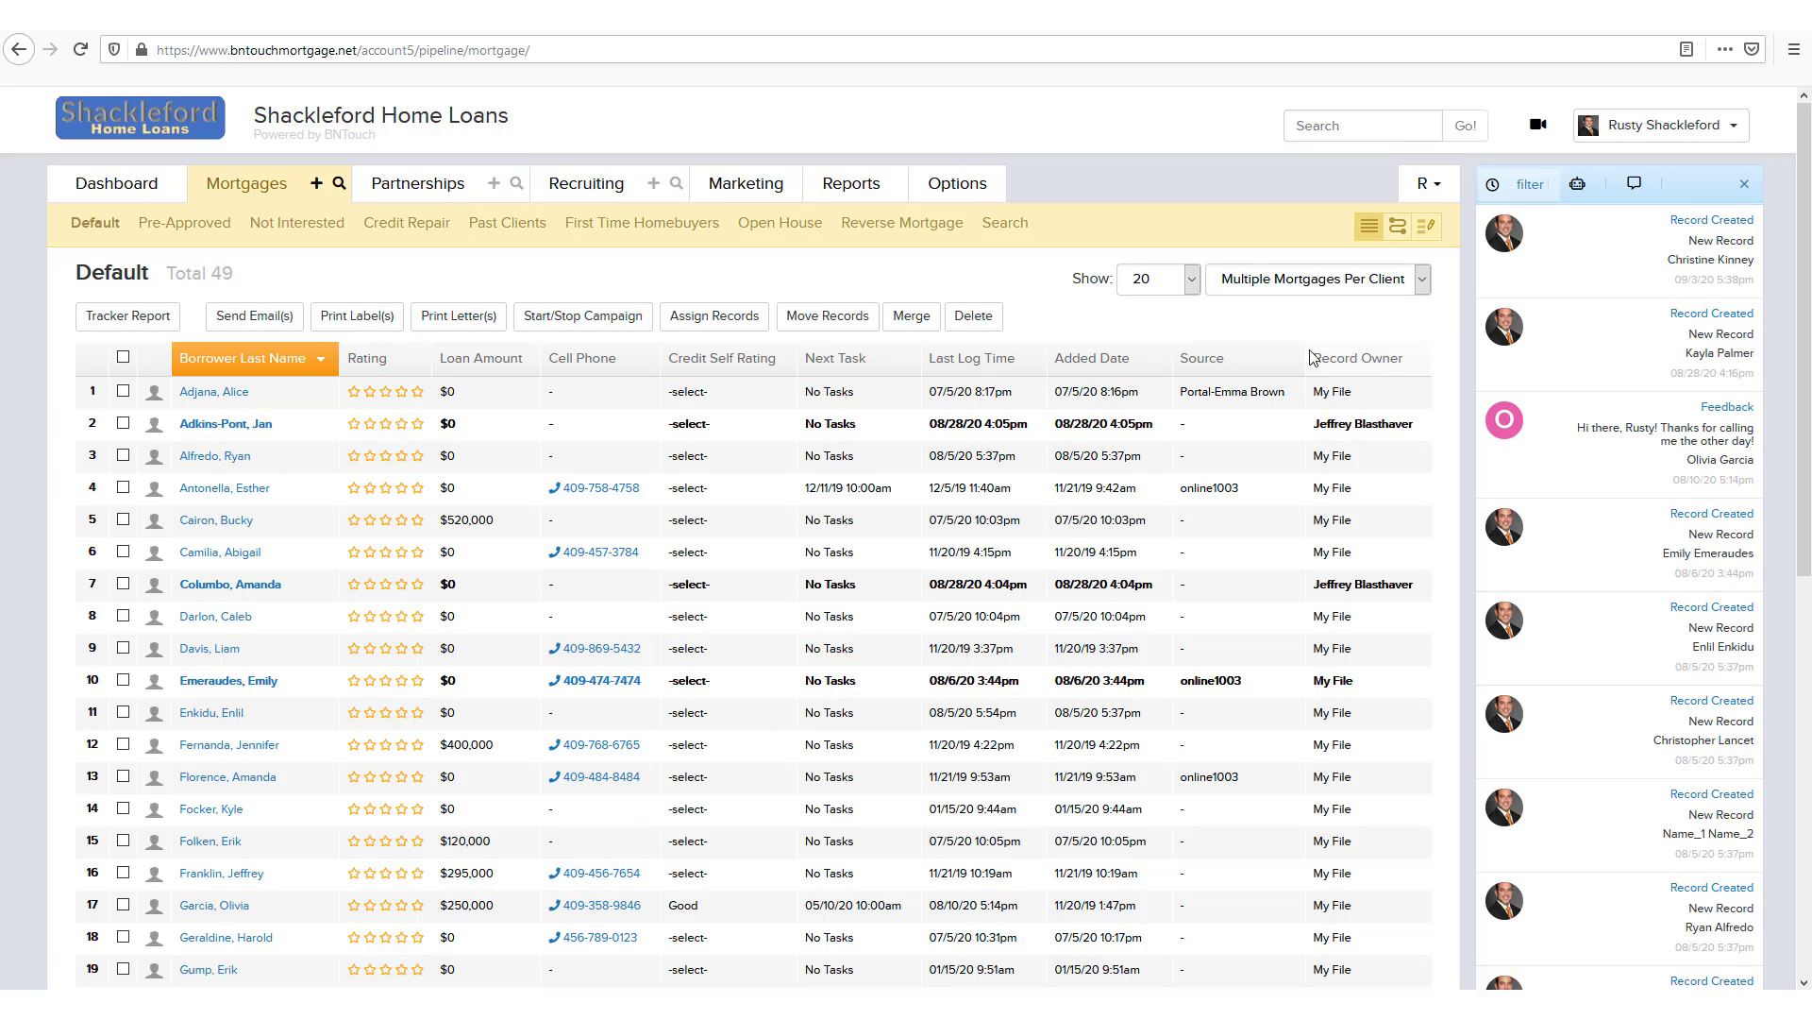
pyautogui.moveTo(381, 181)
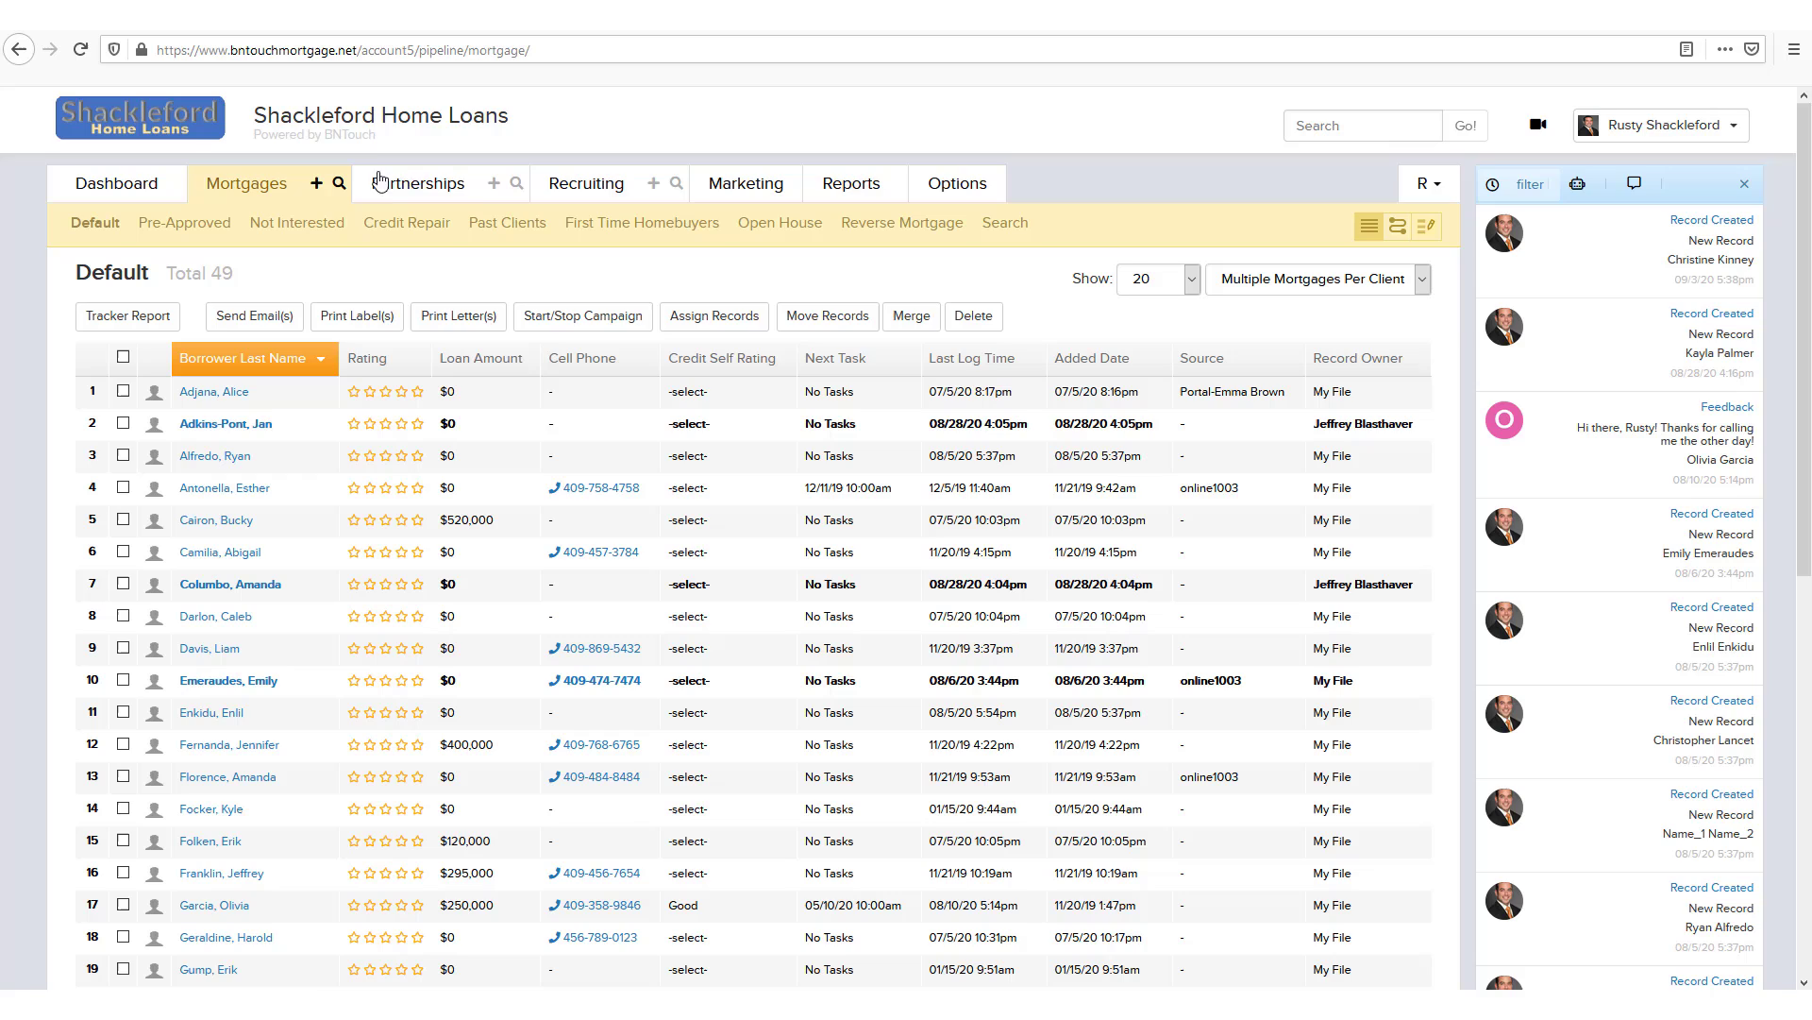
pyautogui.moveTo(594, 184)
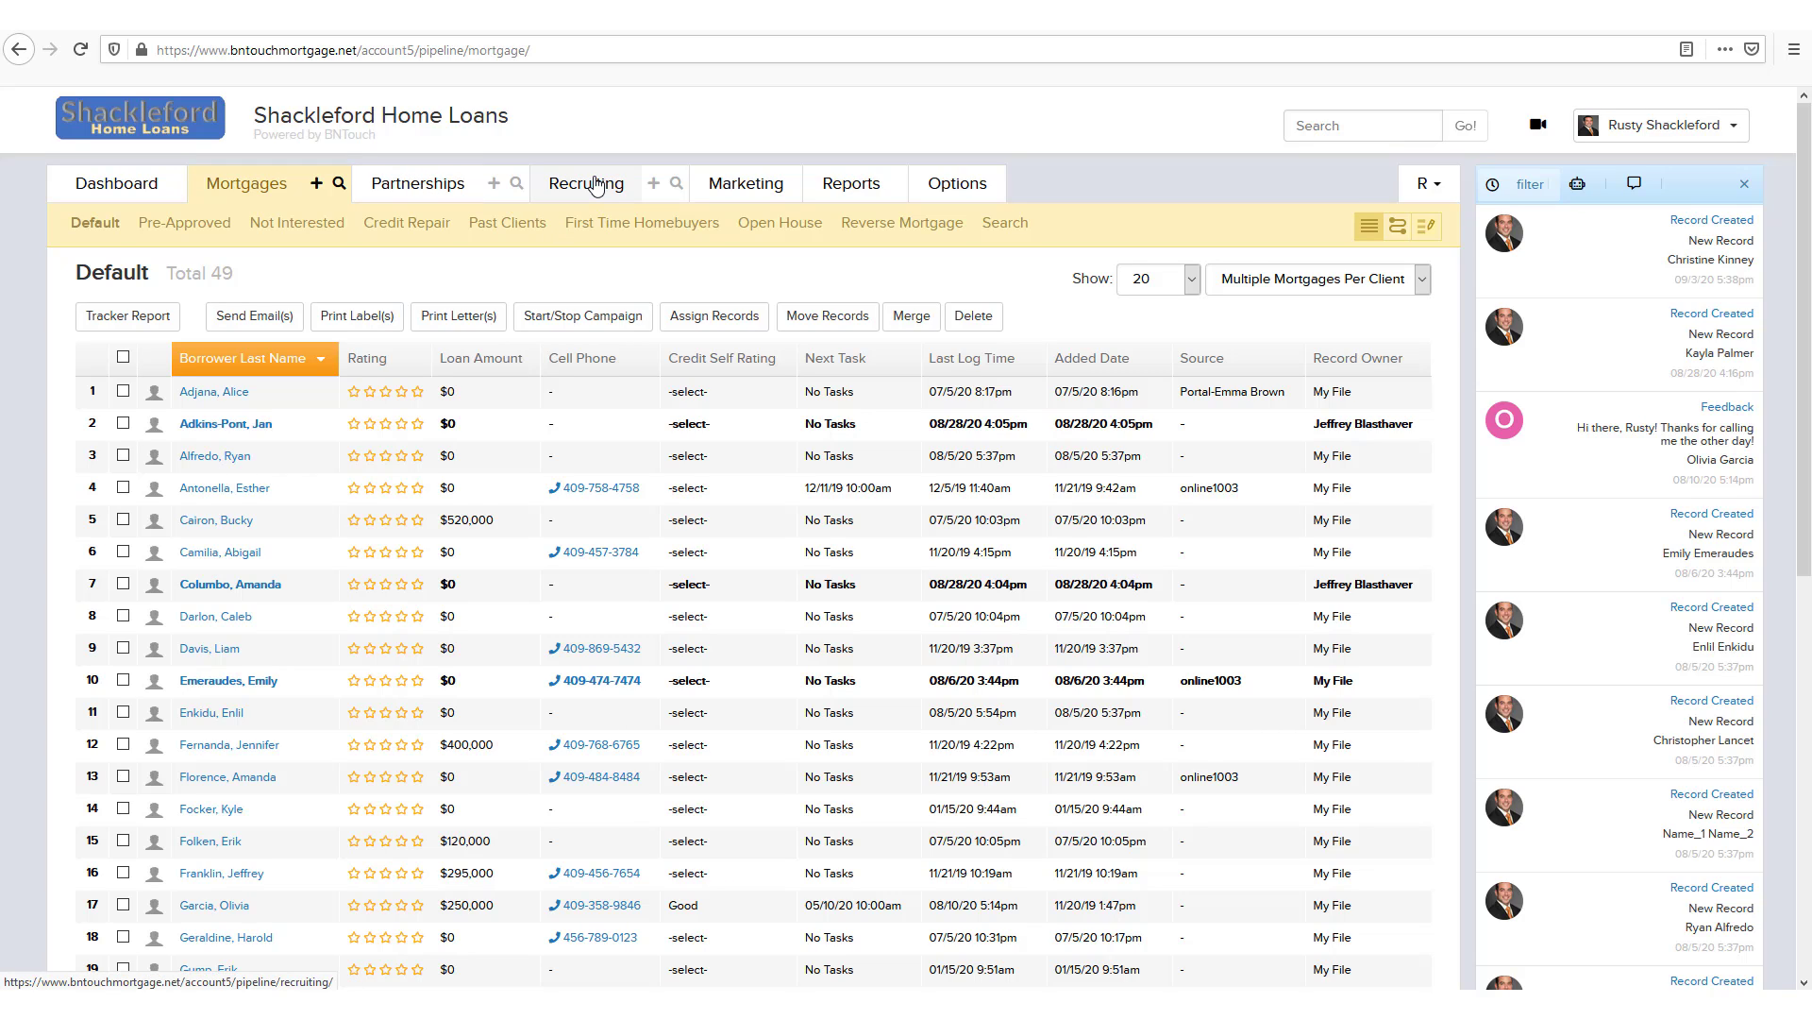
pyautogui.moveTo(601, 288)
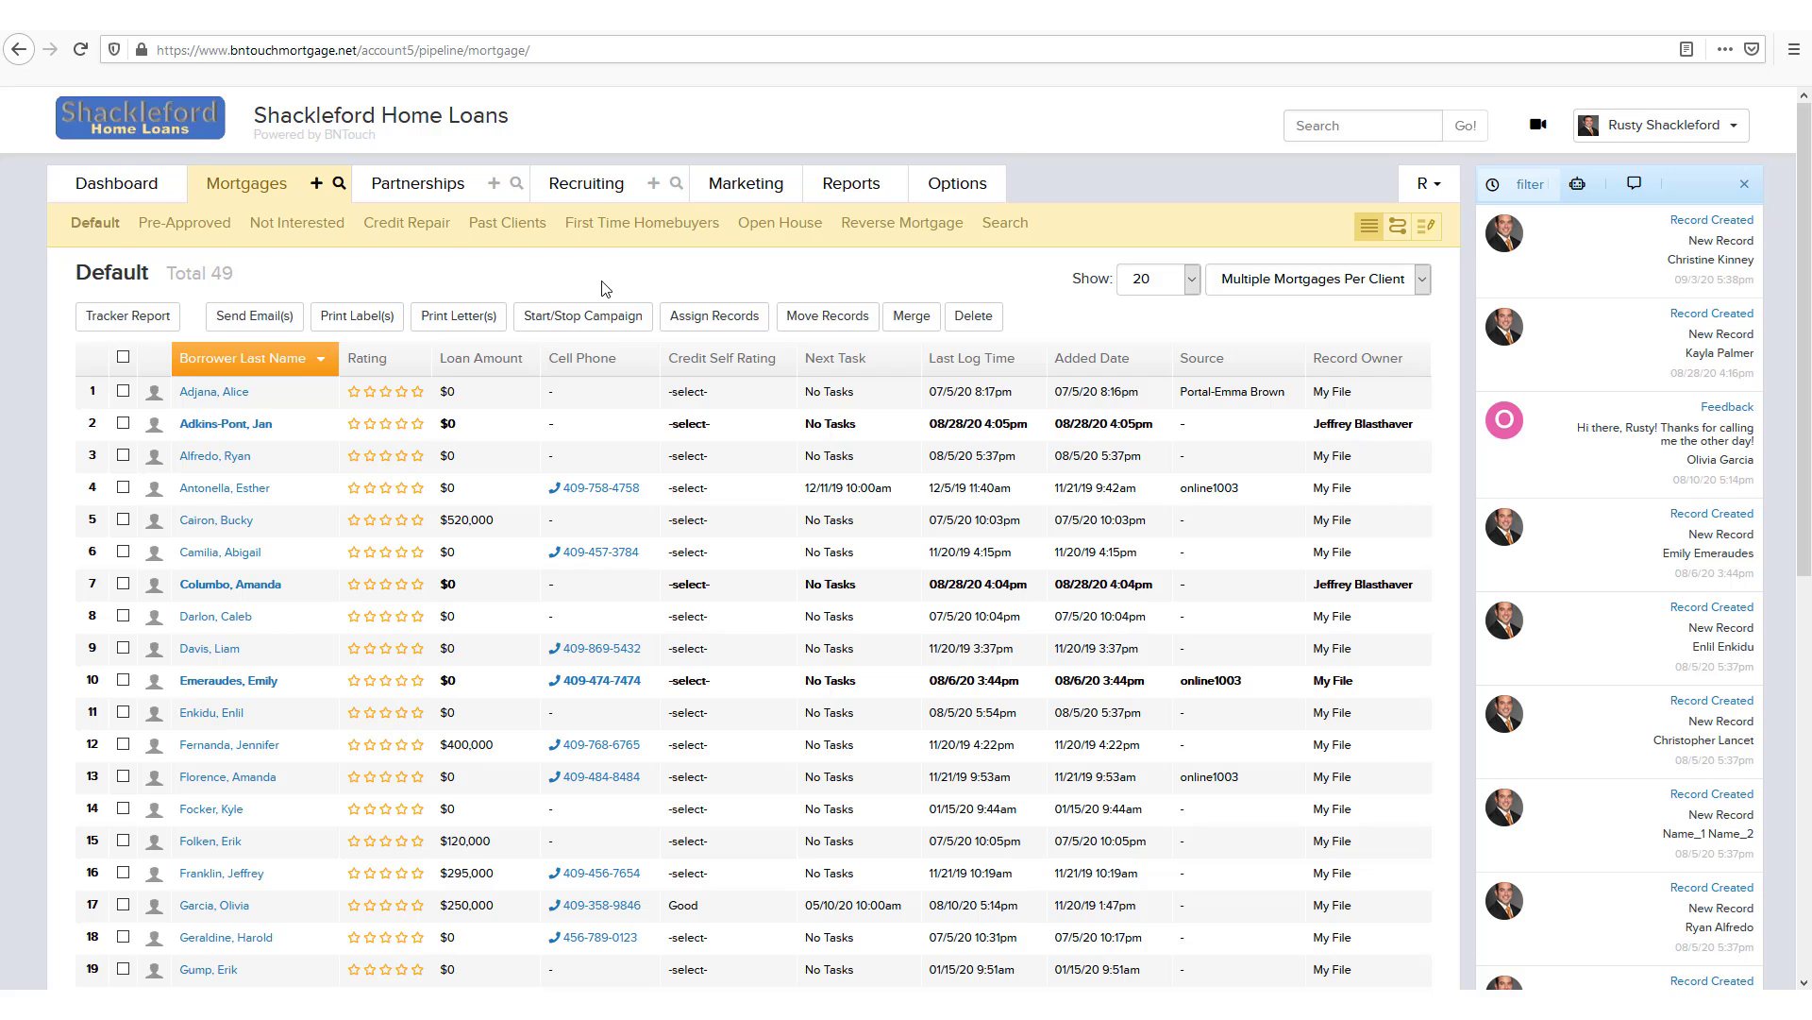
pyautogui.moveTo(516, 186)
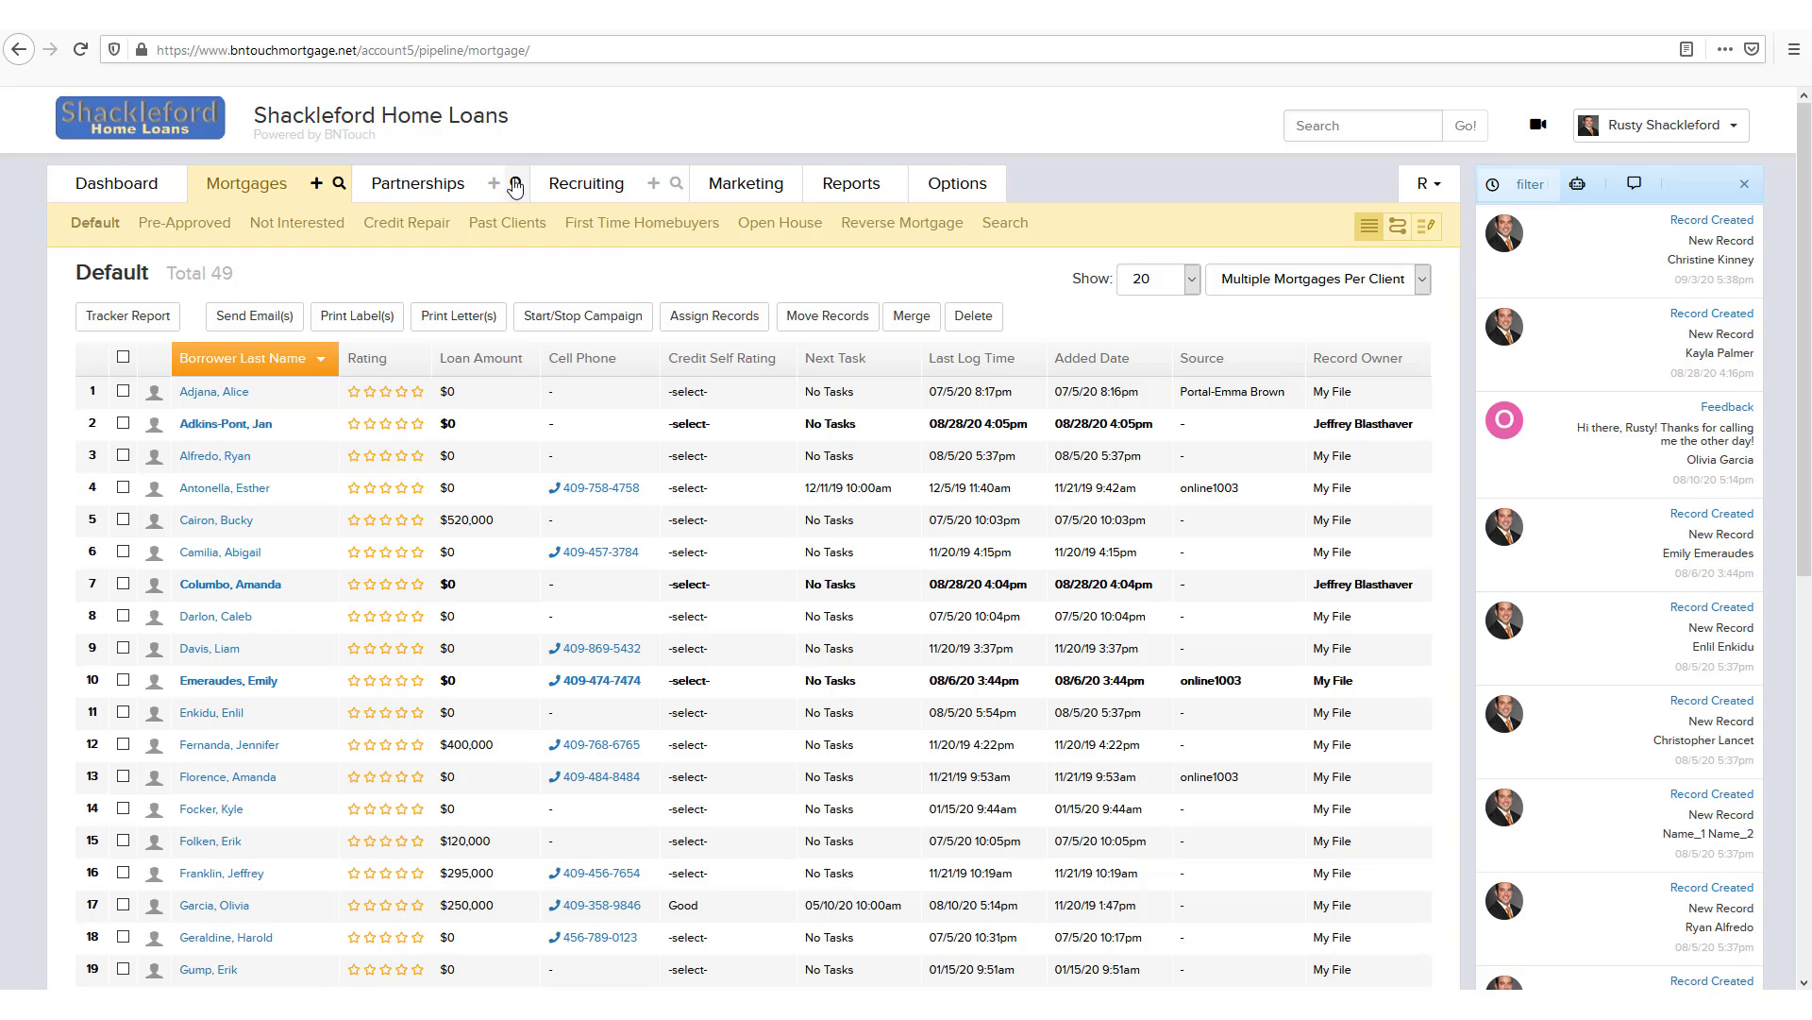
# Step: Bring up Pik-a-Search for partners from the Partnerships magnifier icon
pyautogui.click(515, 183)
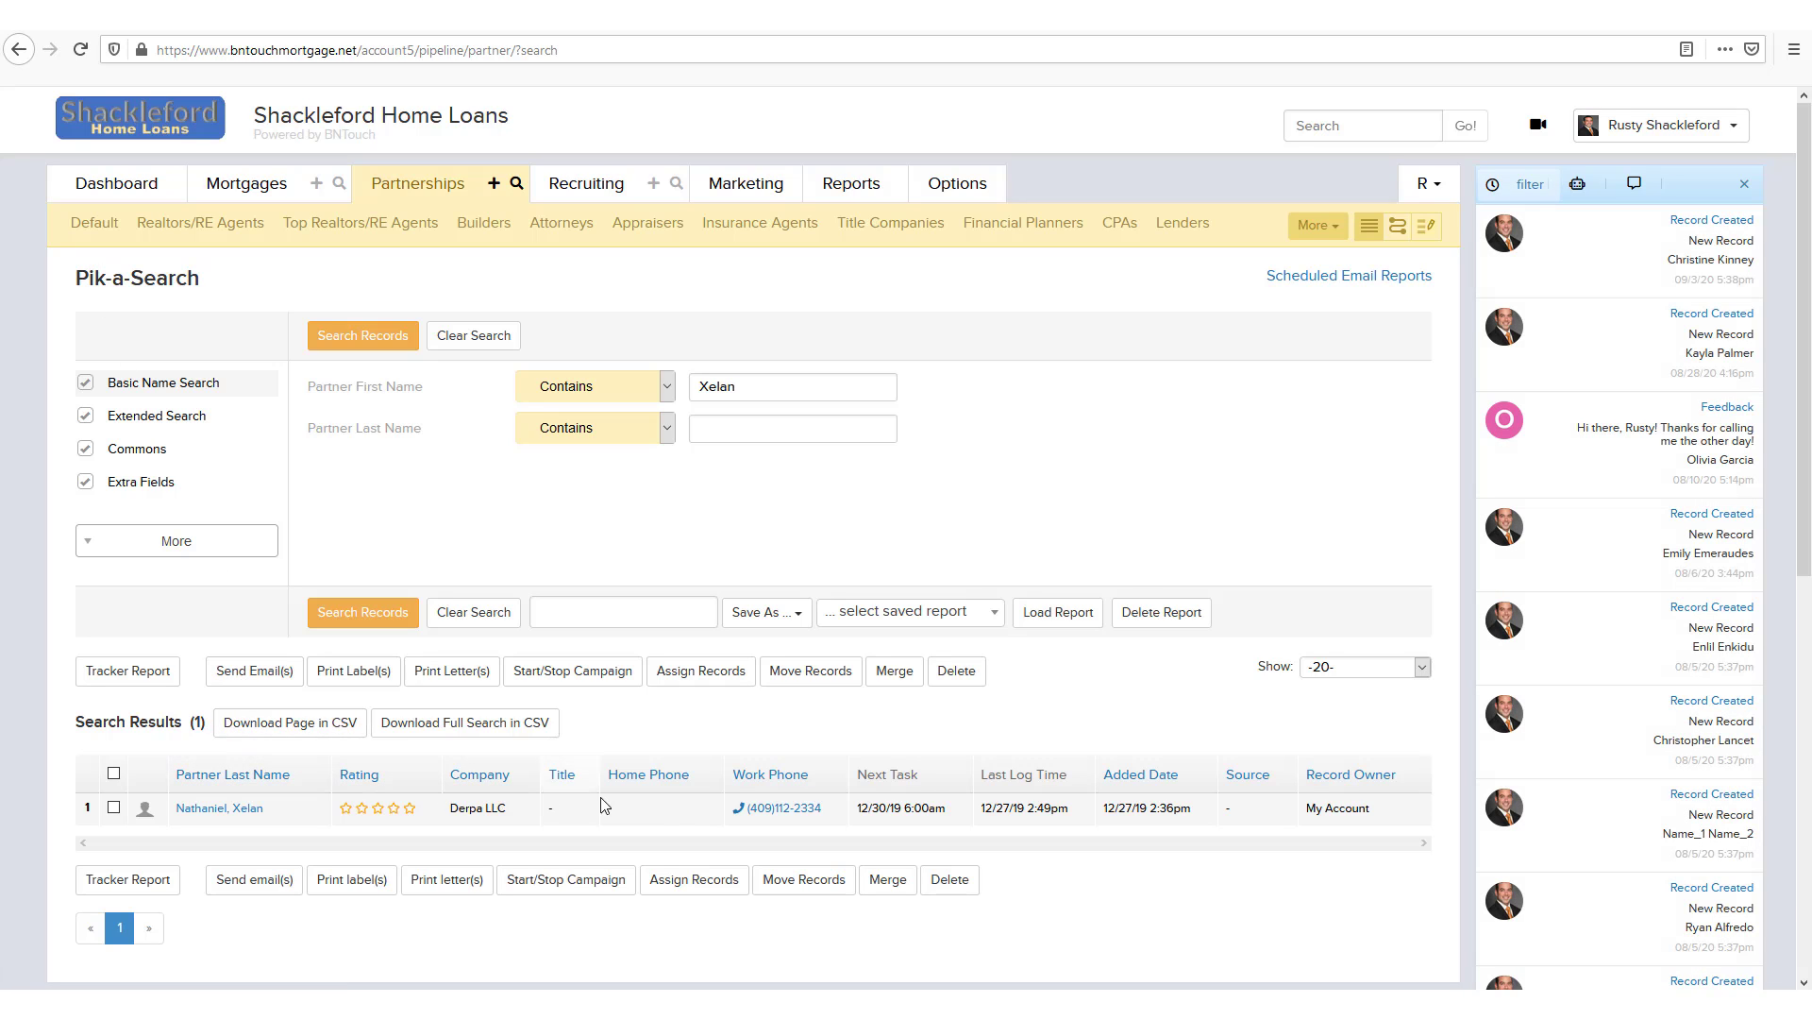
pyautogui.moveTo(1384, 768)
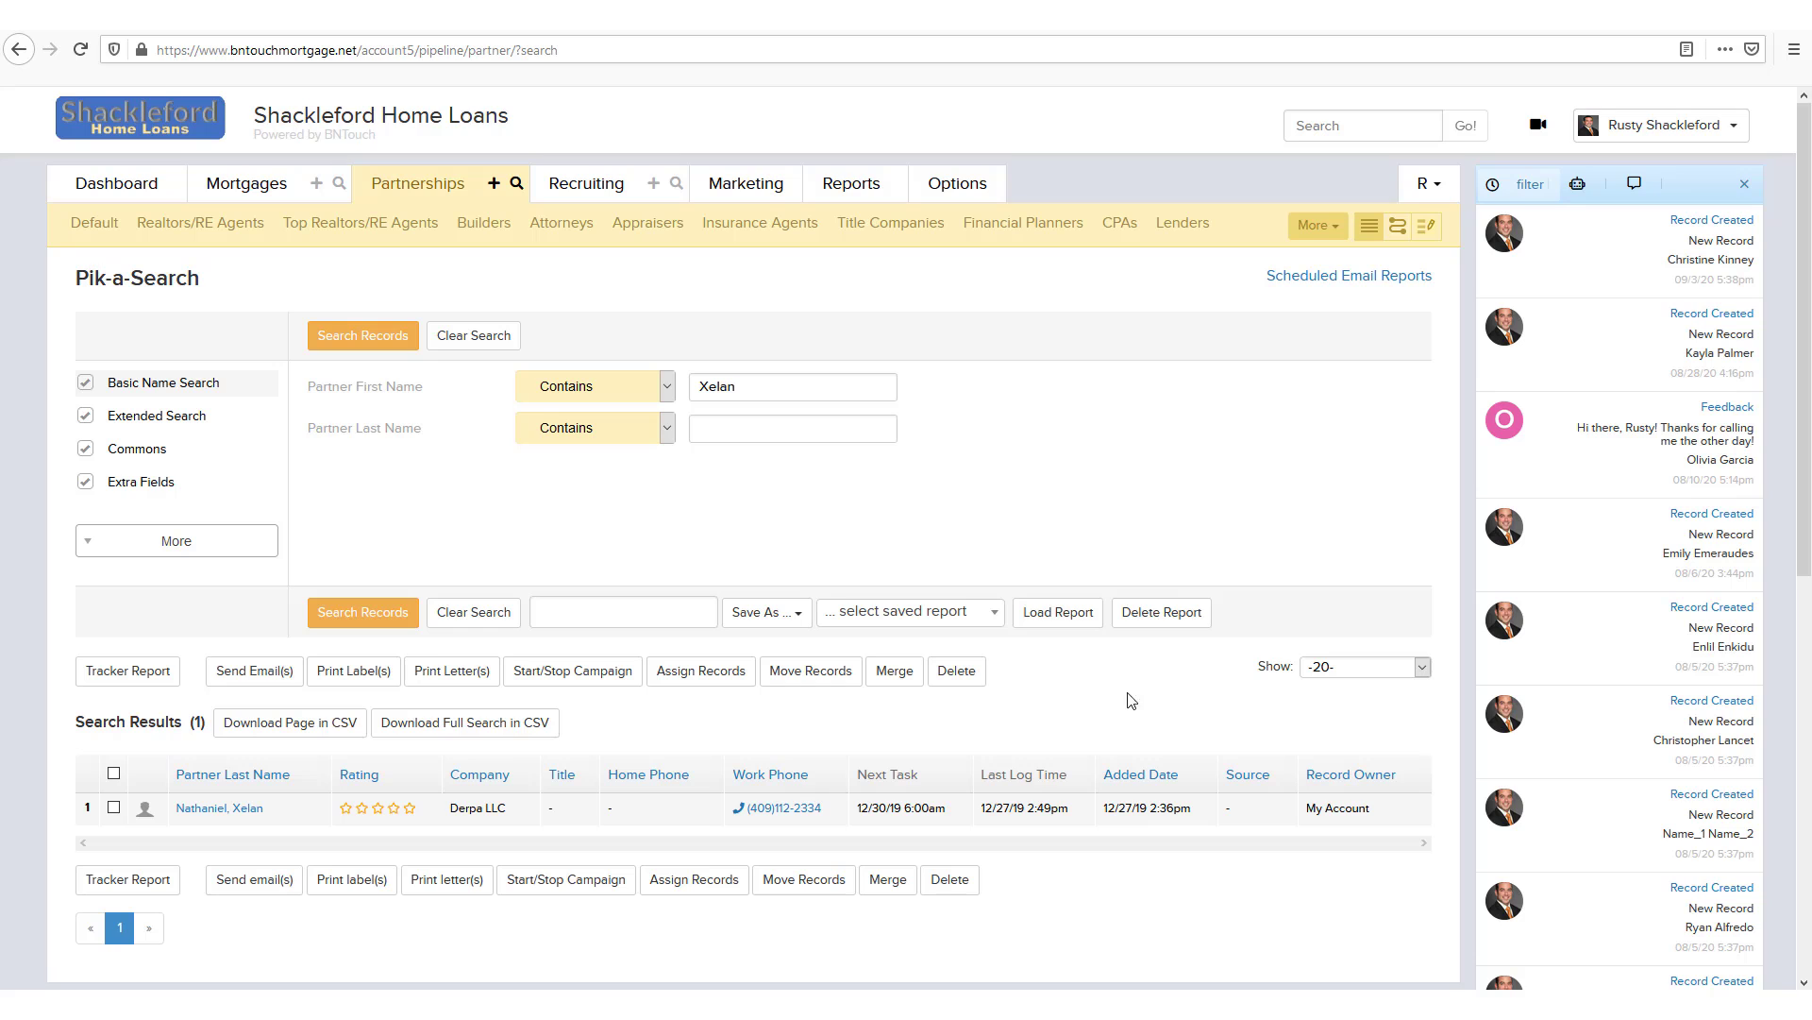
# Step: Return from partner search to the Mortgages Default list of 49 borrowers
pyautogui.click(245, 182)
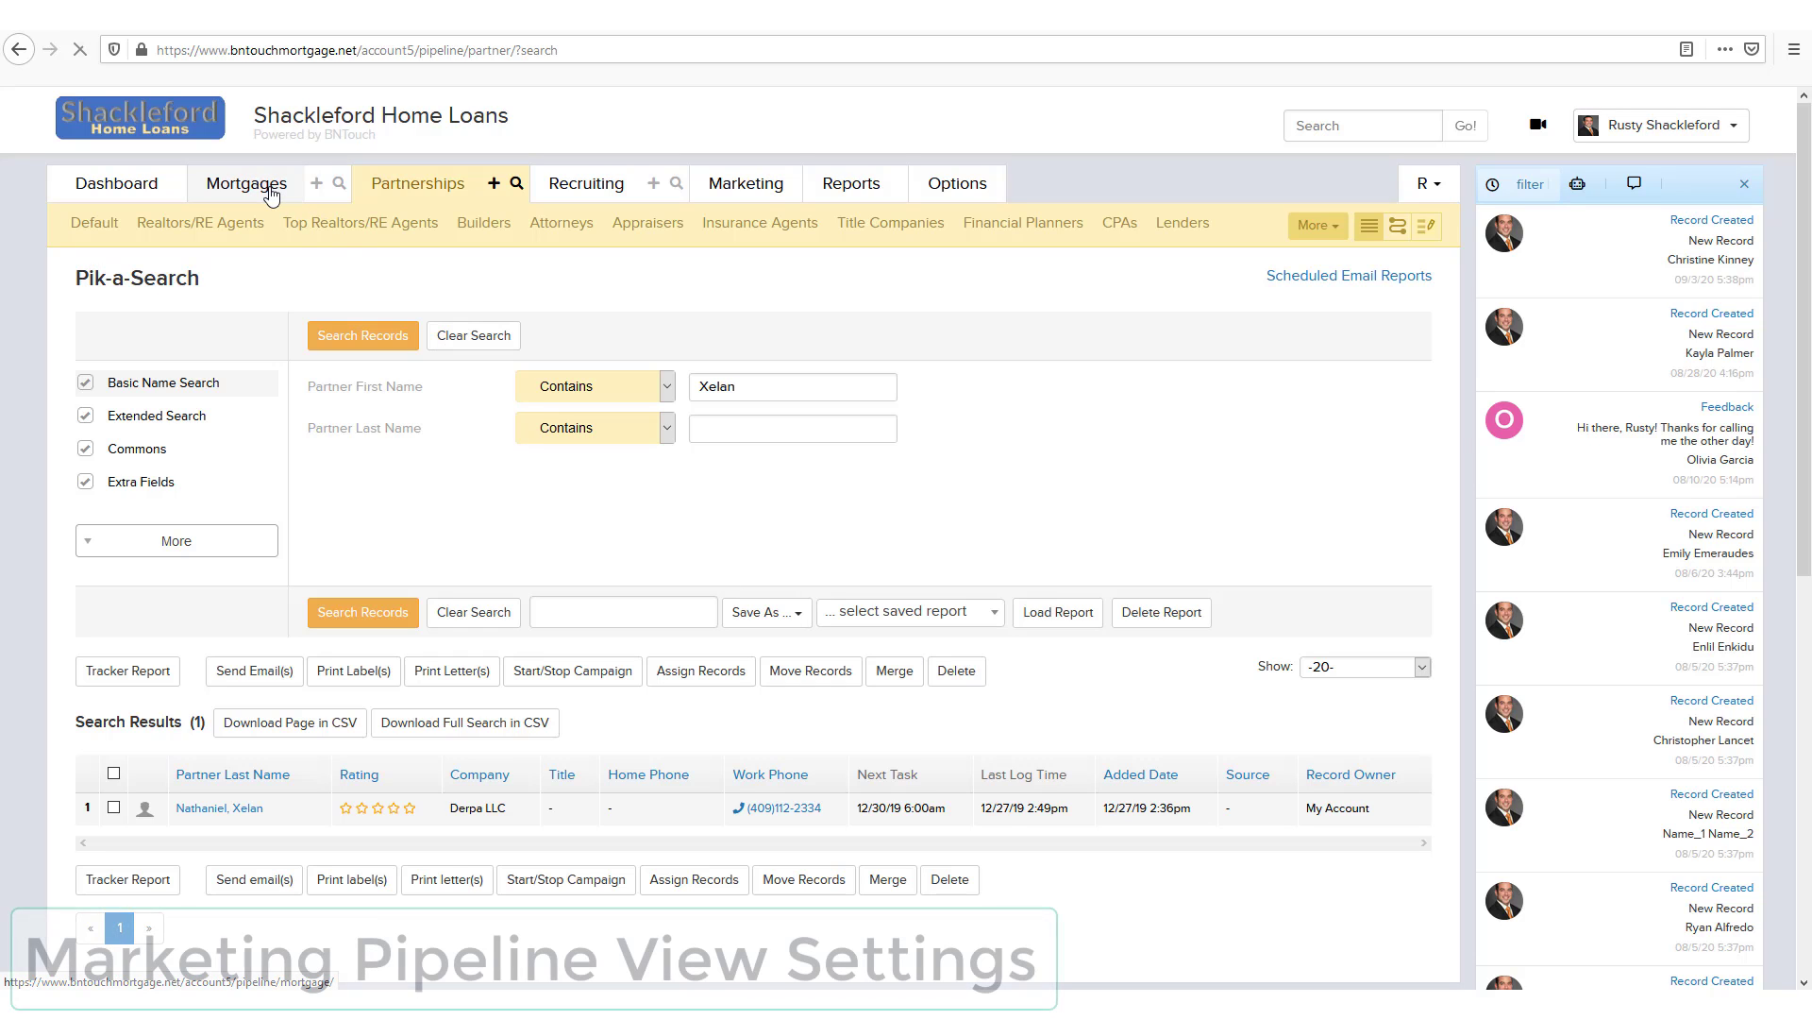
pyautogui.click(243, 182)
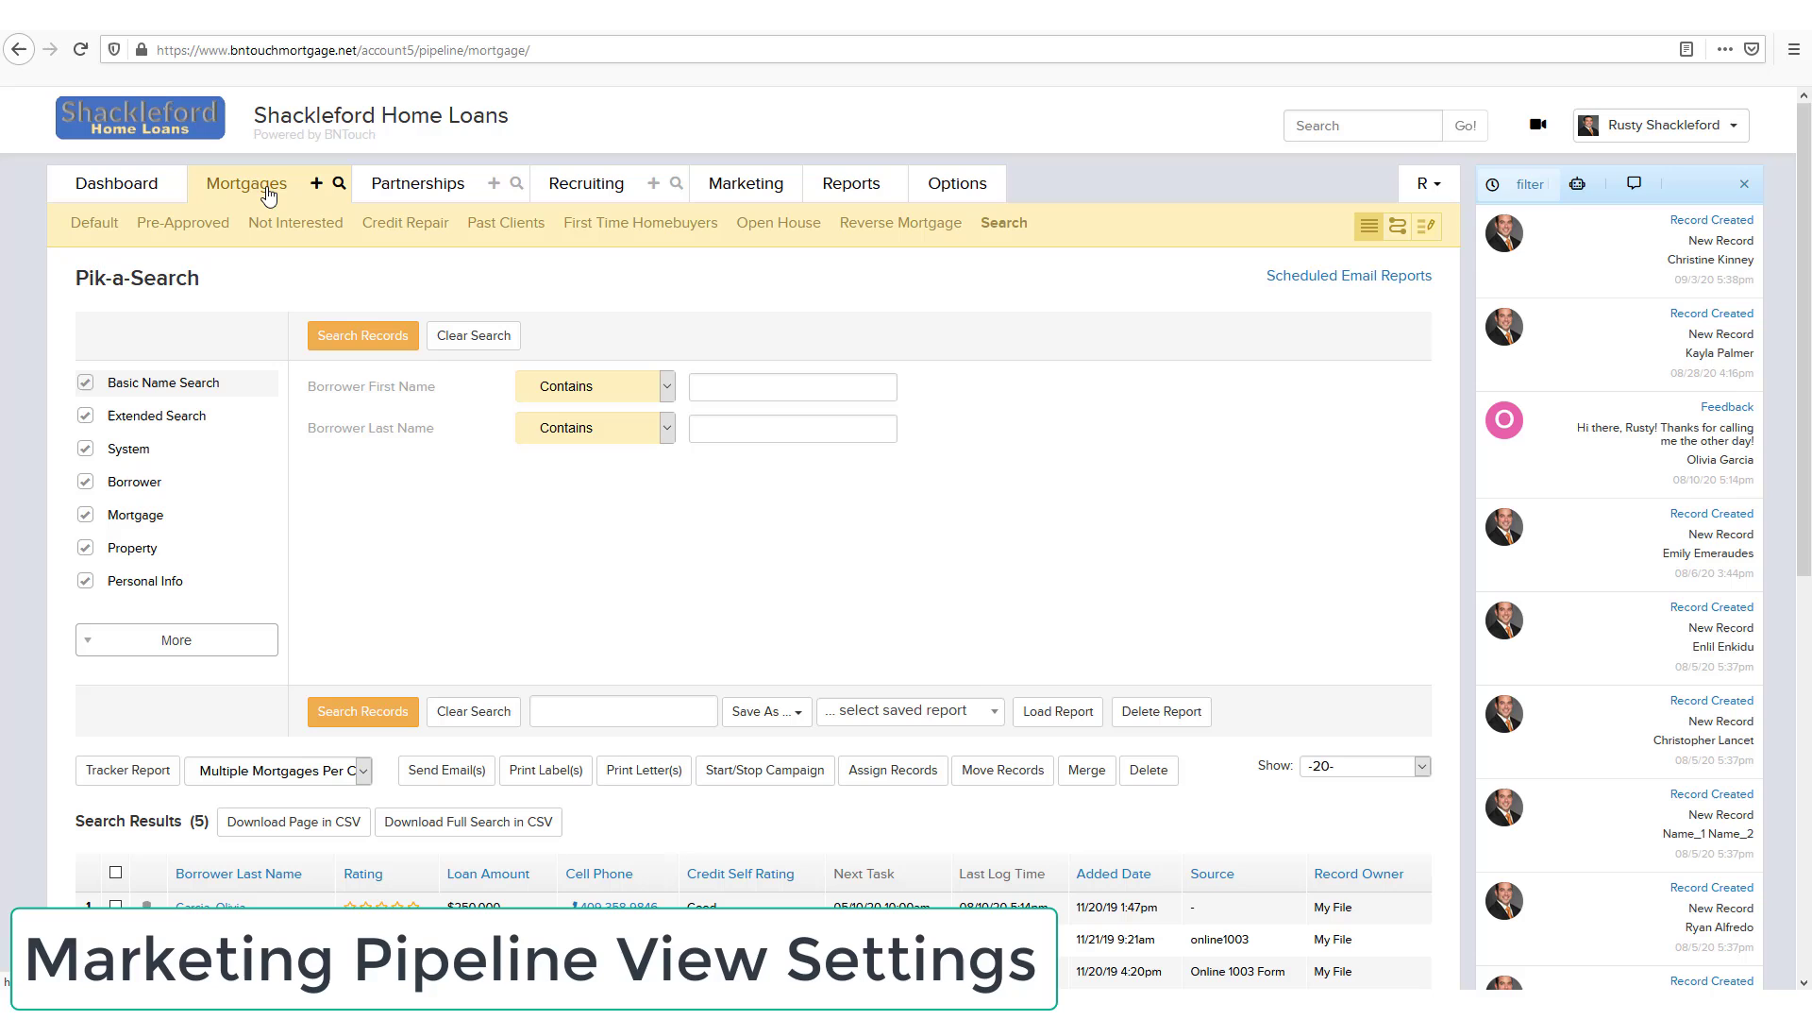
pyautogui.click(94, 222)
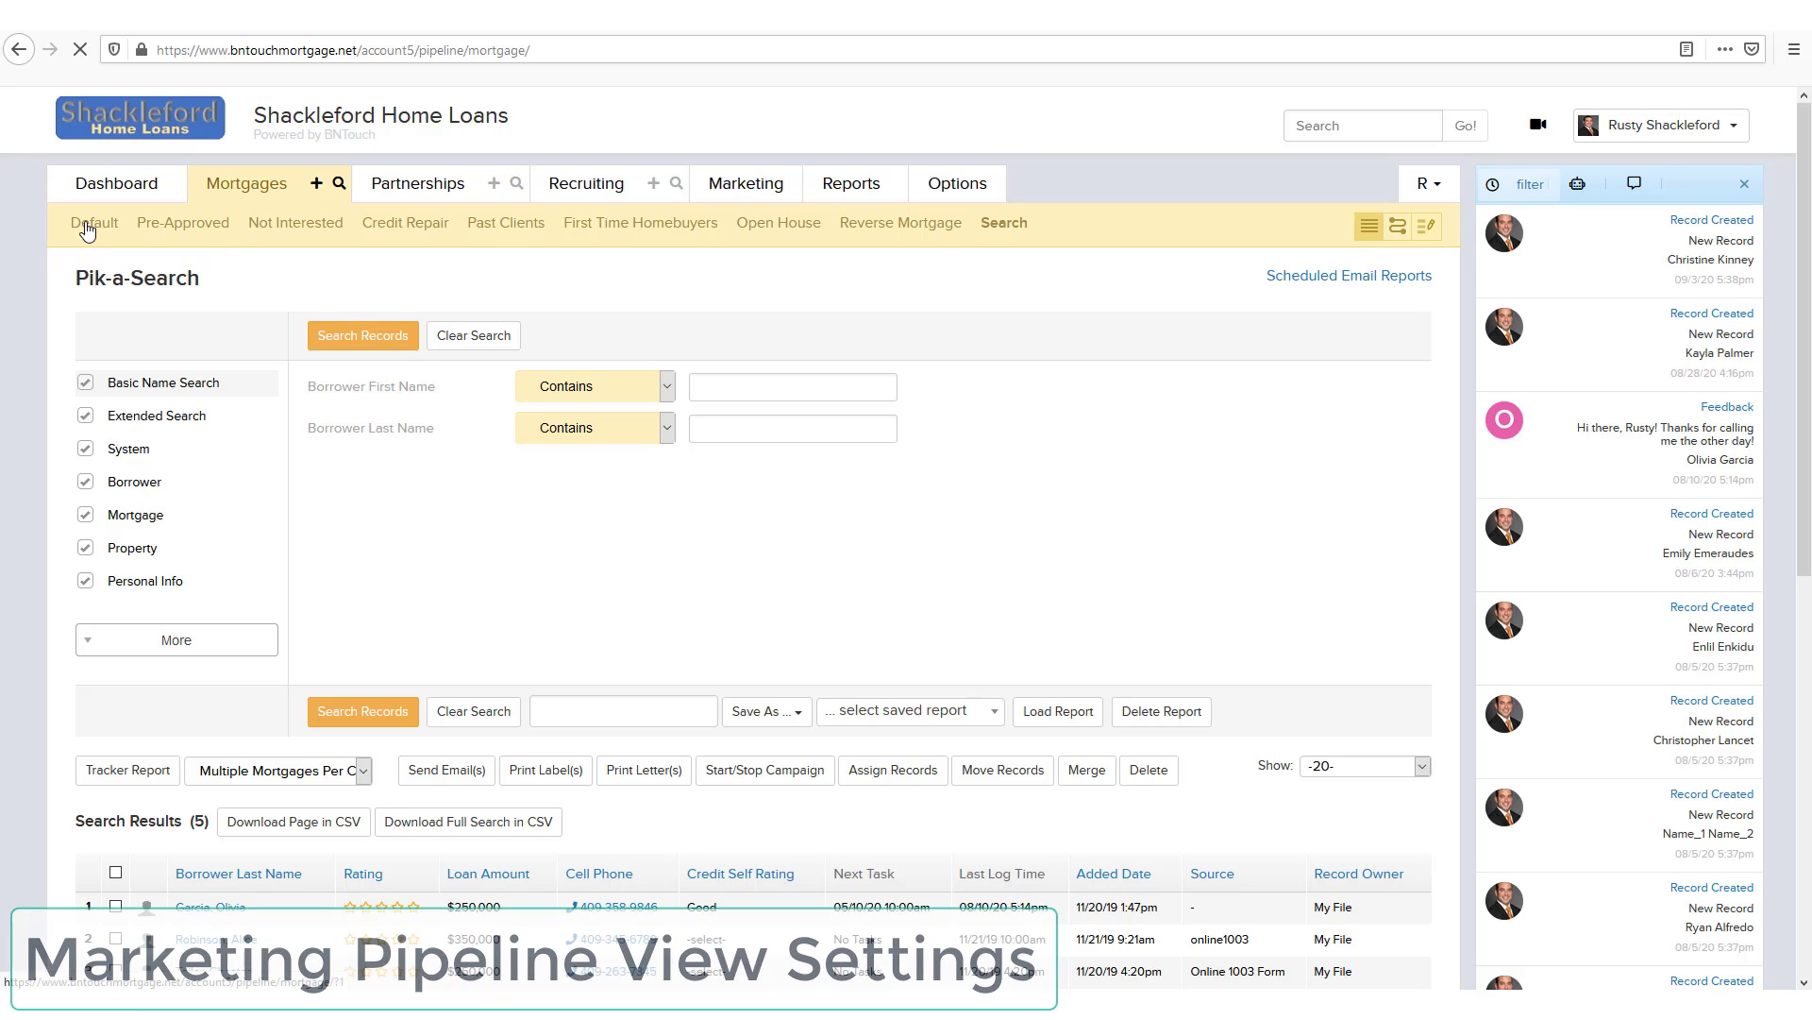
pyautogui.click(94, 223)
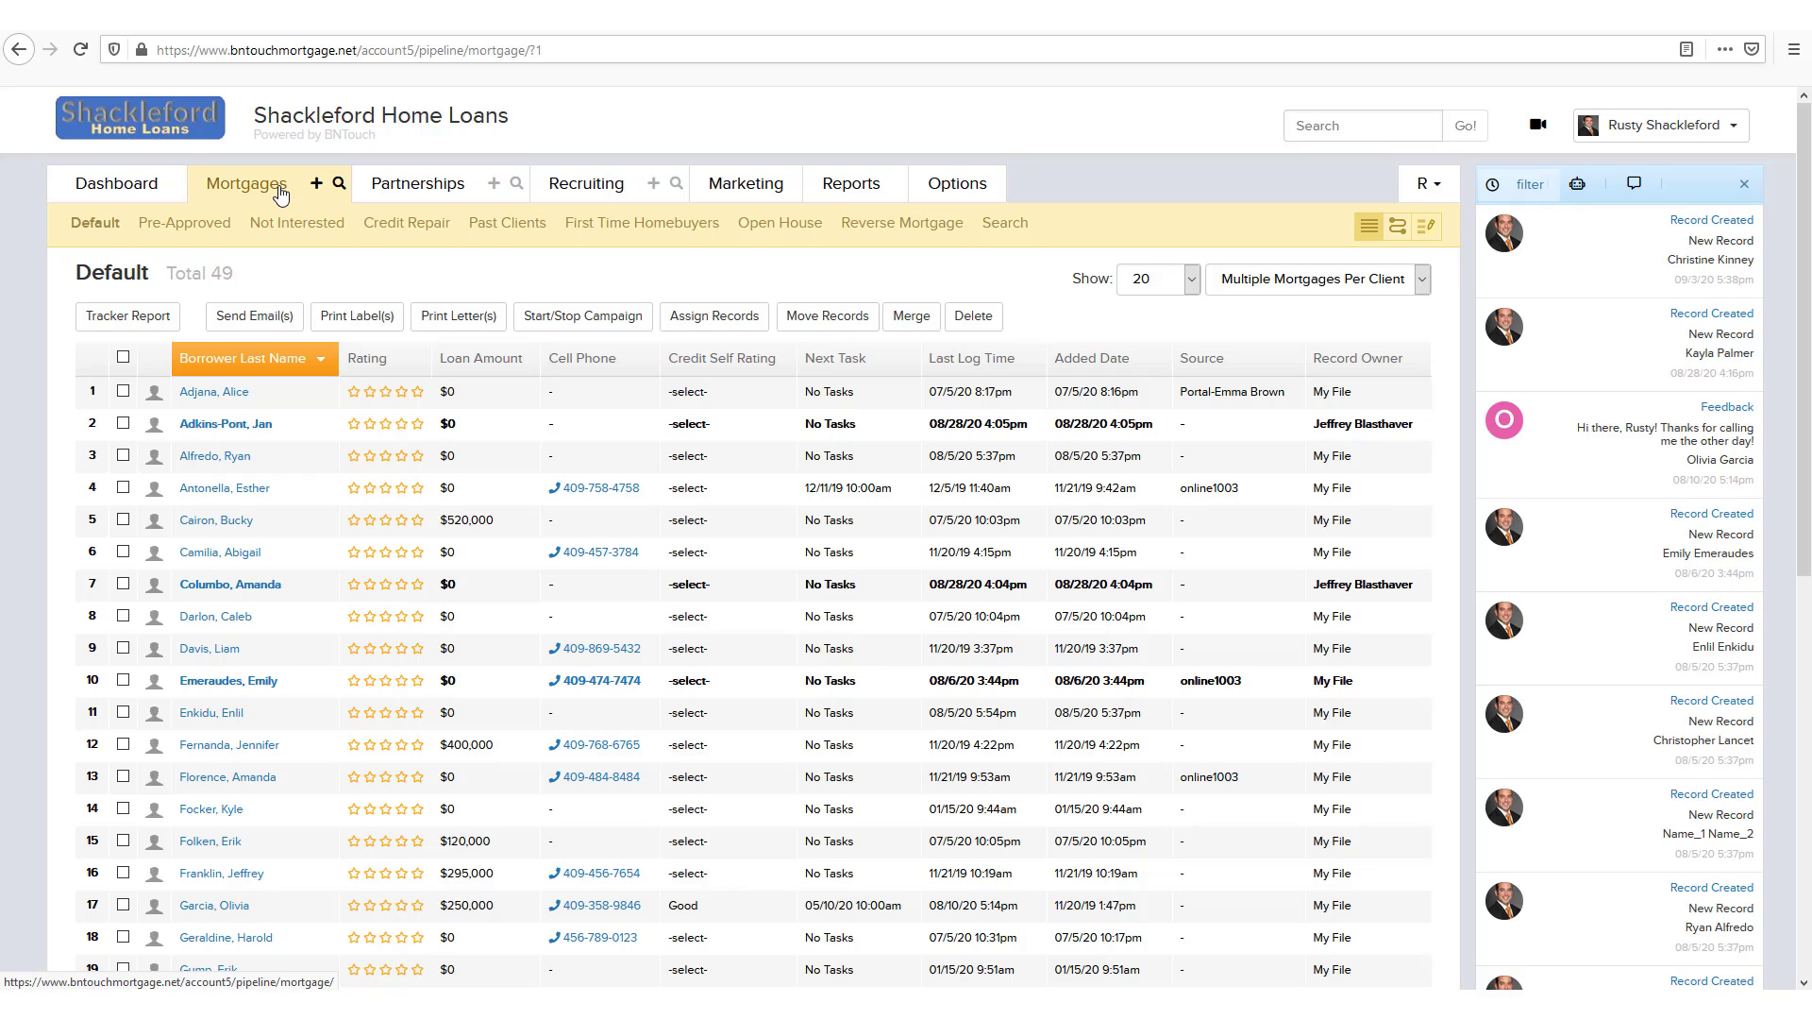
pyautogui.moveTo(365, 268)
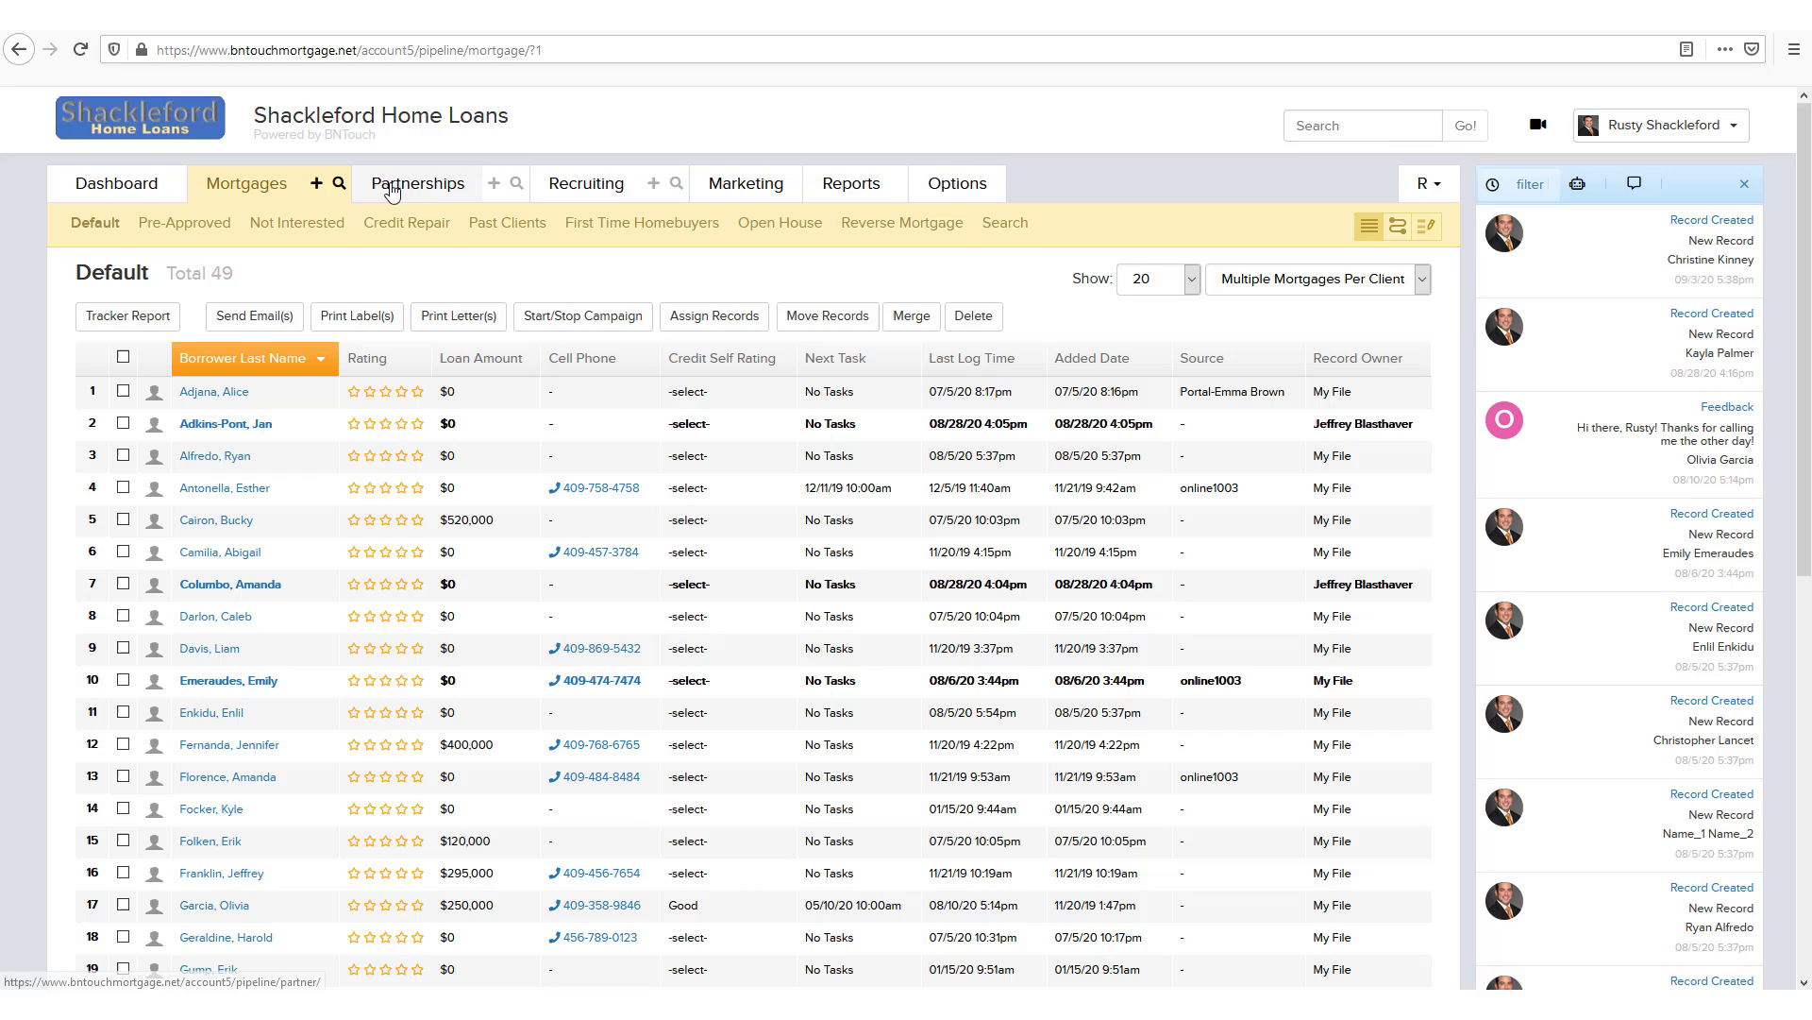
pyautogui.moveTo(459, 198)
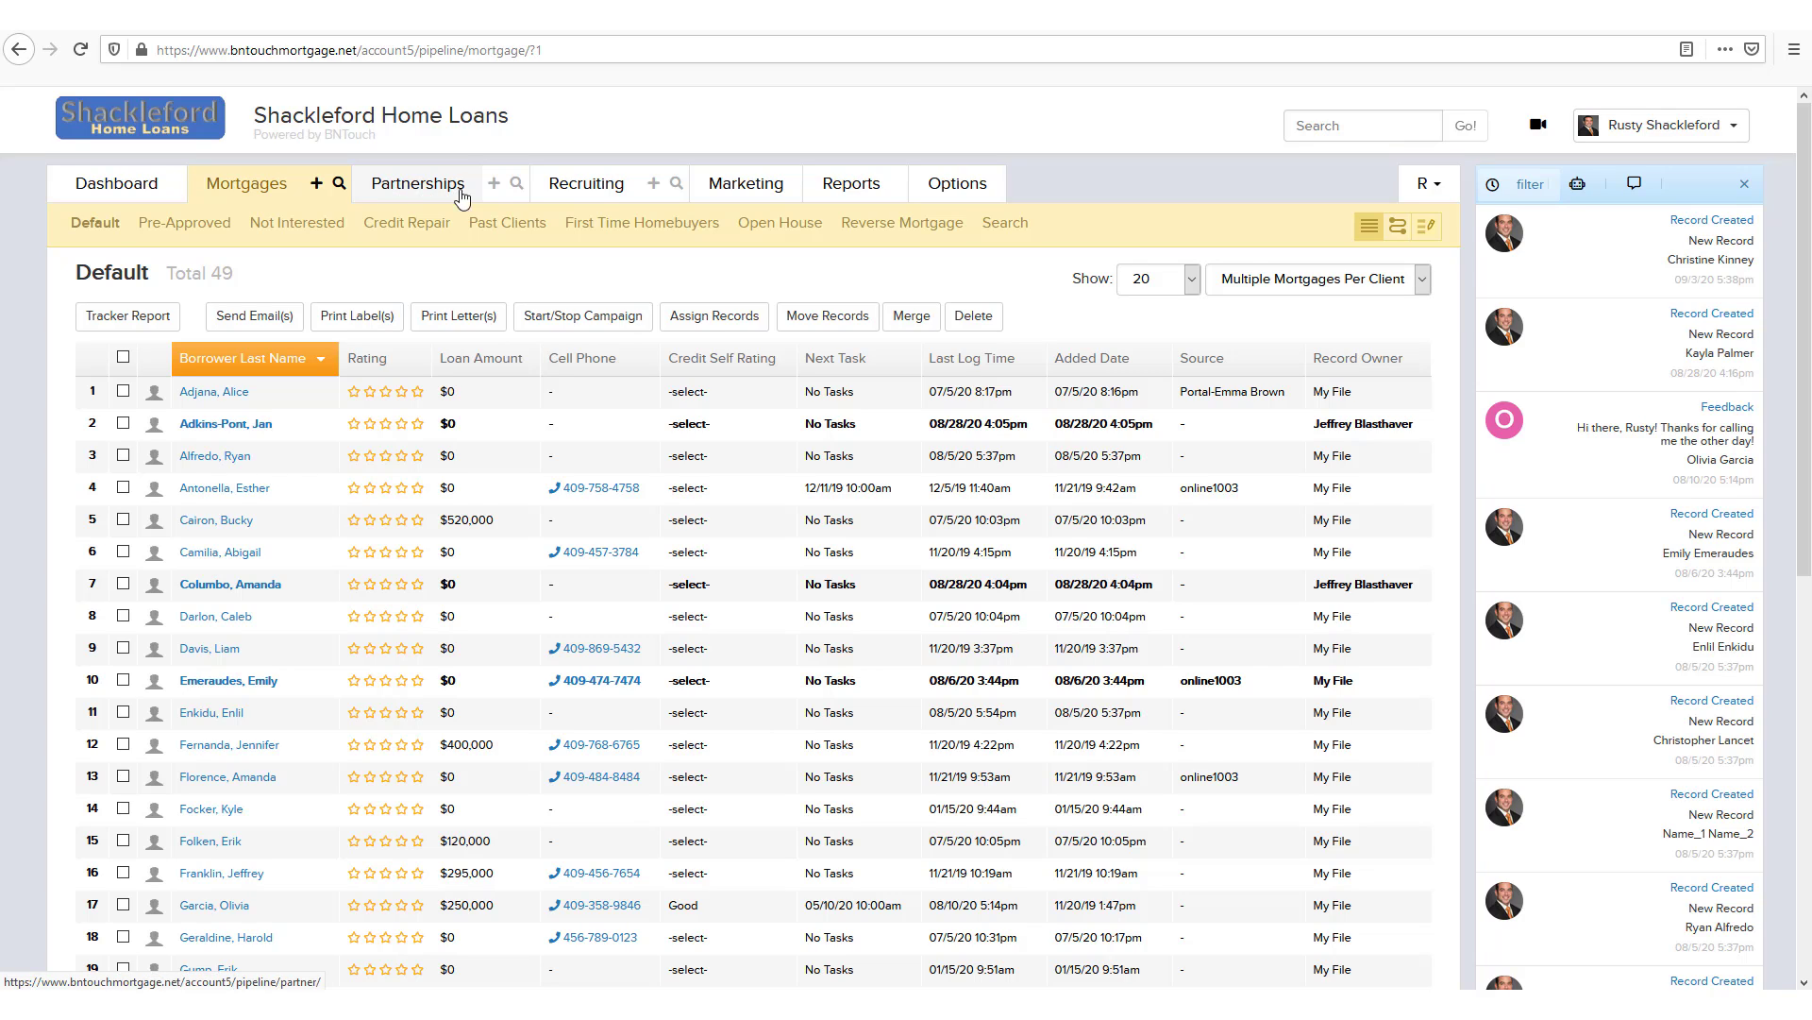
pyautogui.moveTo(586, 182)
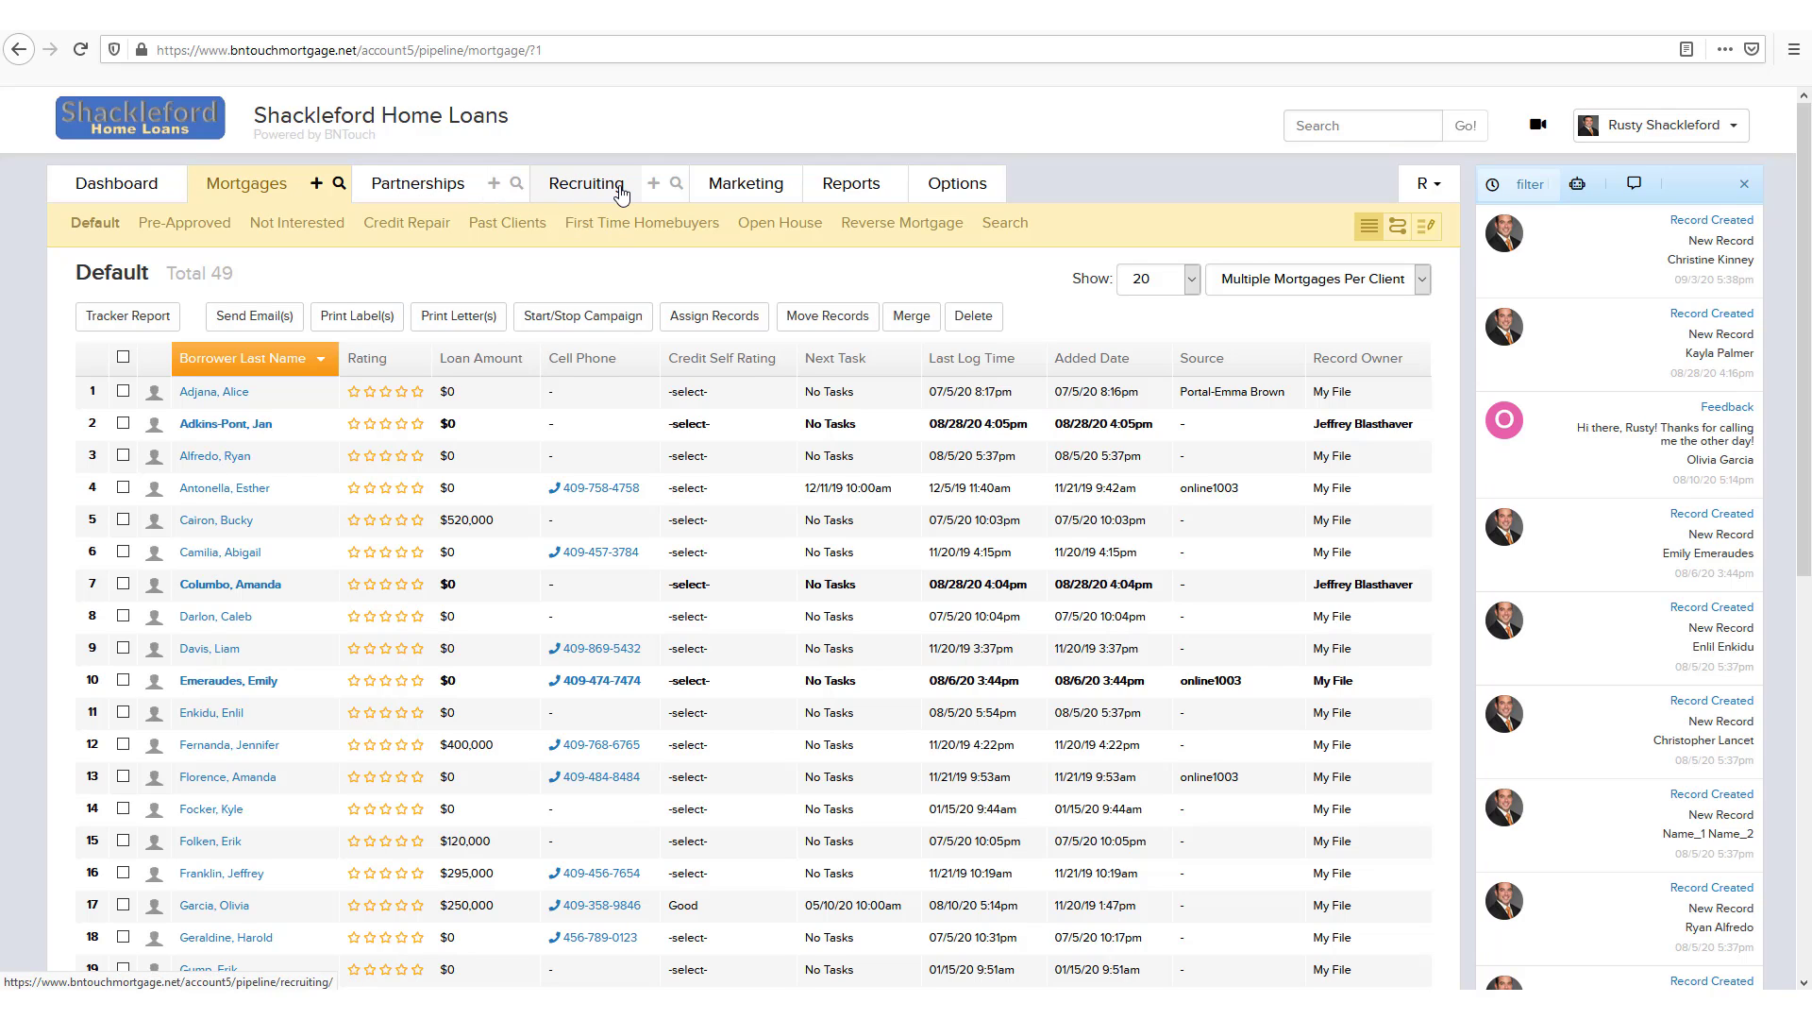
pyautogui.moveTo(283, 251)
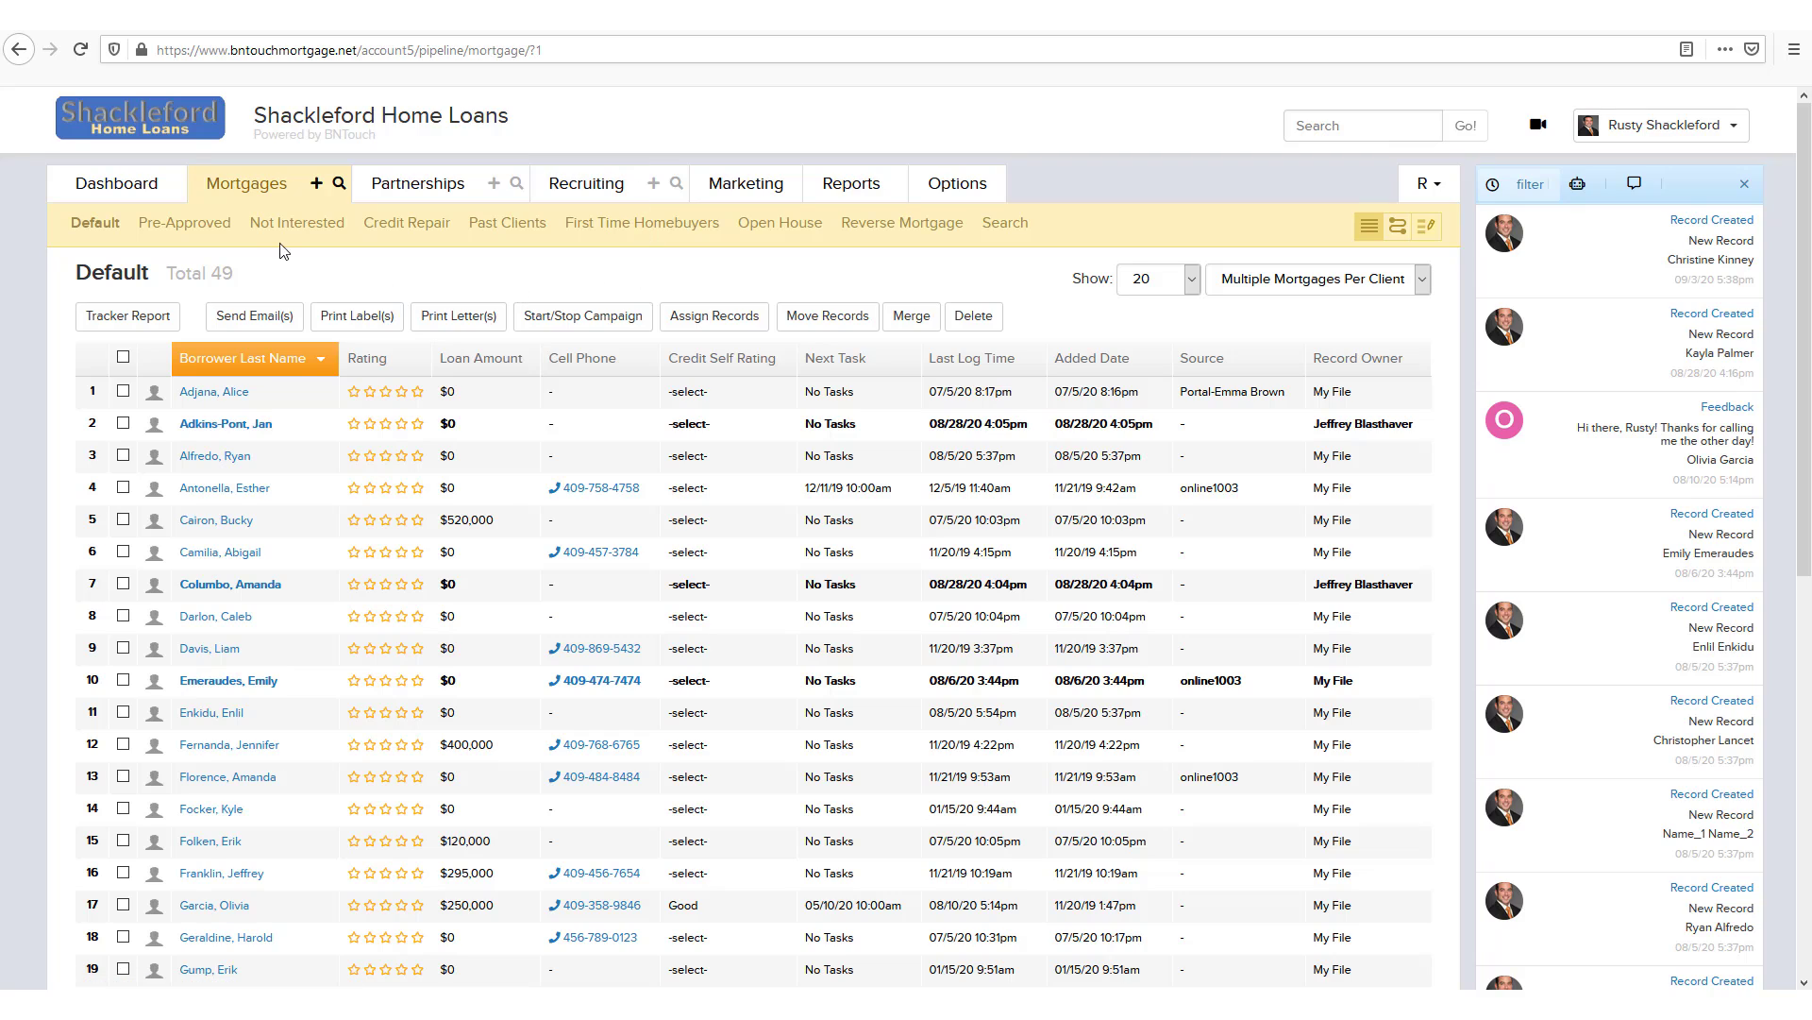
pyautogui.moveTo(195, 354)
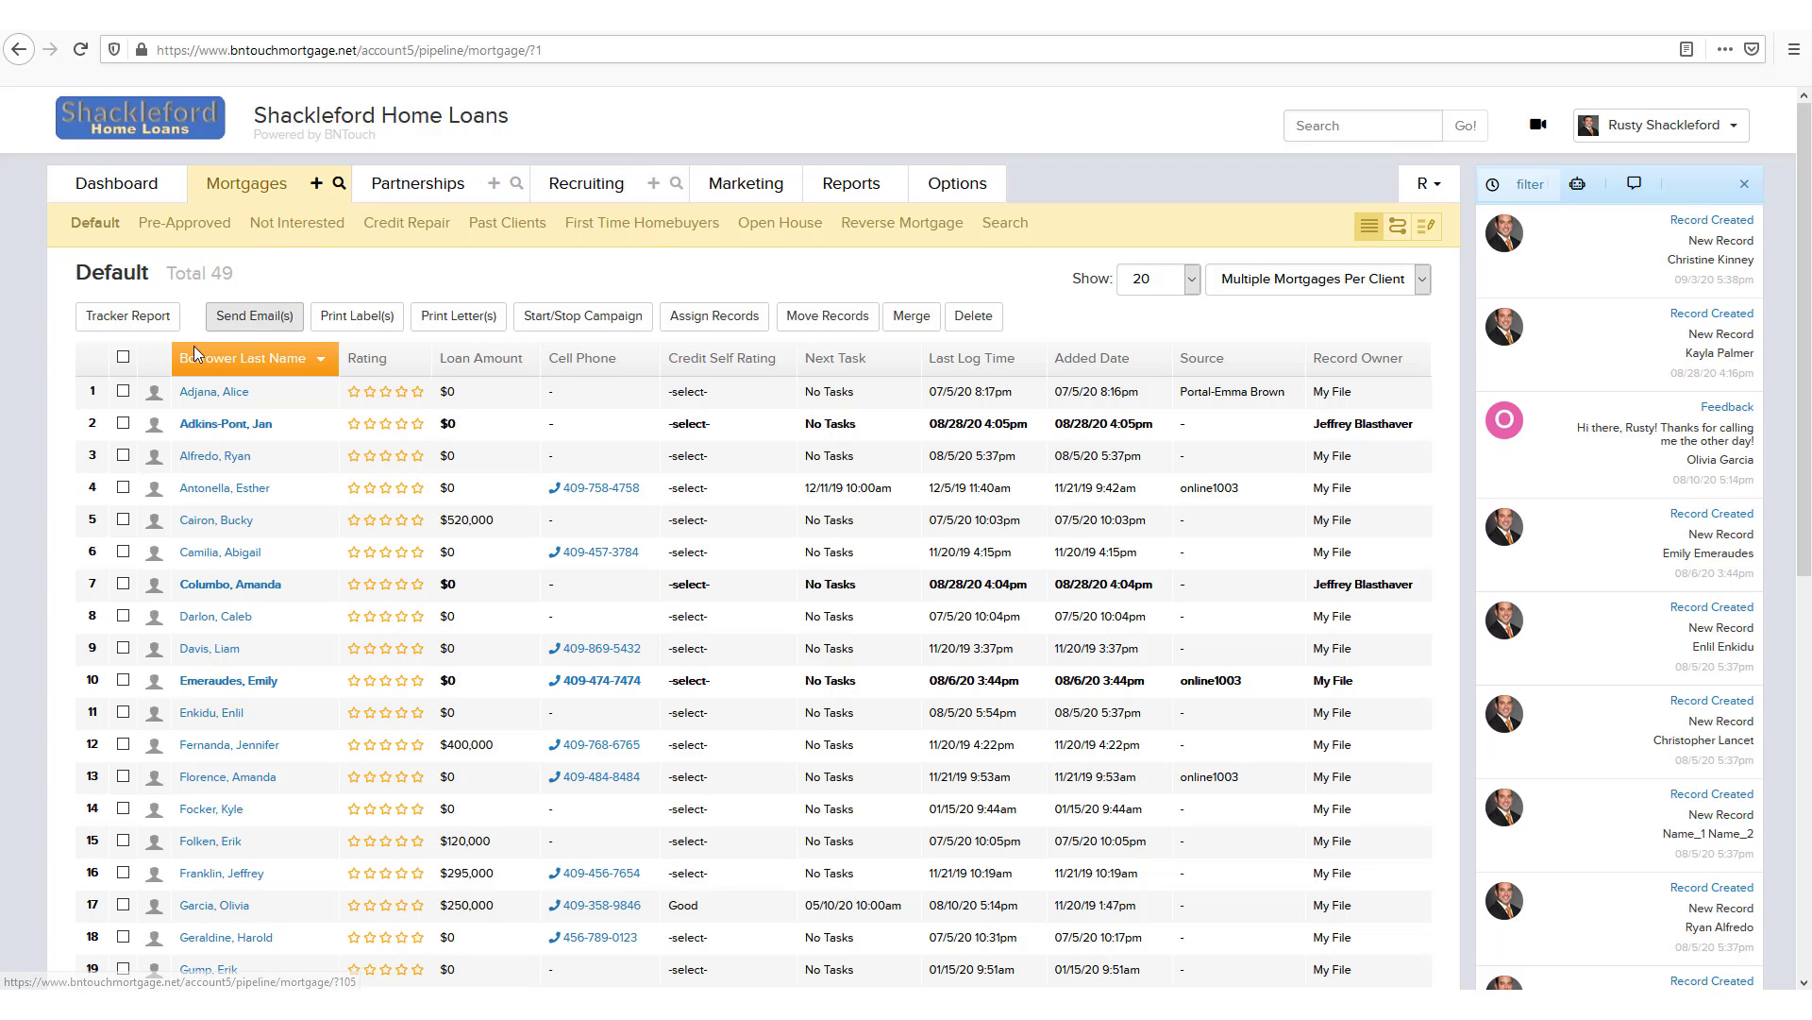
pyautogui.moveTo(1261, 899)
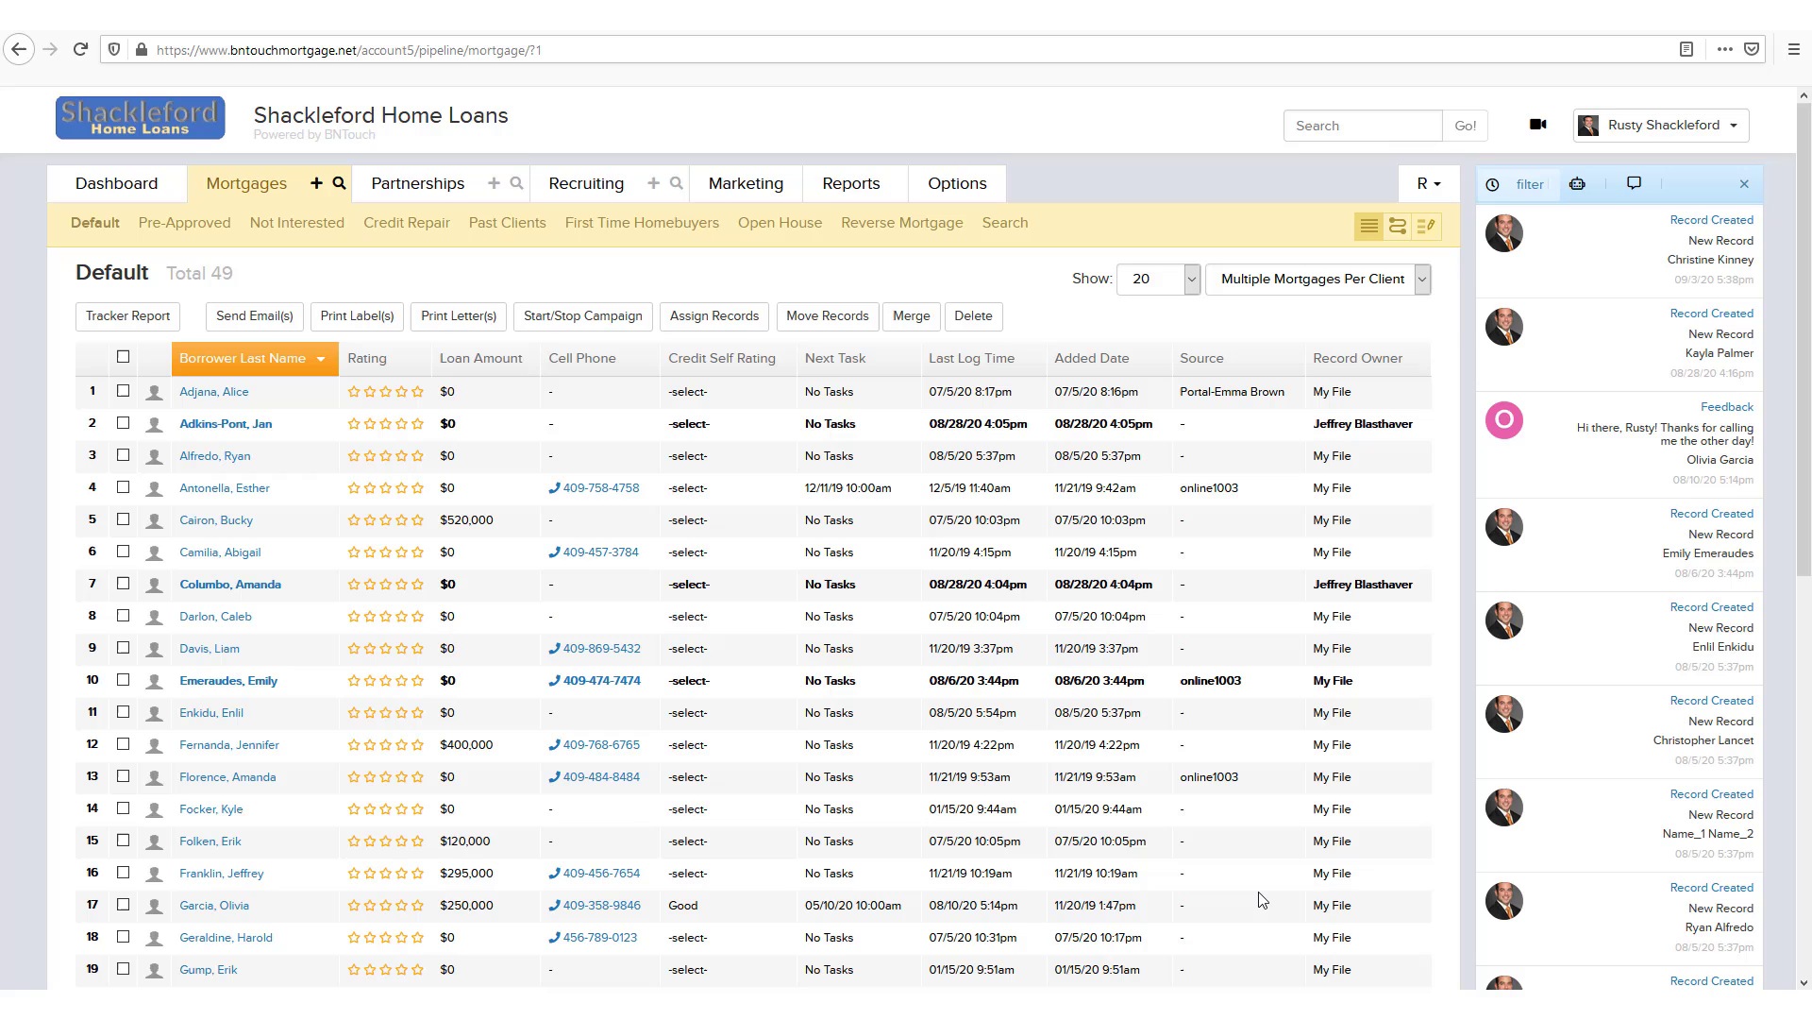
pyautogui.moveTo(1135, 887)
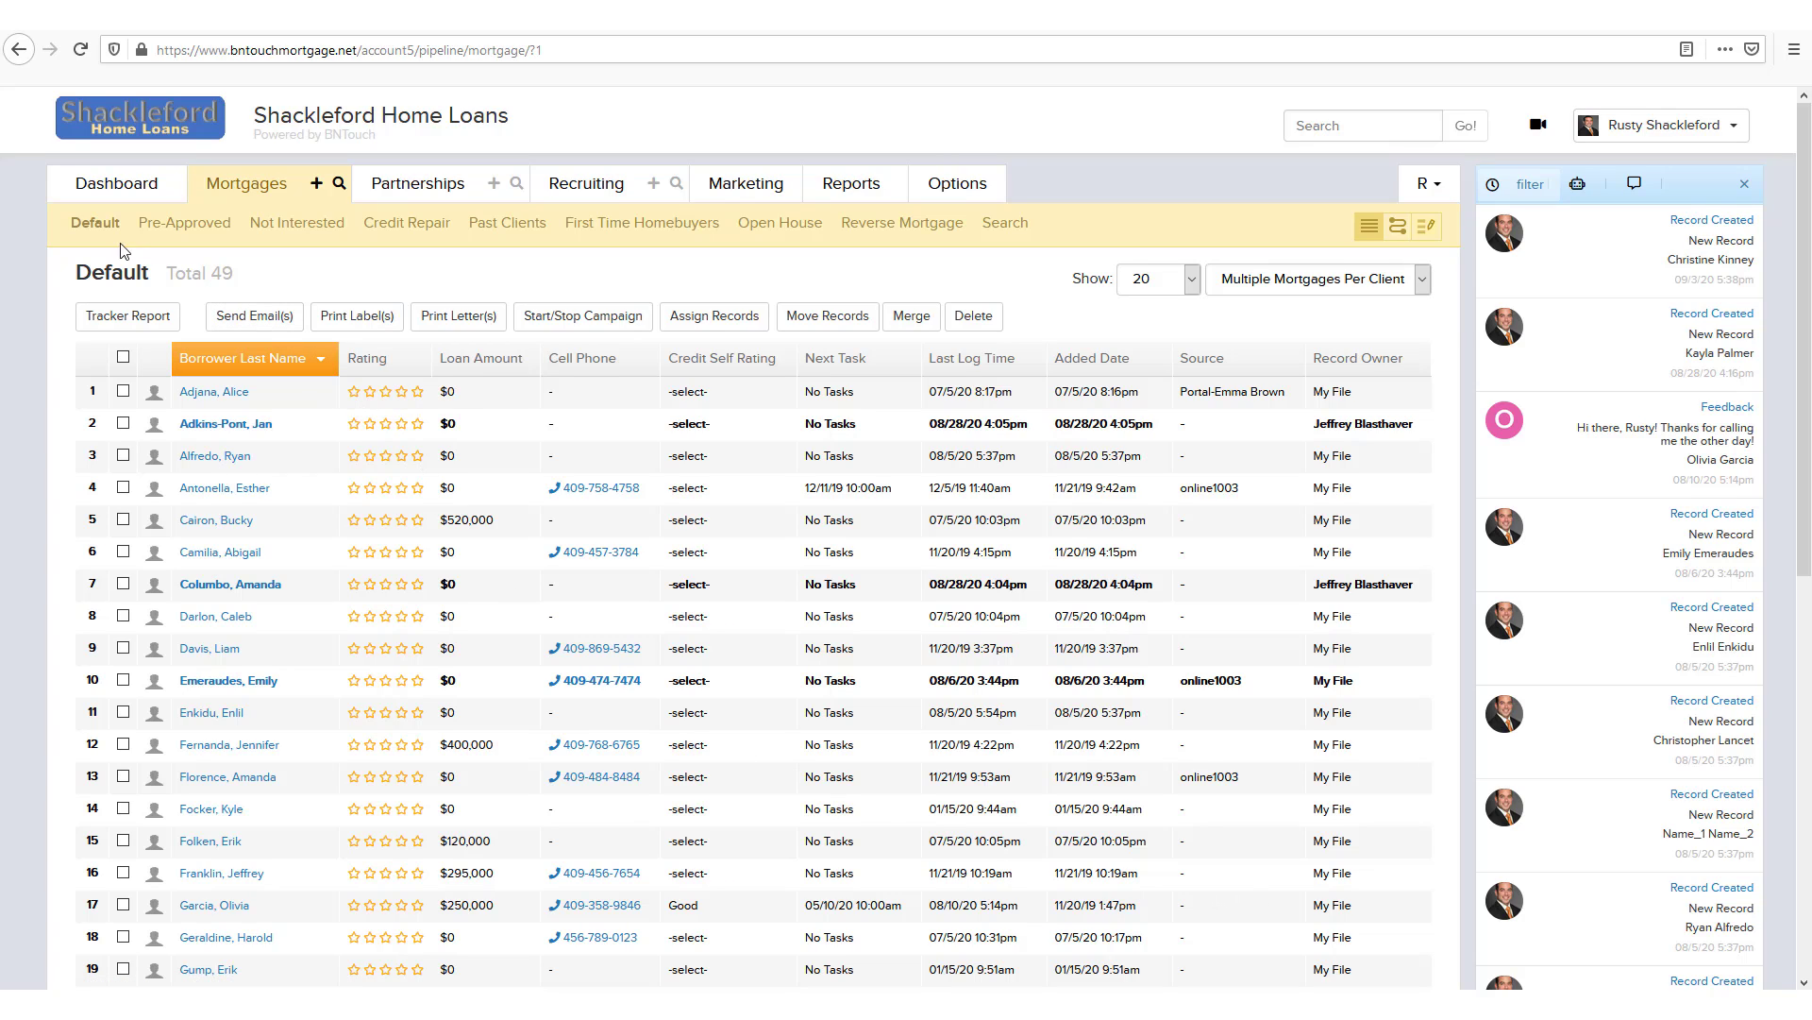
pyautogui.moveTo(474, 226)
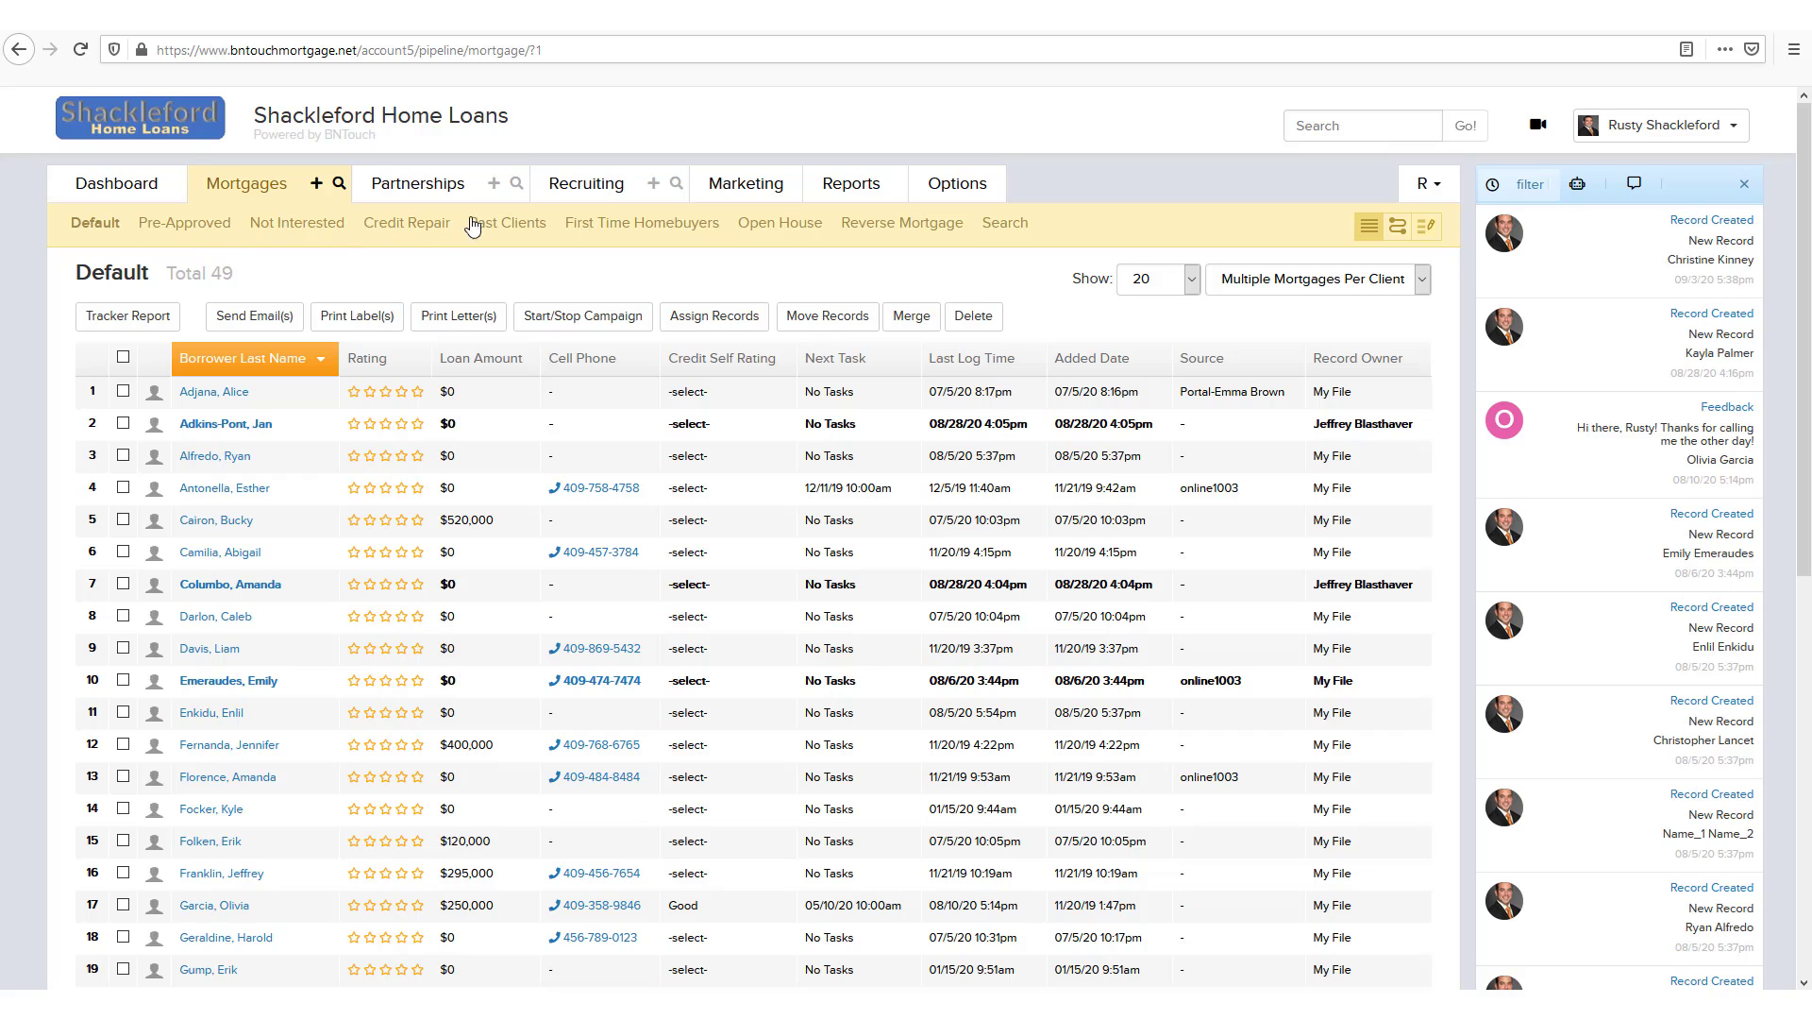
pyautogui.moveTo(1099, 227)
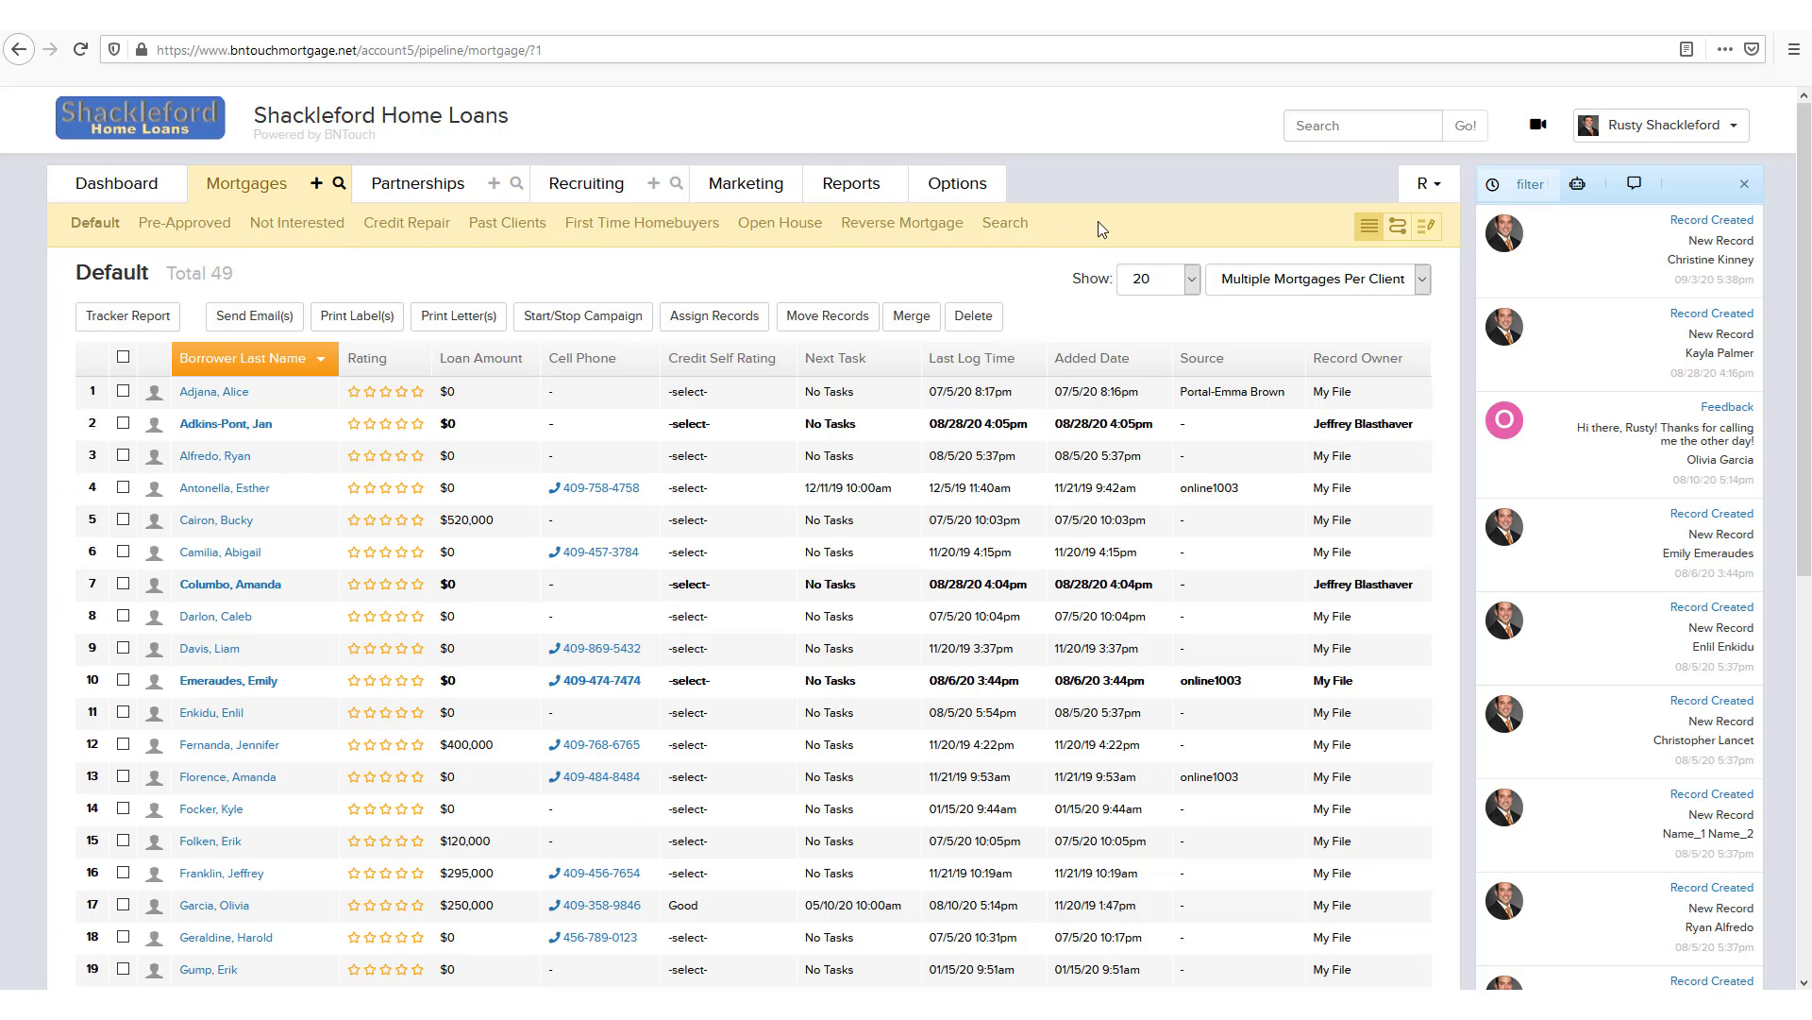
pyautogui.moveTo(1410, 244)
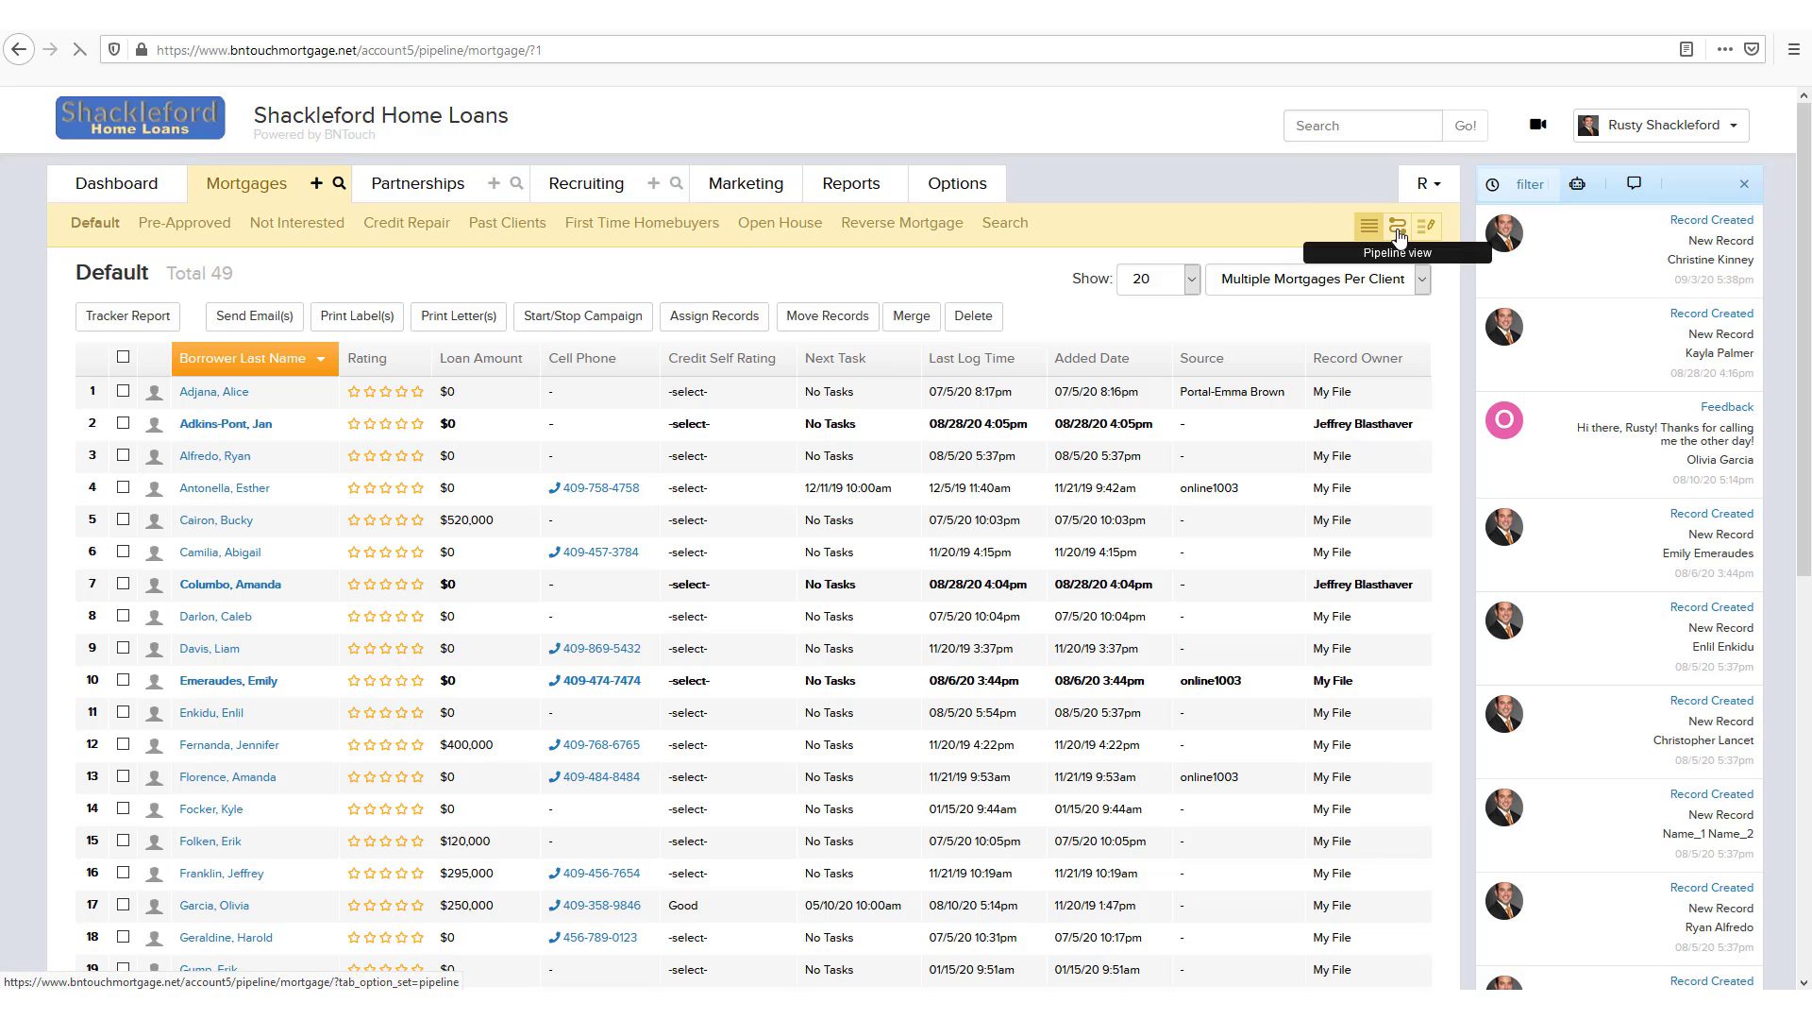
# Step: Switch the borrower list to pipeline stages, showing 29 Lead borrowers
pyautogui.click(1396, 225)
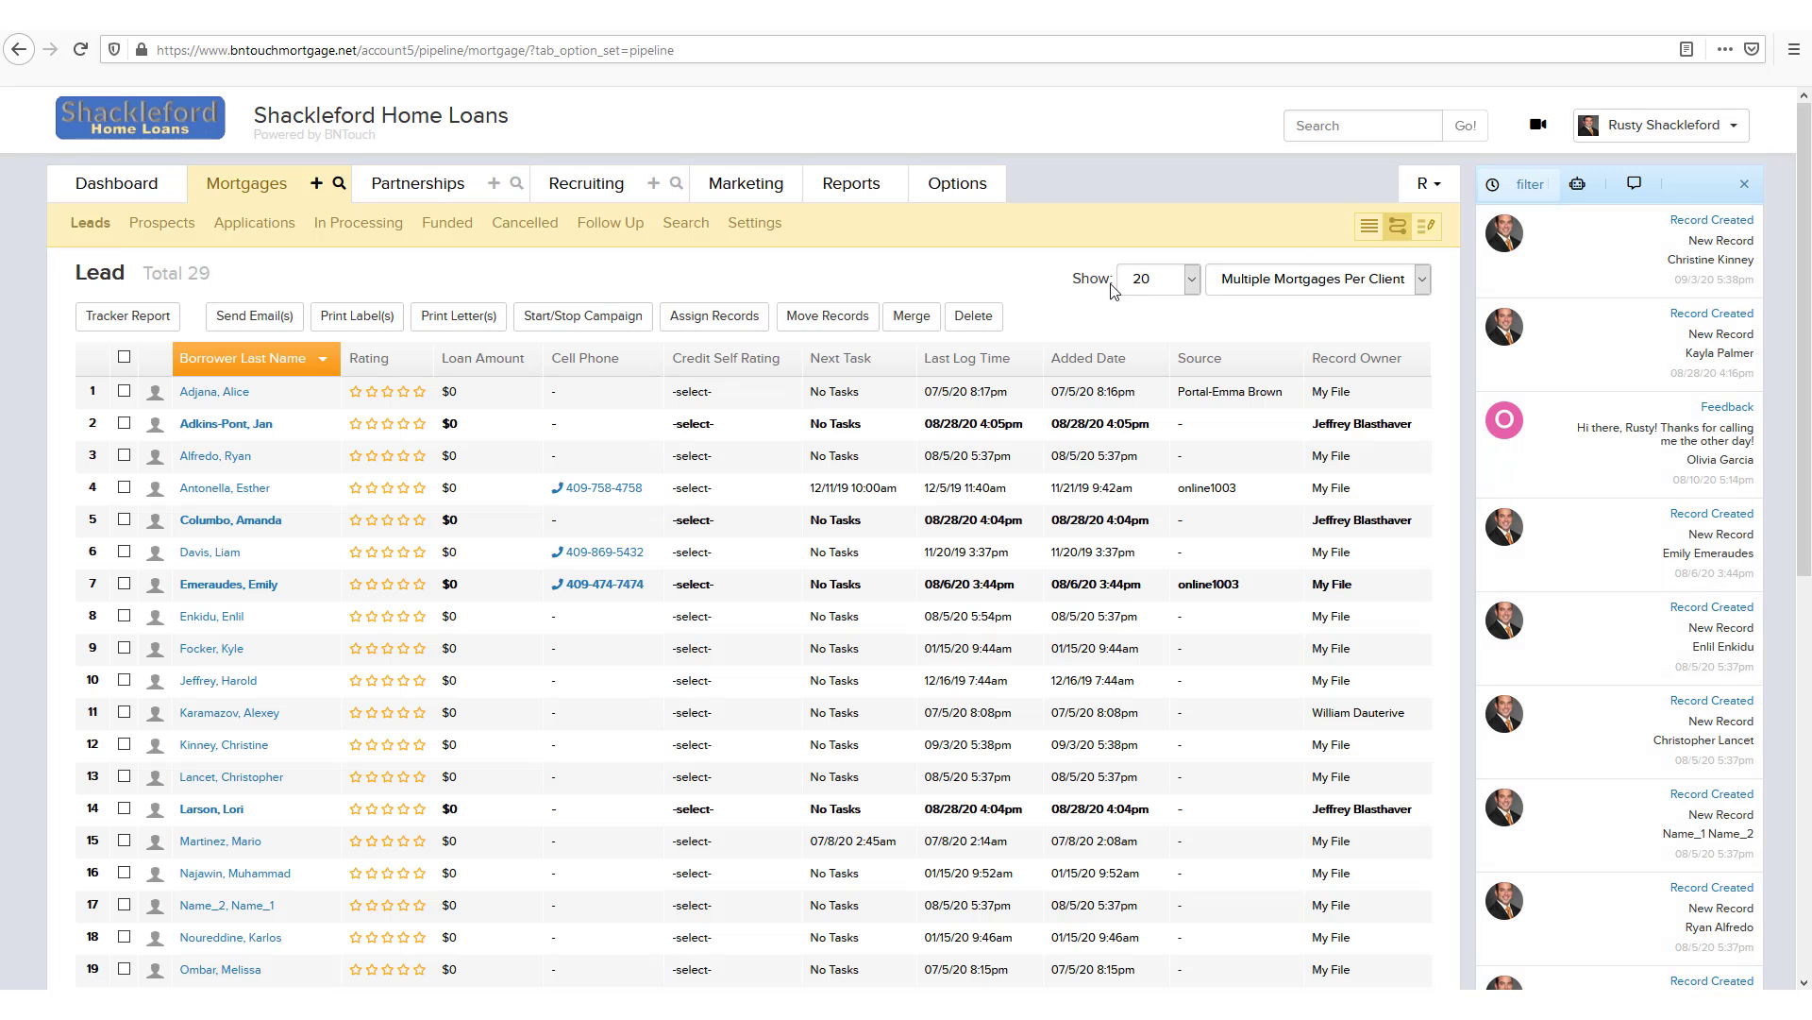
pyautogui.moveTo(998, 271)
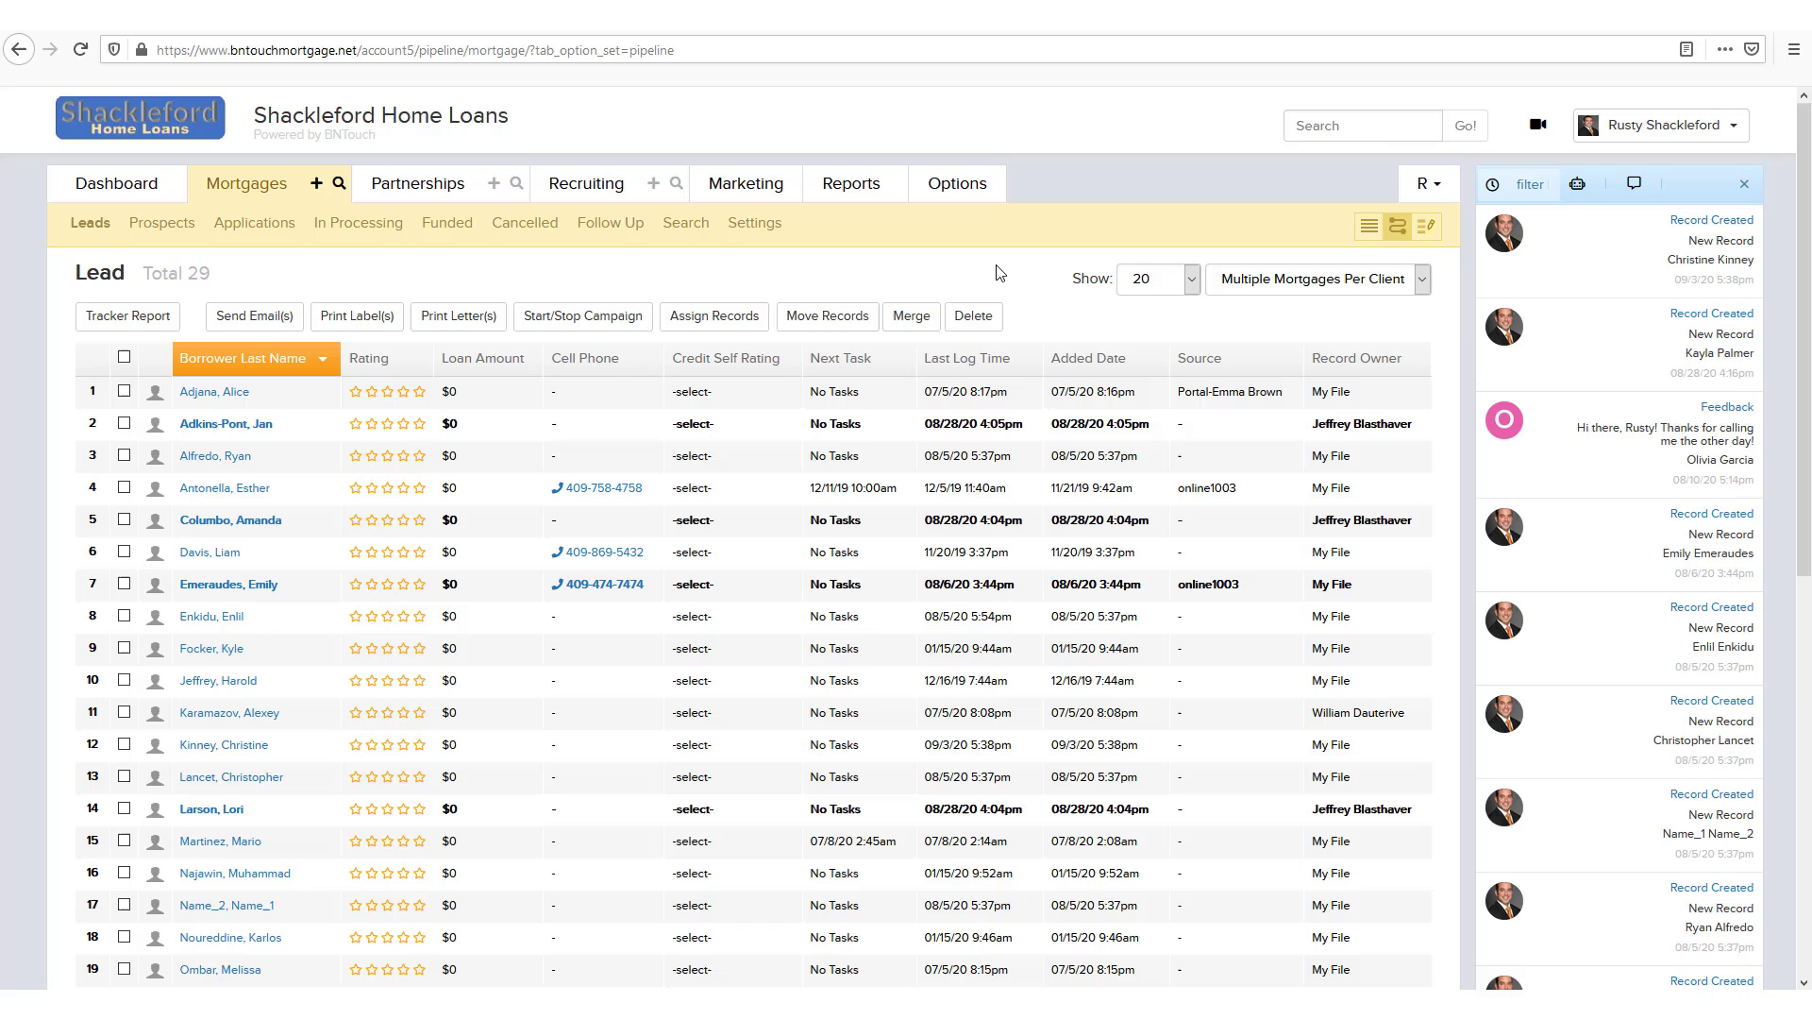
pyautogui.moveTo(207, 236)
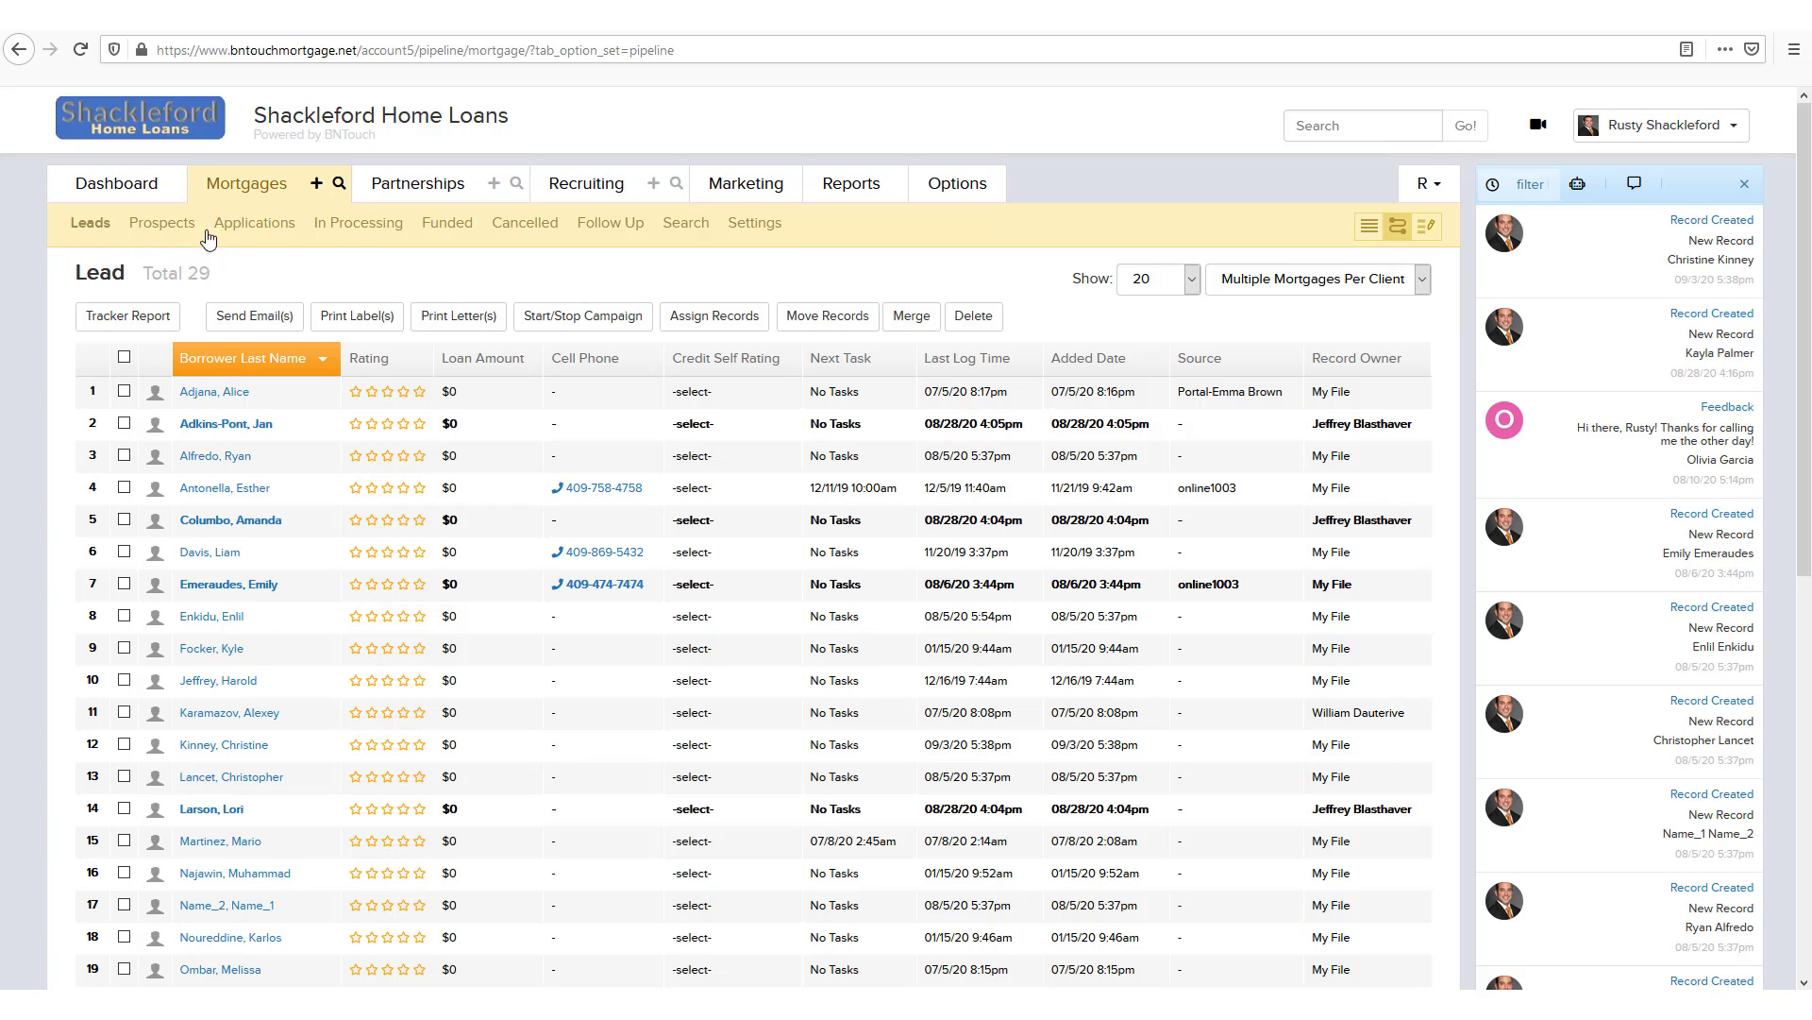
pyautogui.moveTo(254, 222)
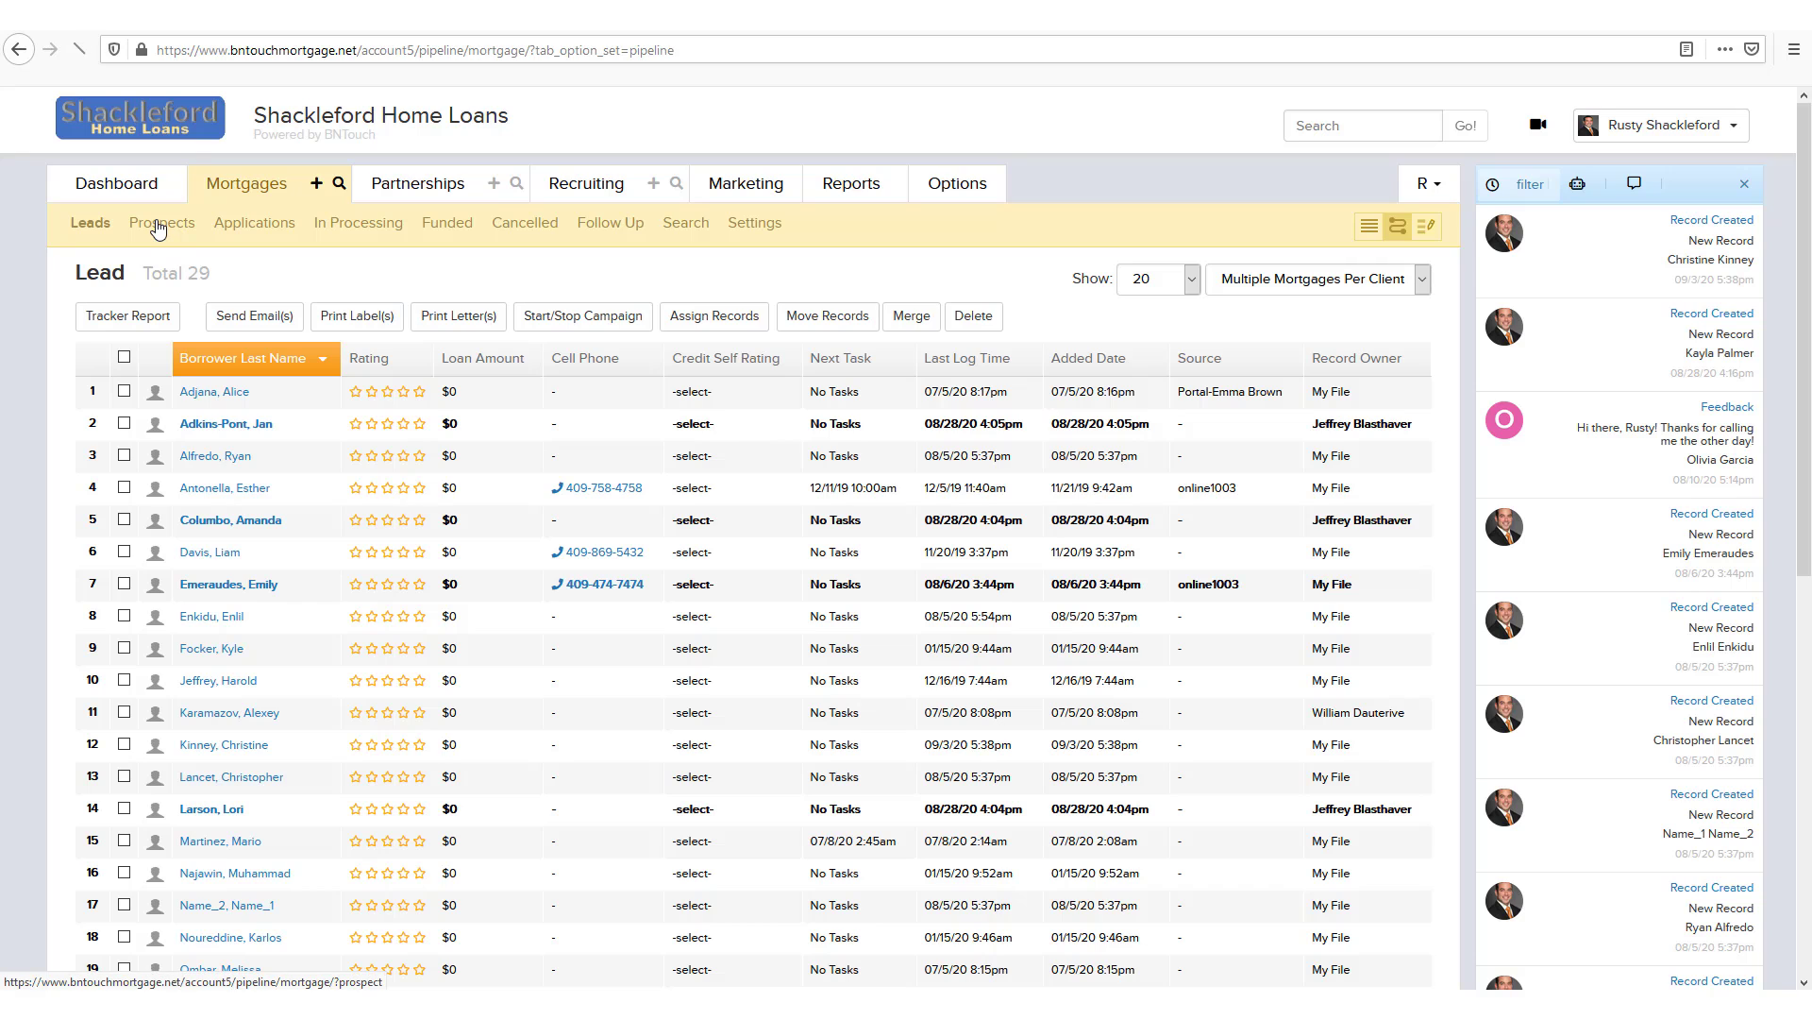
# Step: Show the Prospect stage of the Mortgages pipeline with 8 borrowers
pyautogui.click(162, 222)
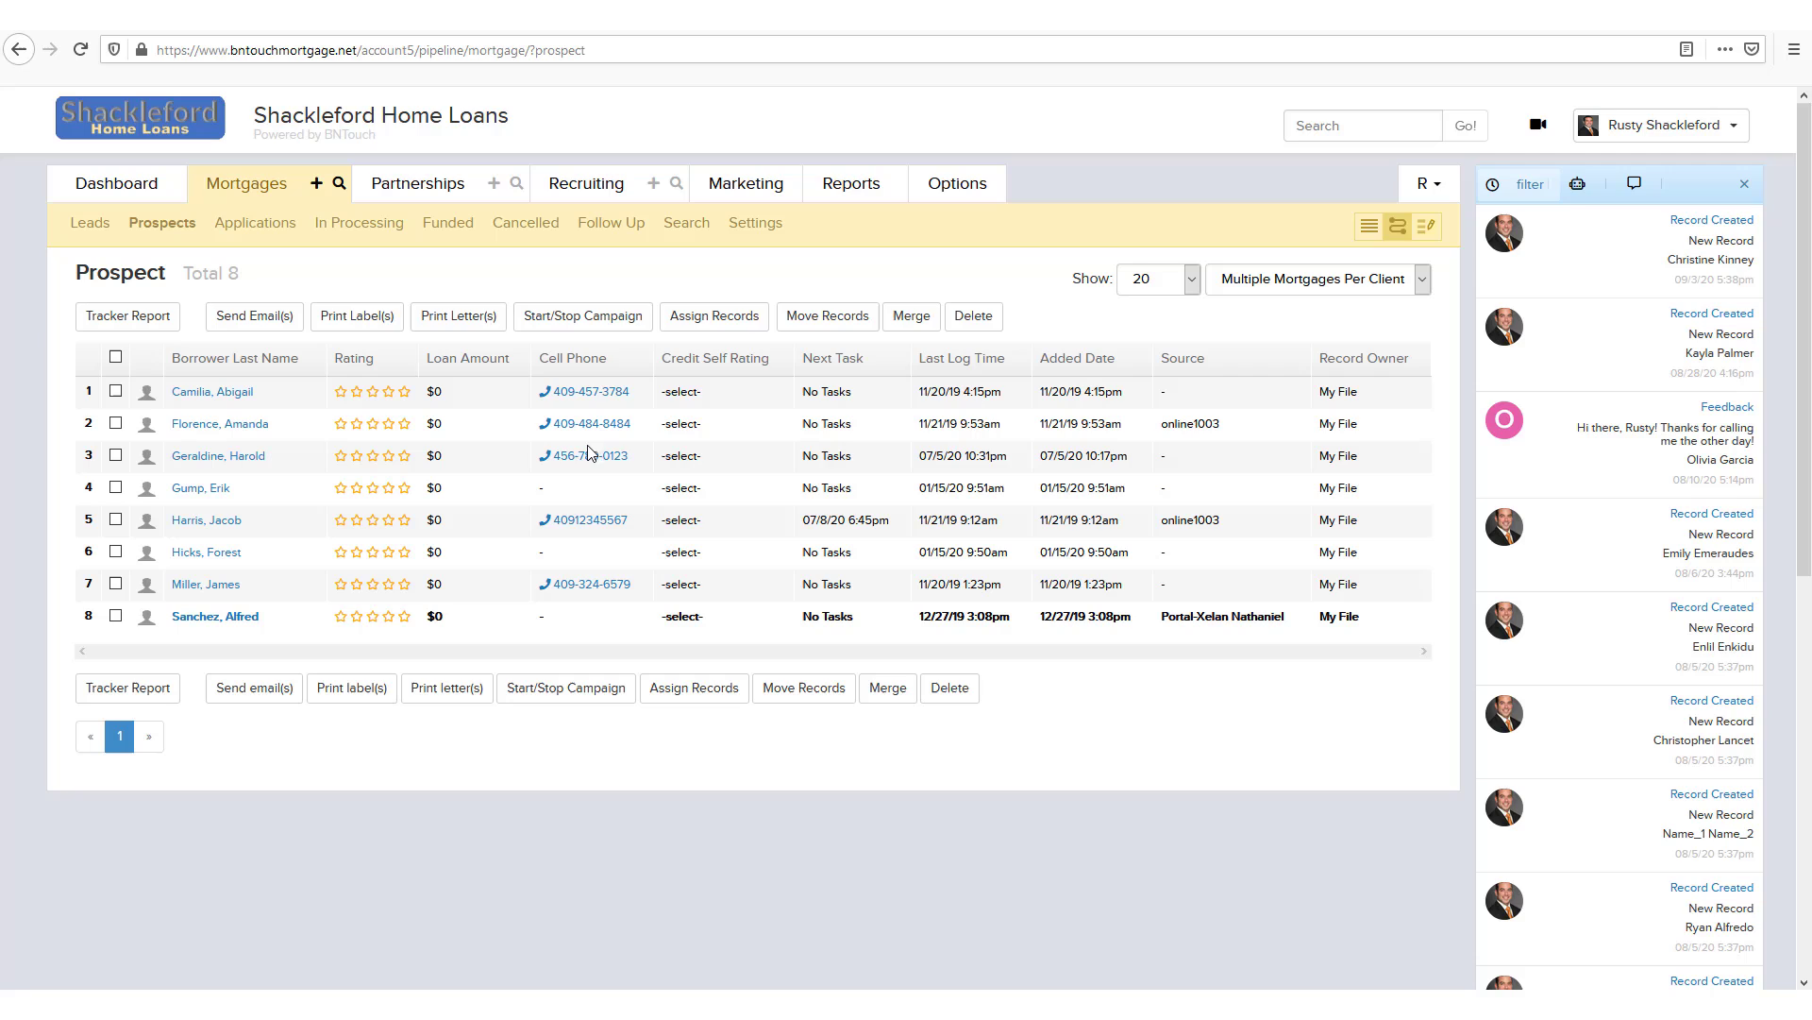
pyautogui.moveTo(350, 276)
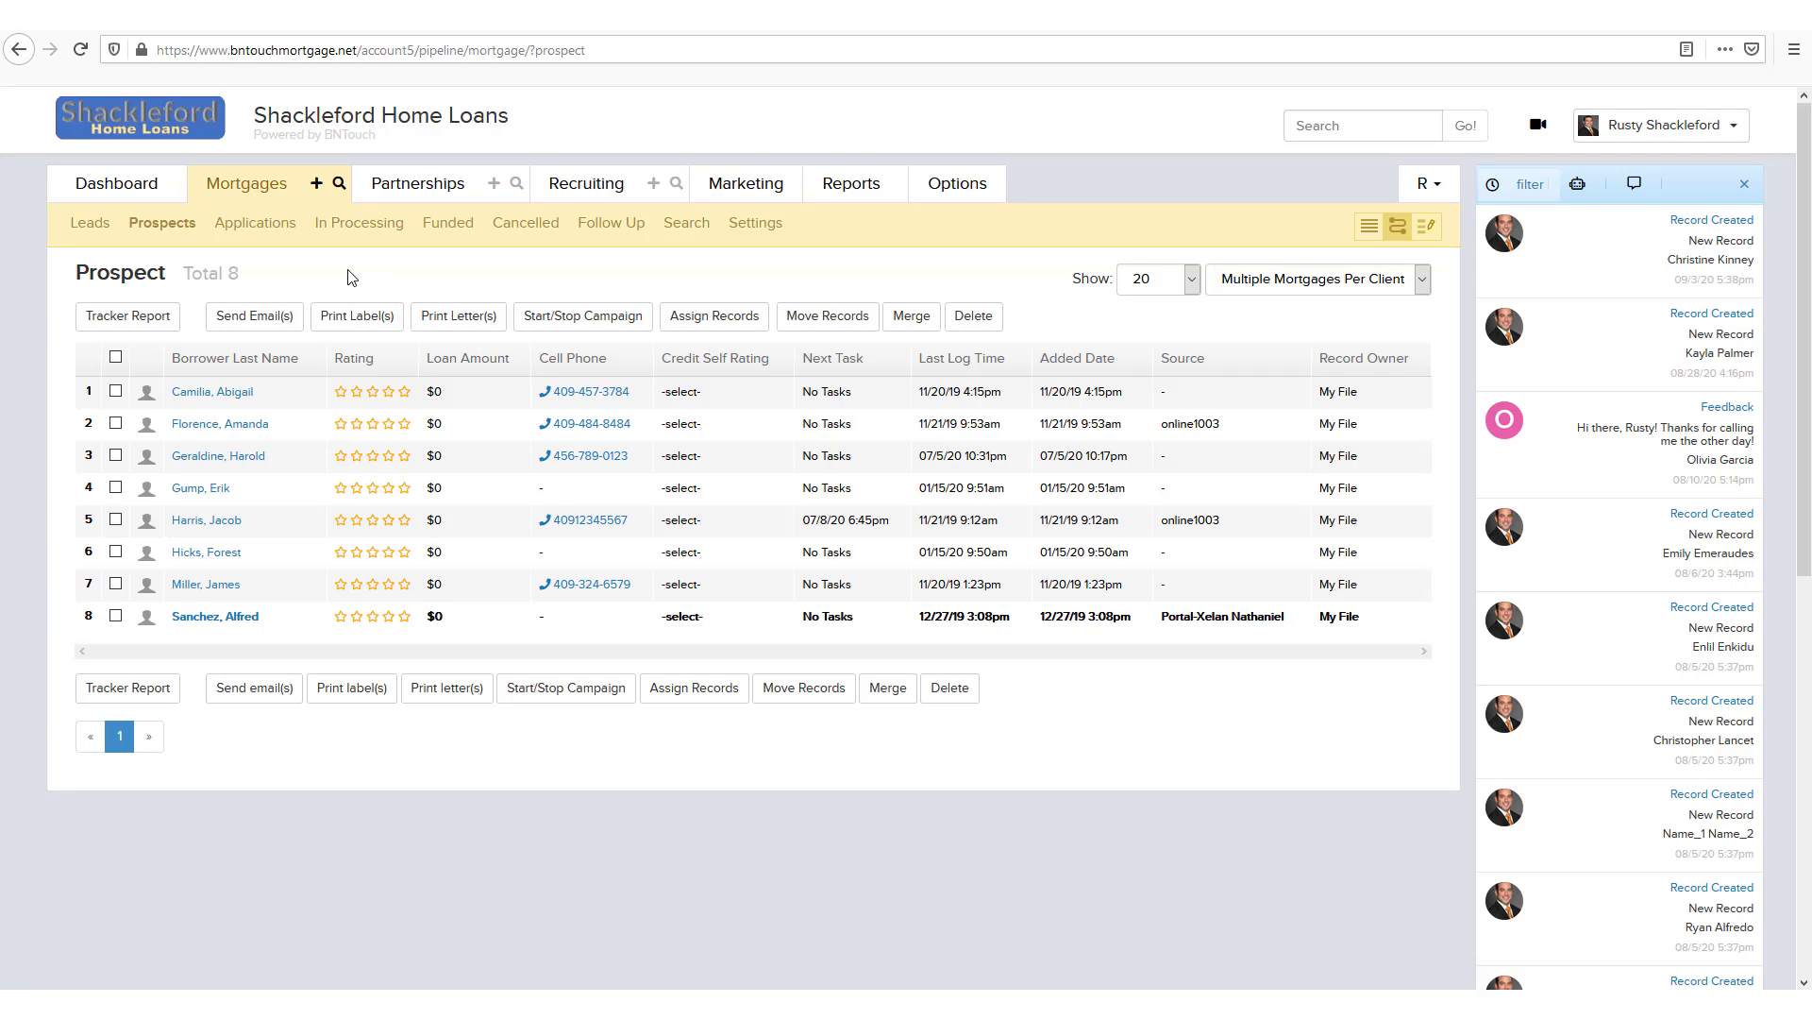
pyautogui.moveTo(206, 551)
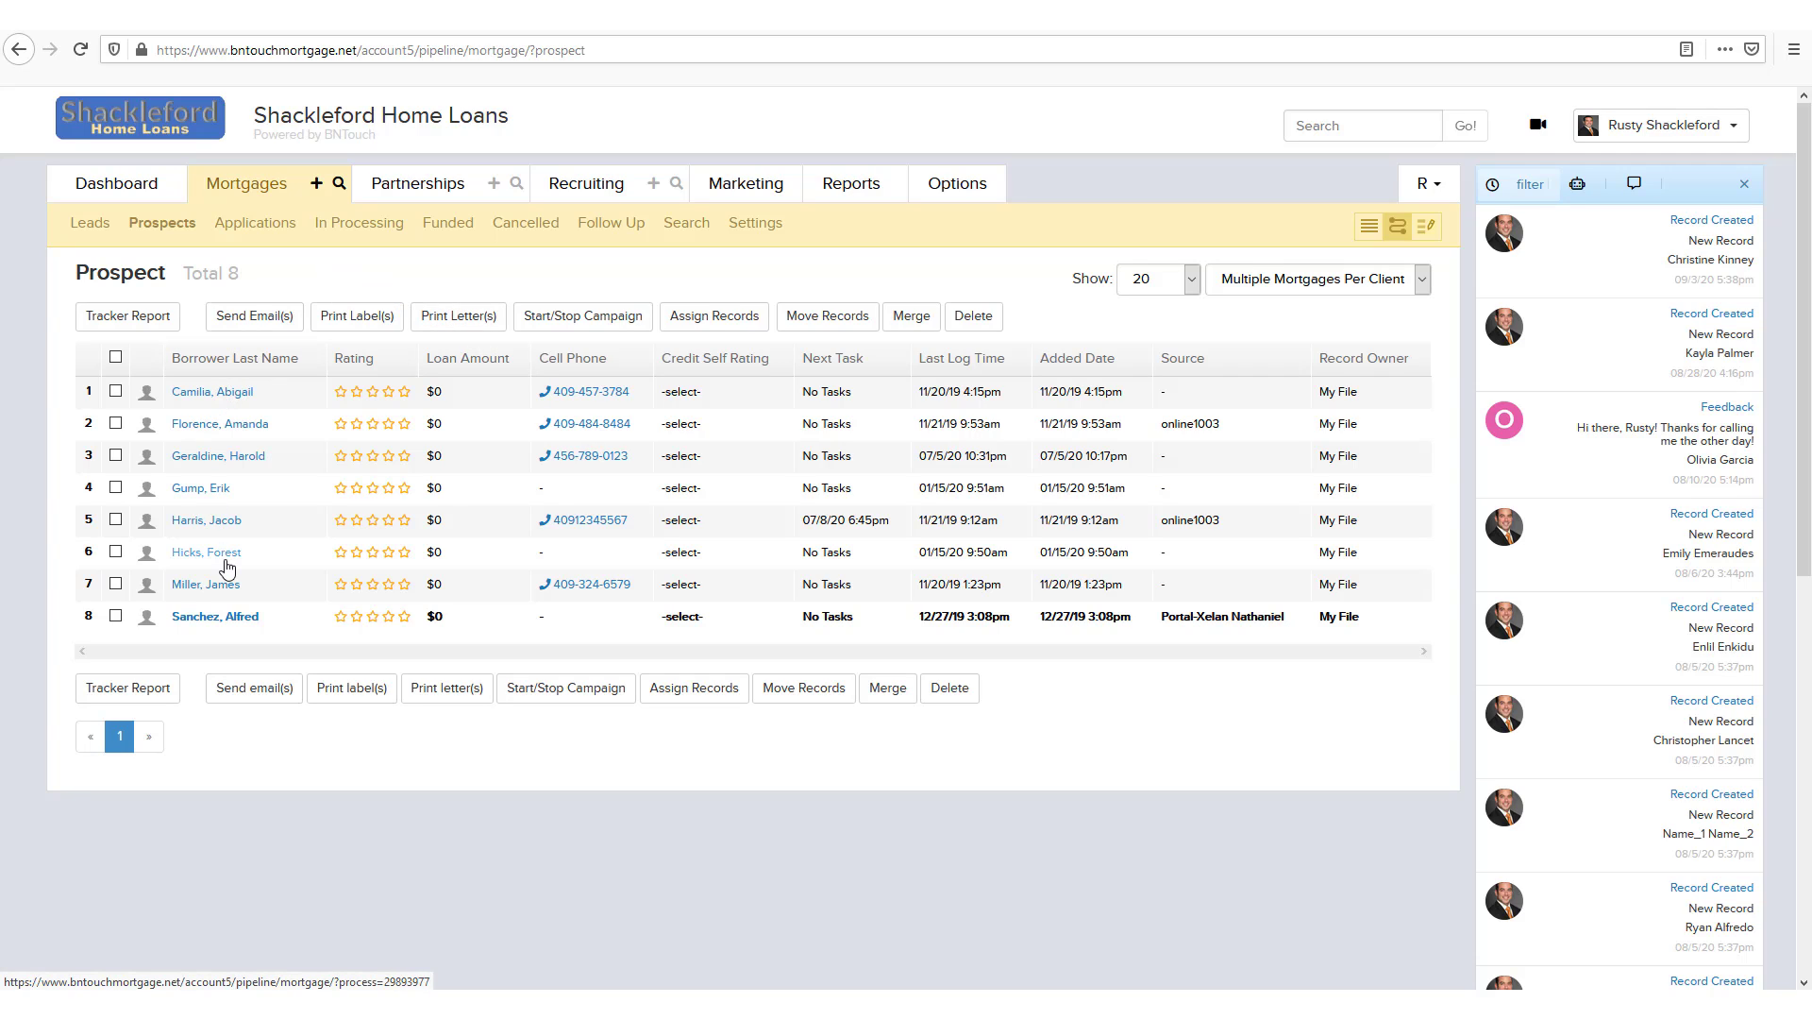
pyautogui.moveTo(762, 473)
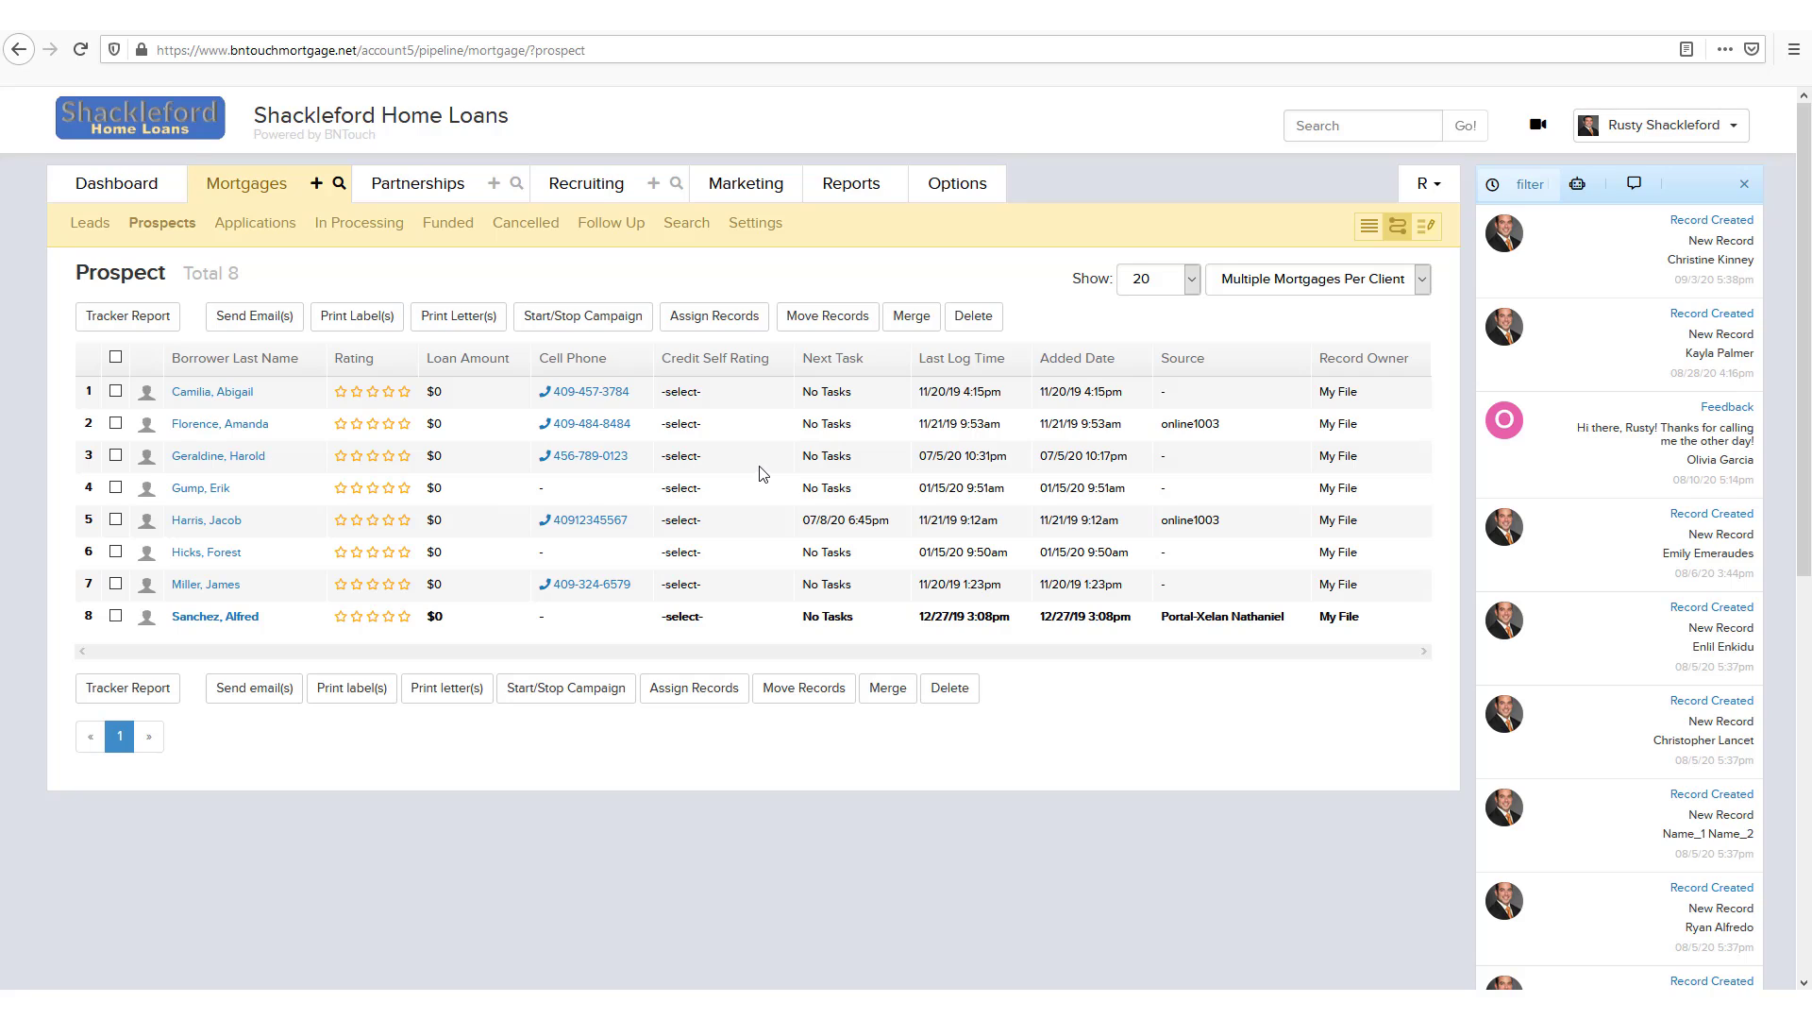
pyautogui.moveTo(941, 376)
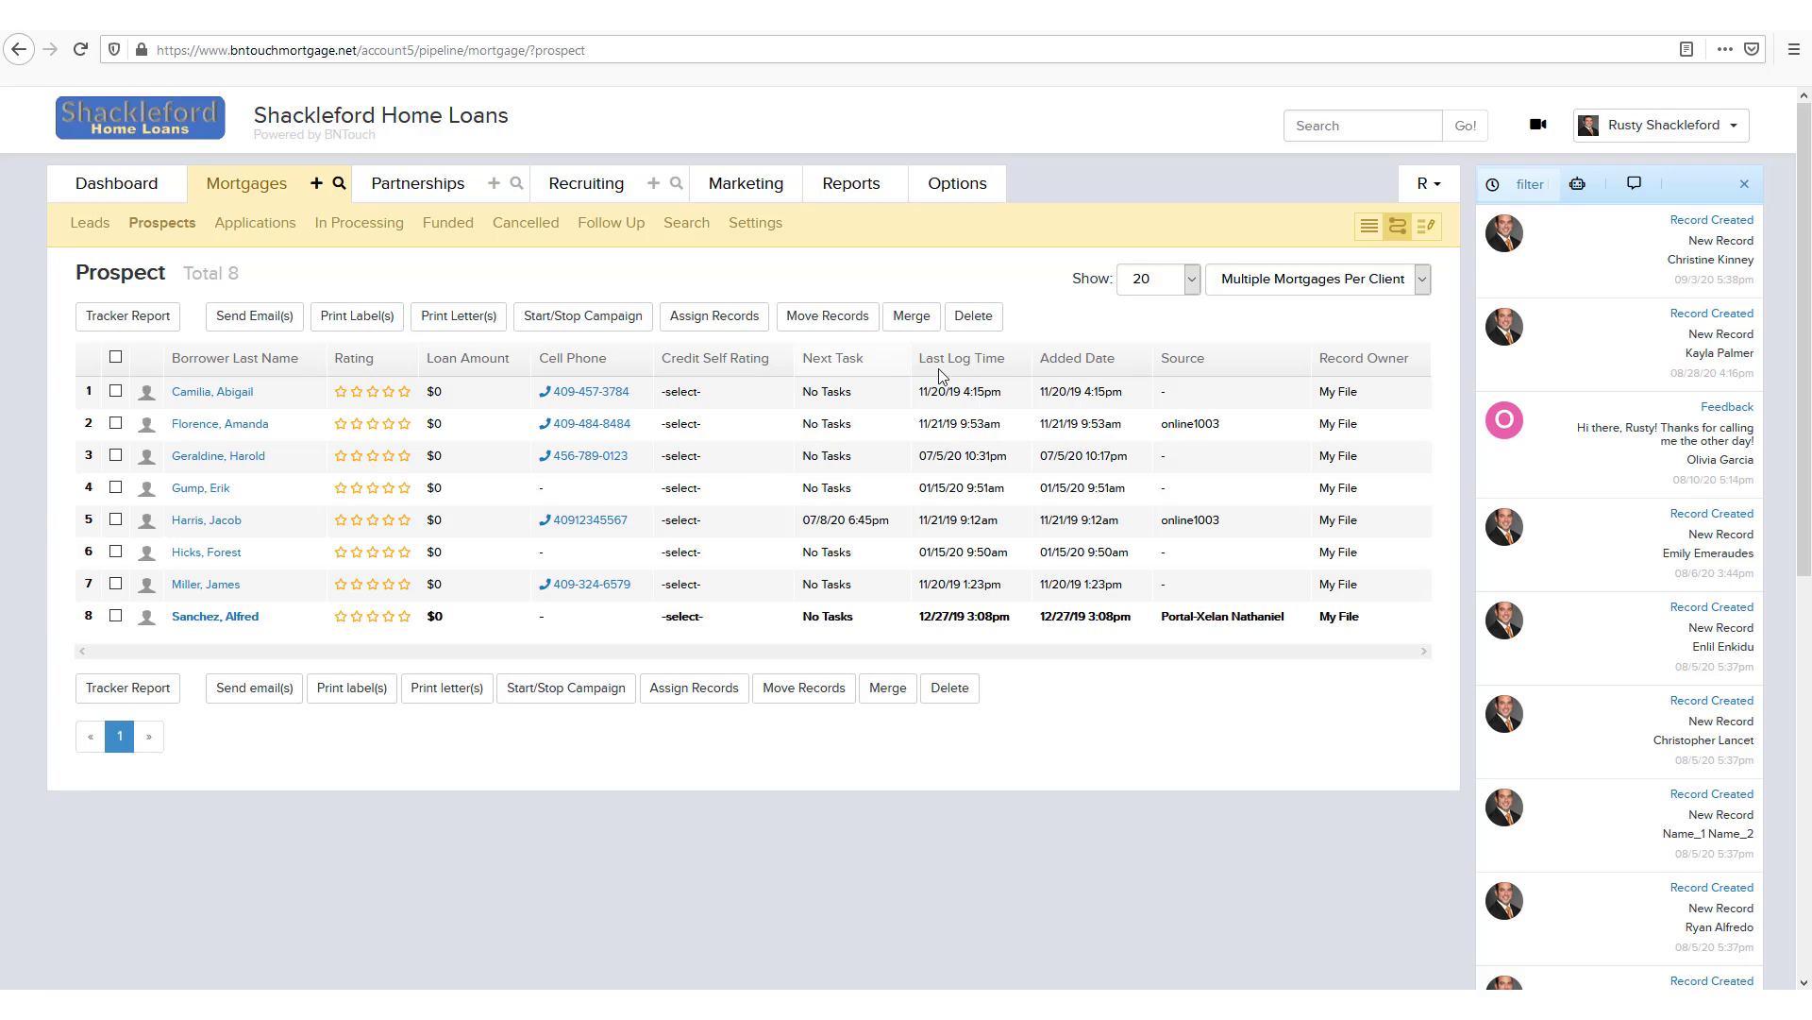
pyautogui.moveTo(1272, 444)
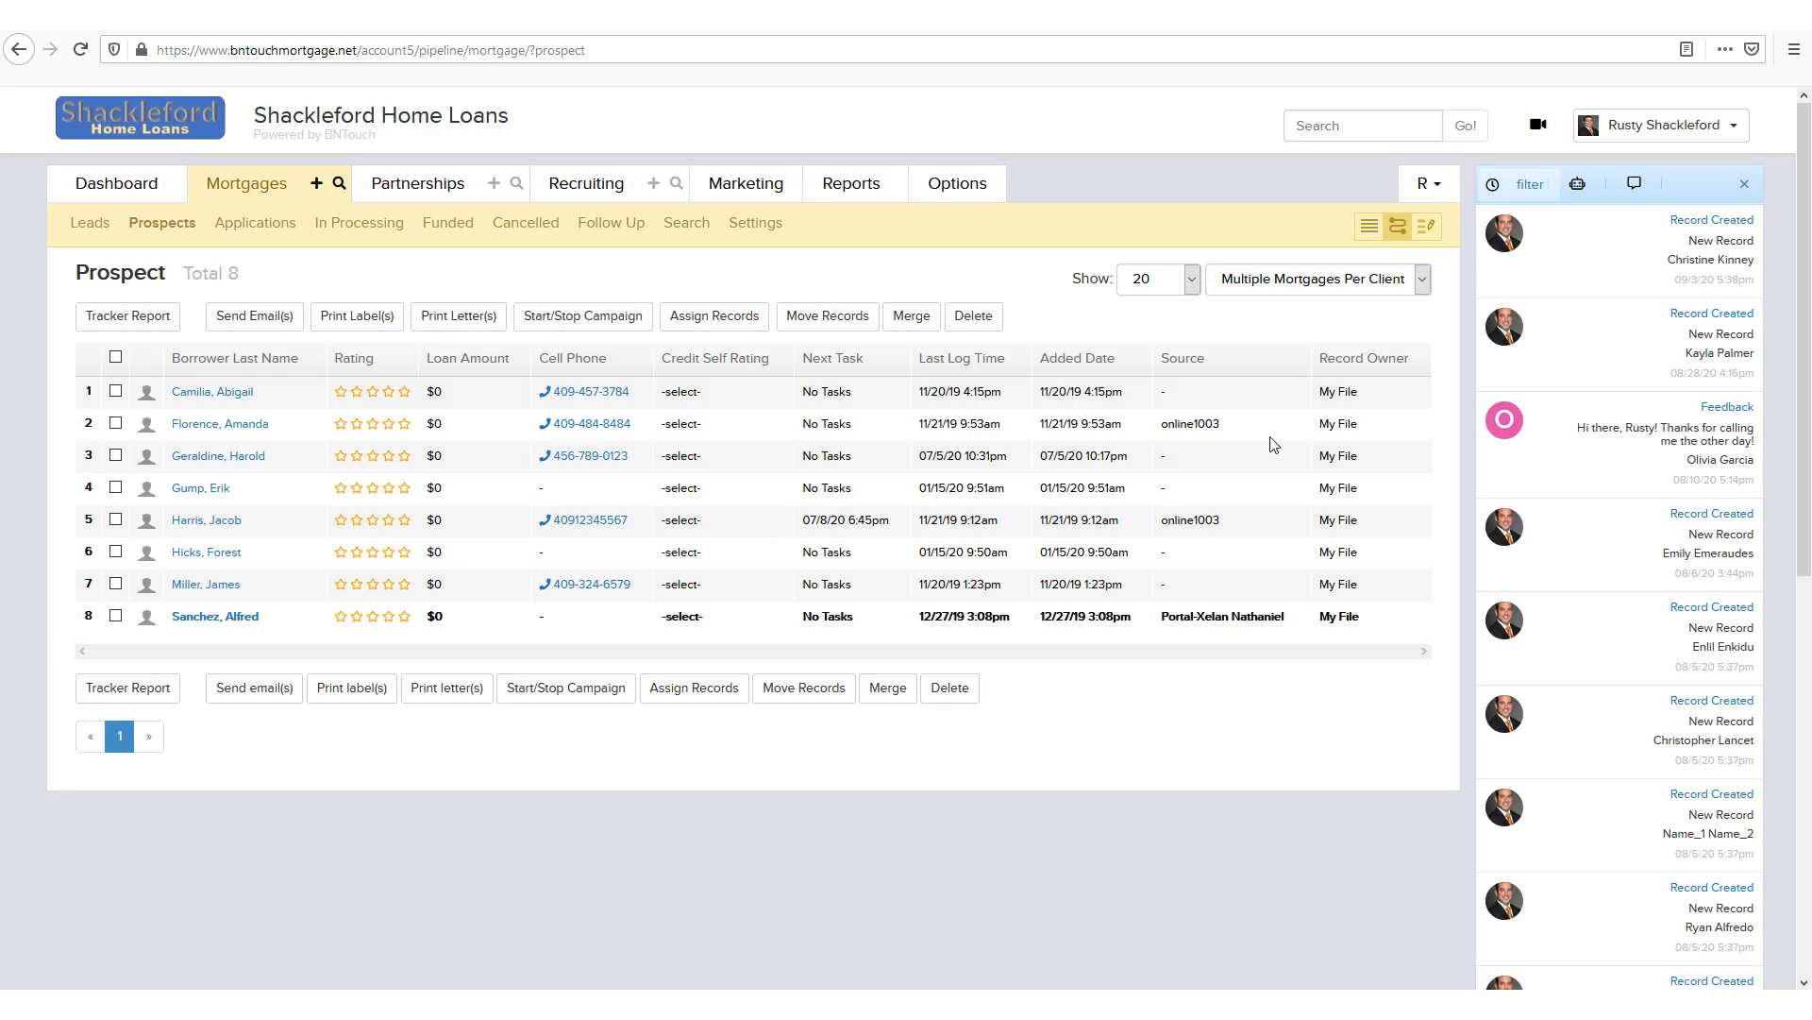
pyautogui.moveTo(755, 222)
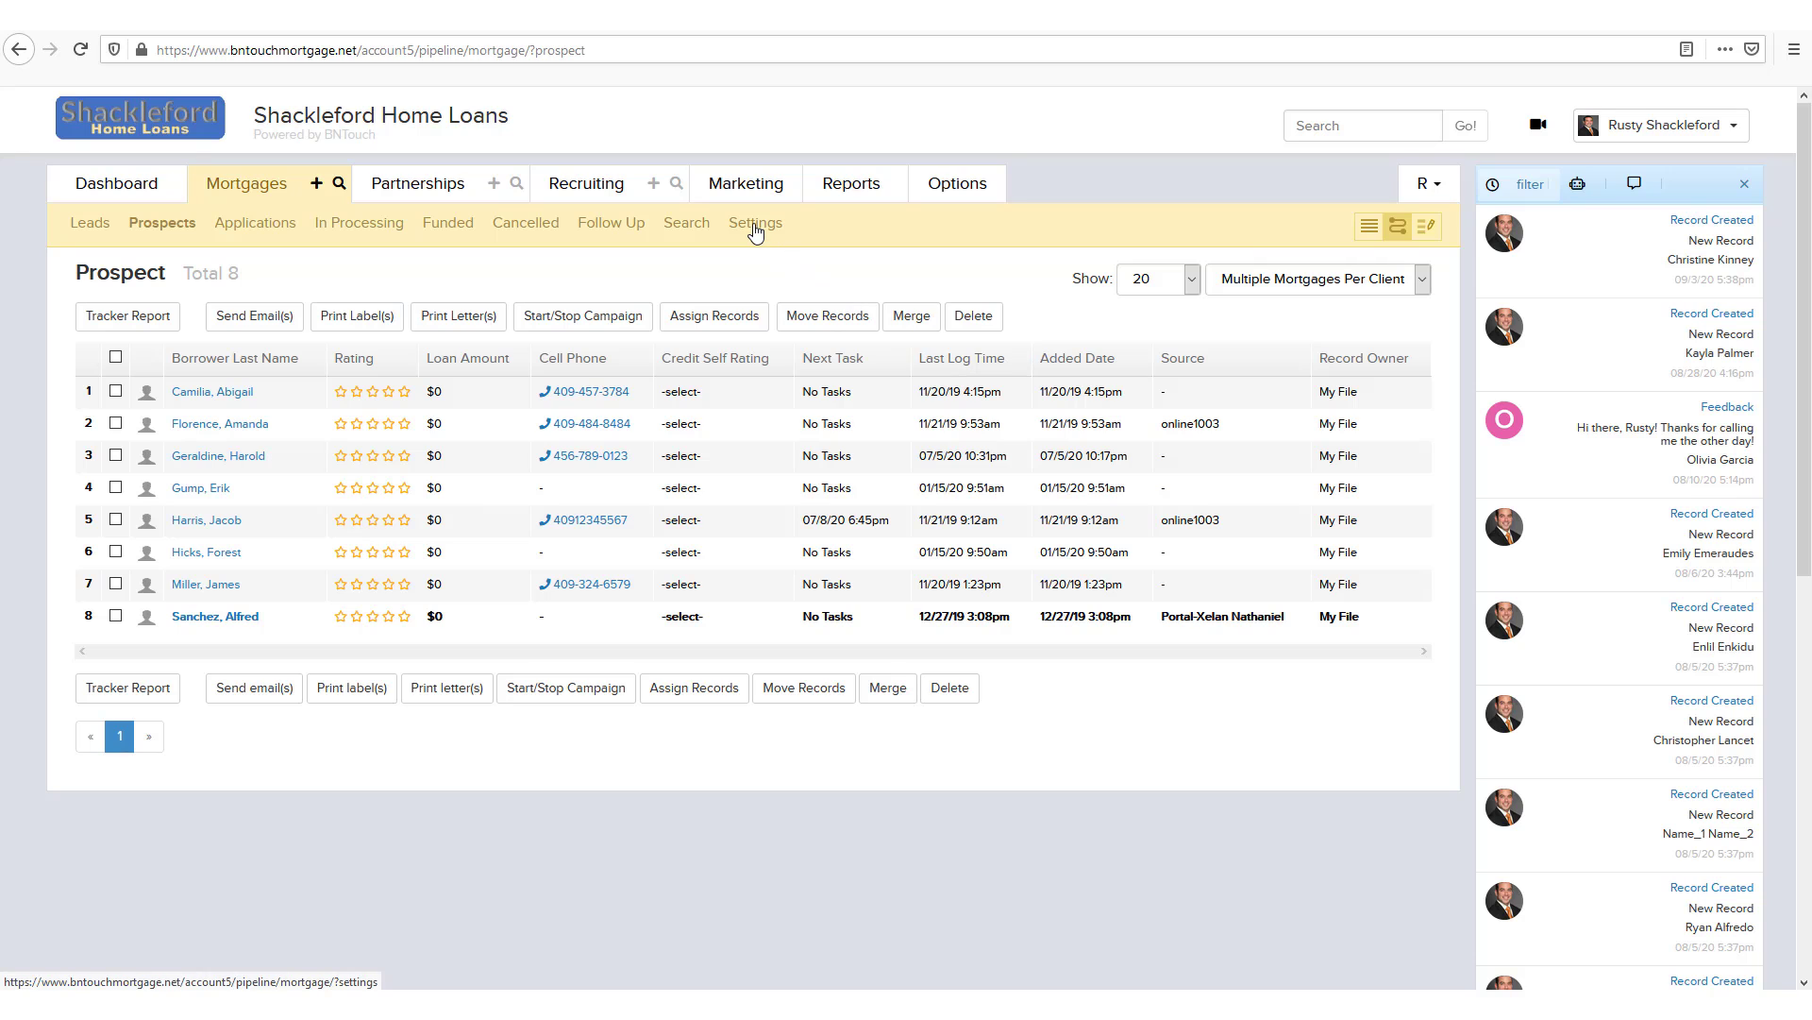
# Step: Go to Marketing Pipeline View Settings listing each stage's column fields and sizes
pyautogui.click(755, 222)
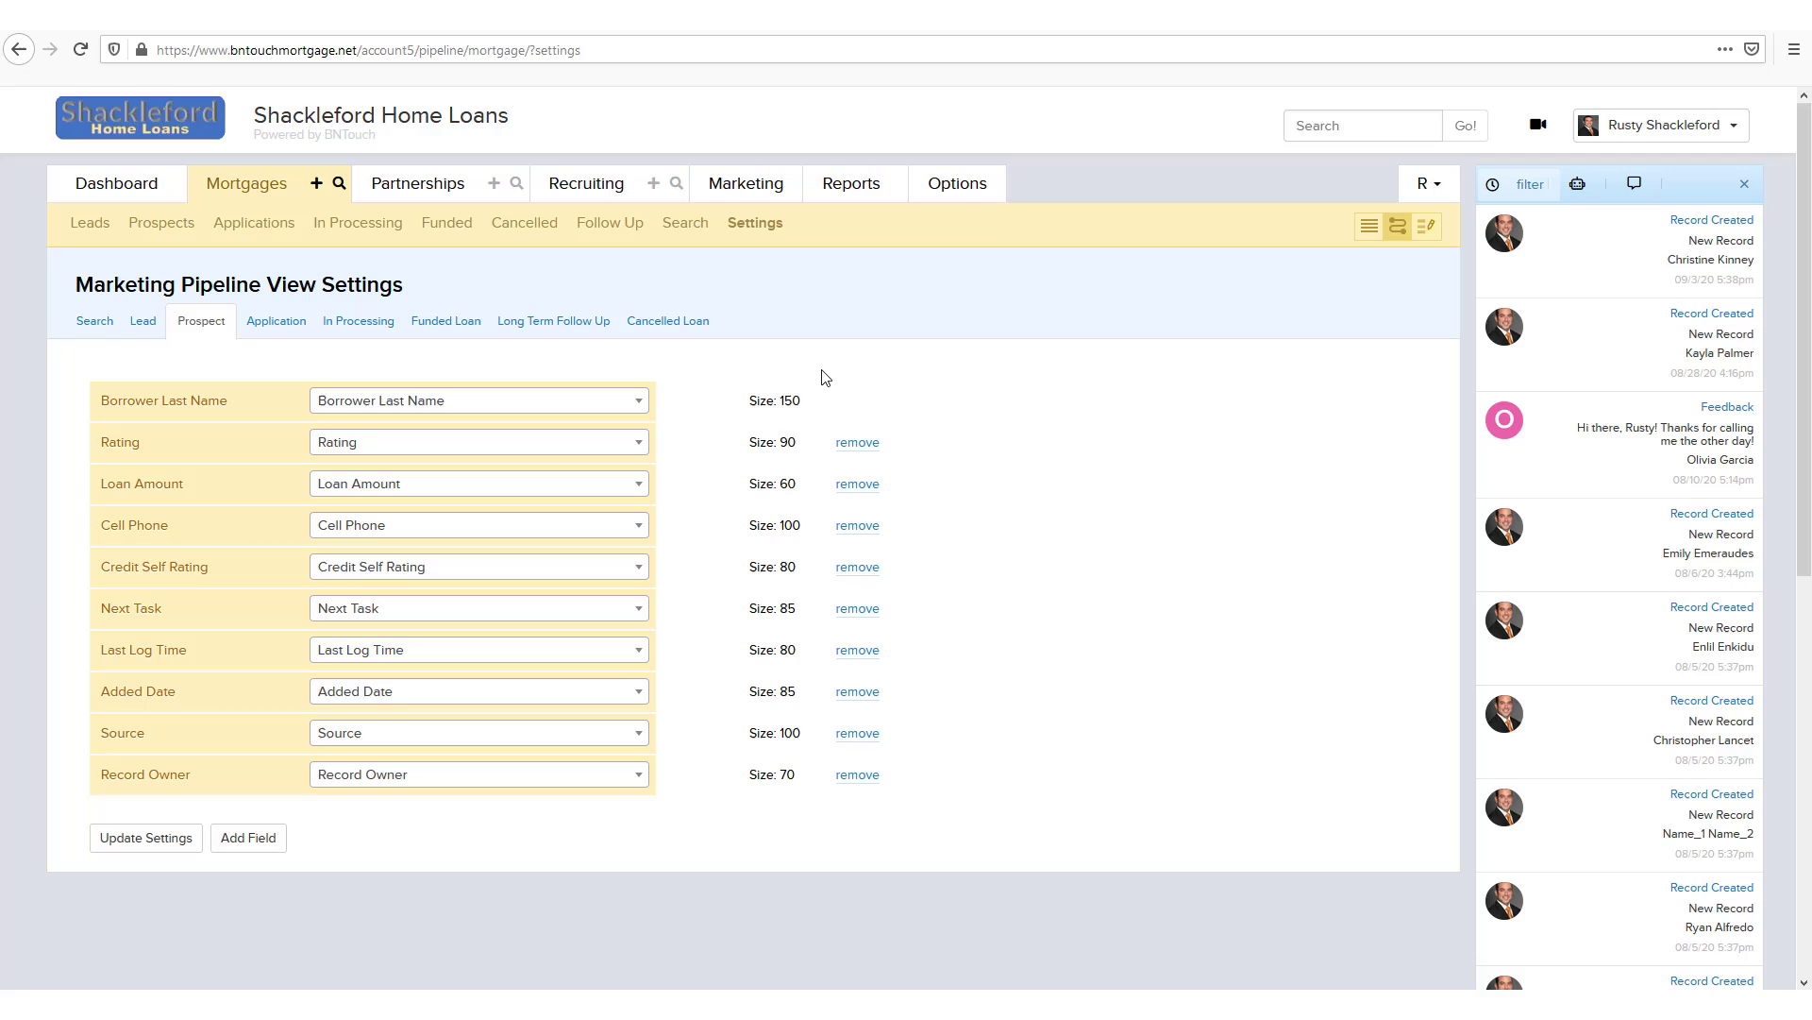
pyautogui.moveTo(265, 710)
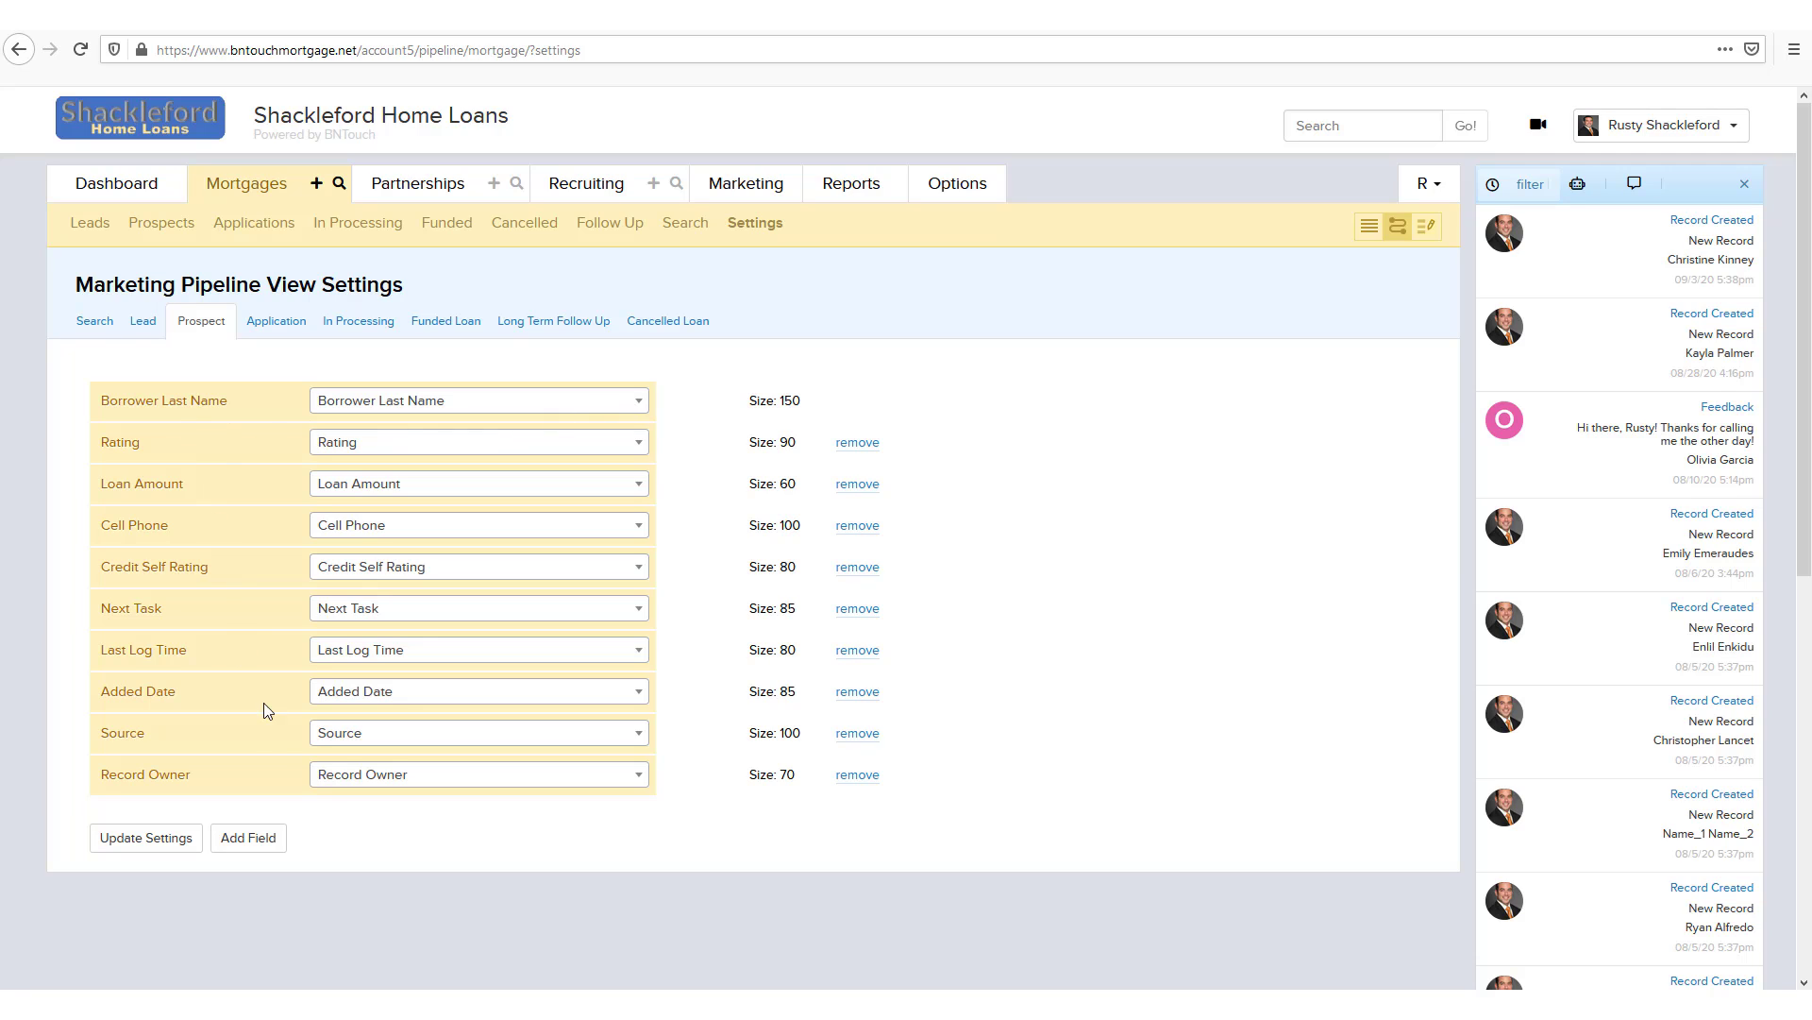
pyautogui.moveTo(227, 449)
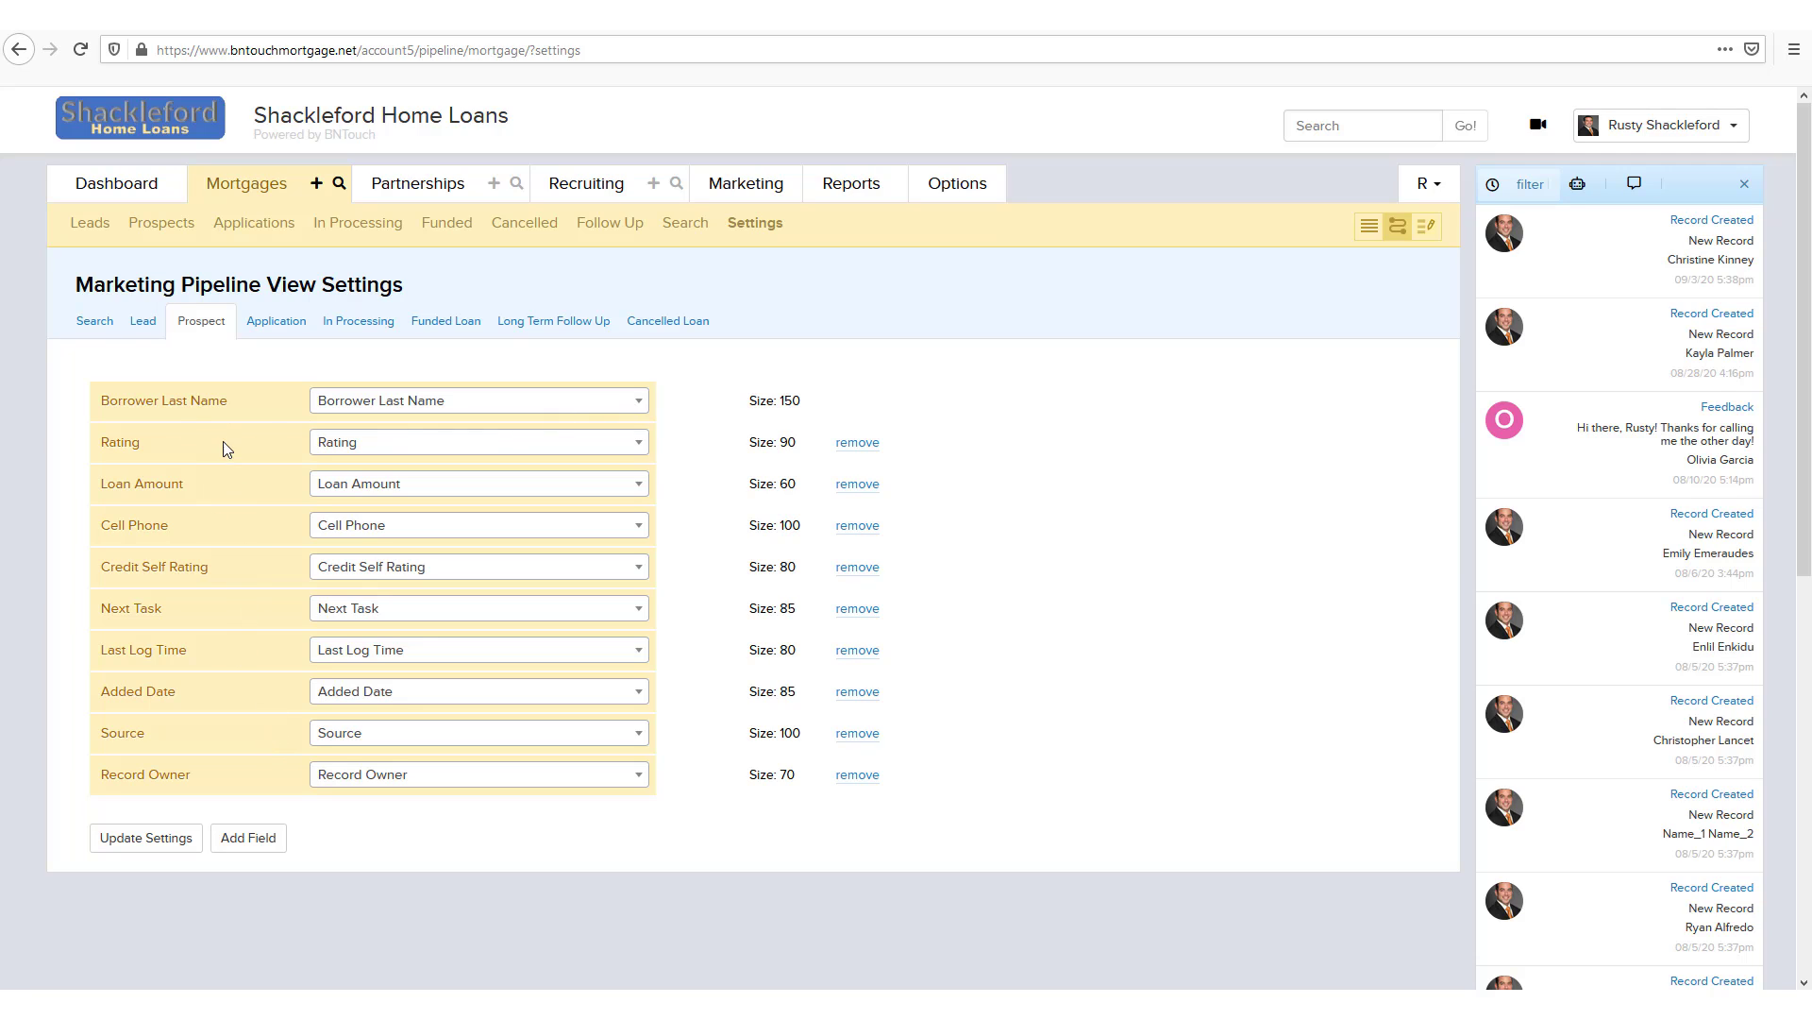
pyautogui.moveTo(609, 222)
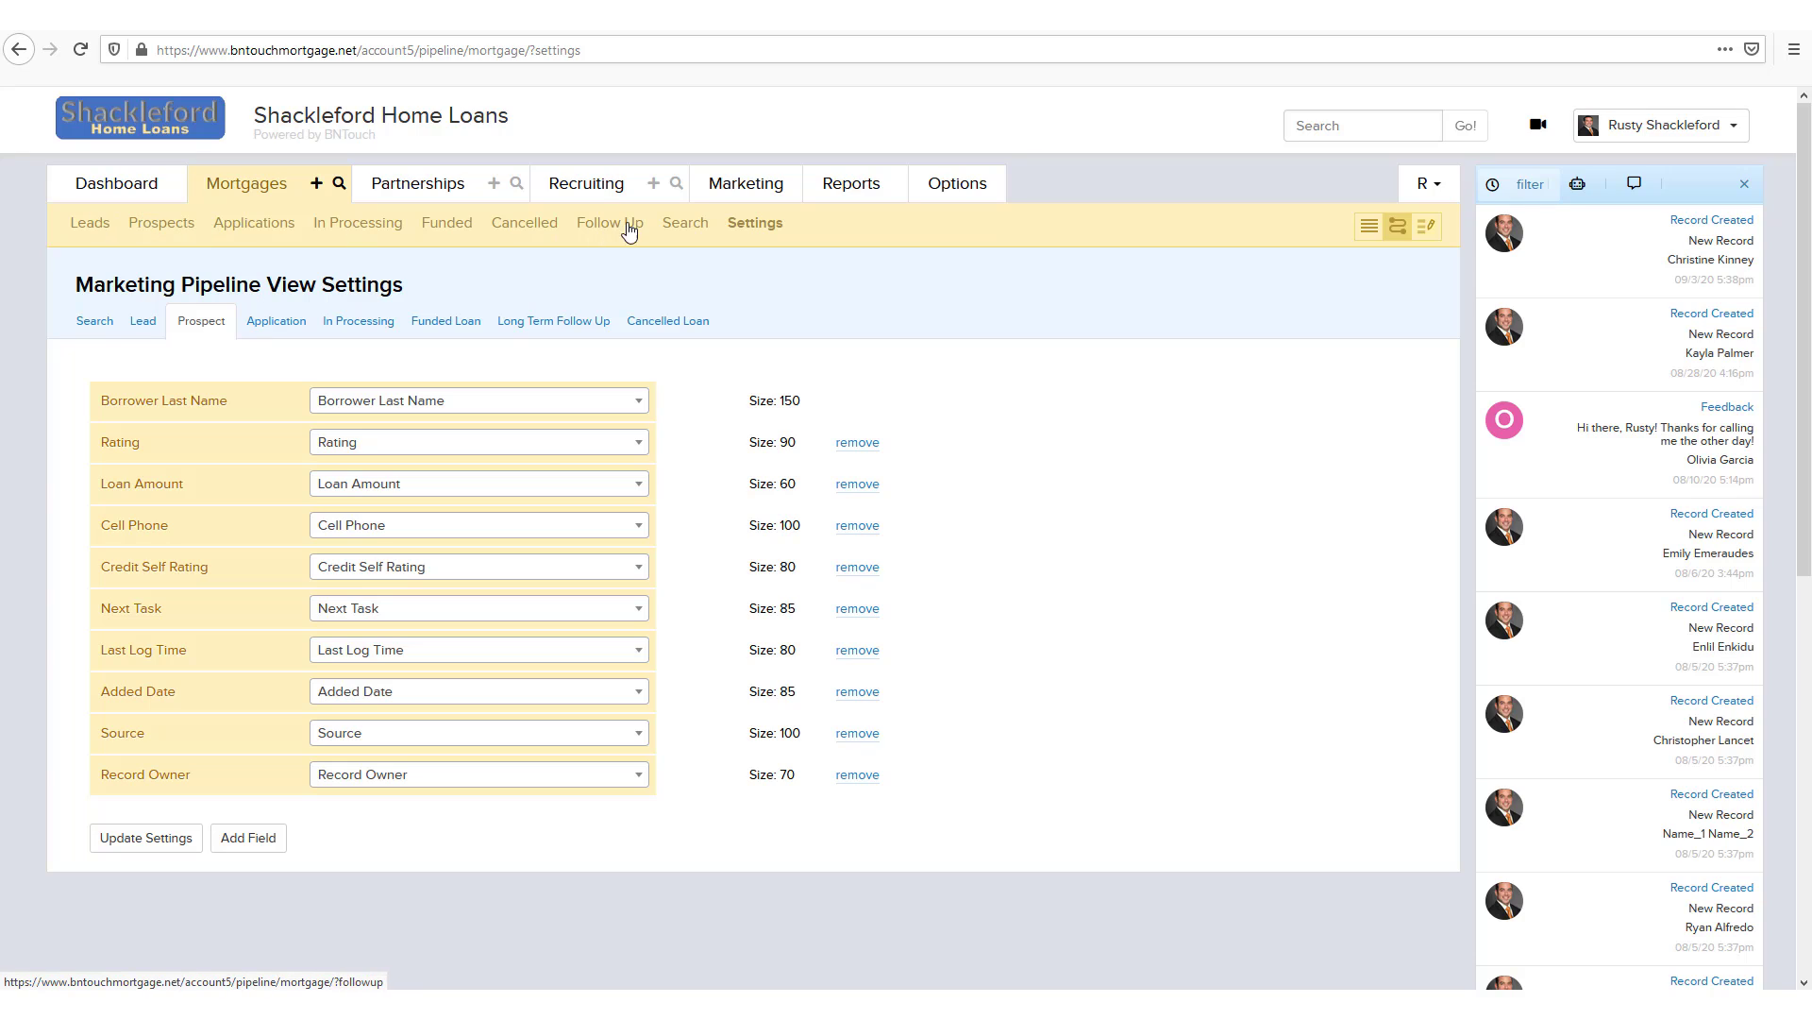
pyautogui.moveTo(366, 349)
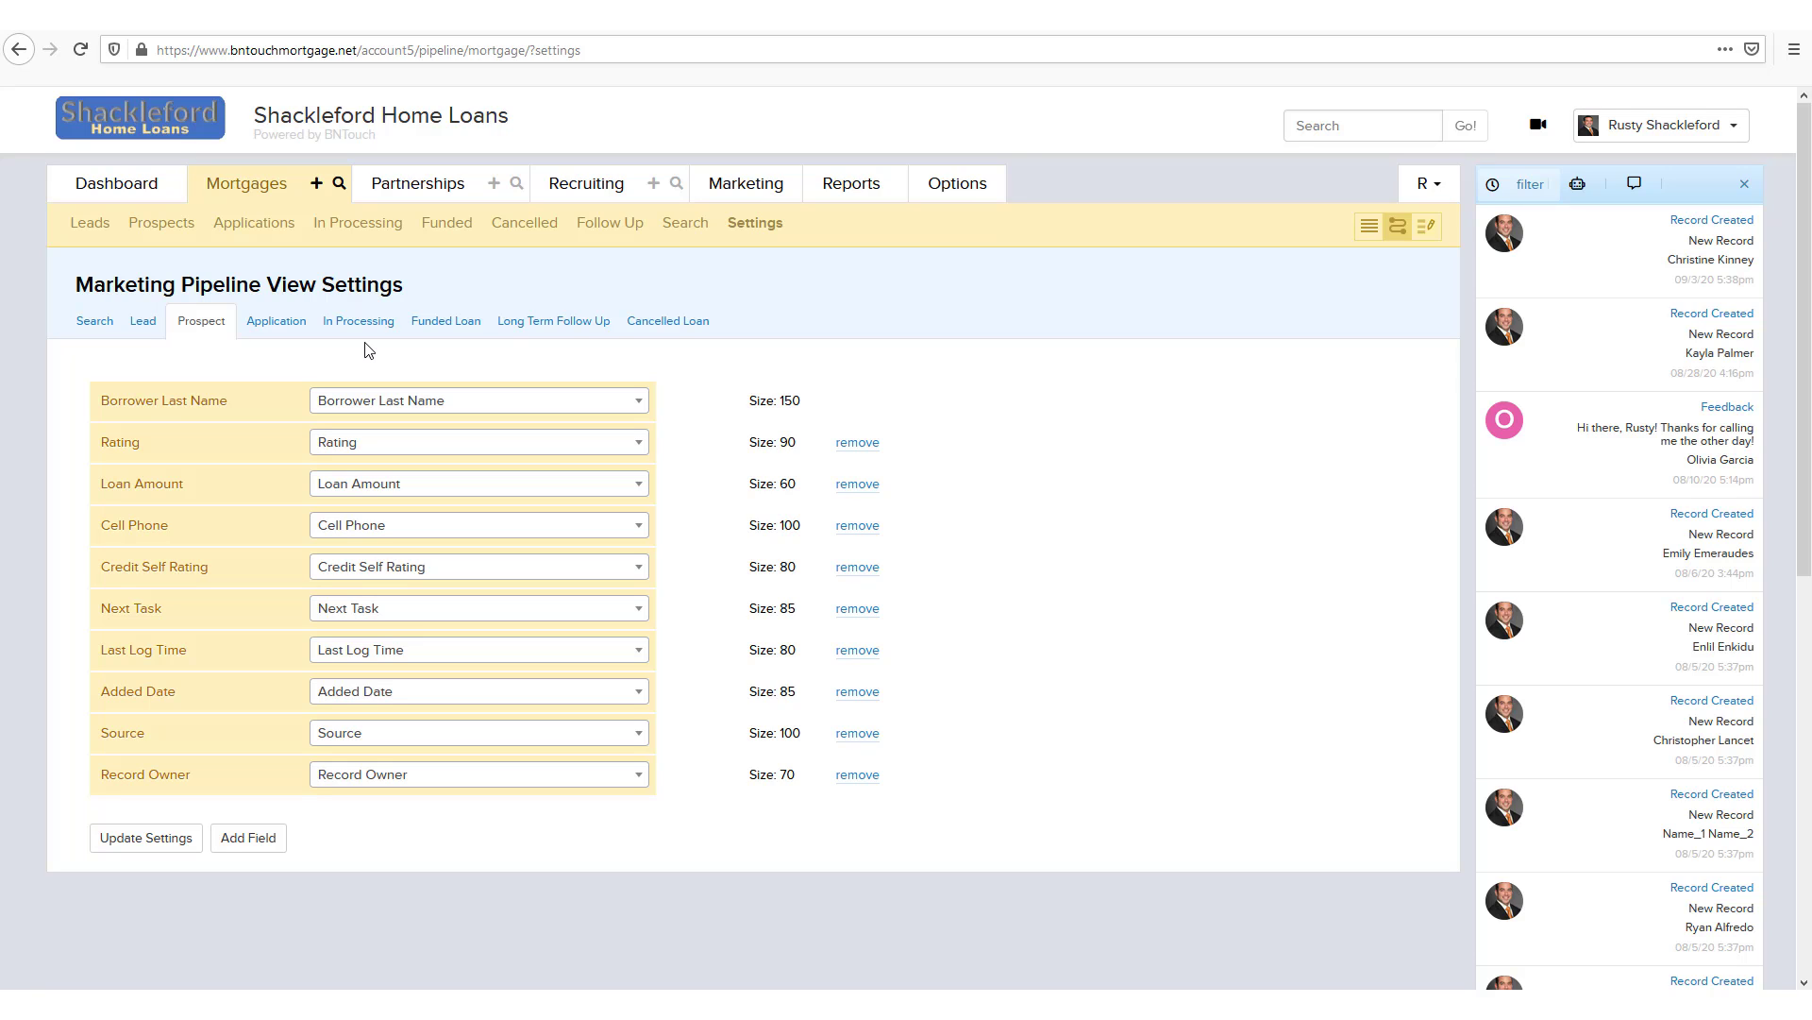
pyautogui.moveTo(143, 321)
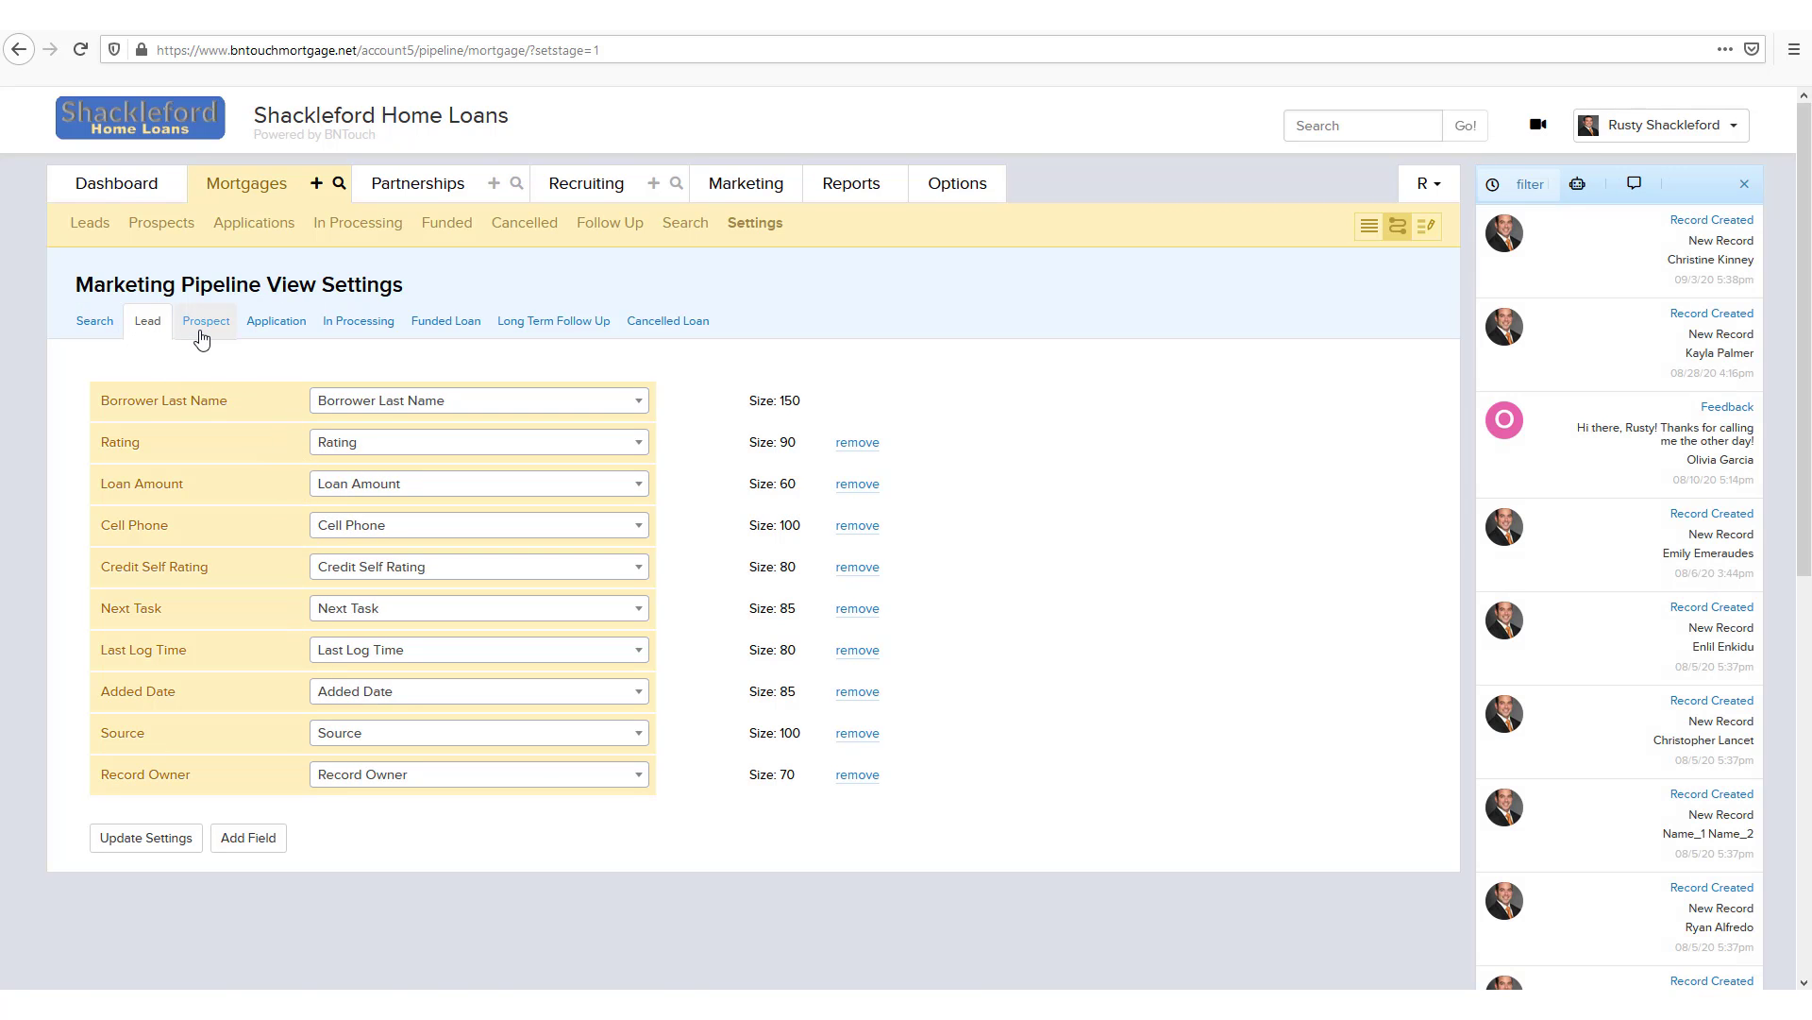
pyautogui.moveTo(359, 320)
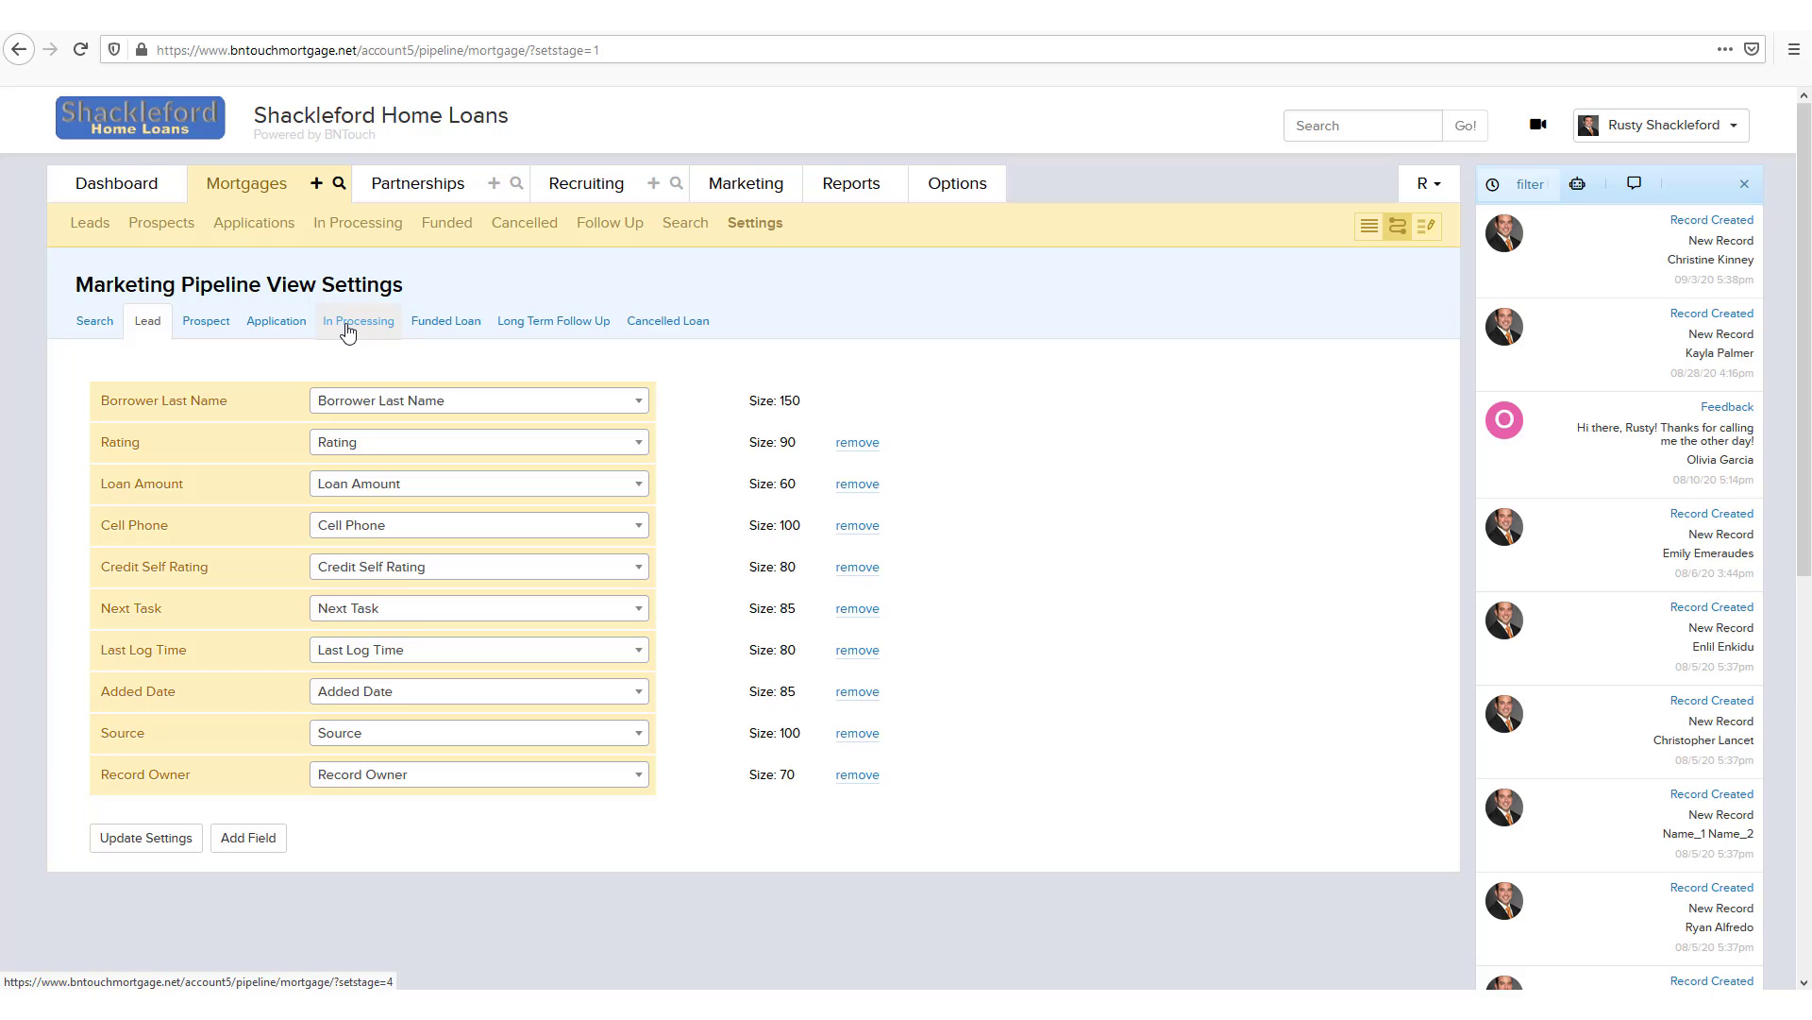
pyautogui.moveTo(417, 182)
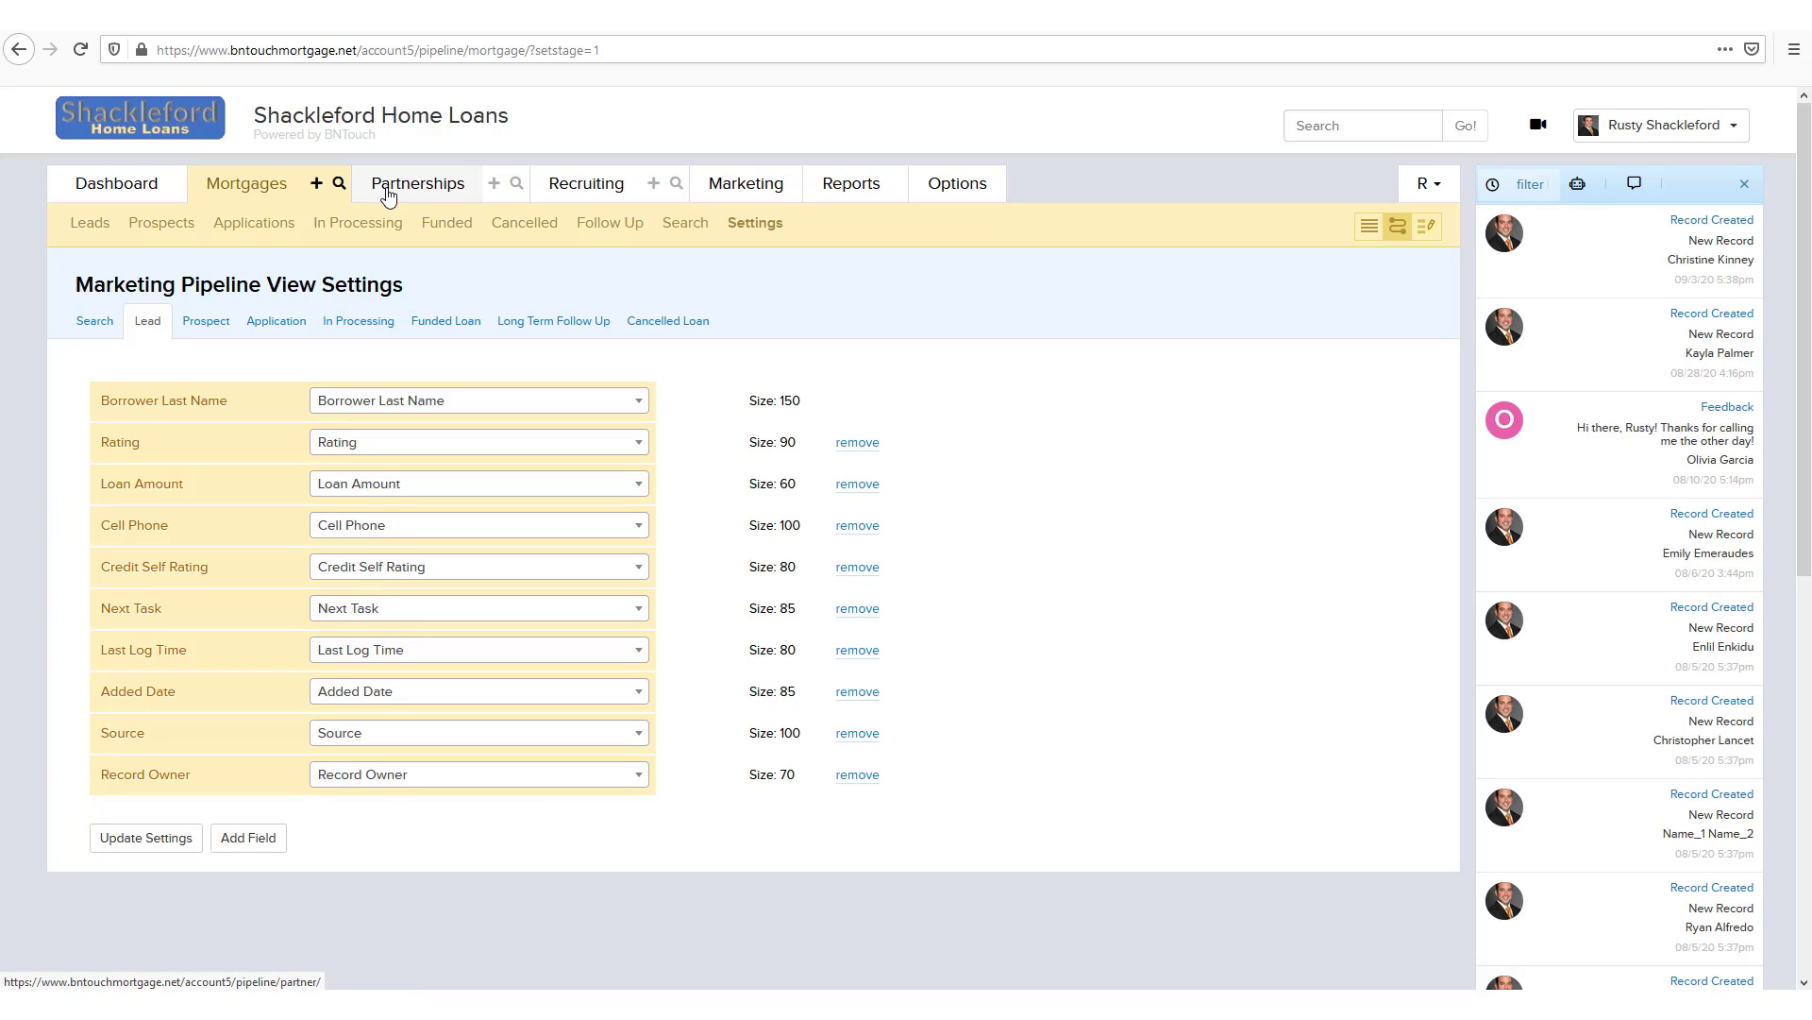
pyautogui.moveTo(498, 365)
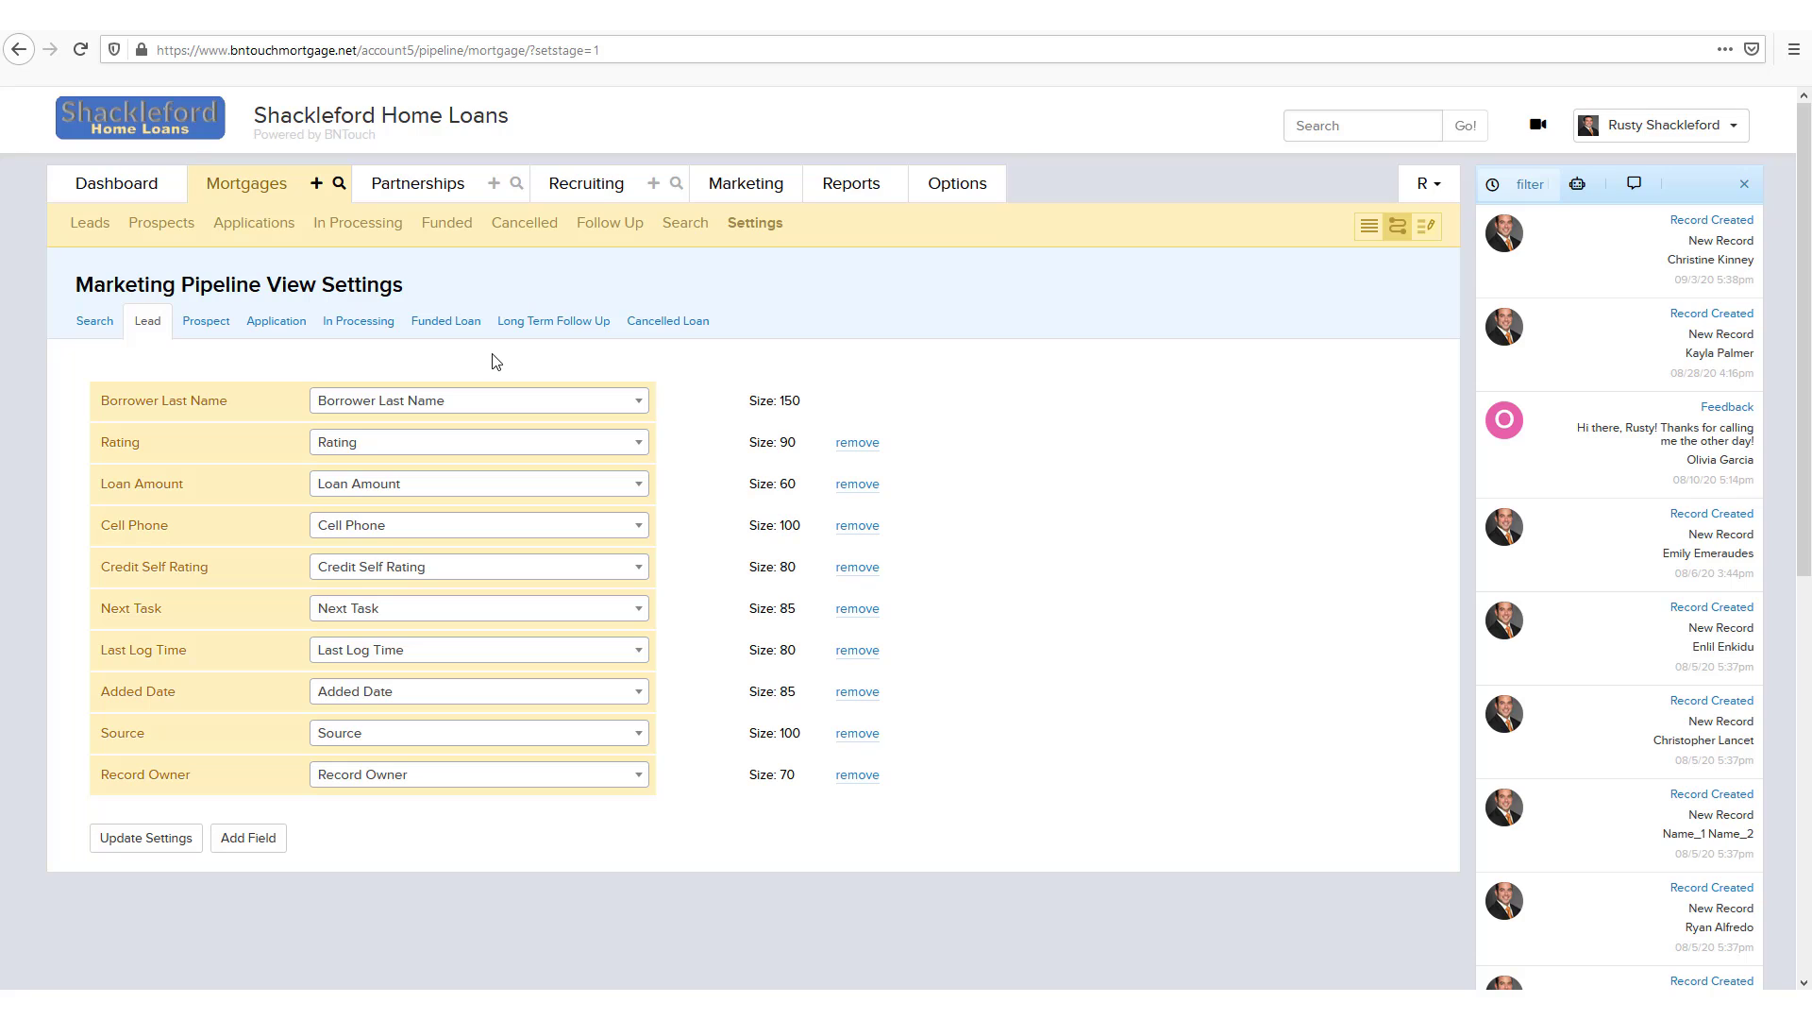
pyautogui.moveTo(552, 320)
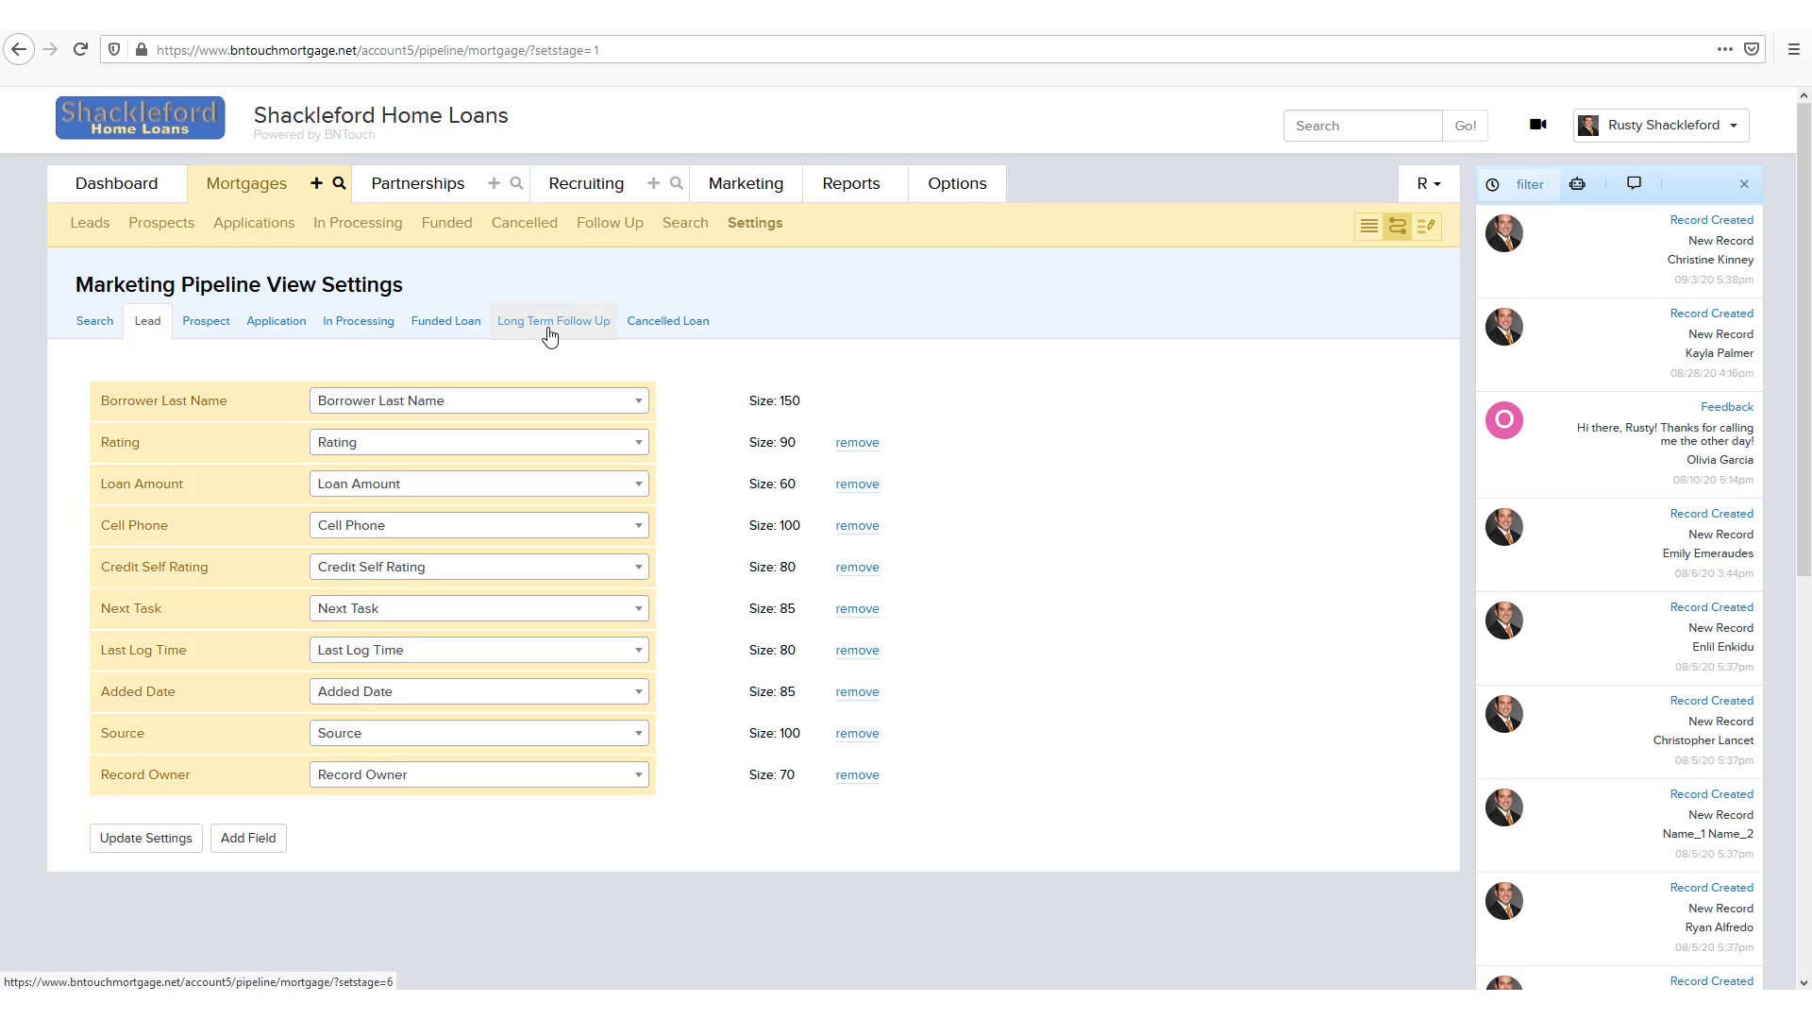
pyautogui.moveTo(385, 414)
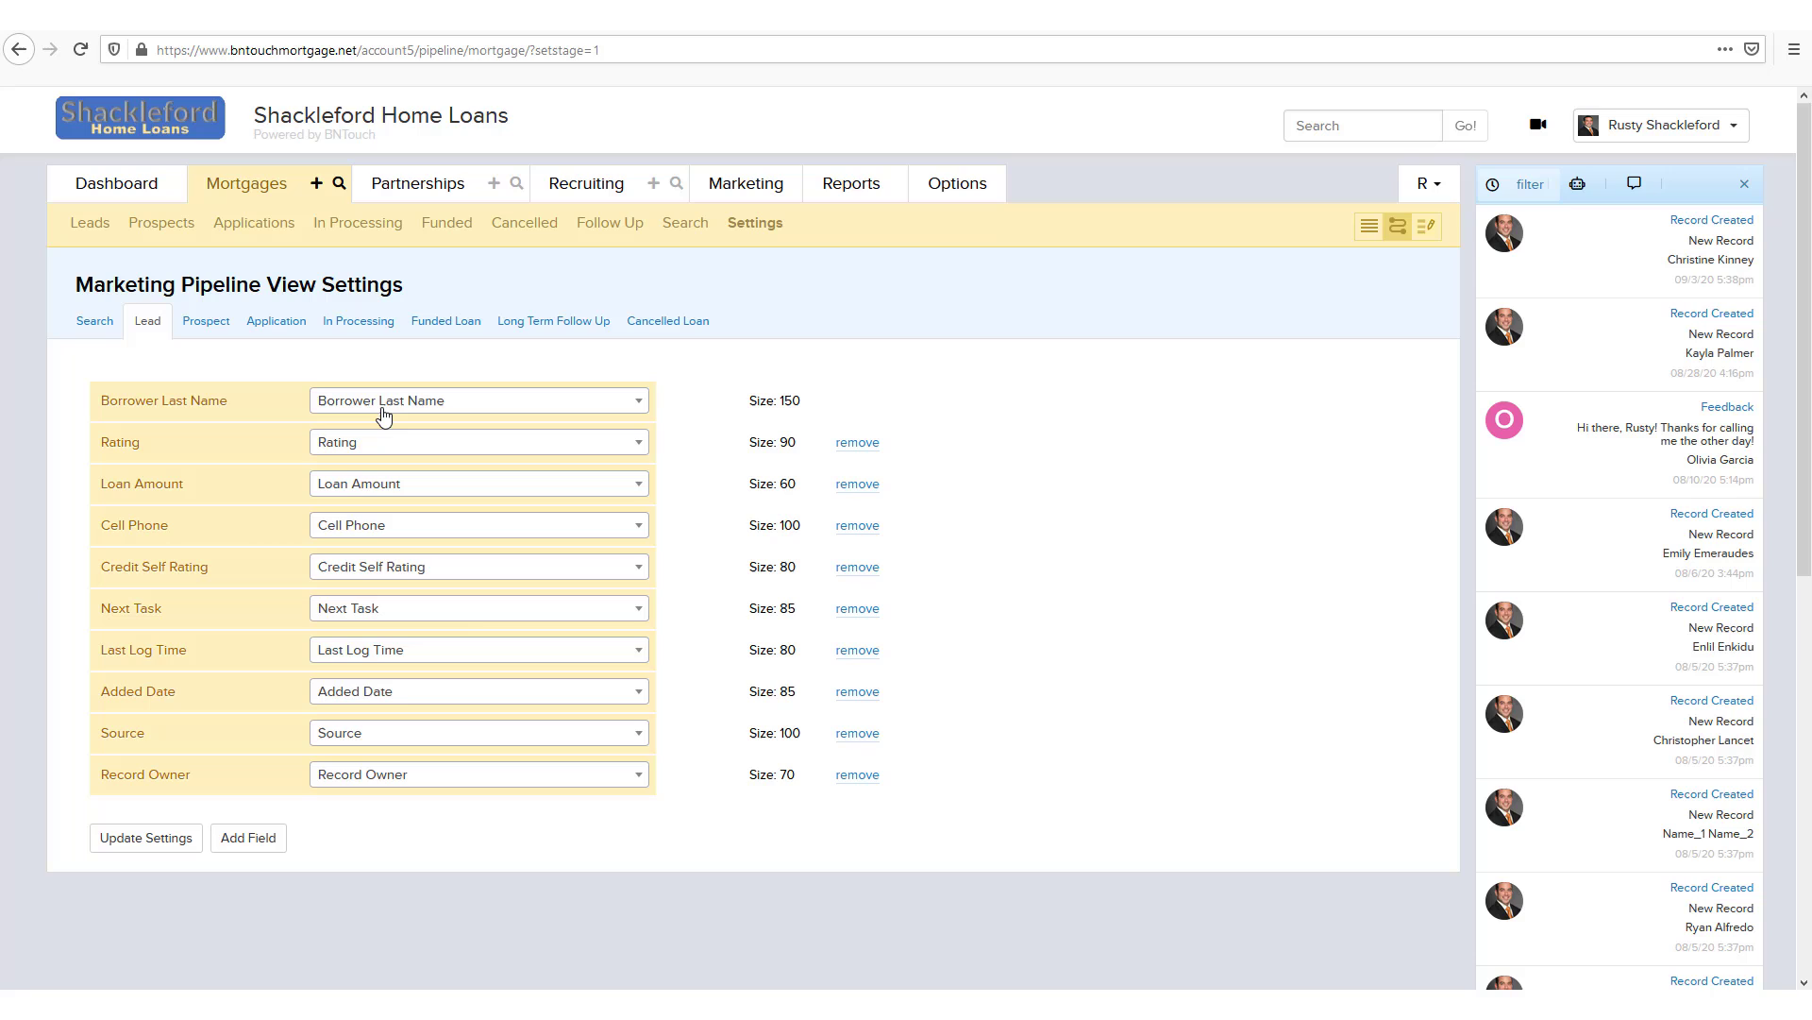
# Step: Replace Rating with Loan Purpose as the Lead view's second column field
pyautogui.click(478, 400)
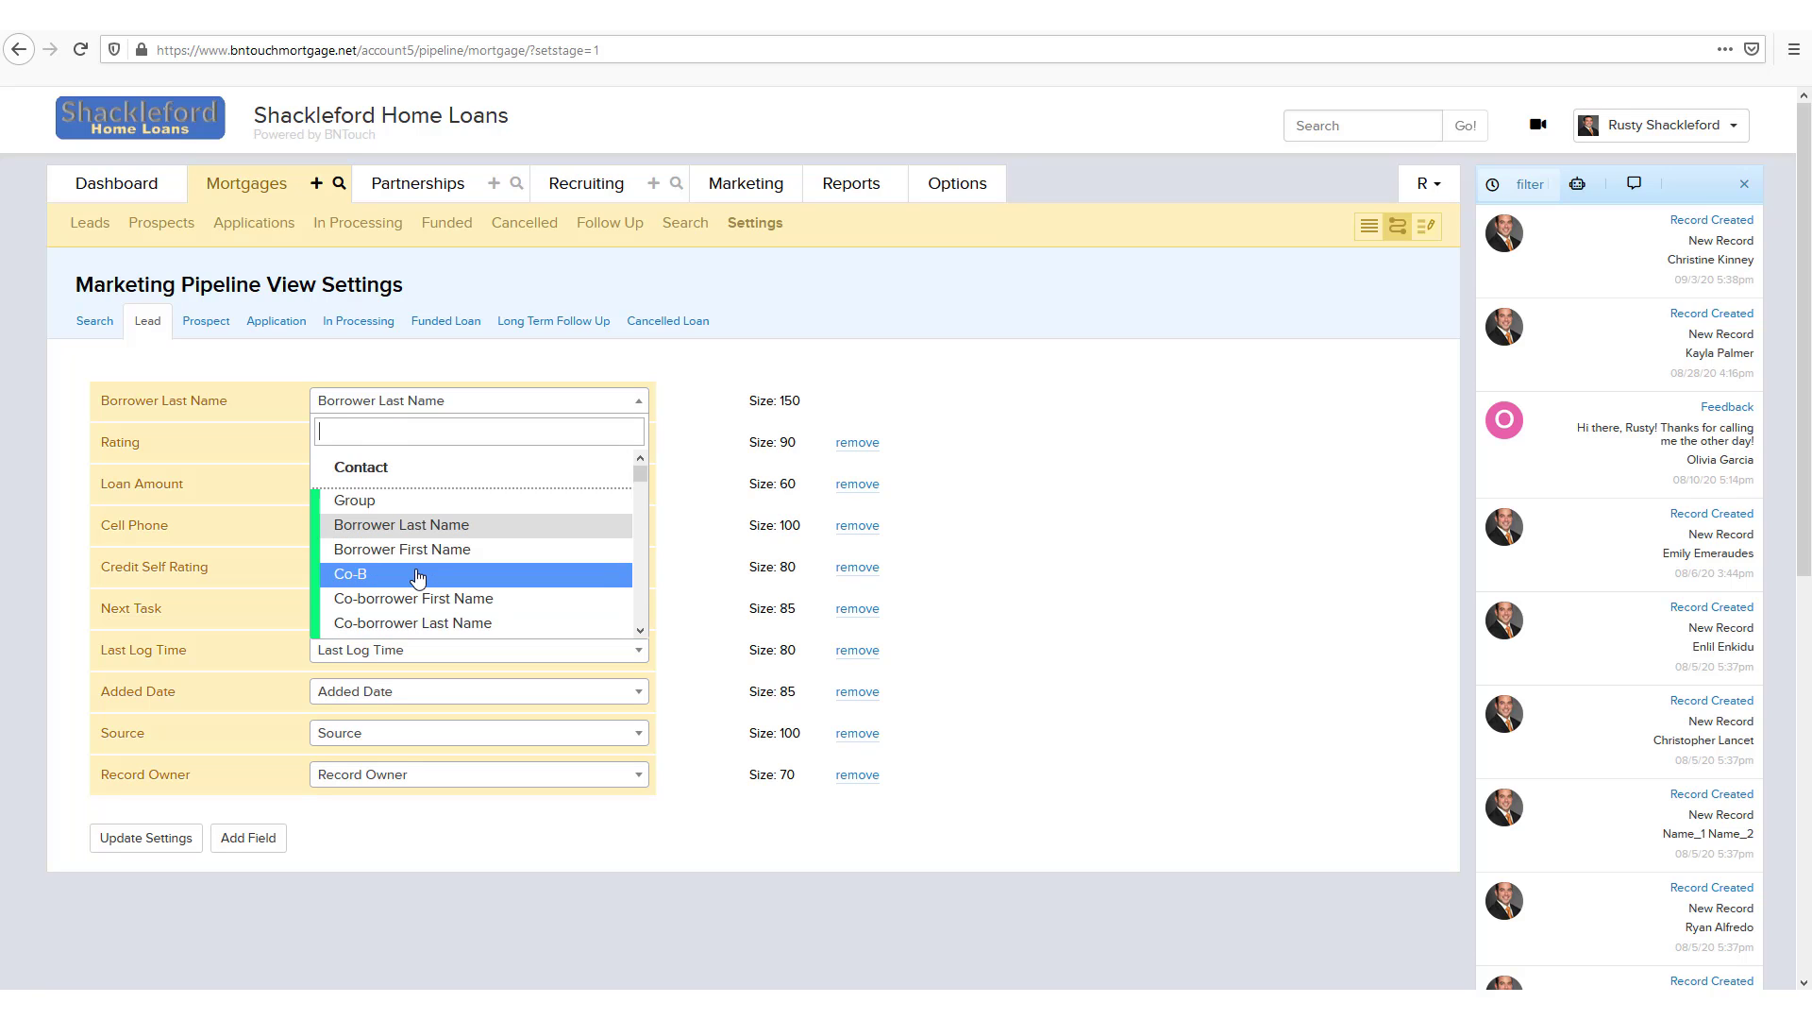
pyautogui.scroll(-3)
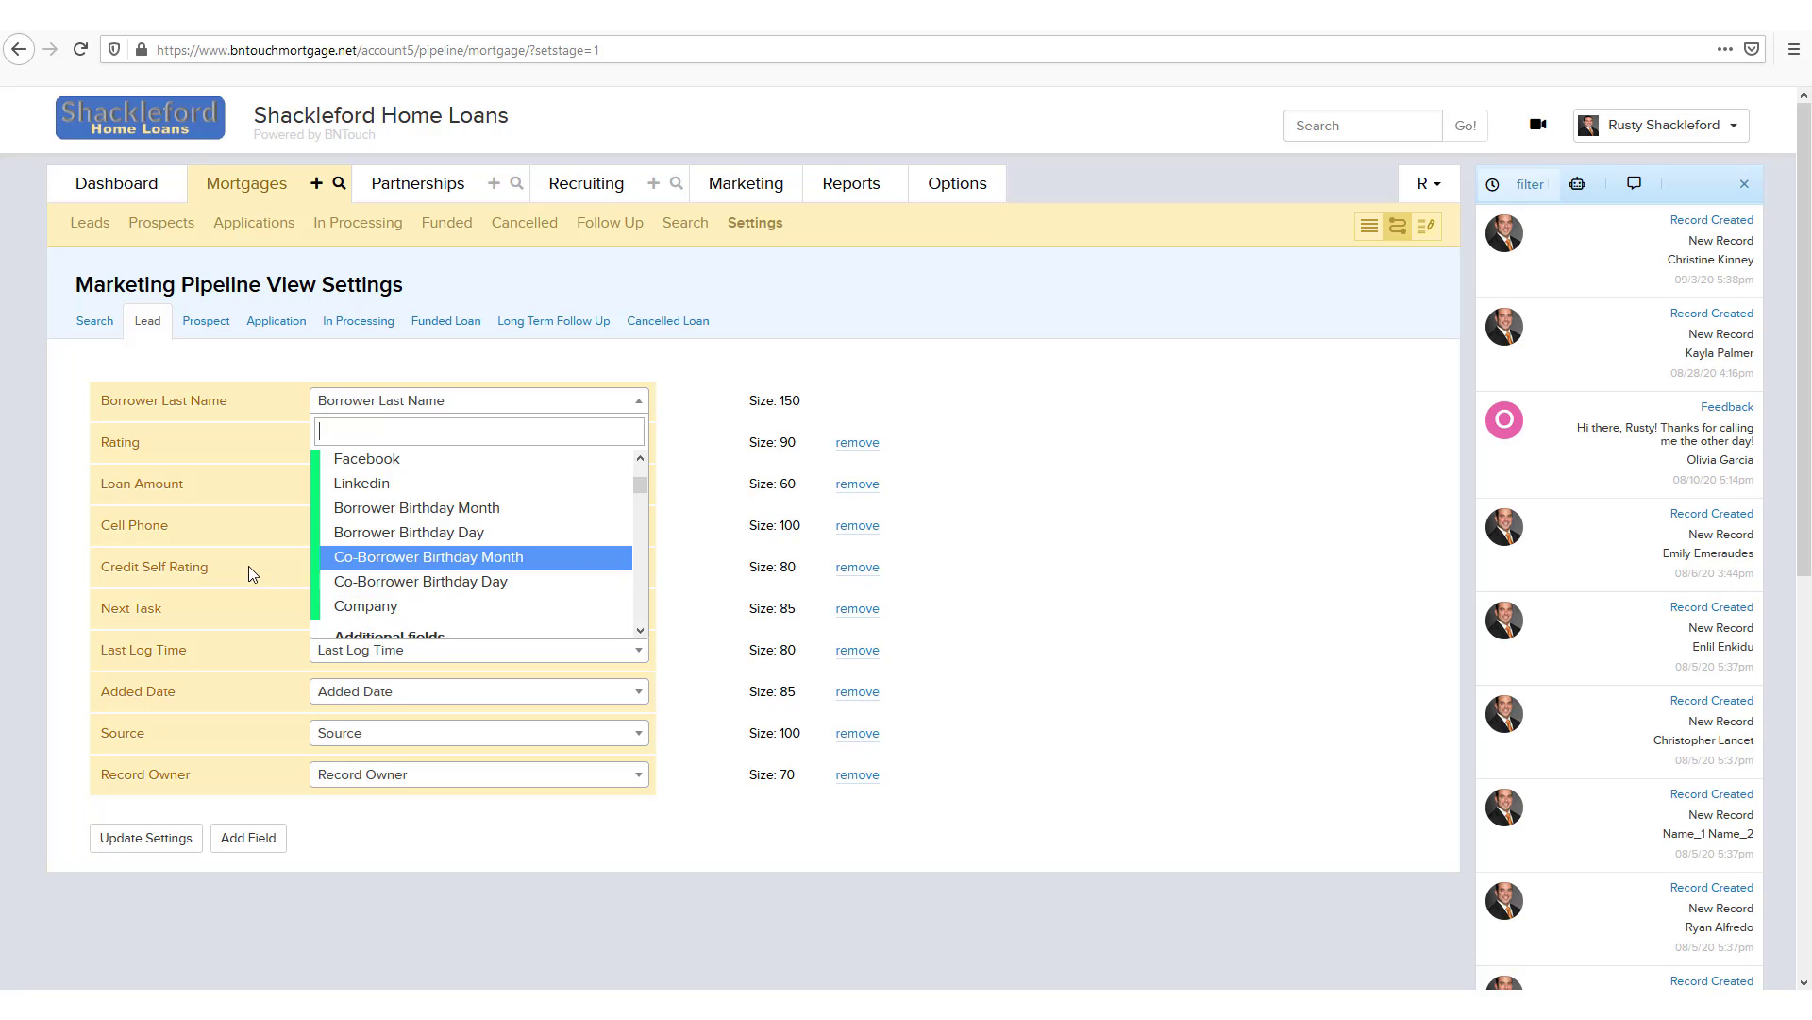
pyautogui.click(477, 732)
pyautogui.write('pur')
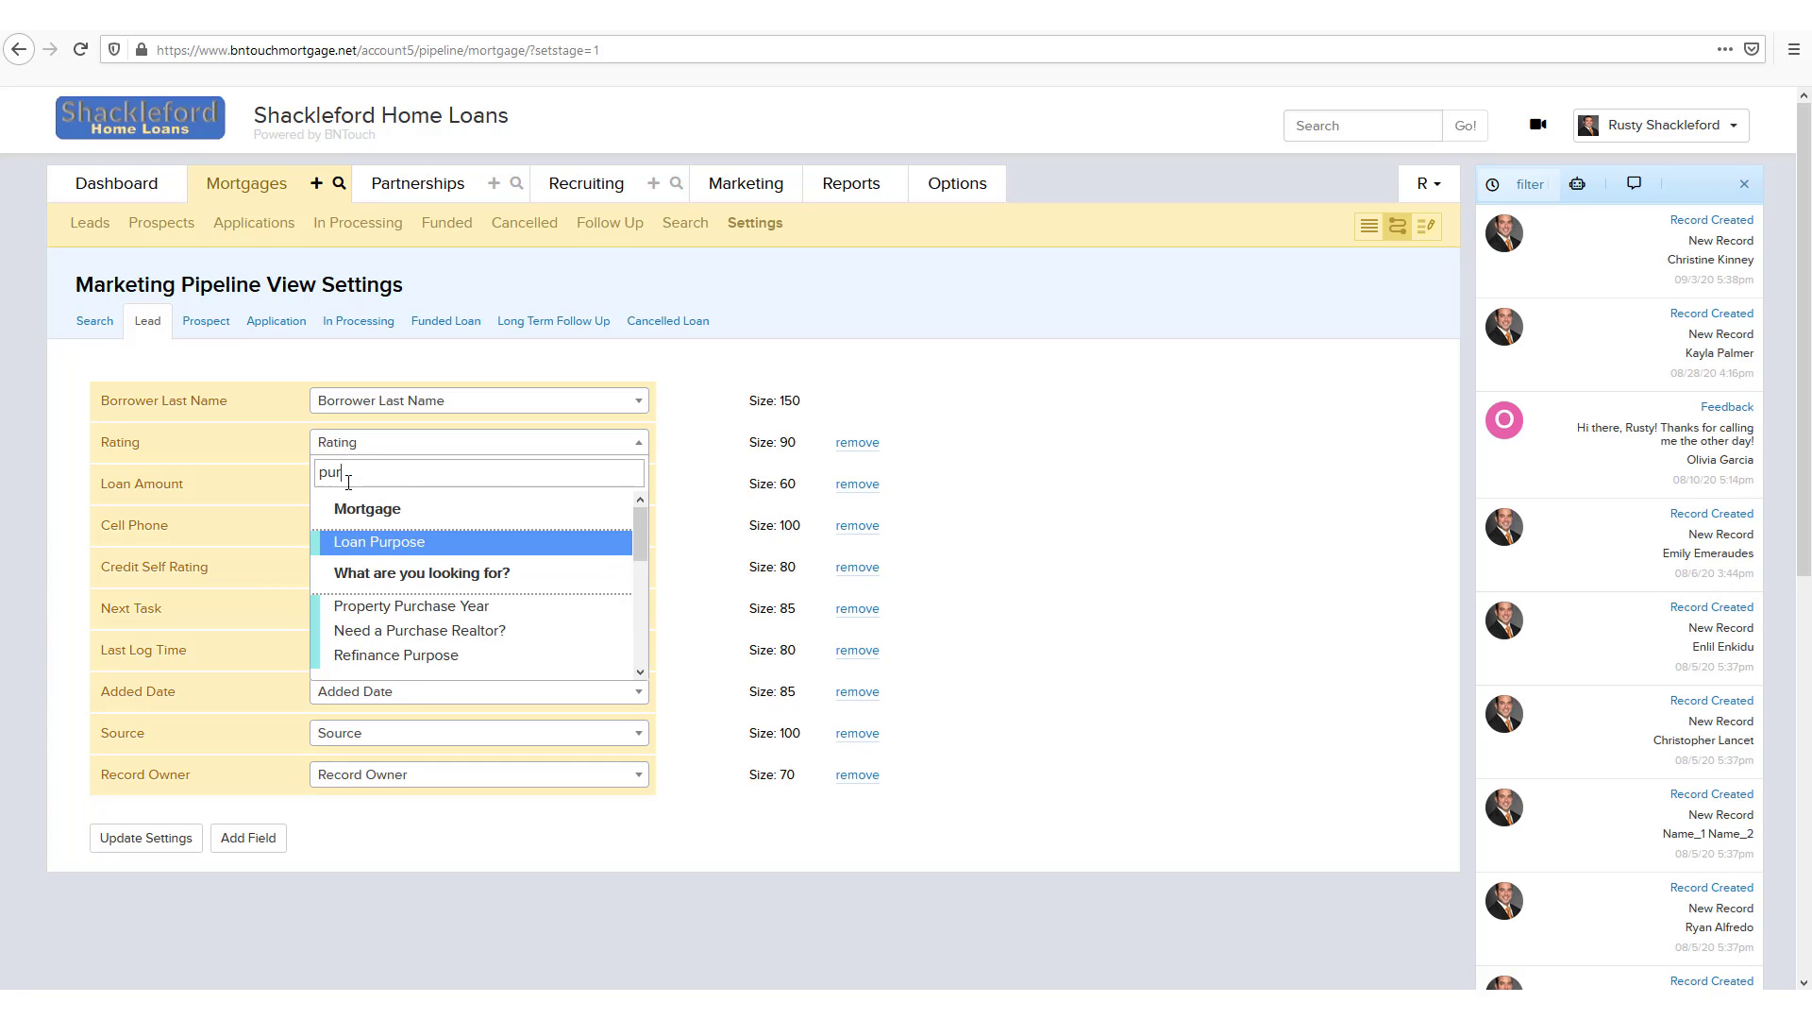
pyautogui.write('po')
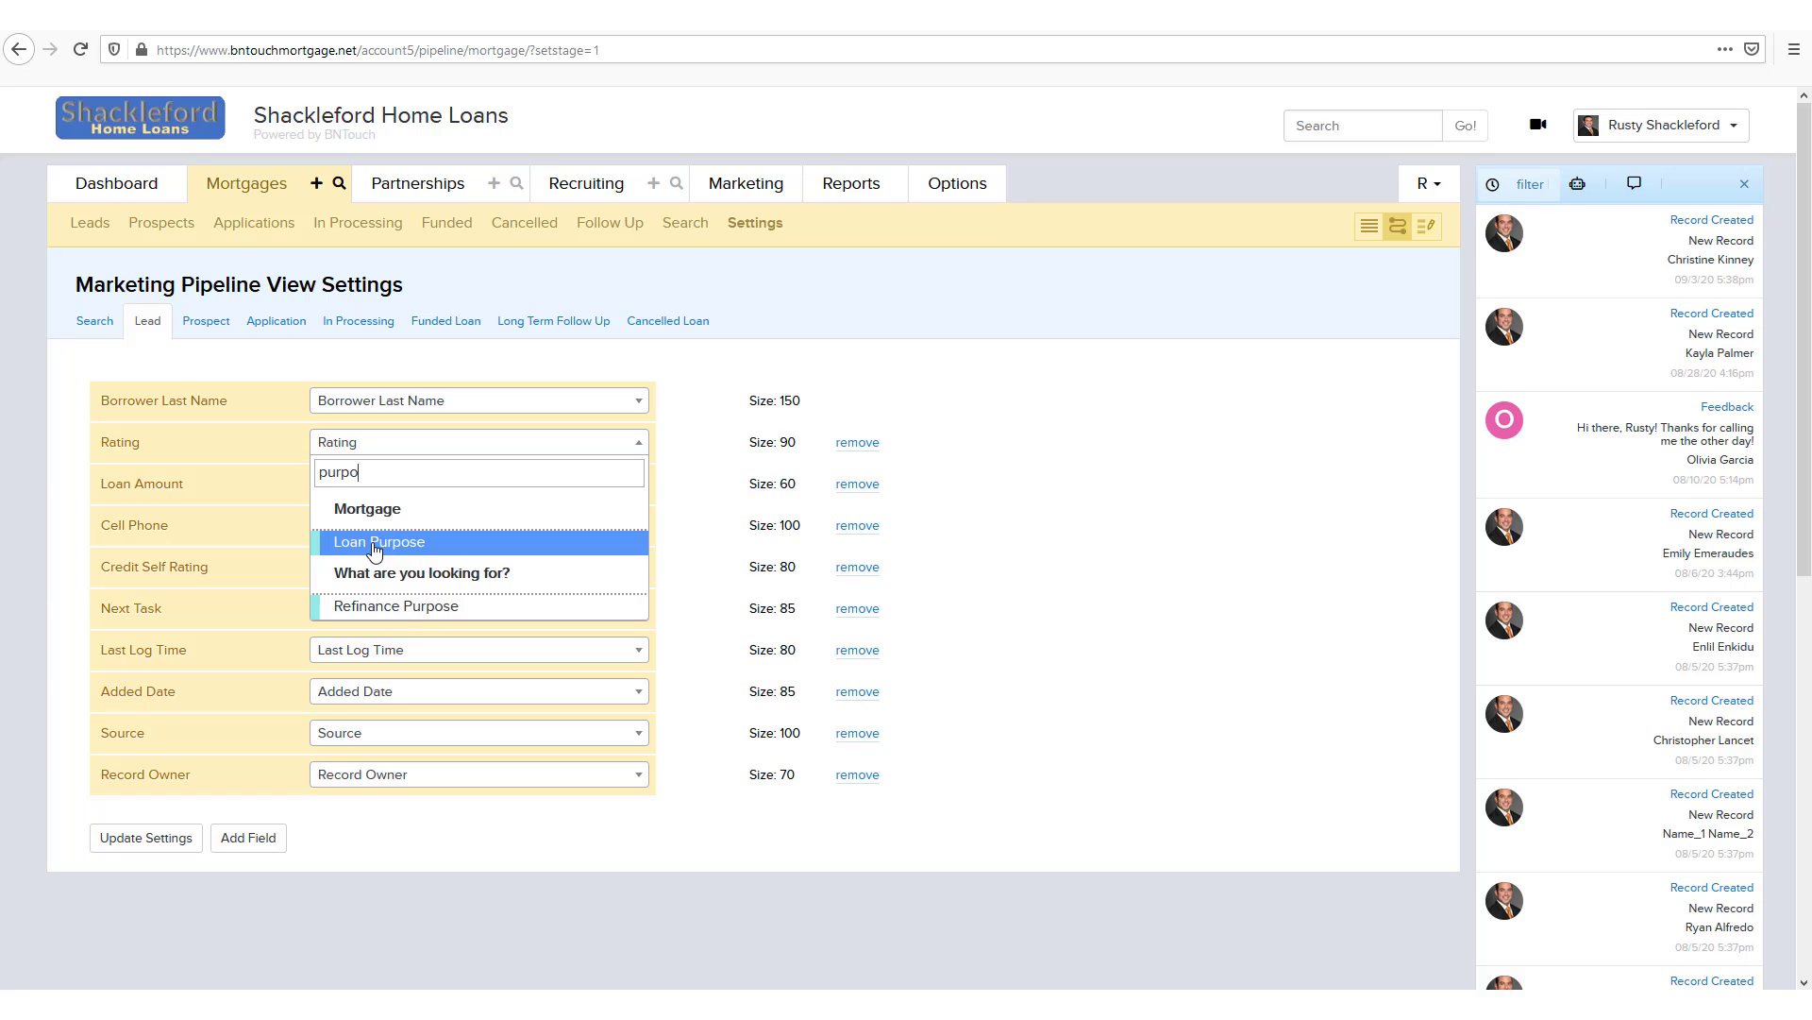
pyautogui.click(380, 541)
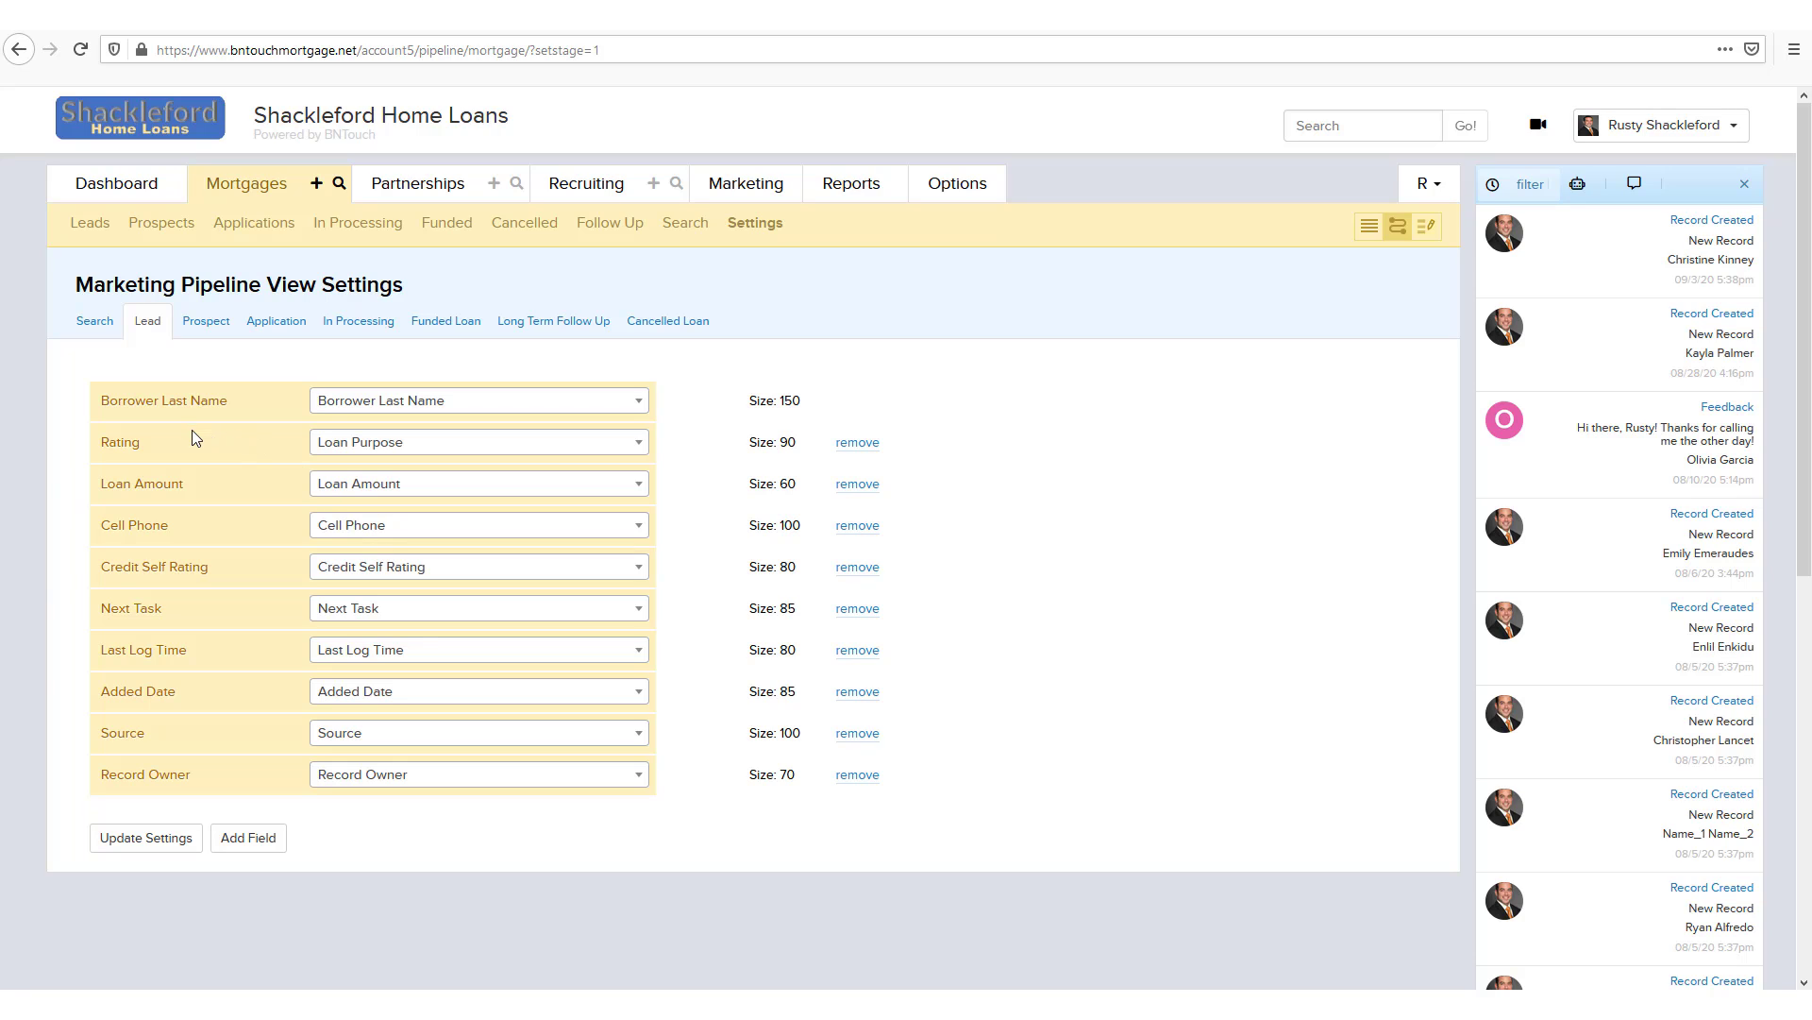
pyautogui.moveTo(246, 759)
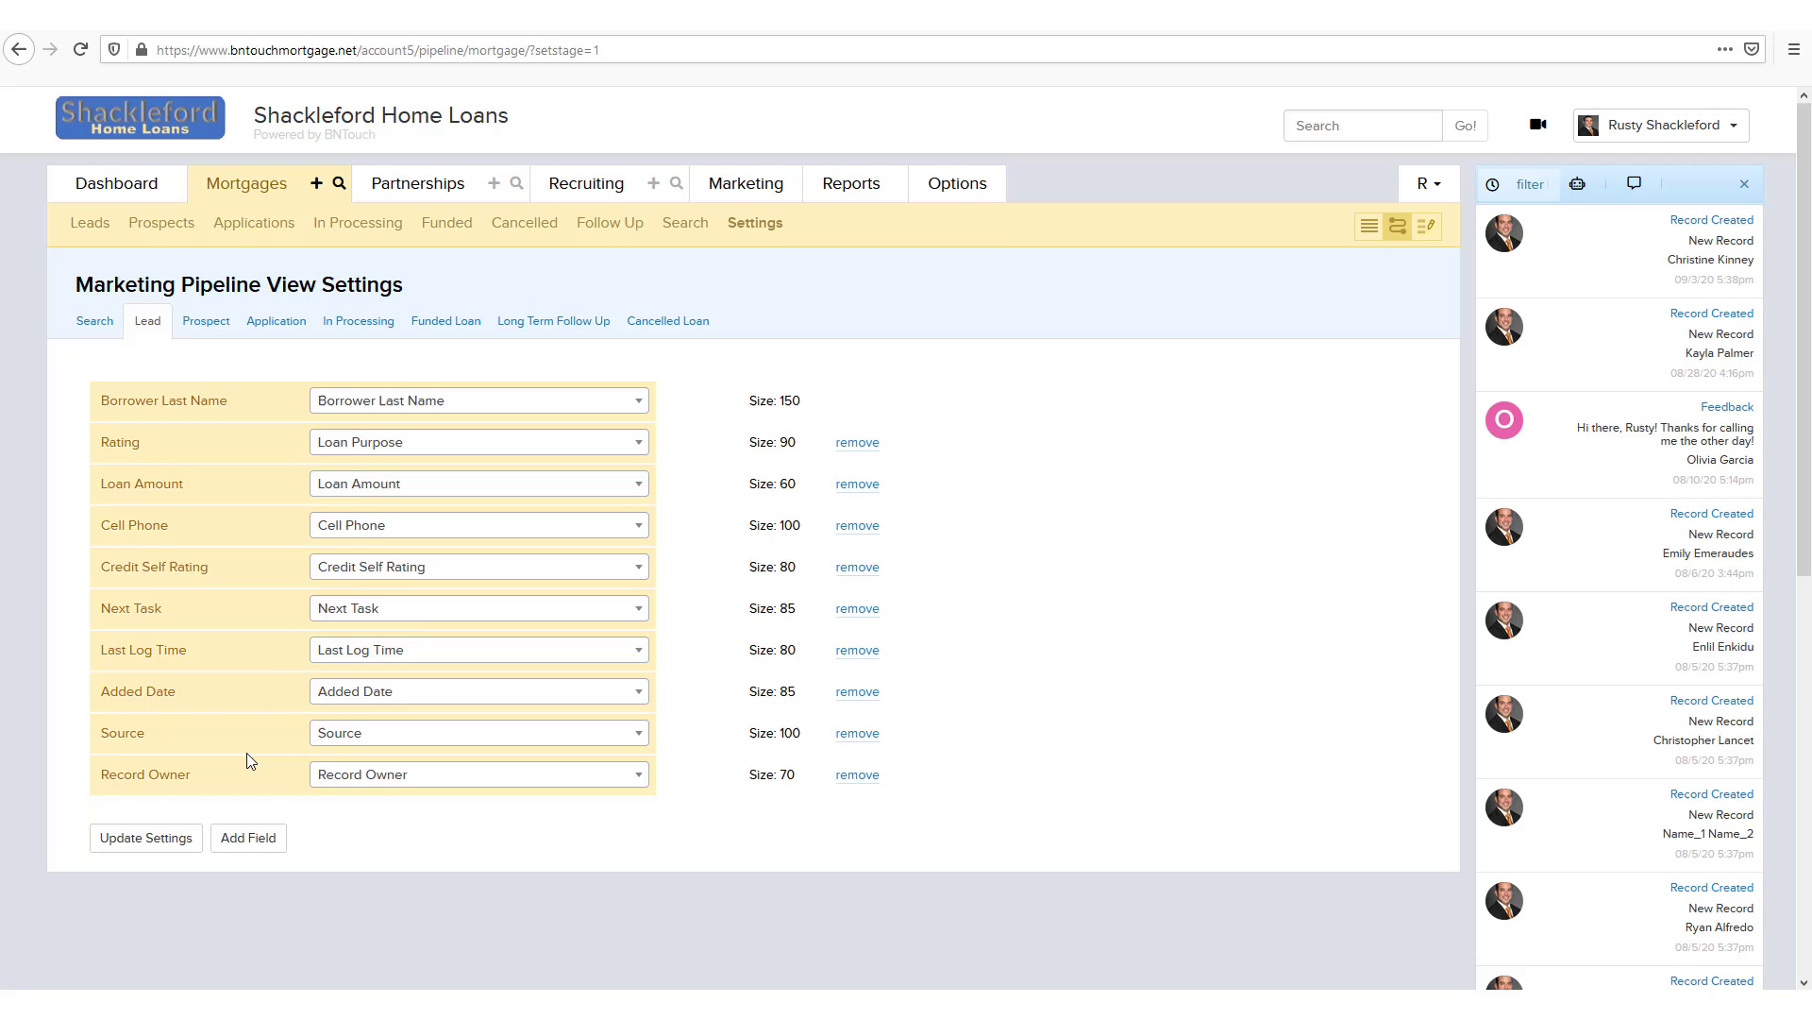
pyautogui.moveTo(243, 488)
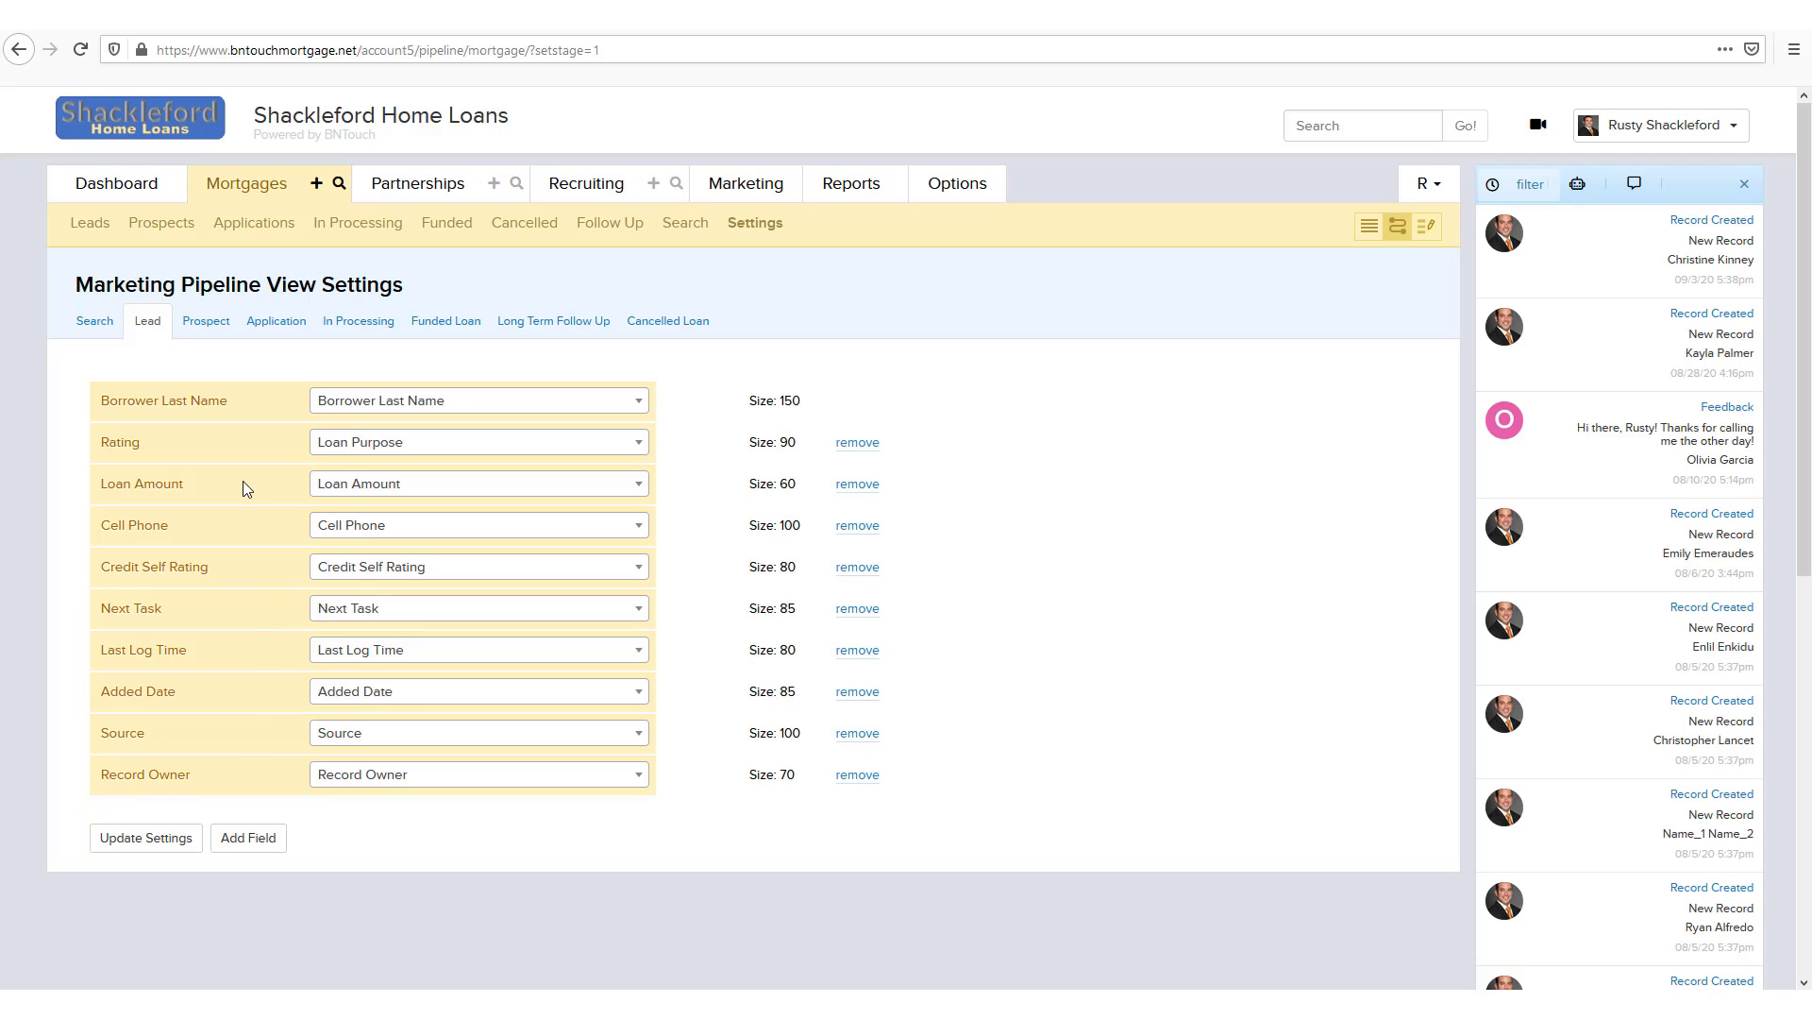
pyautogui.moveTo(838, 791)
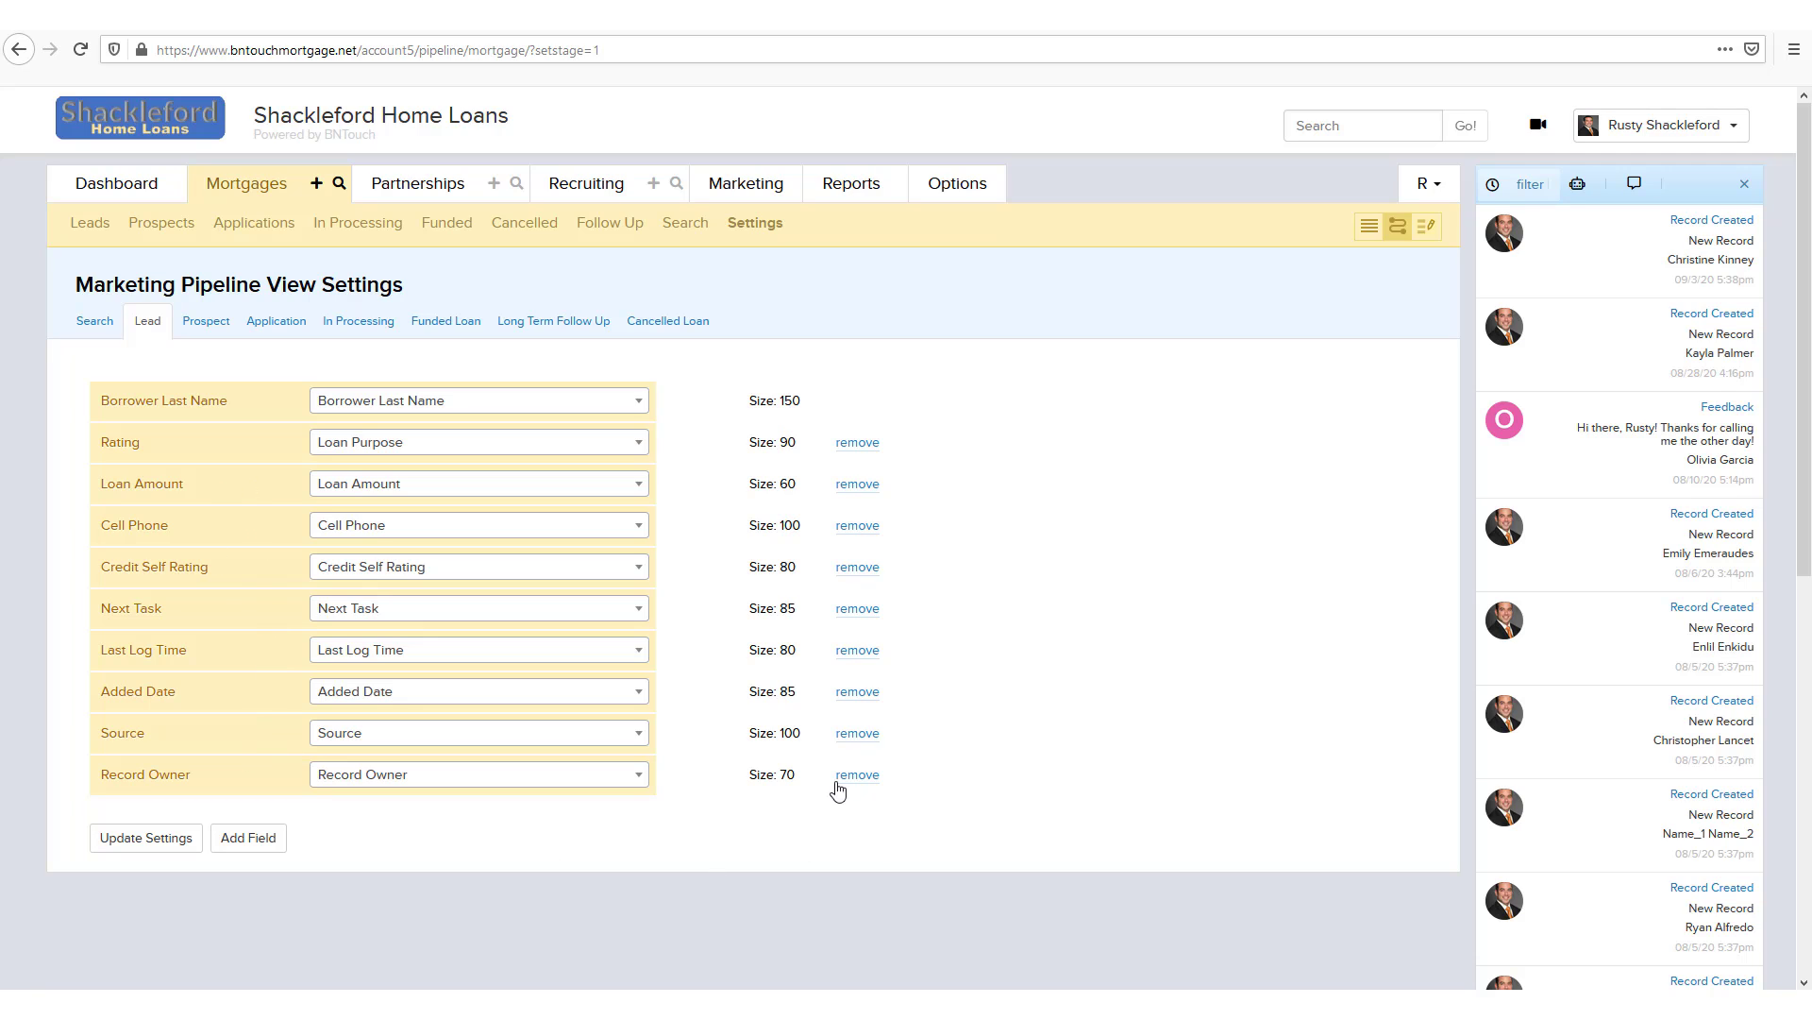
pyautogui.moveTo(884, 823)
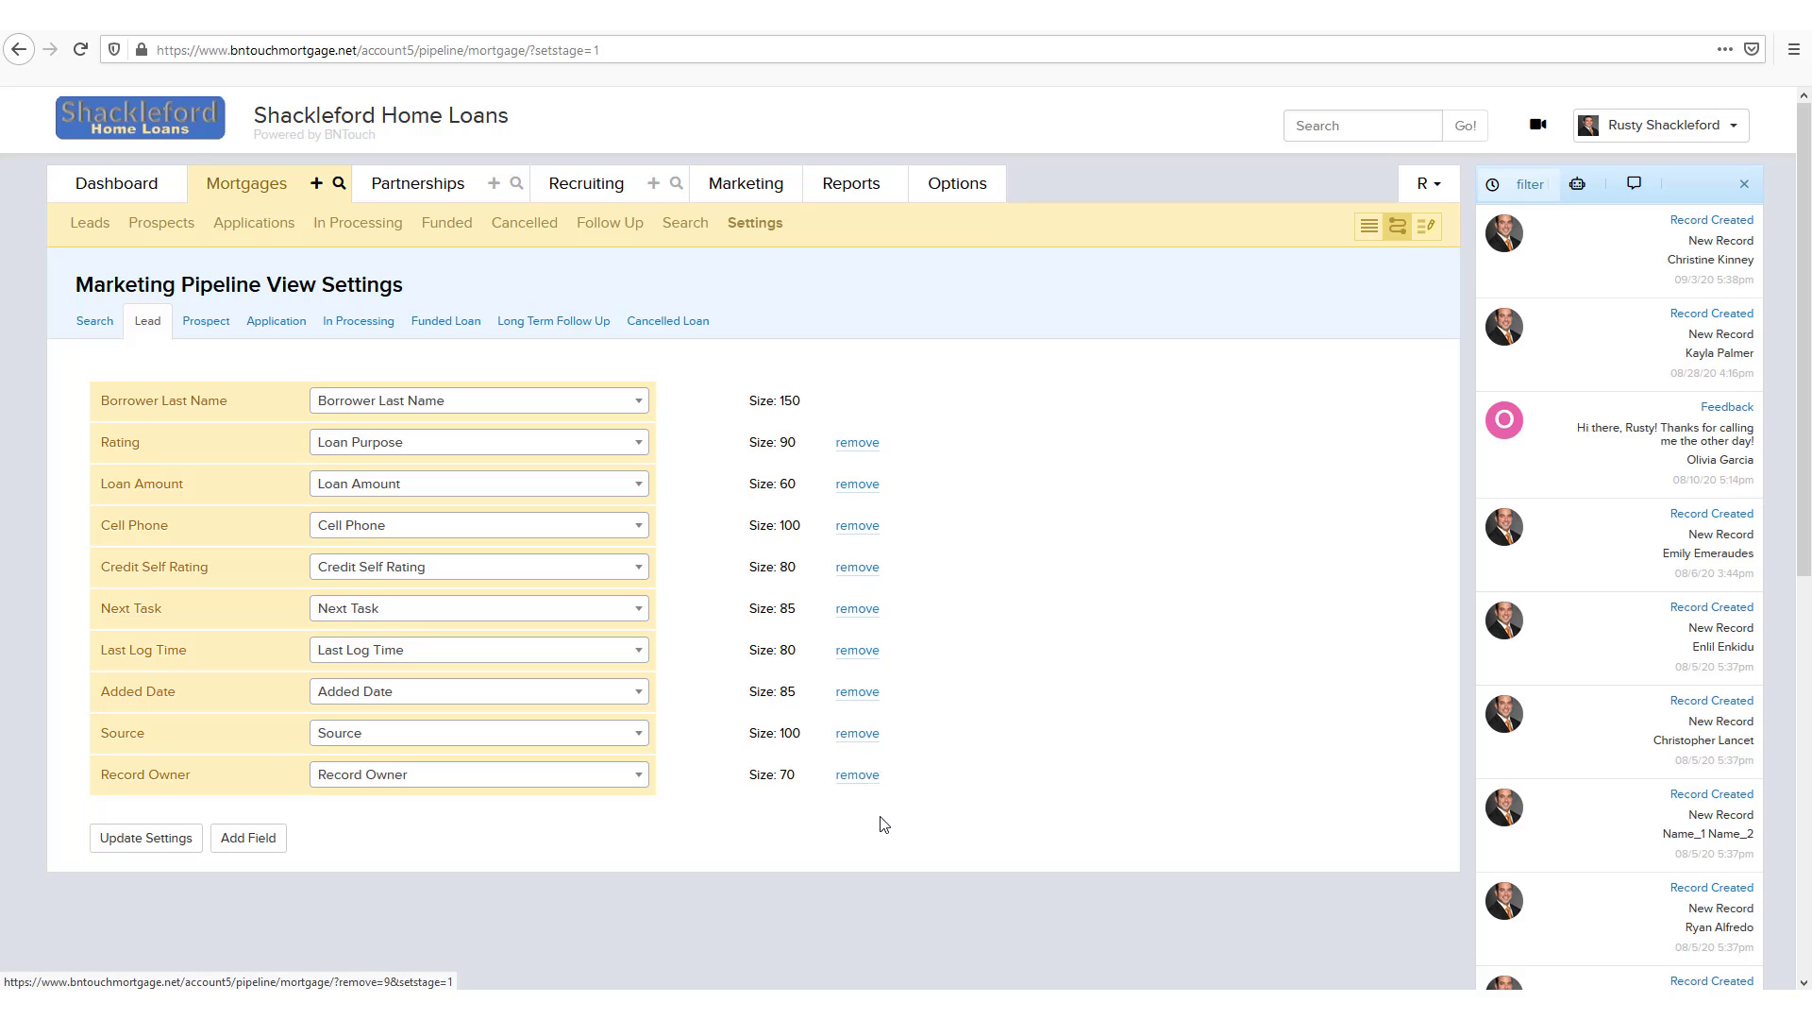
pyautogui.moveTo(248, 838)
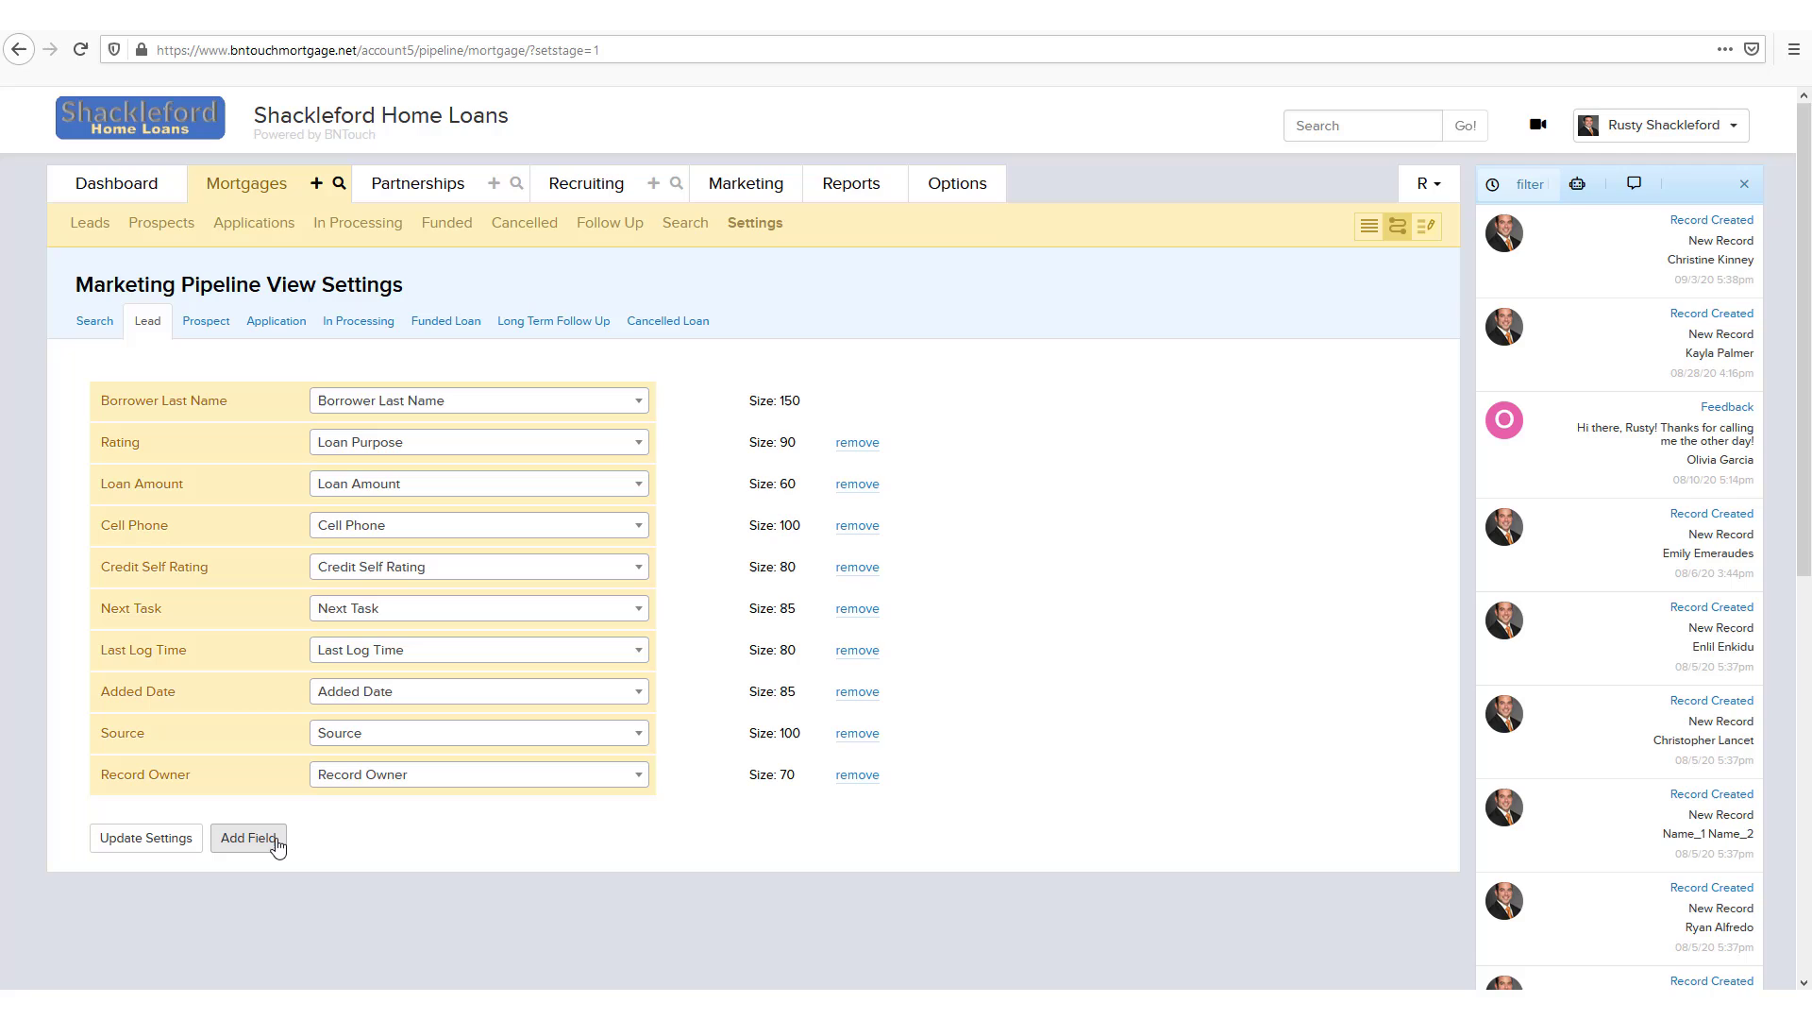
pyautogui.moveTo(381, 837)
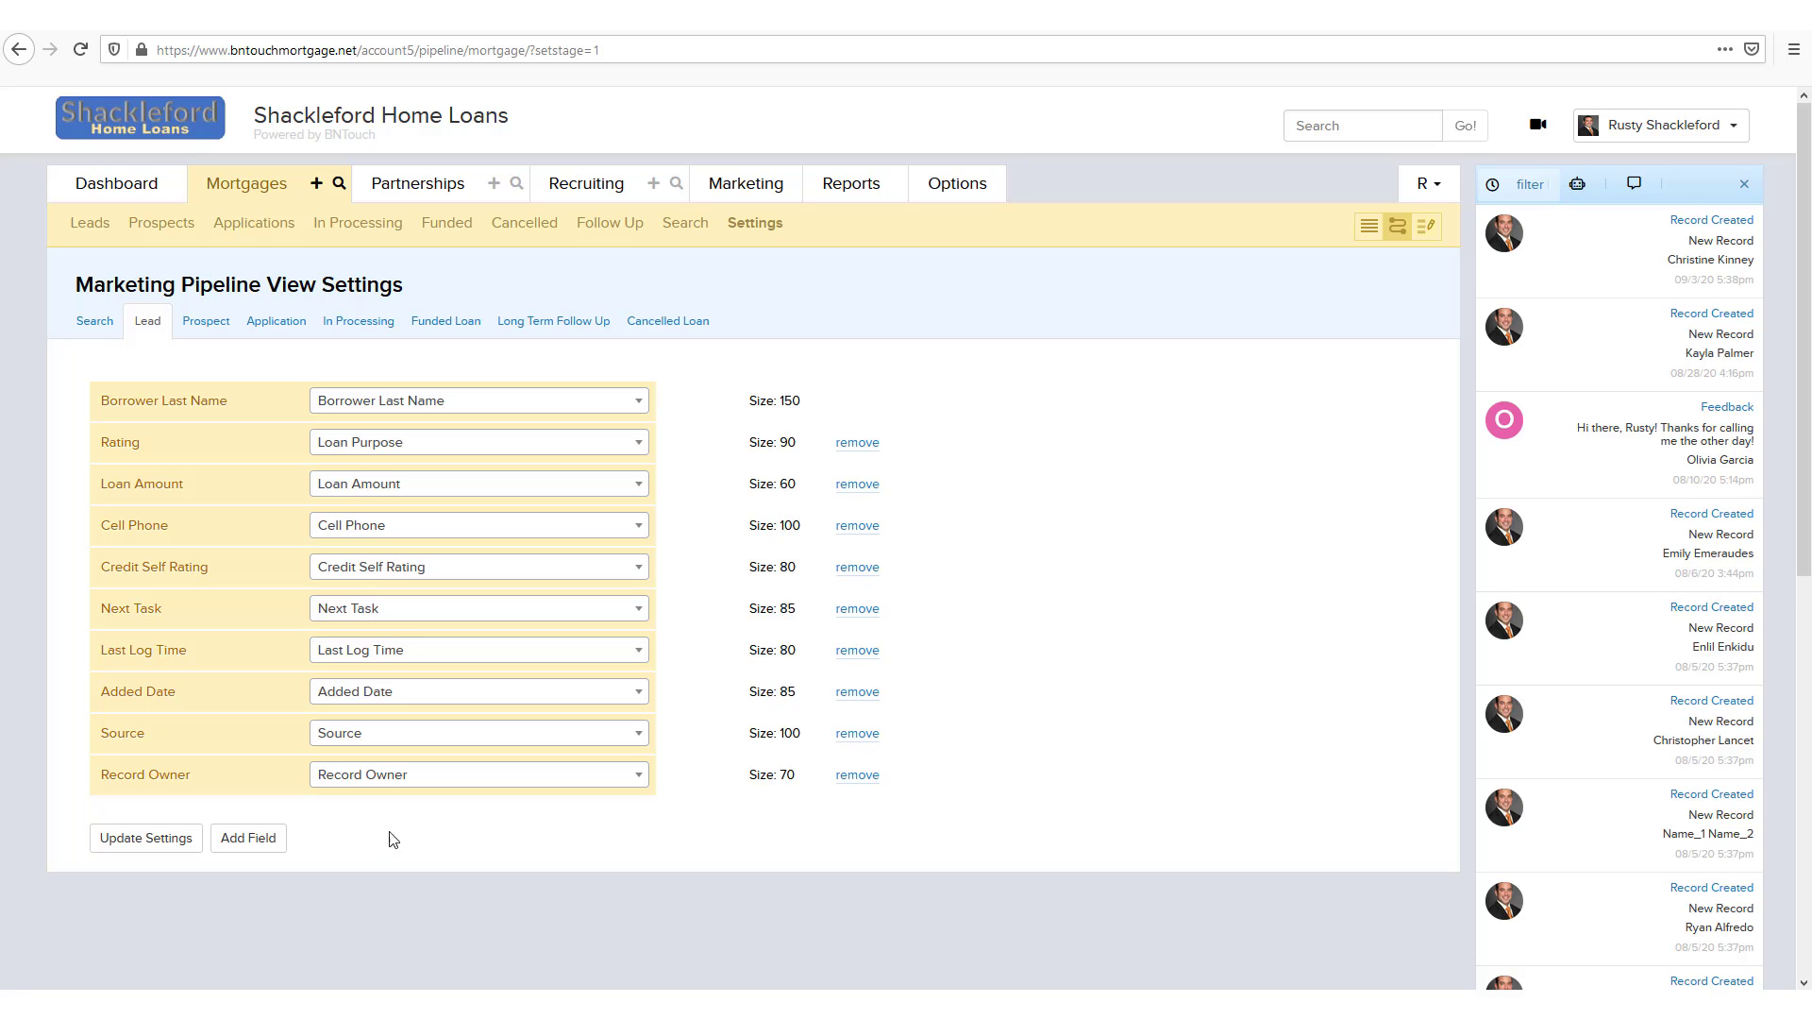
# Step: Save the Lead view settings so column two is Loan Purpose, size 104
pyautogui.click(146, 837)
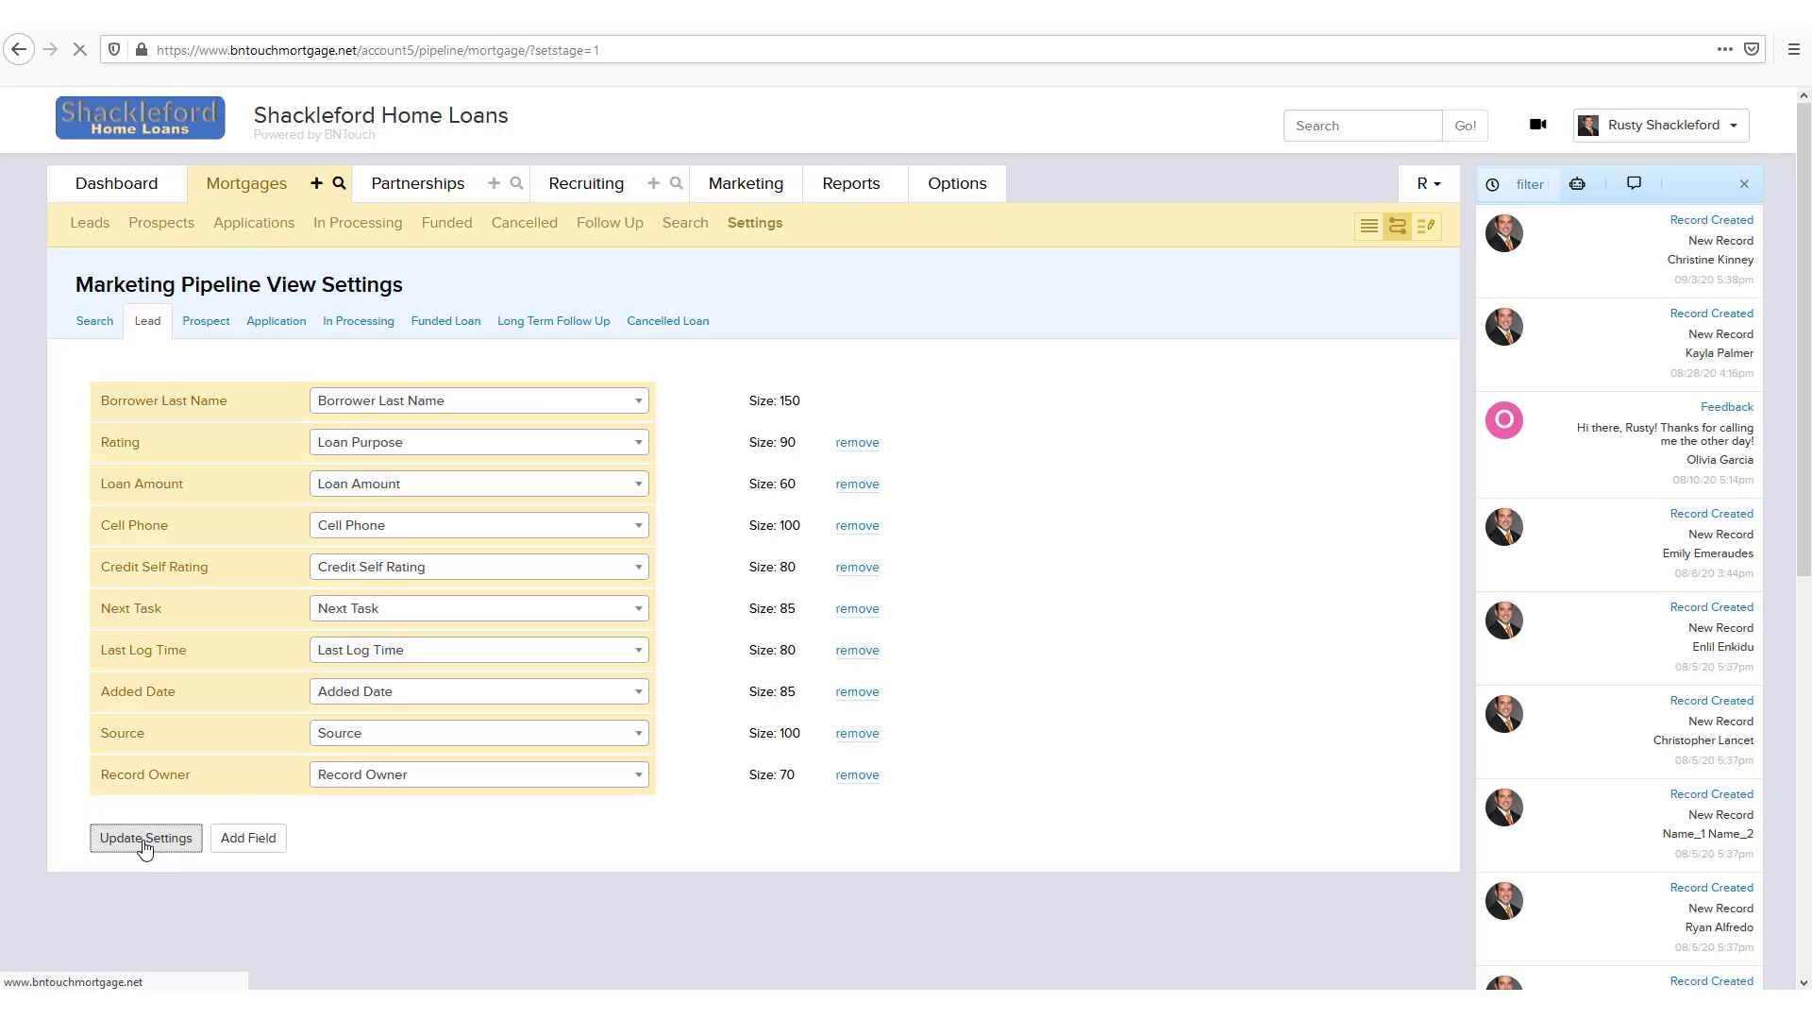
pyautogui.click(145, 837)
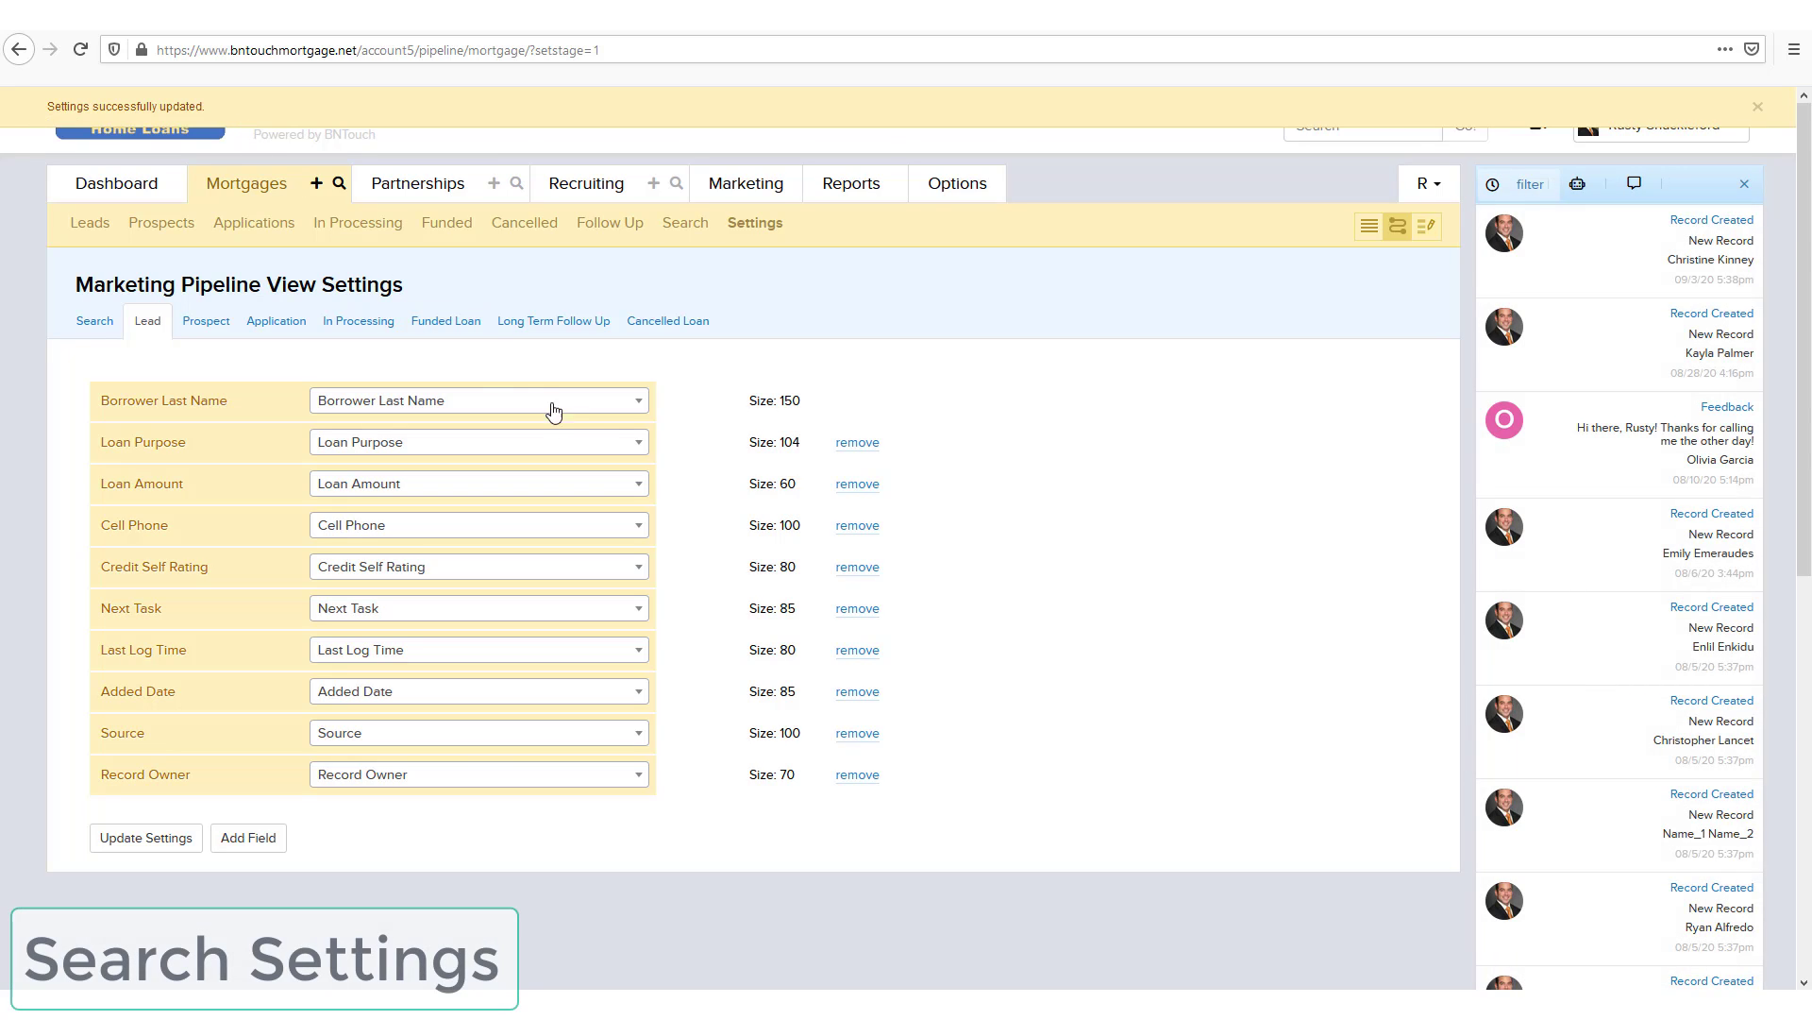
pyautogui.moveTo(679, 464)
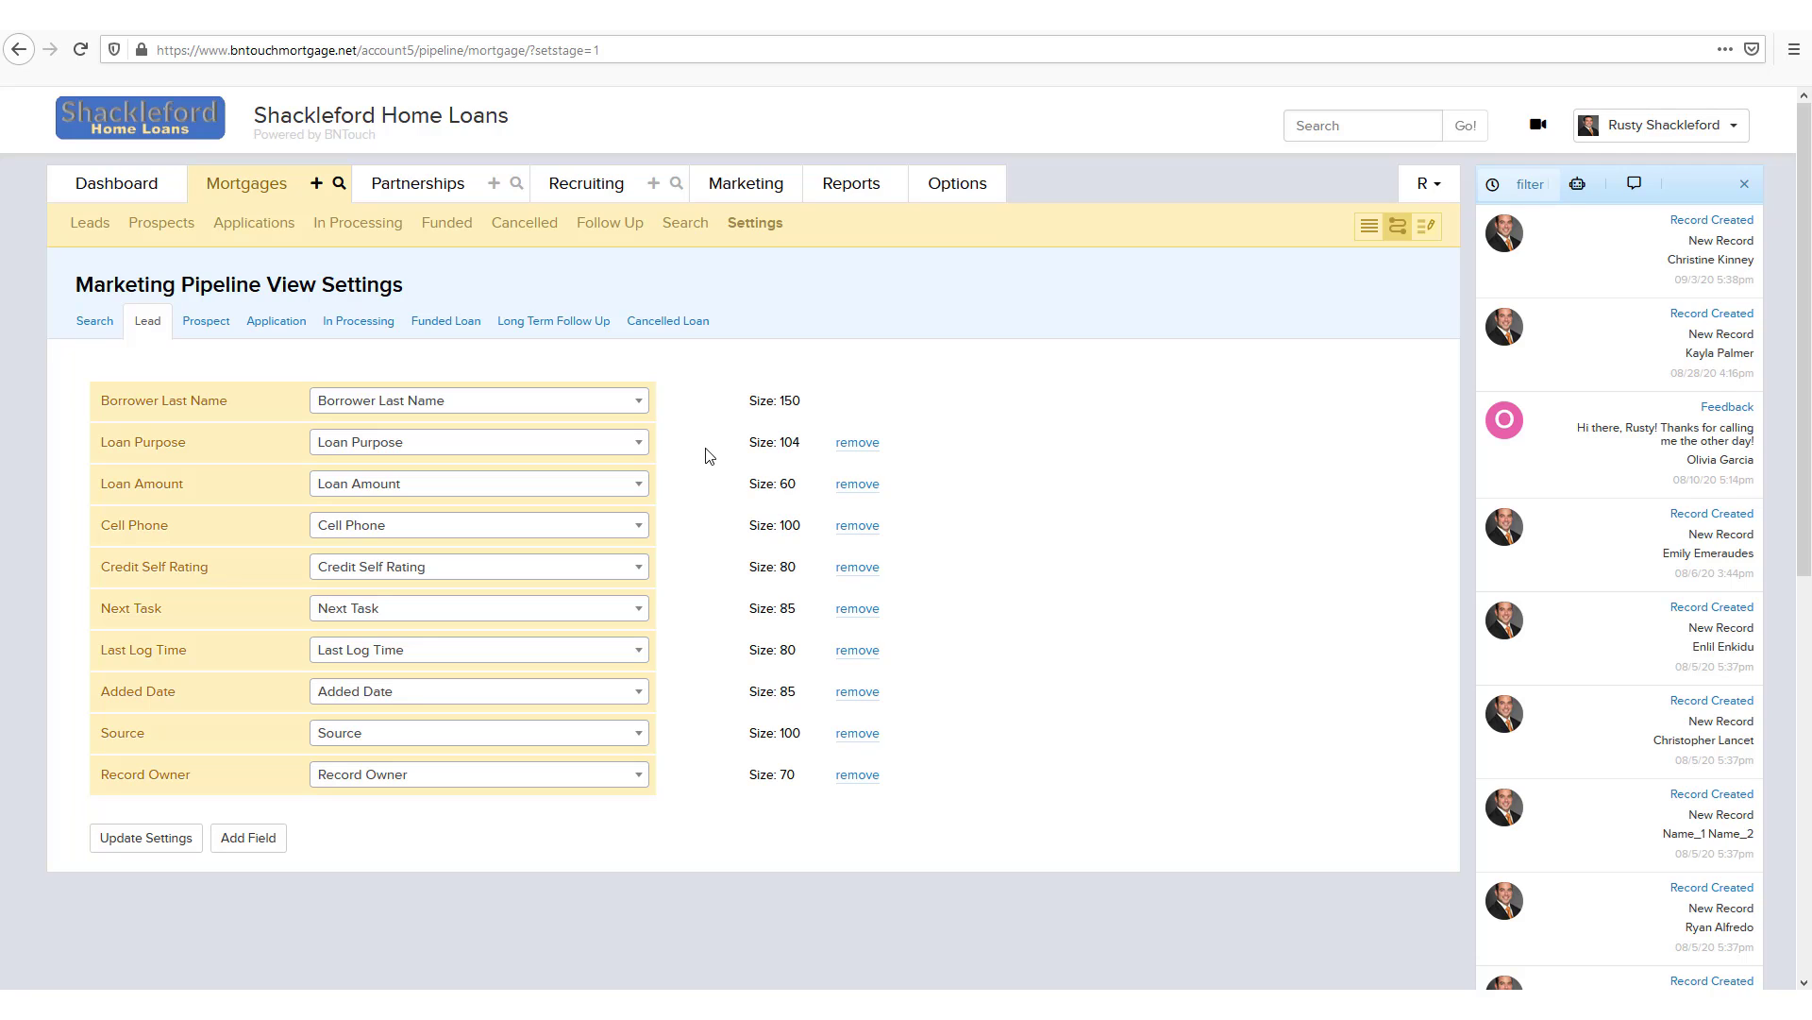
pyautogui.moveTo(681, 437)
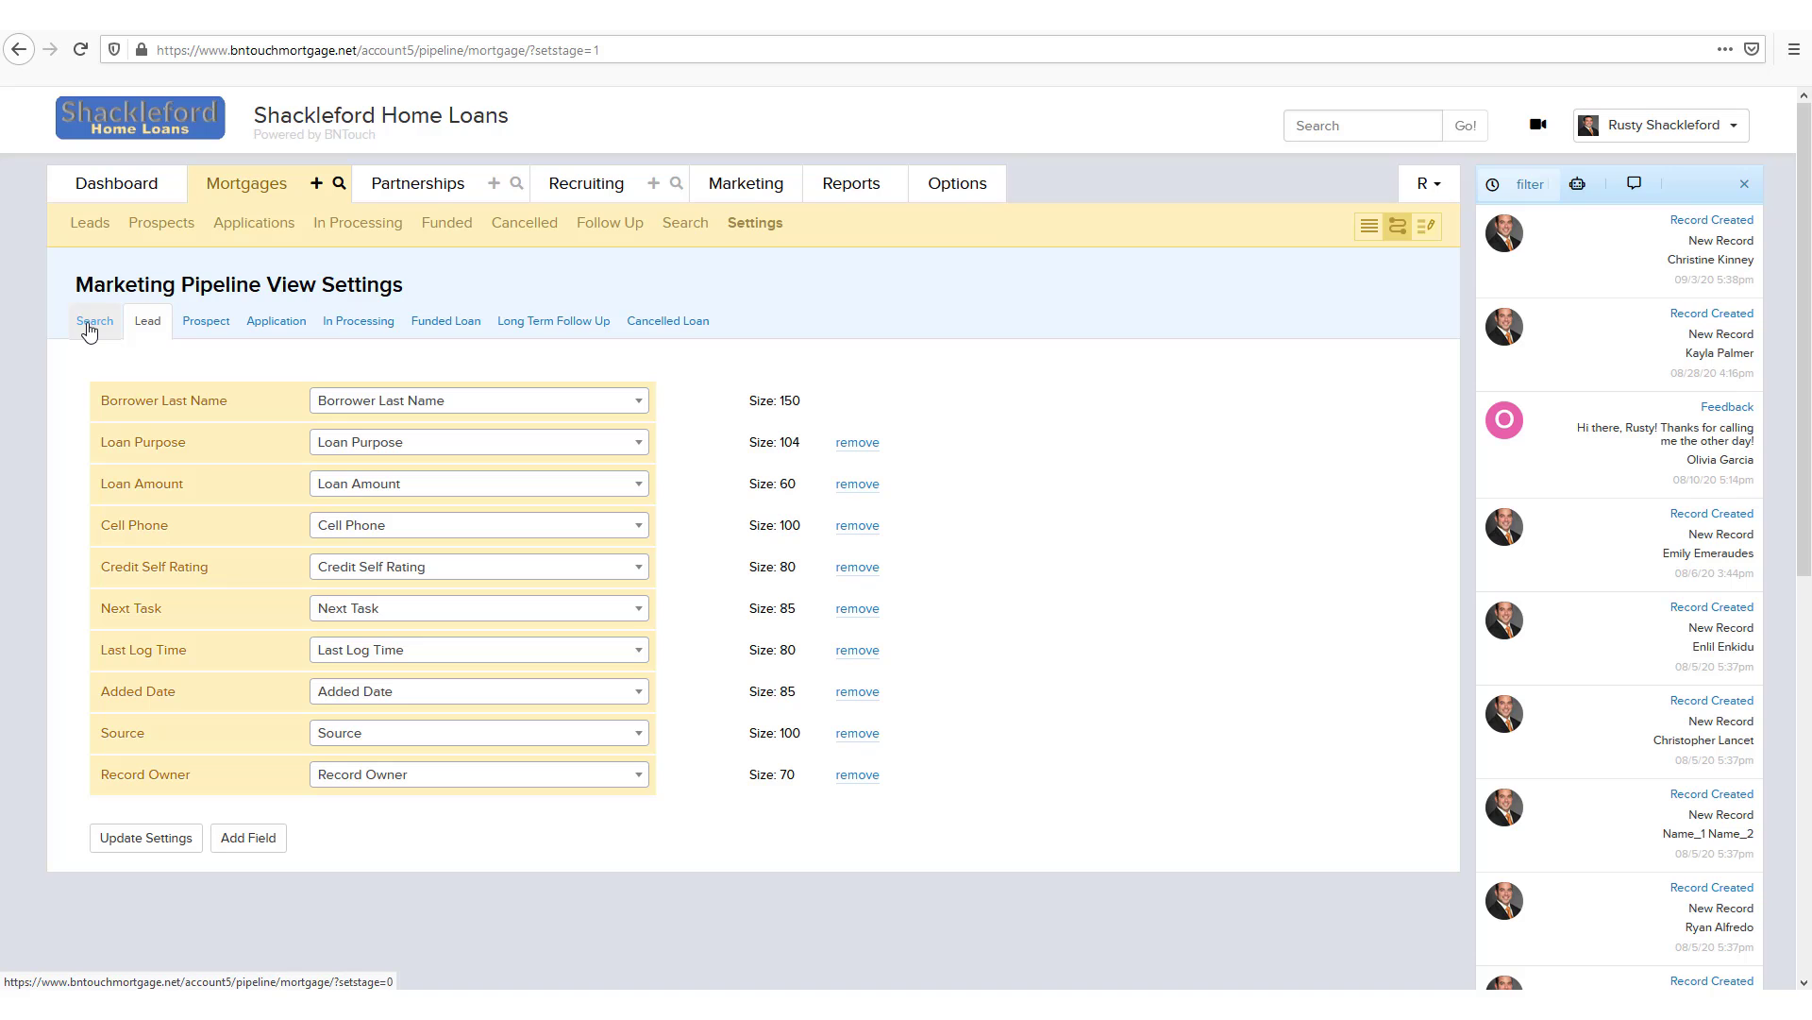
# Step: Review the Search view's Source column choices, then go to Scheduled Email Reports
pyautogui.click(95, 320)
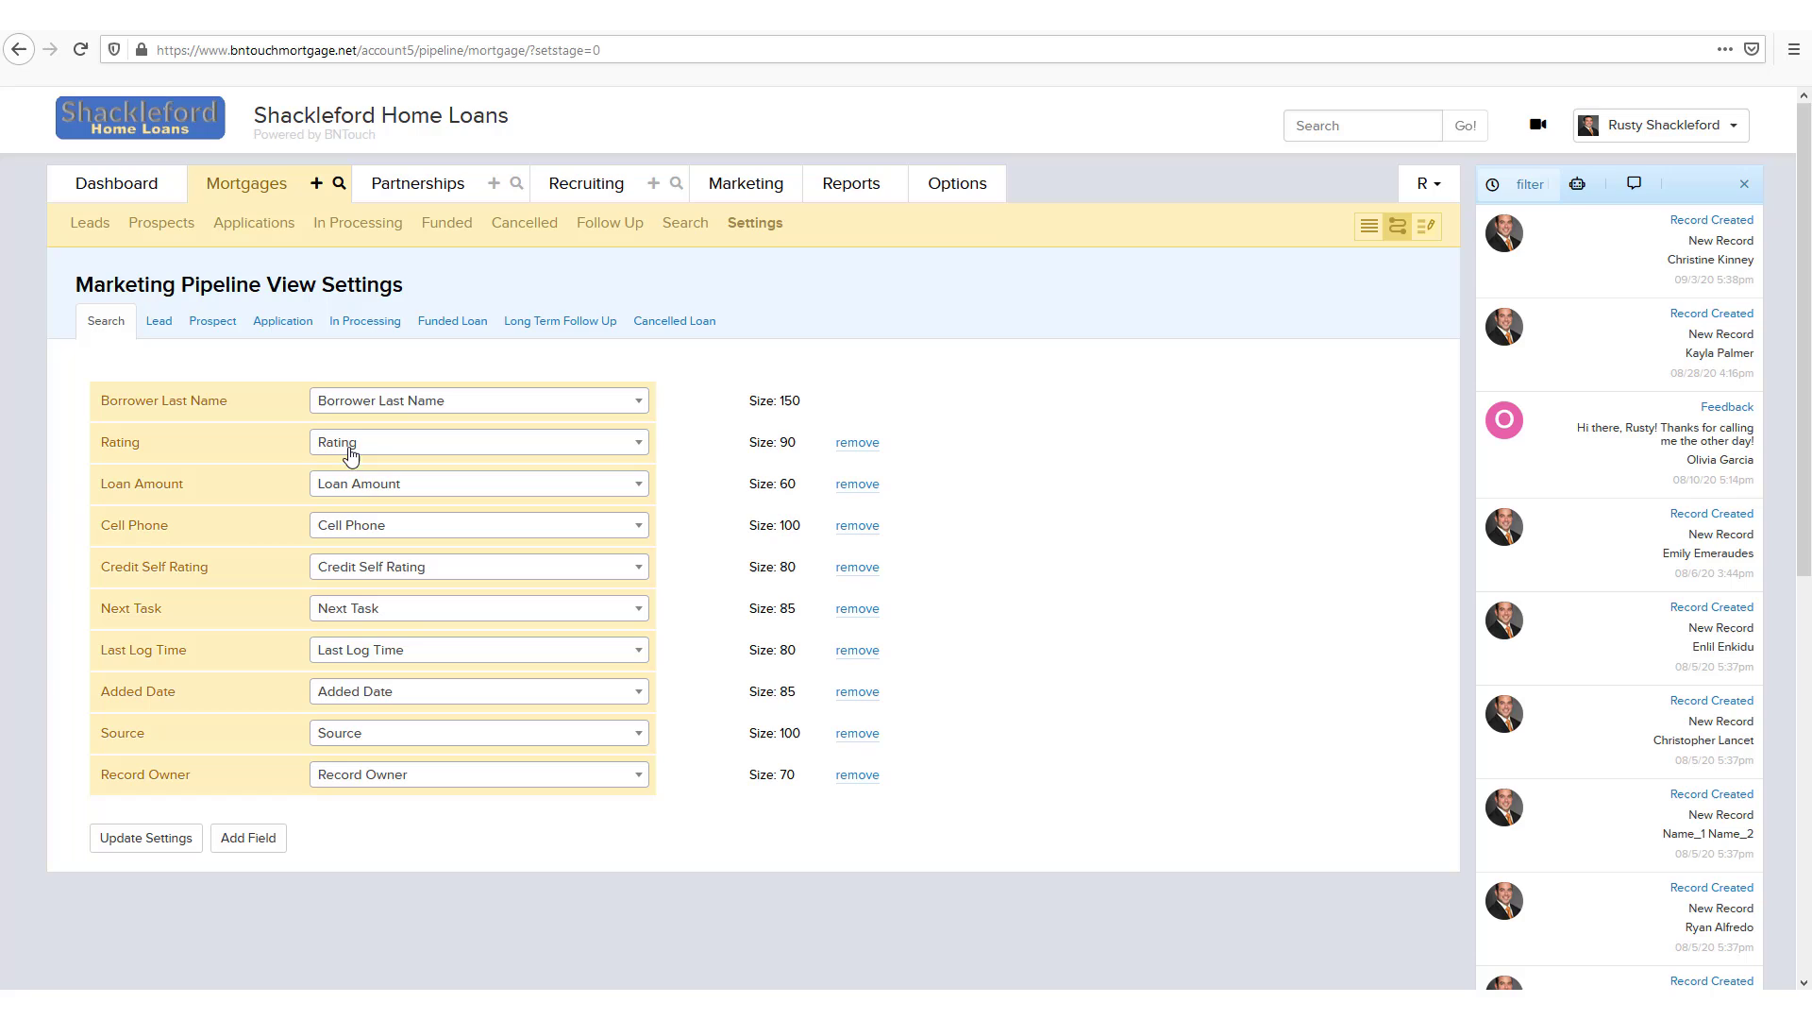
pyautogui.click(478, 732)
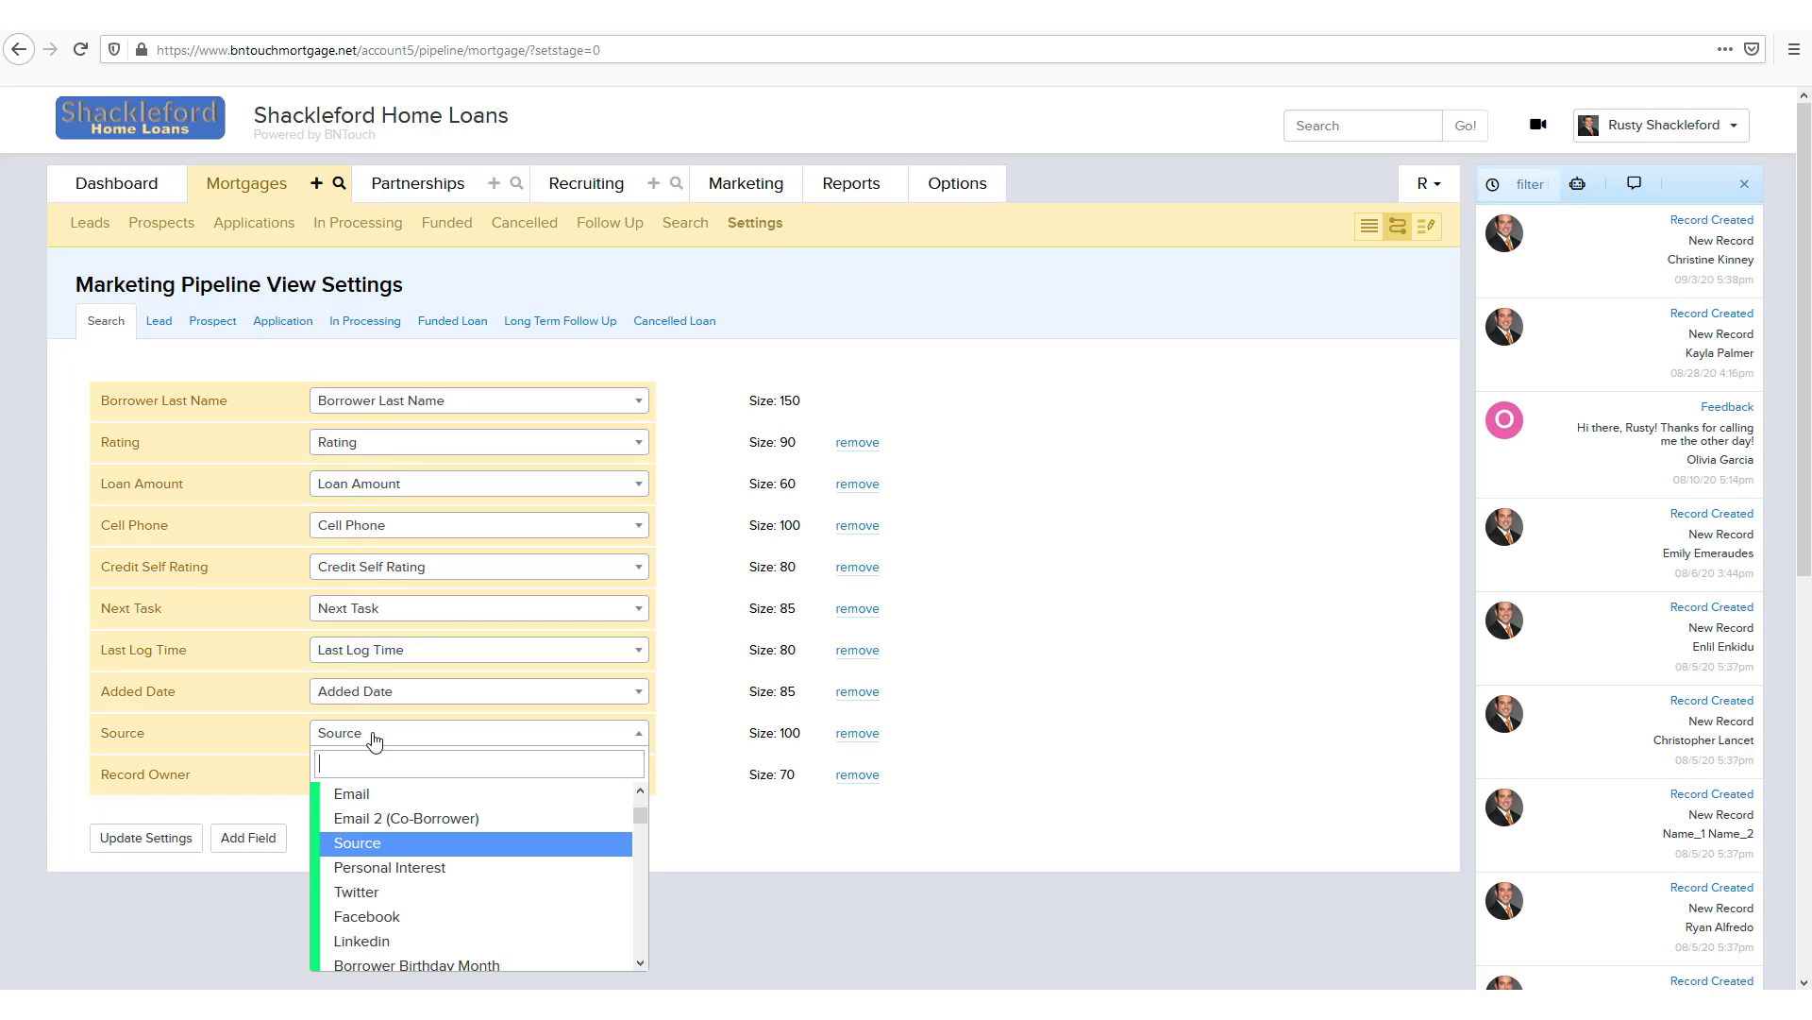
pyautogui.moveTo(366, 917)
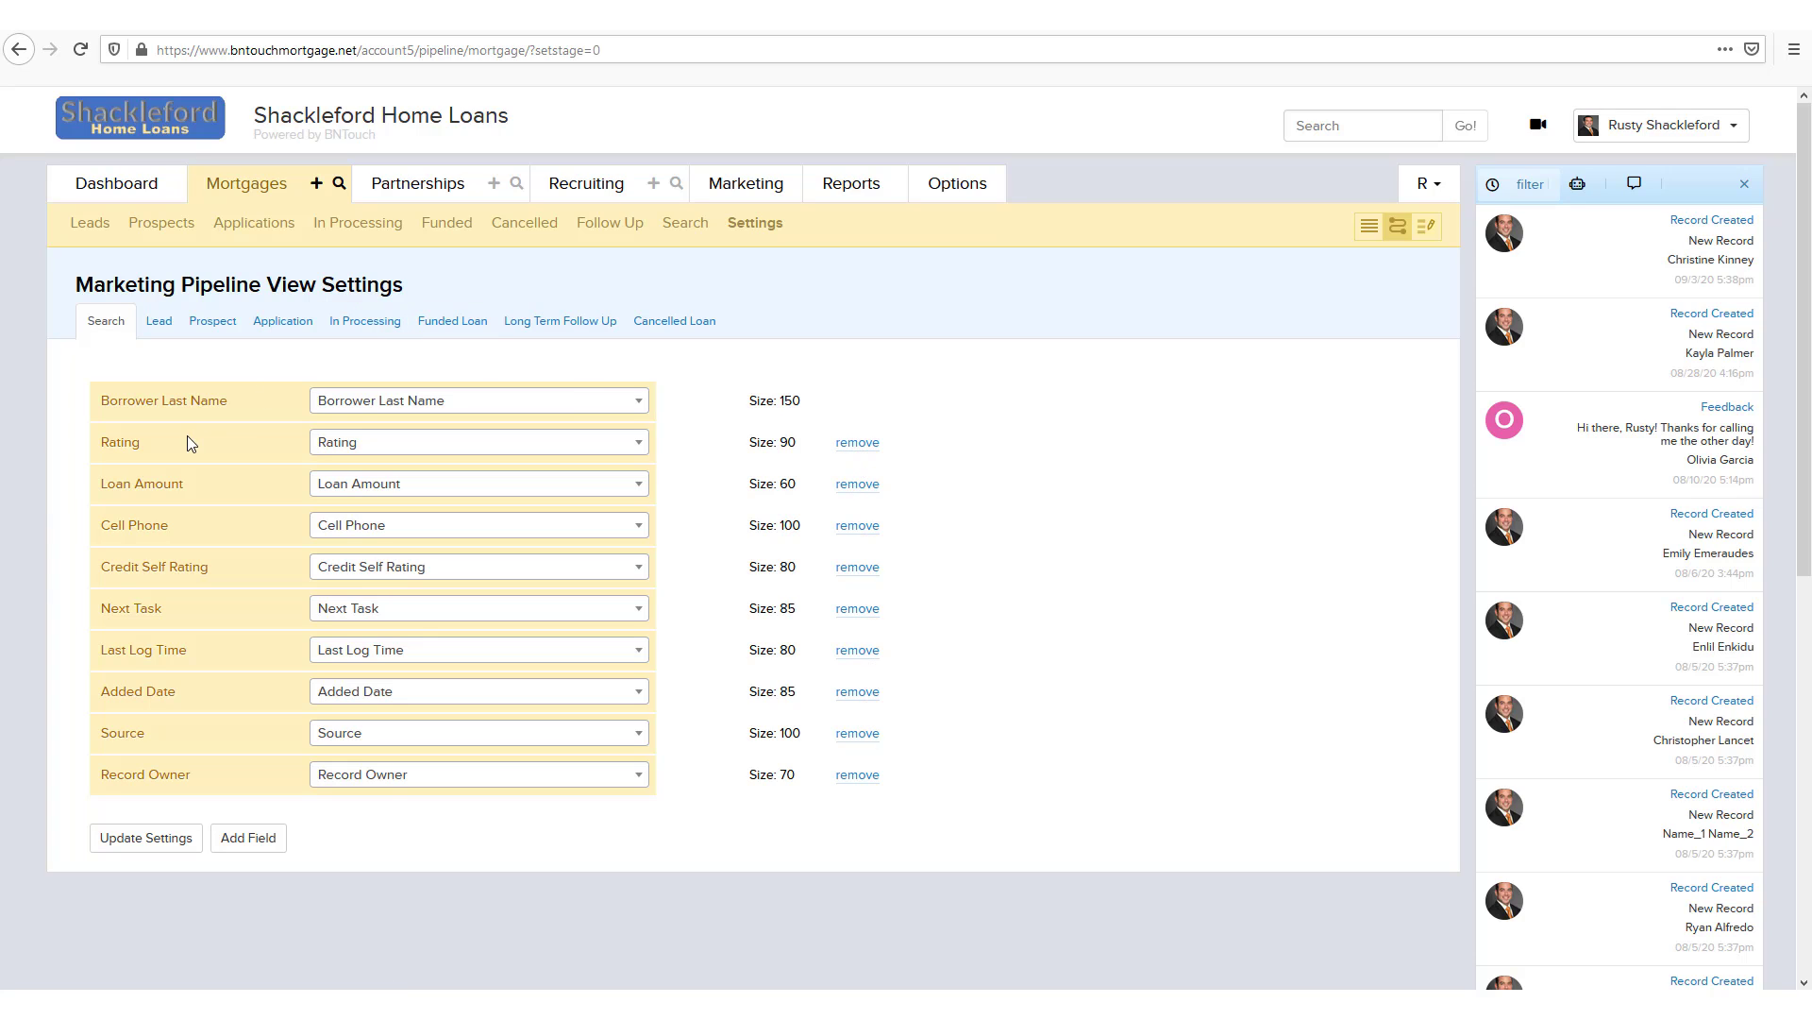
pyautogui.moveTo(336, 184)
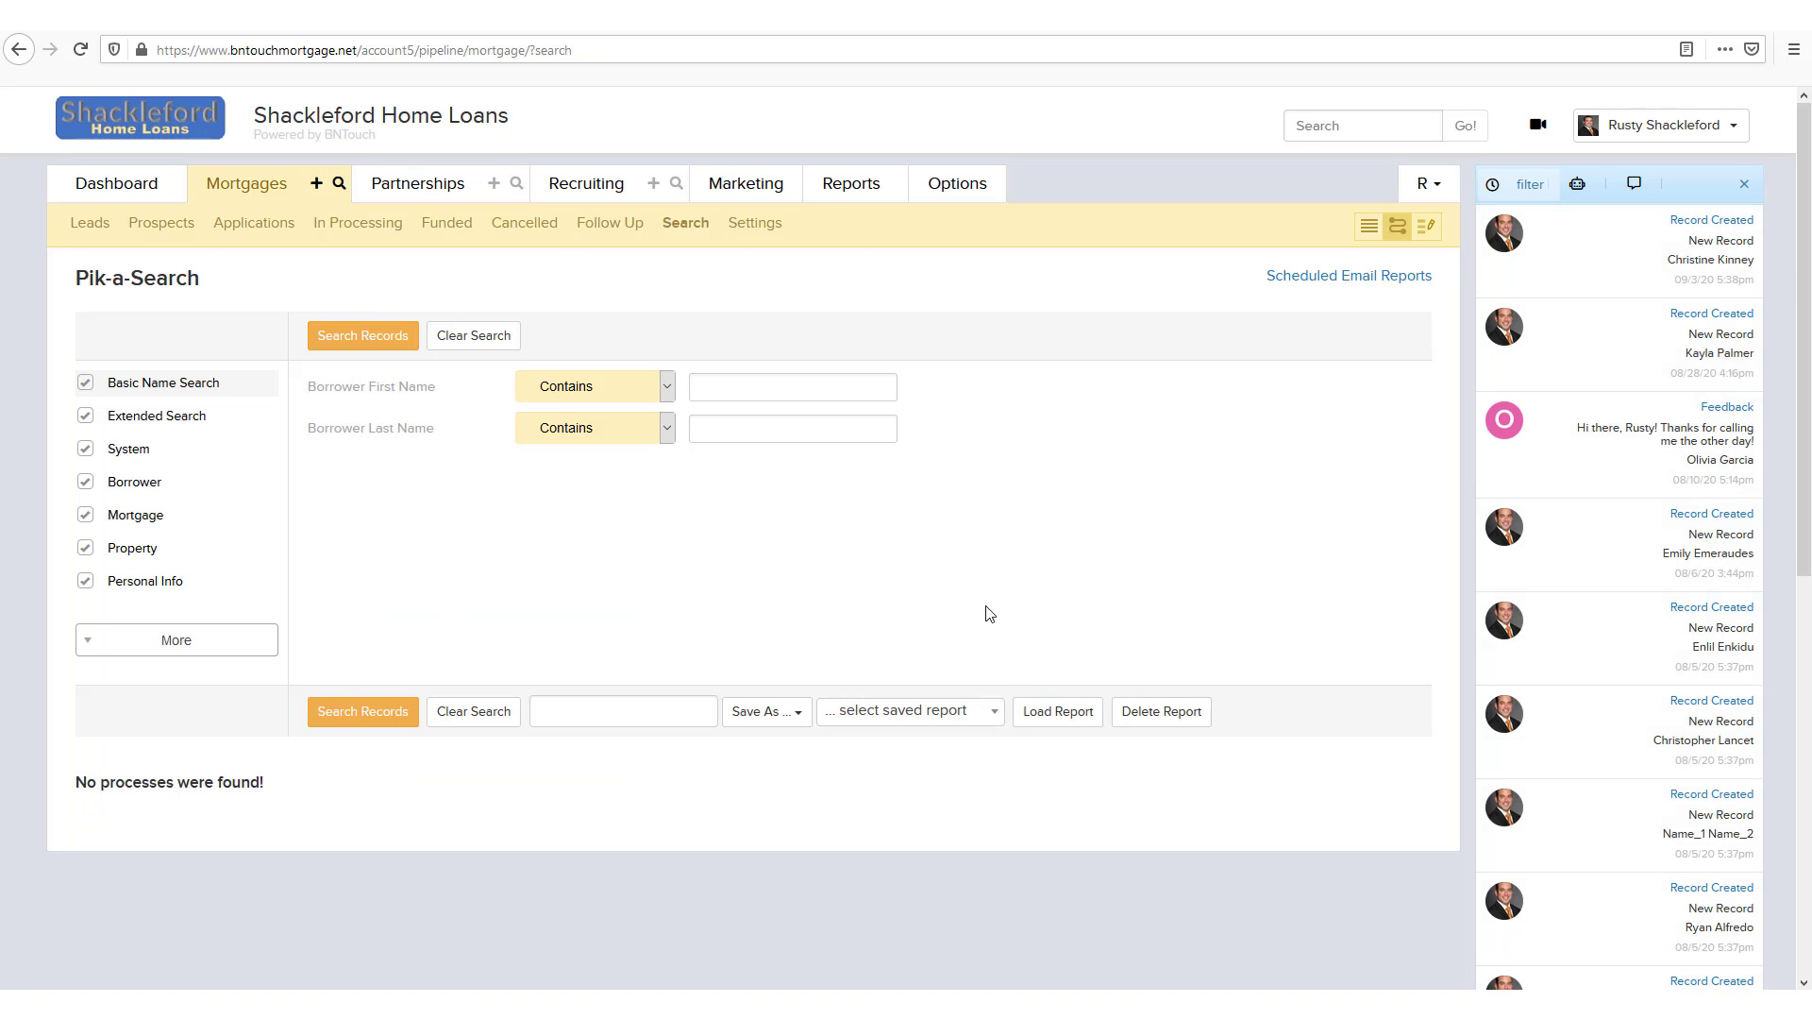
pyautogui.click(1348, 275)
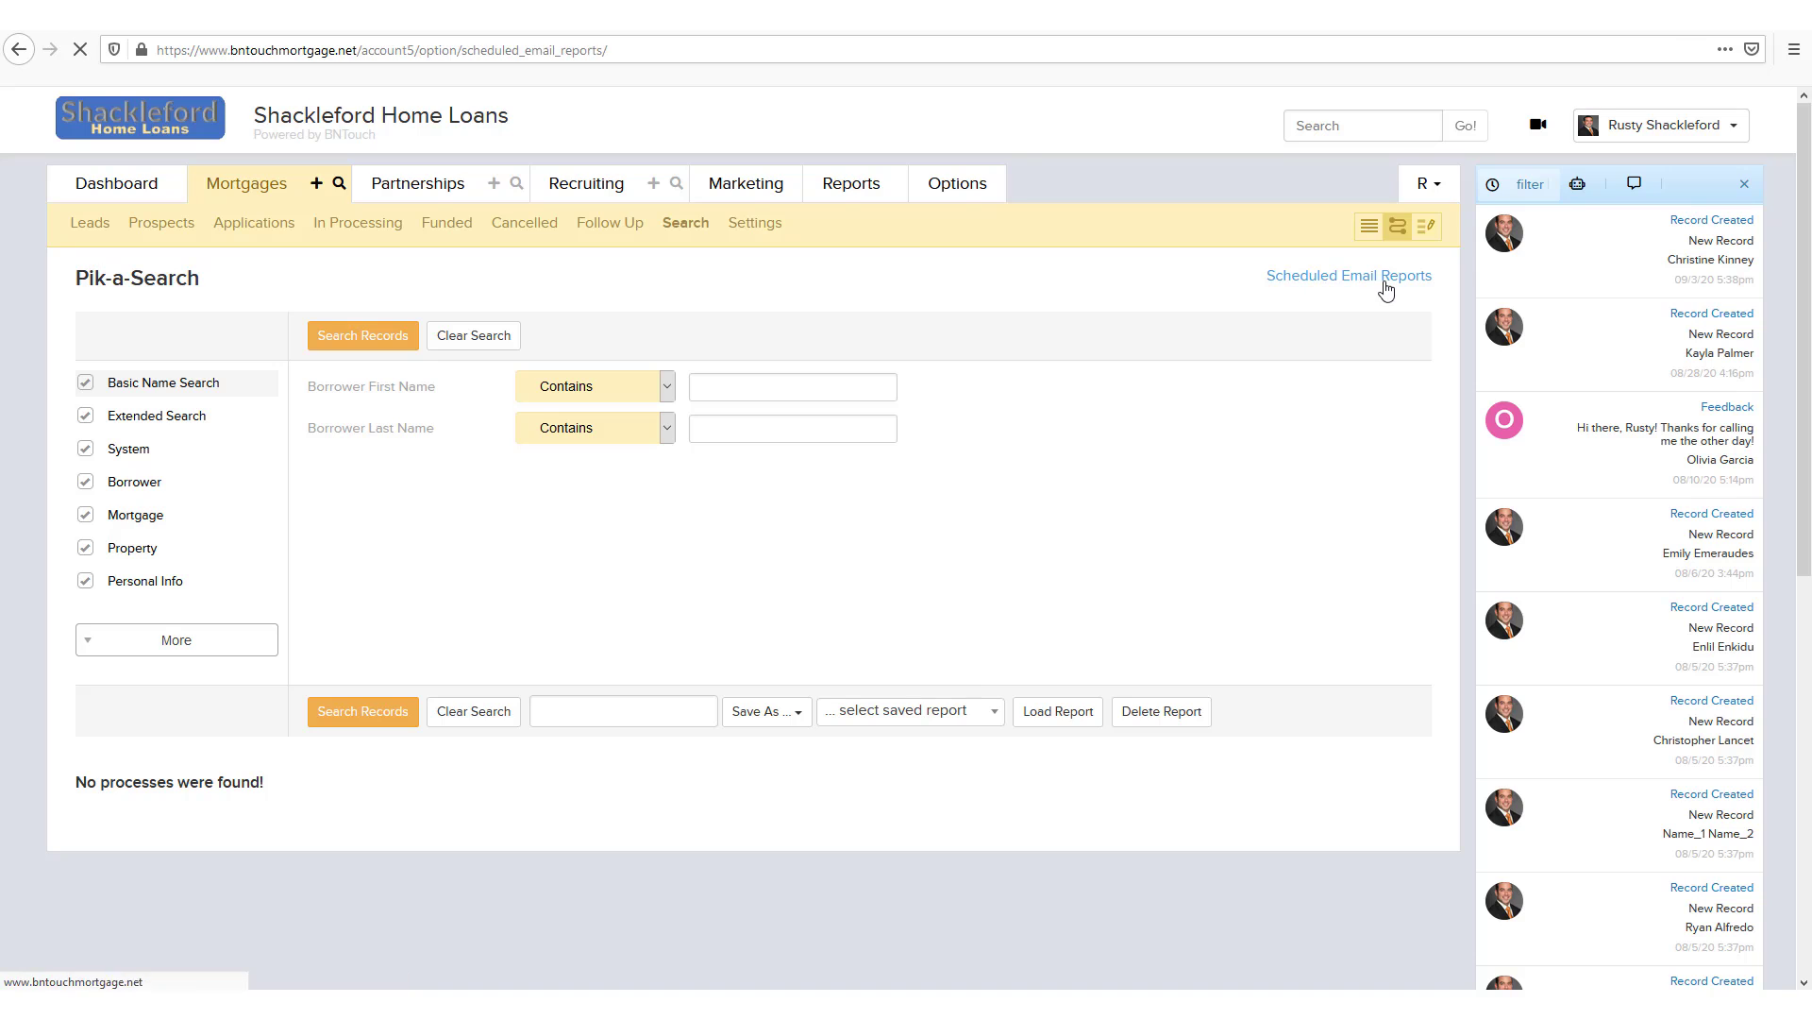
pyautogui.click(1348, 275)
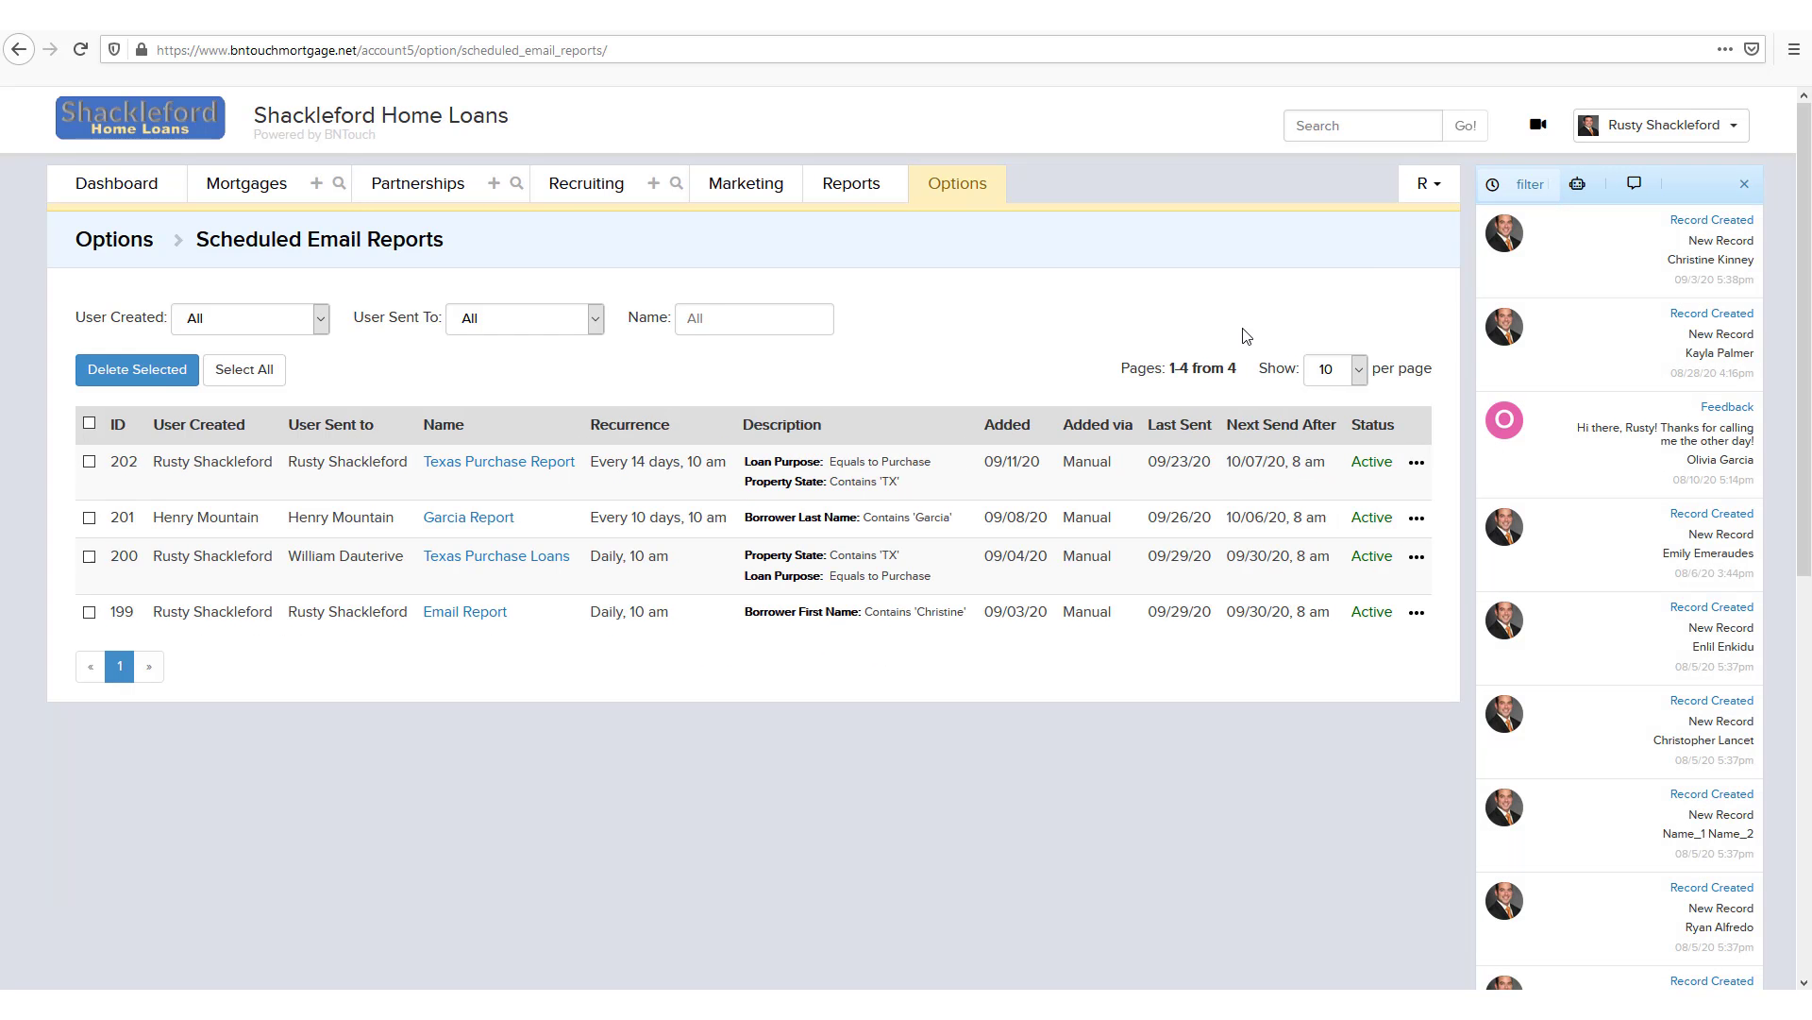
pyautogui.moveTo(974, 625)
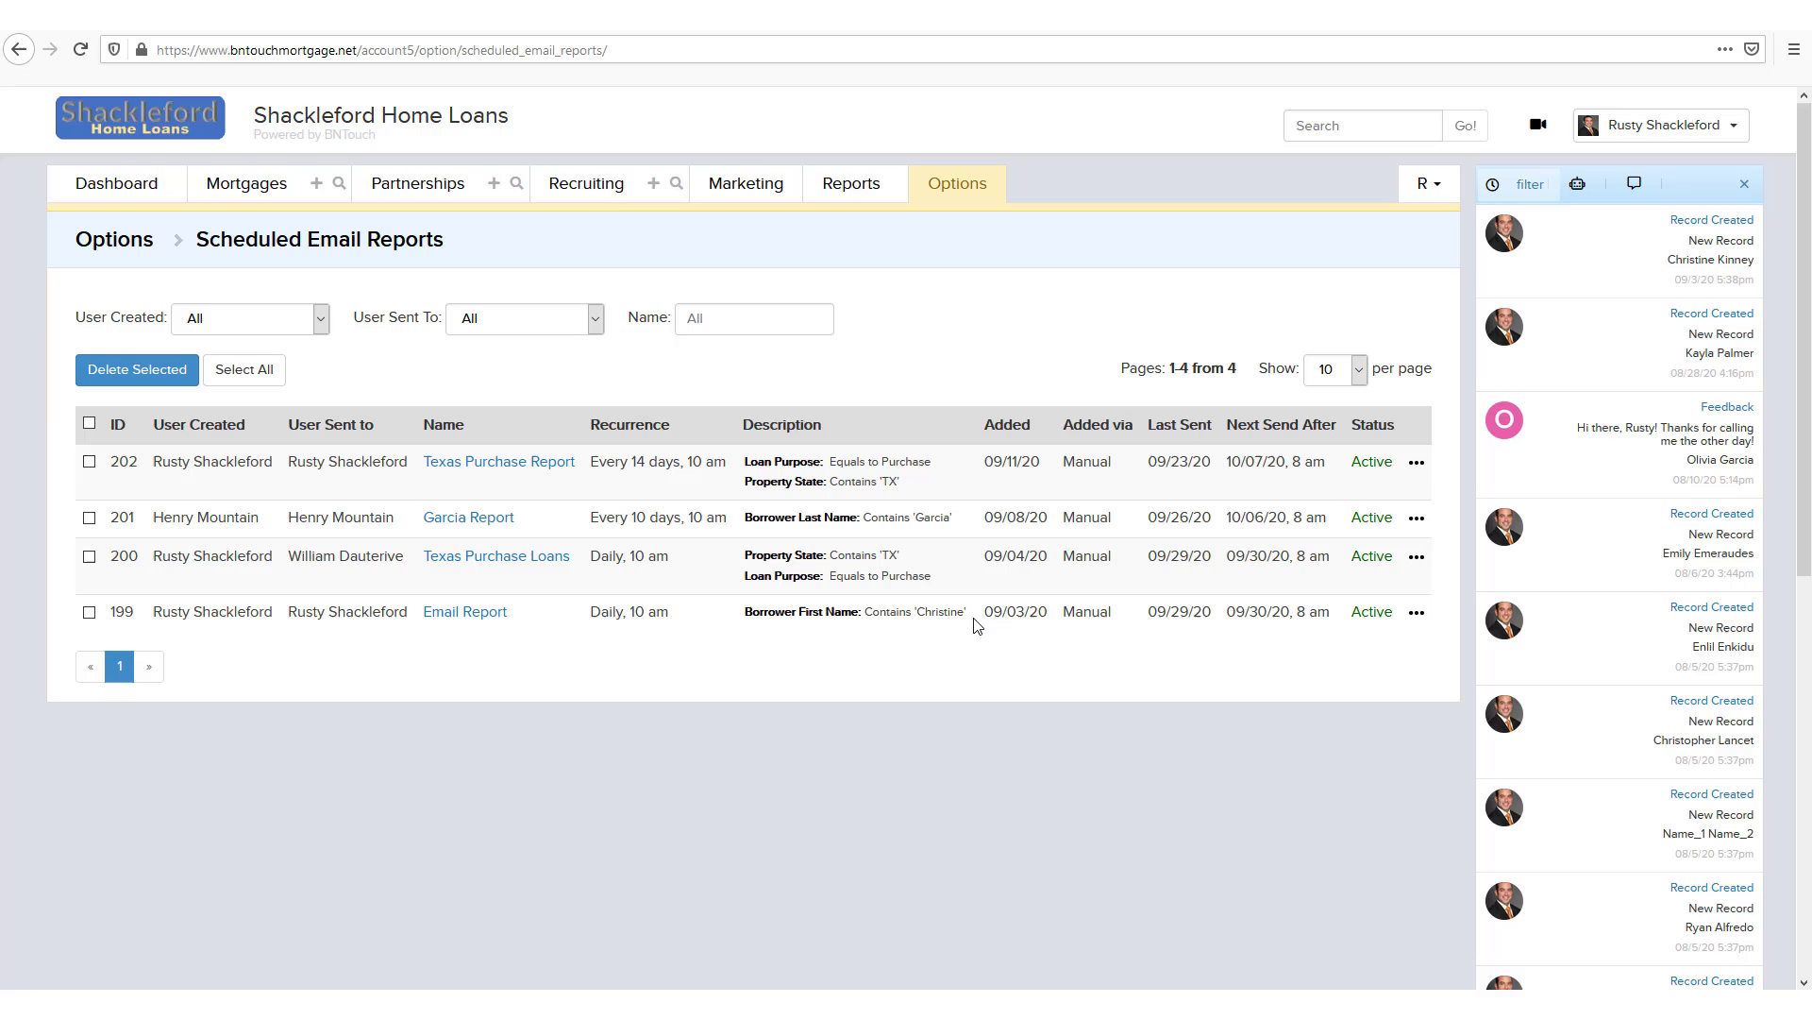
pyautogui.moveTo(990, 589)
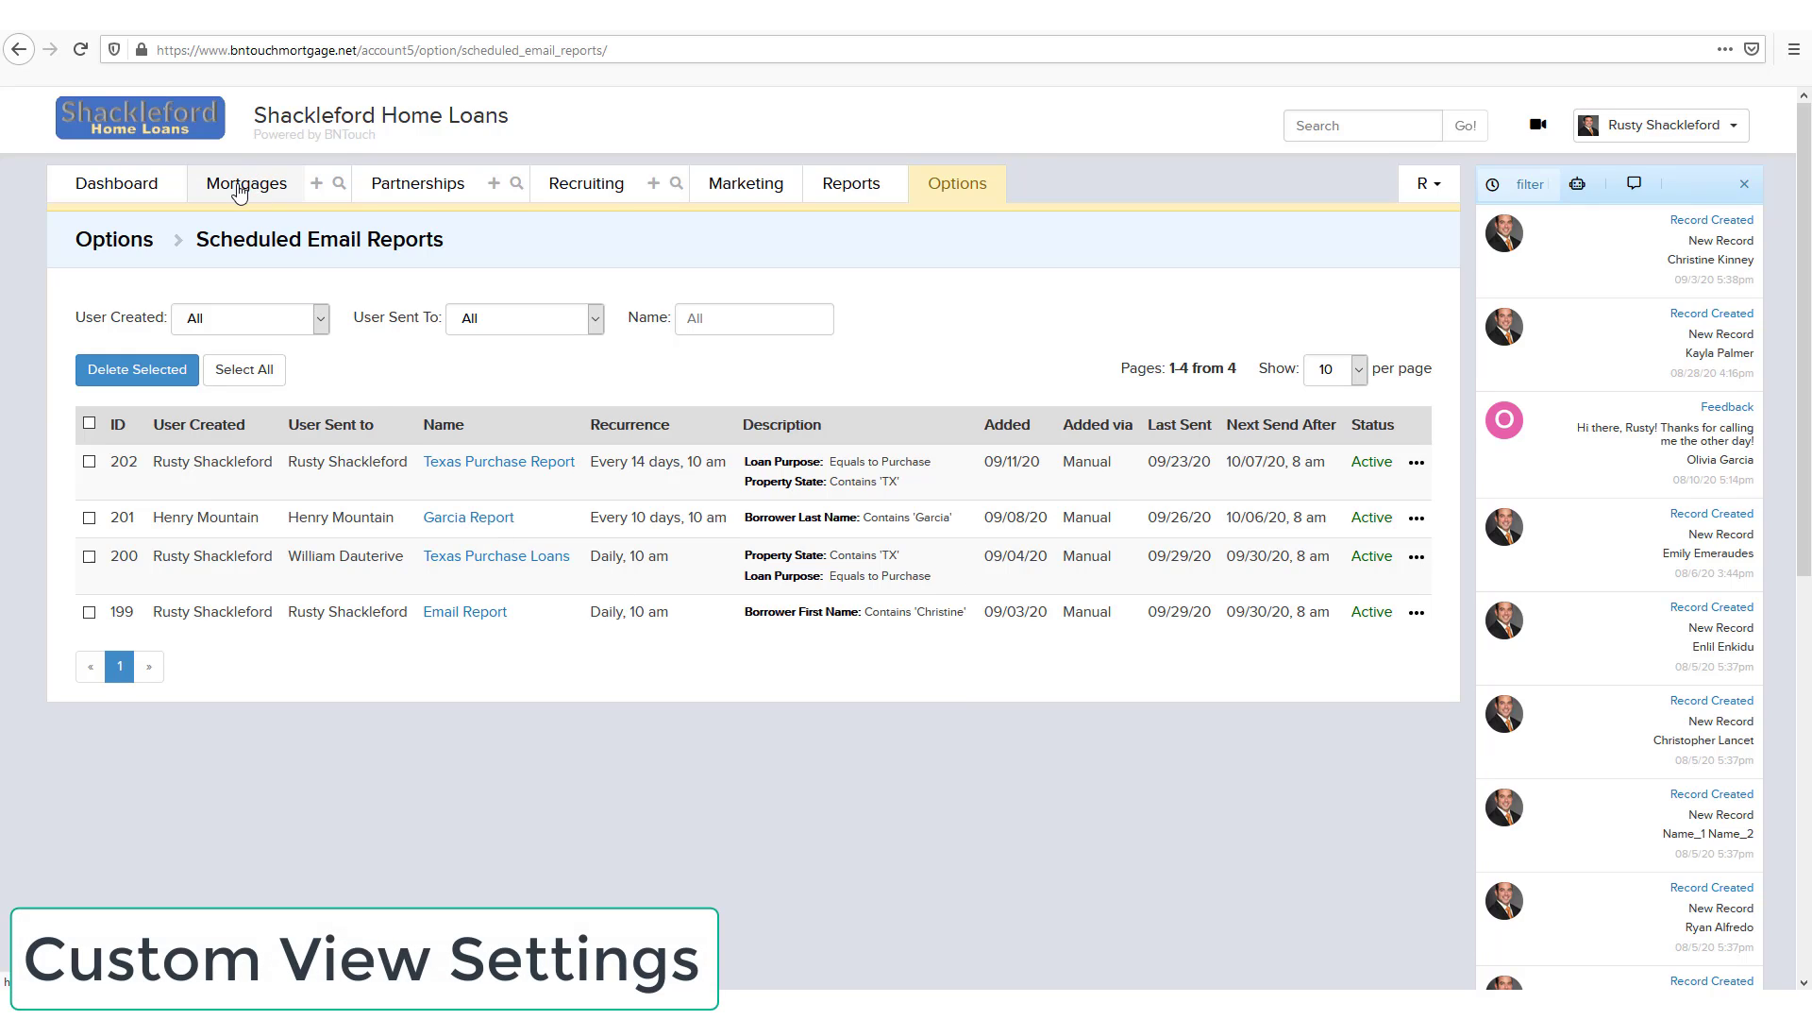
pyautogui.click(246, 184)
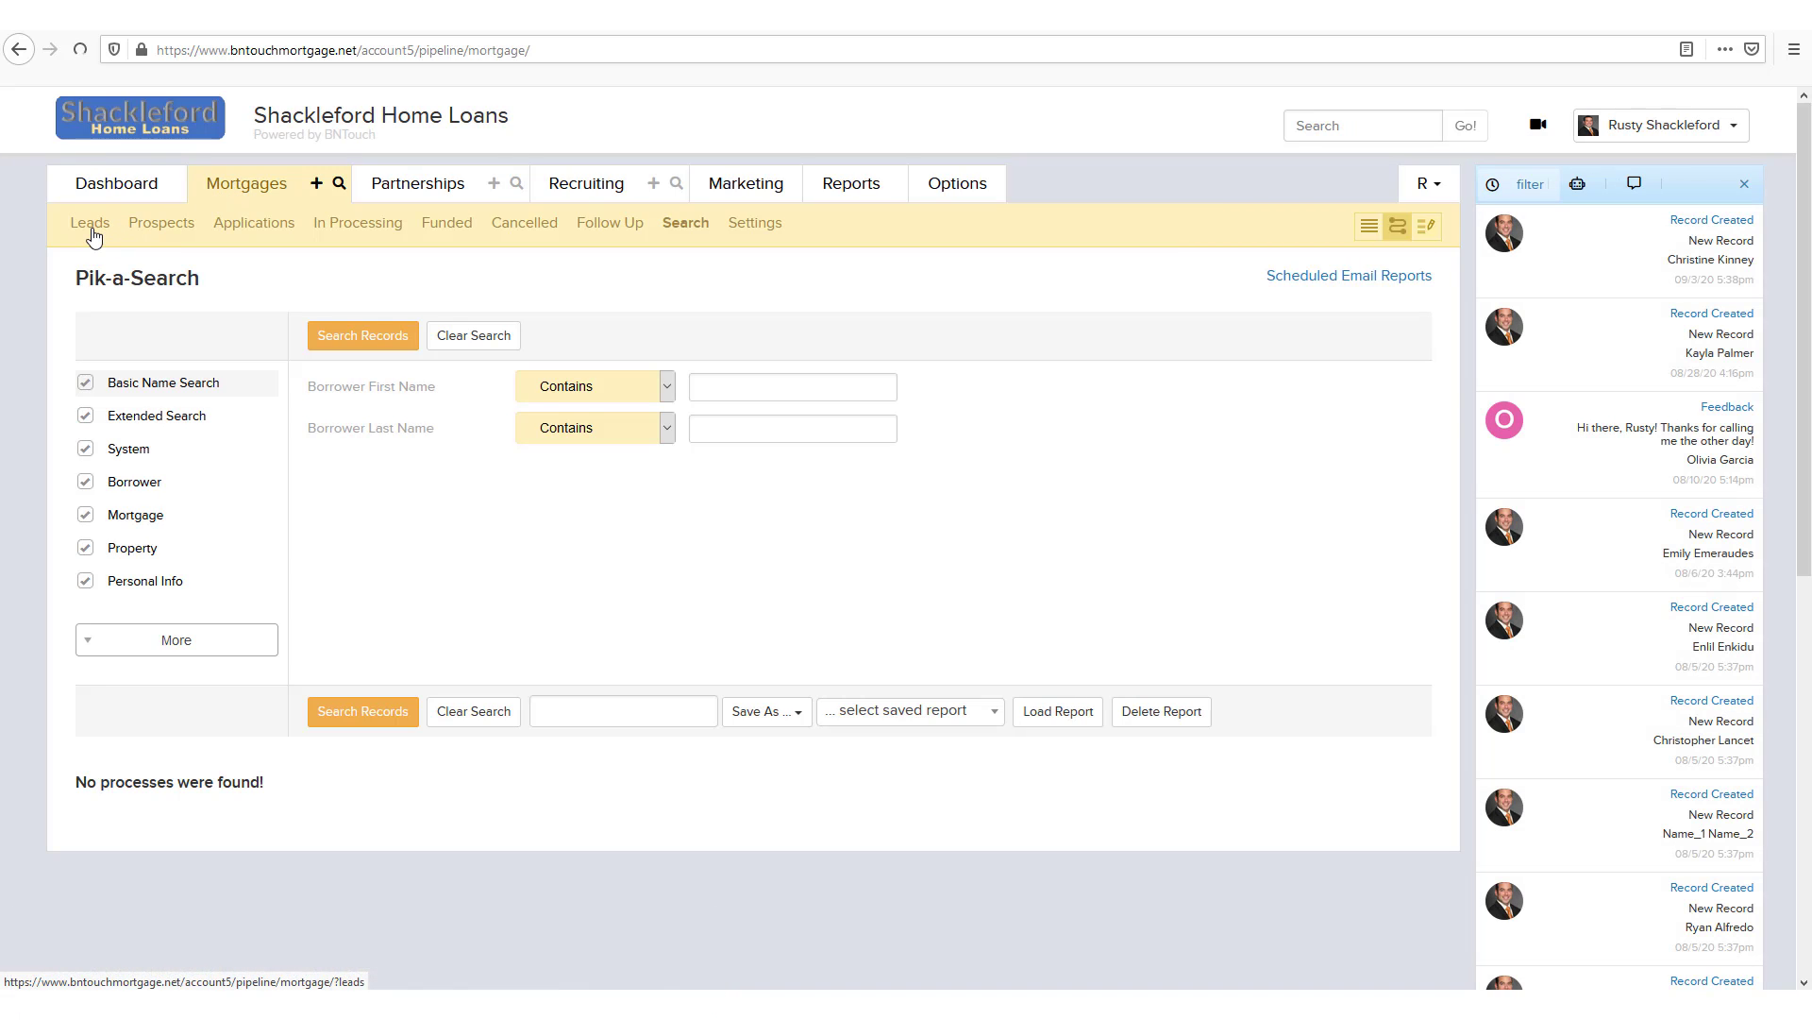
# Step: Switch the Mortgages pipeline to the custom view showing 3 Cold borrowers
pyautogui.click(91, 223)
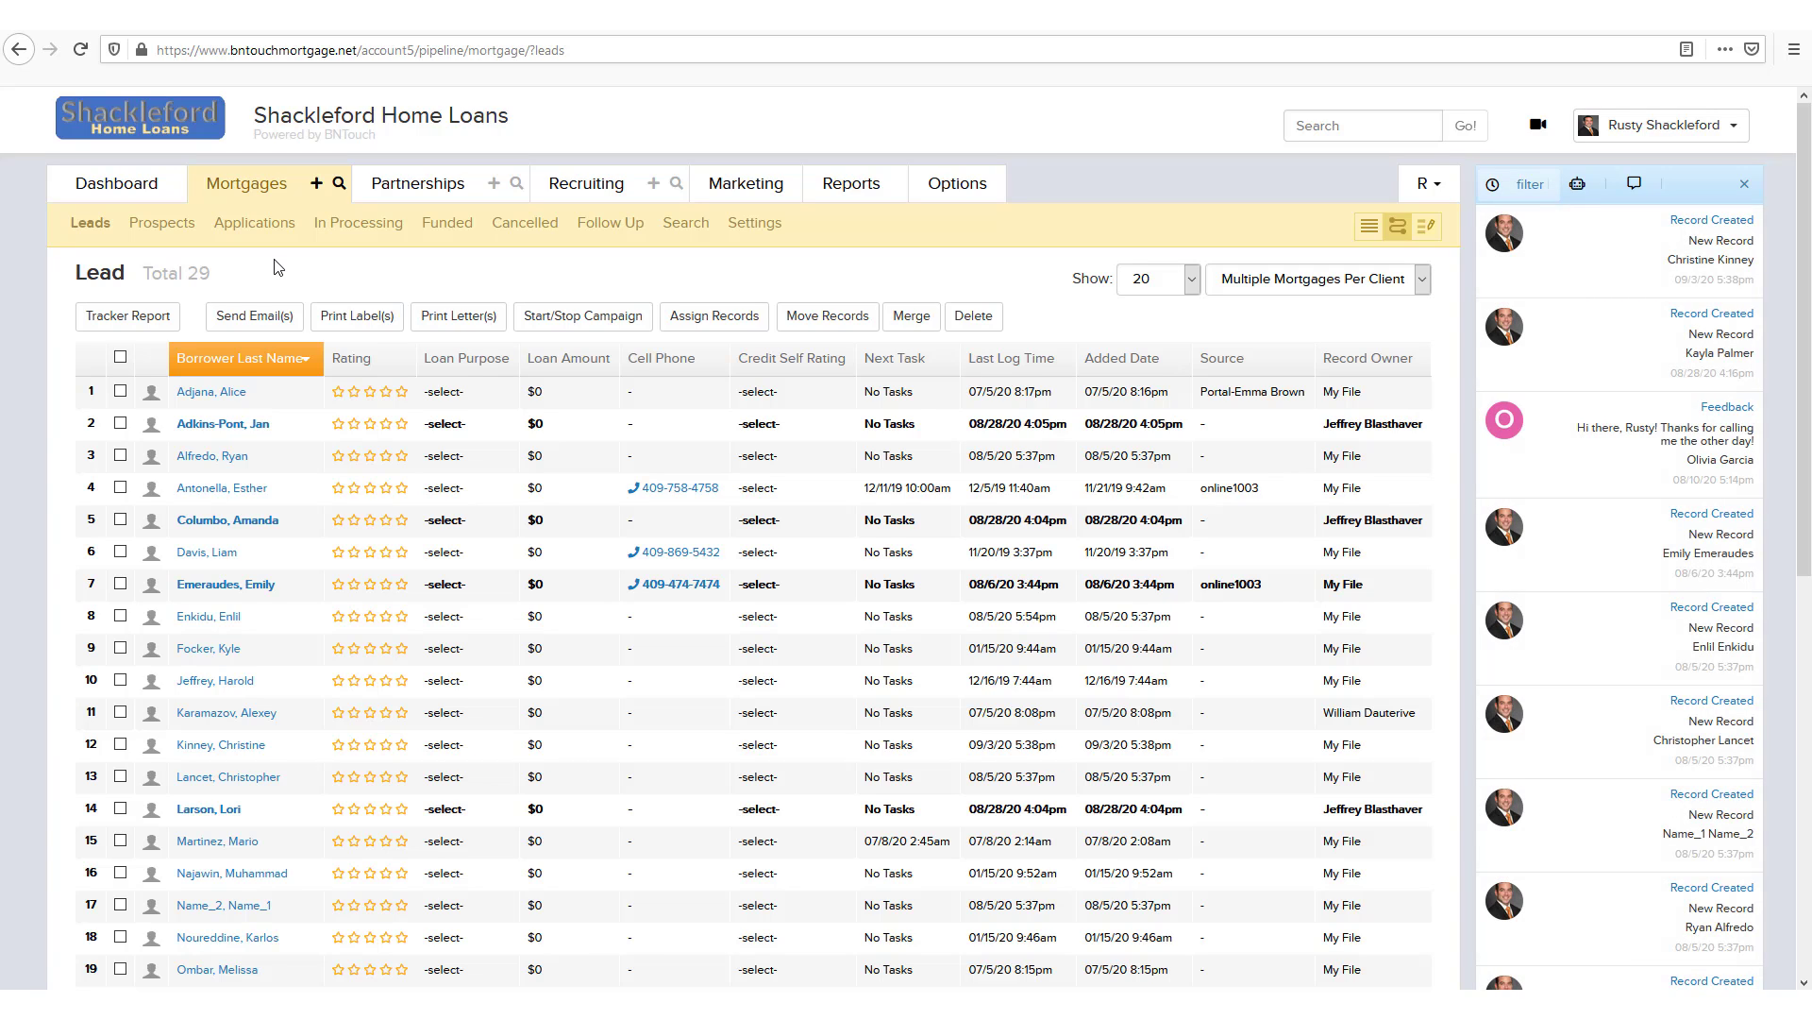
pyautogui.moveTo(1425, 226)
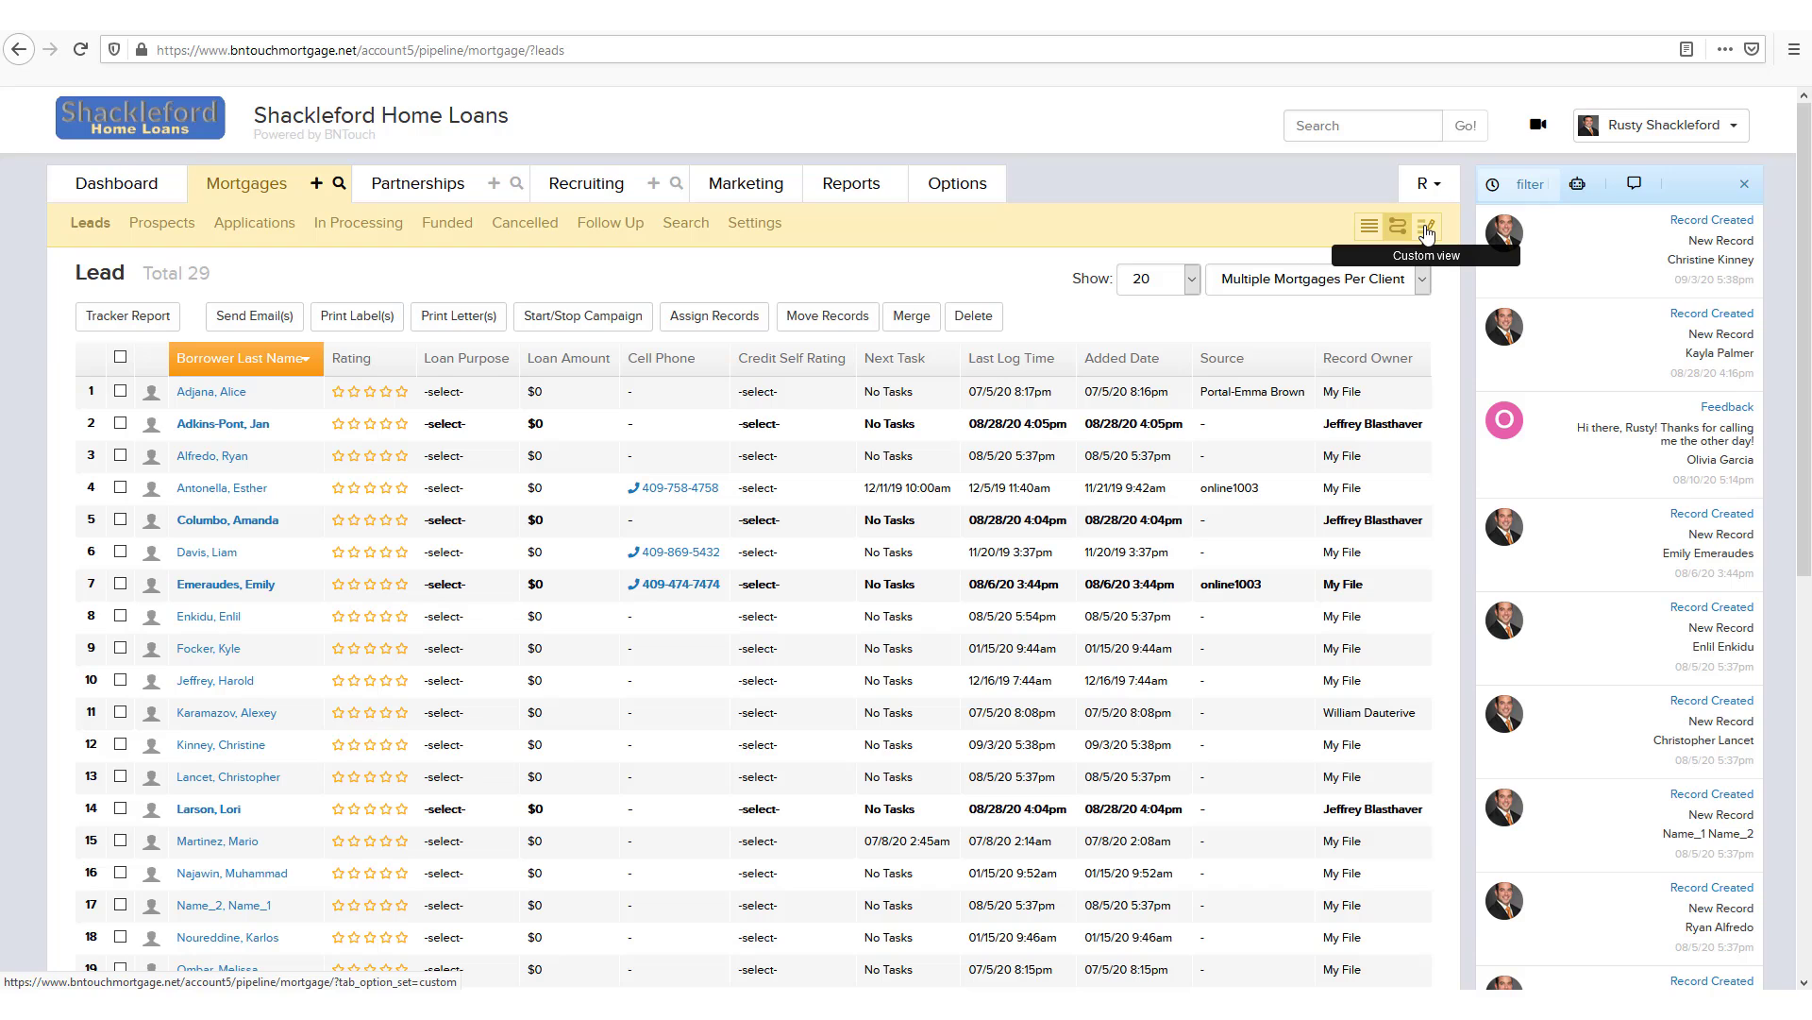
pyautogui.click(1427, 226)
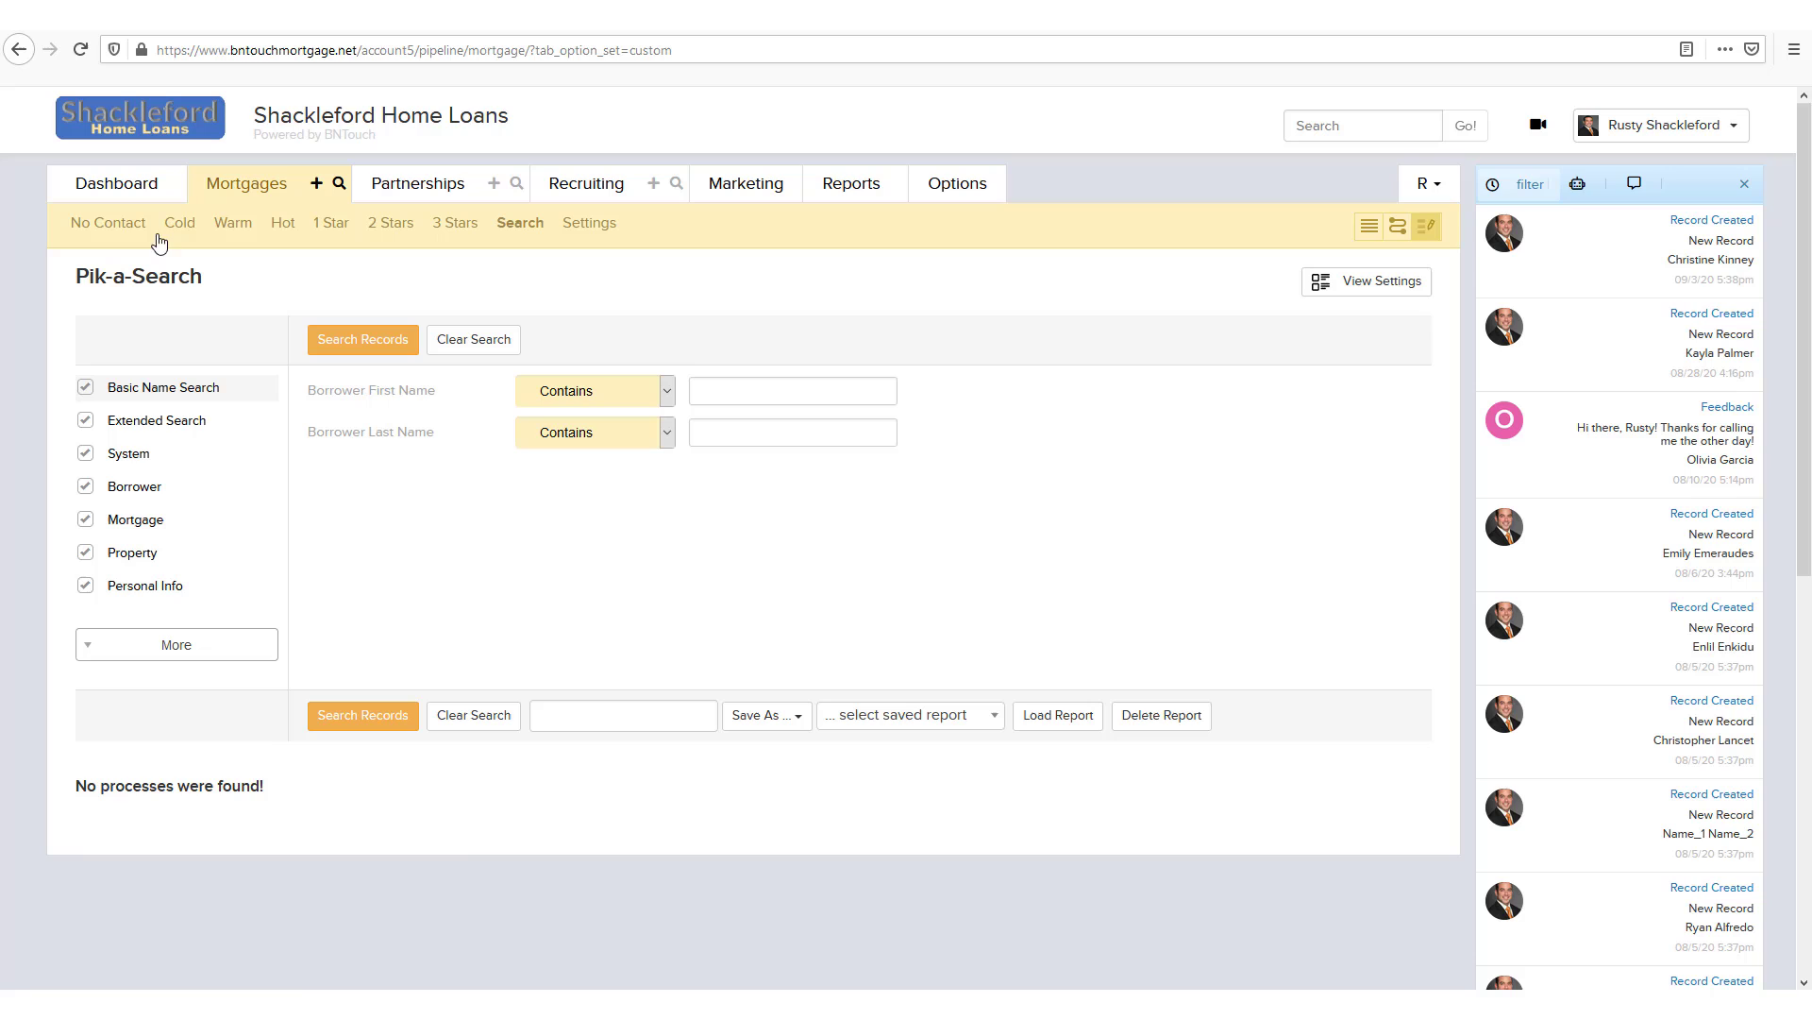
pyautogui.moveTo(180, 222)
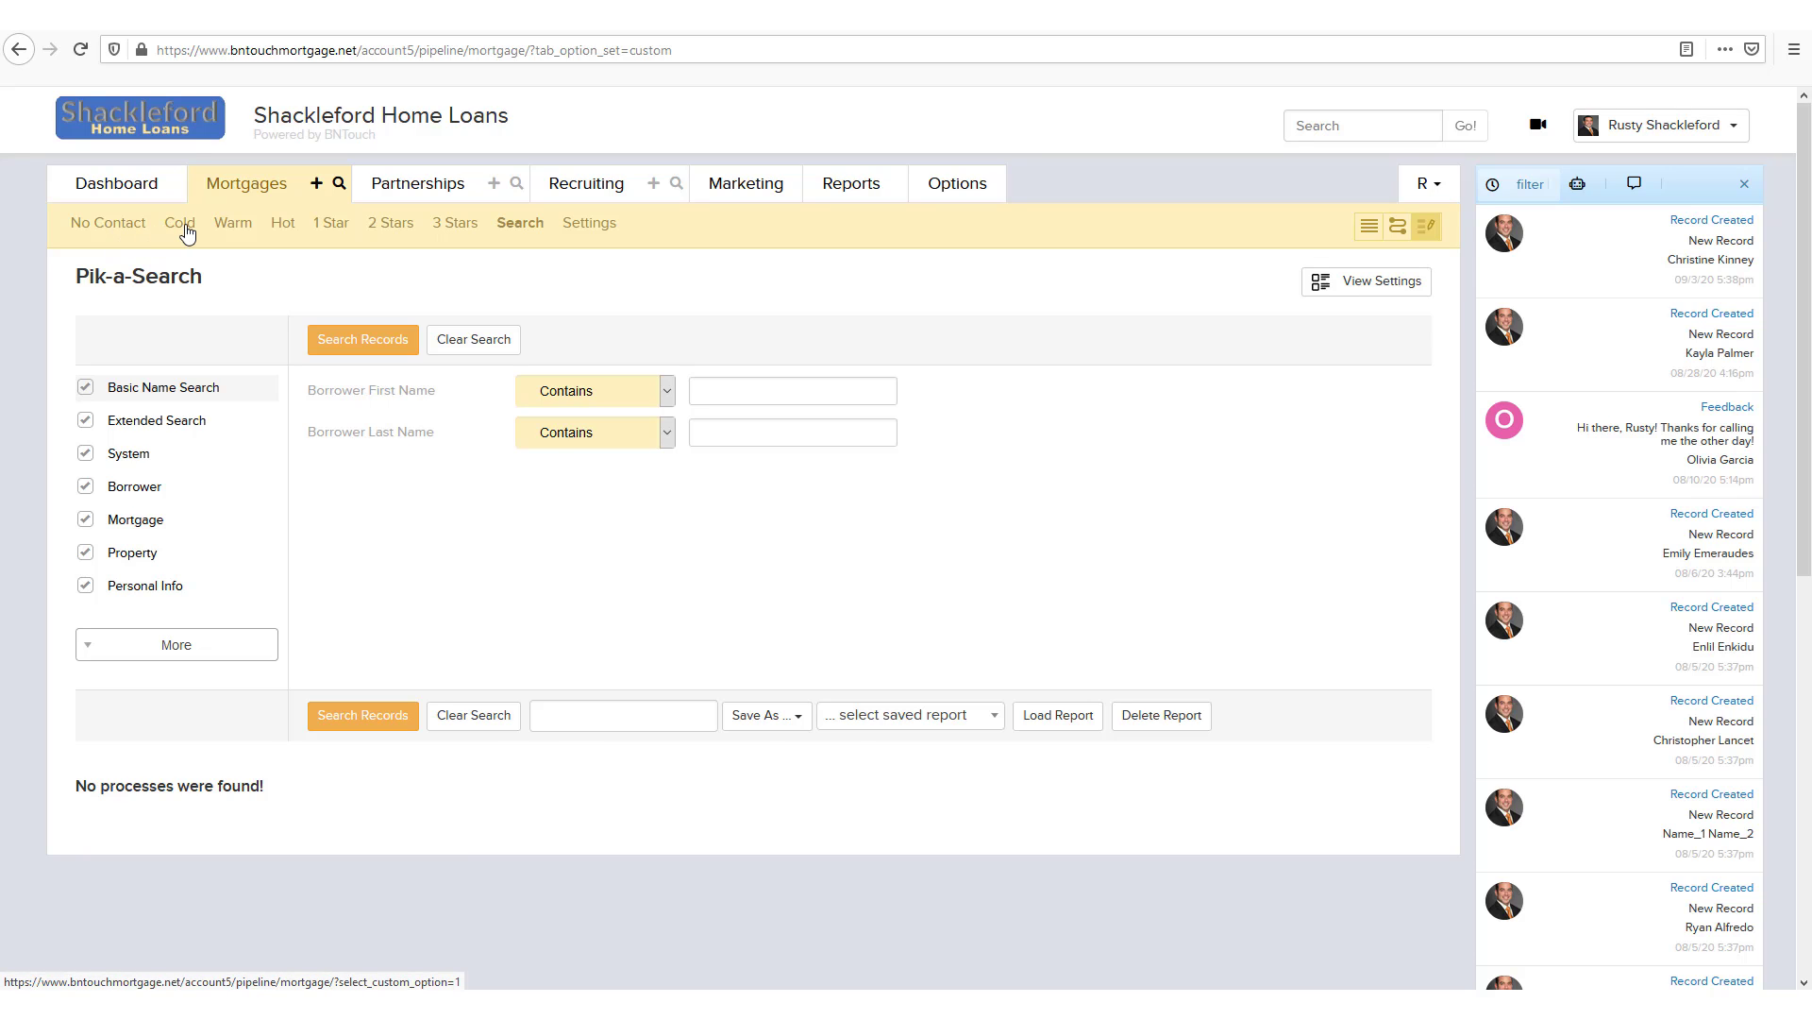
pyautogui.click(179, 222)
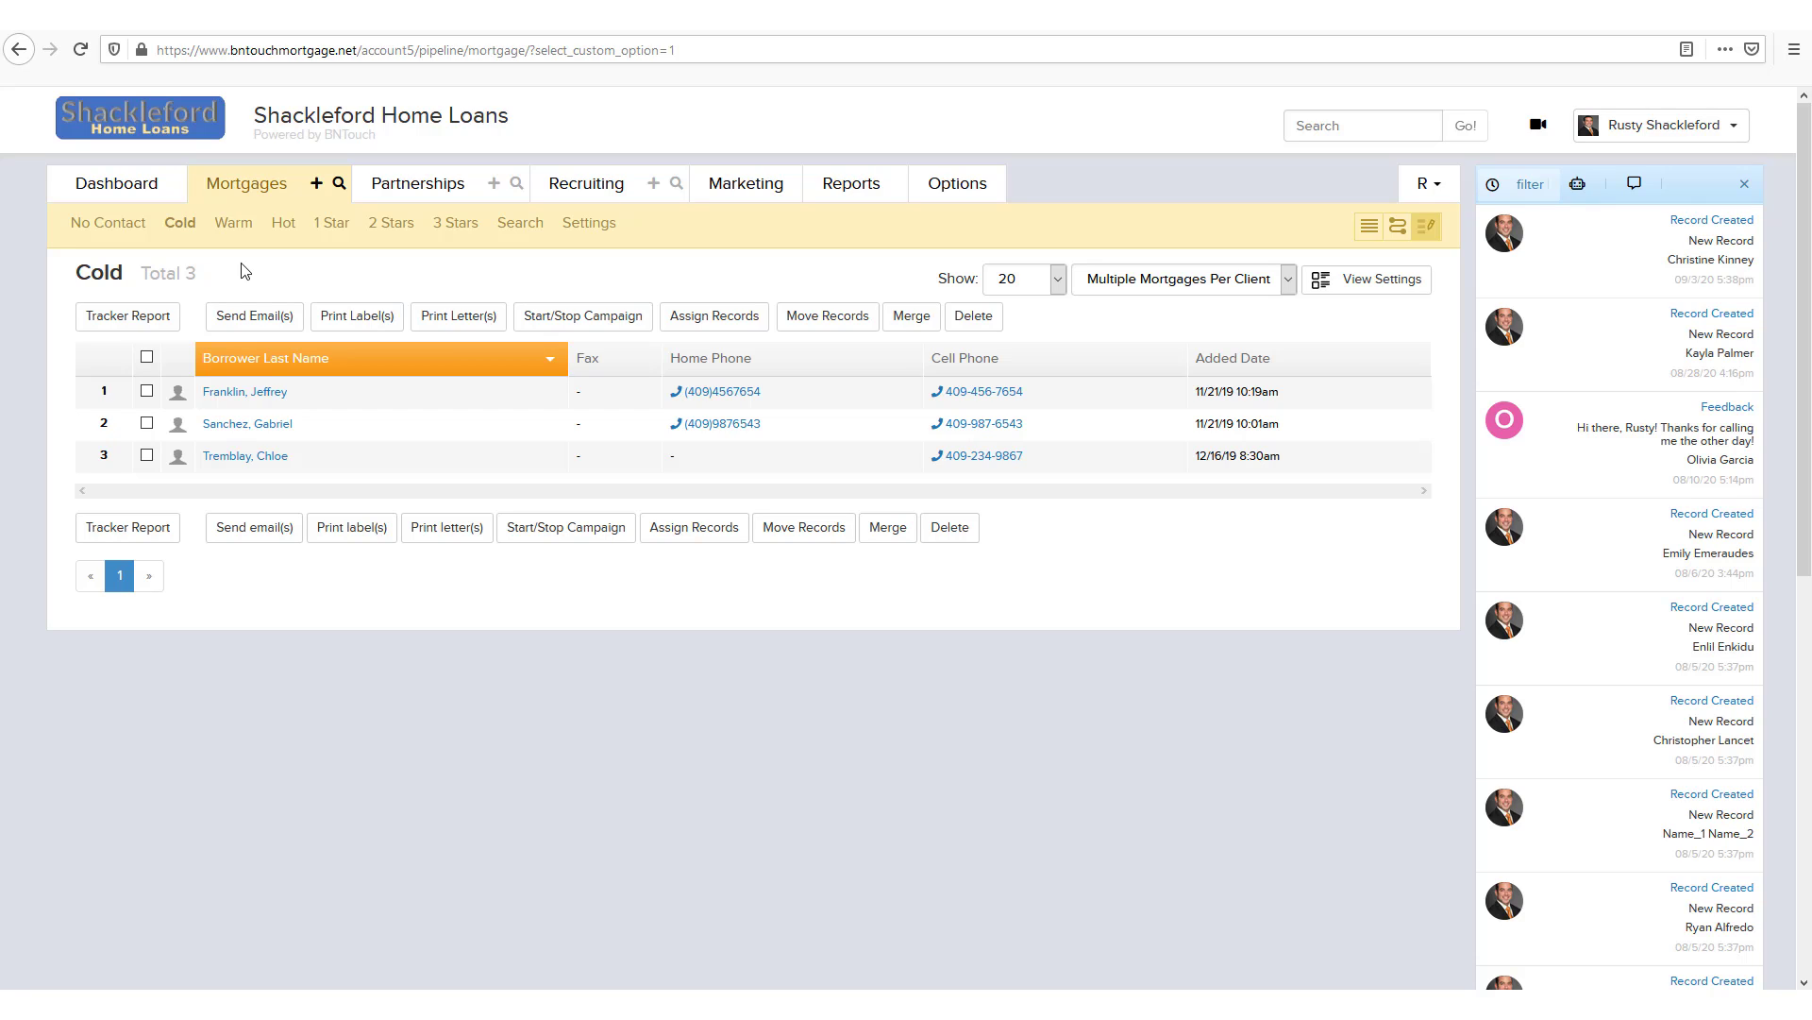
pyautogui.moveTo(390, 283)
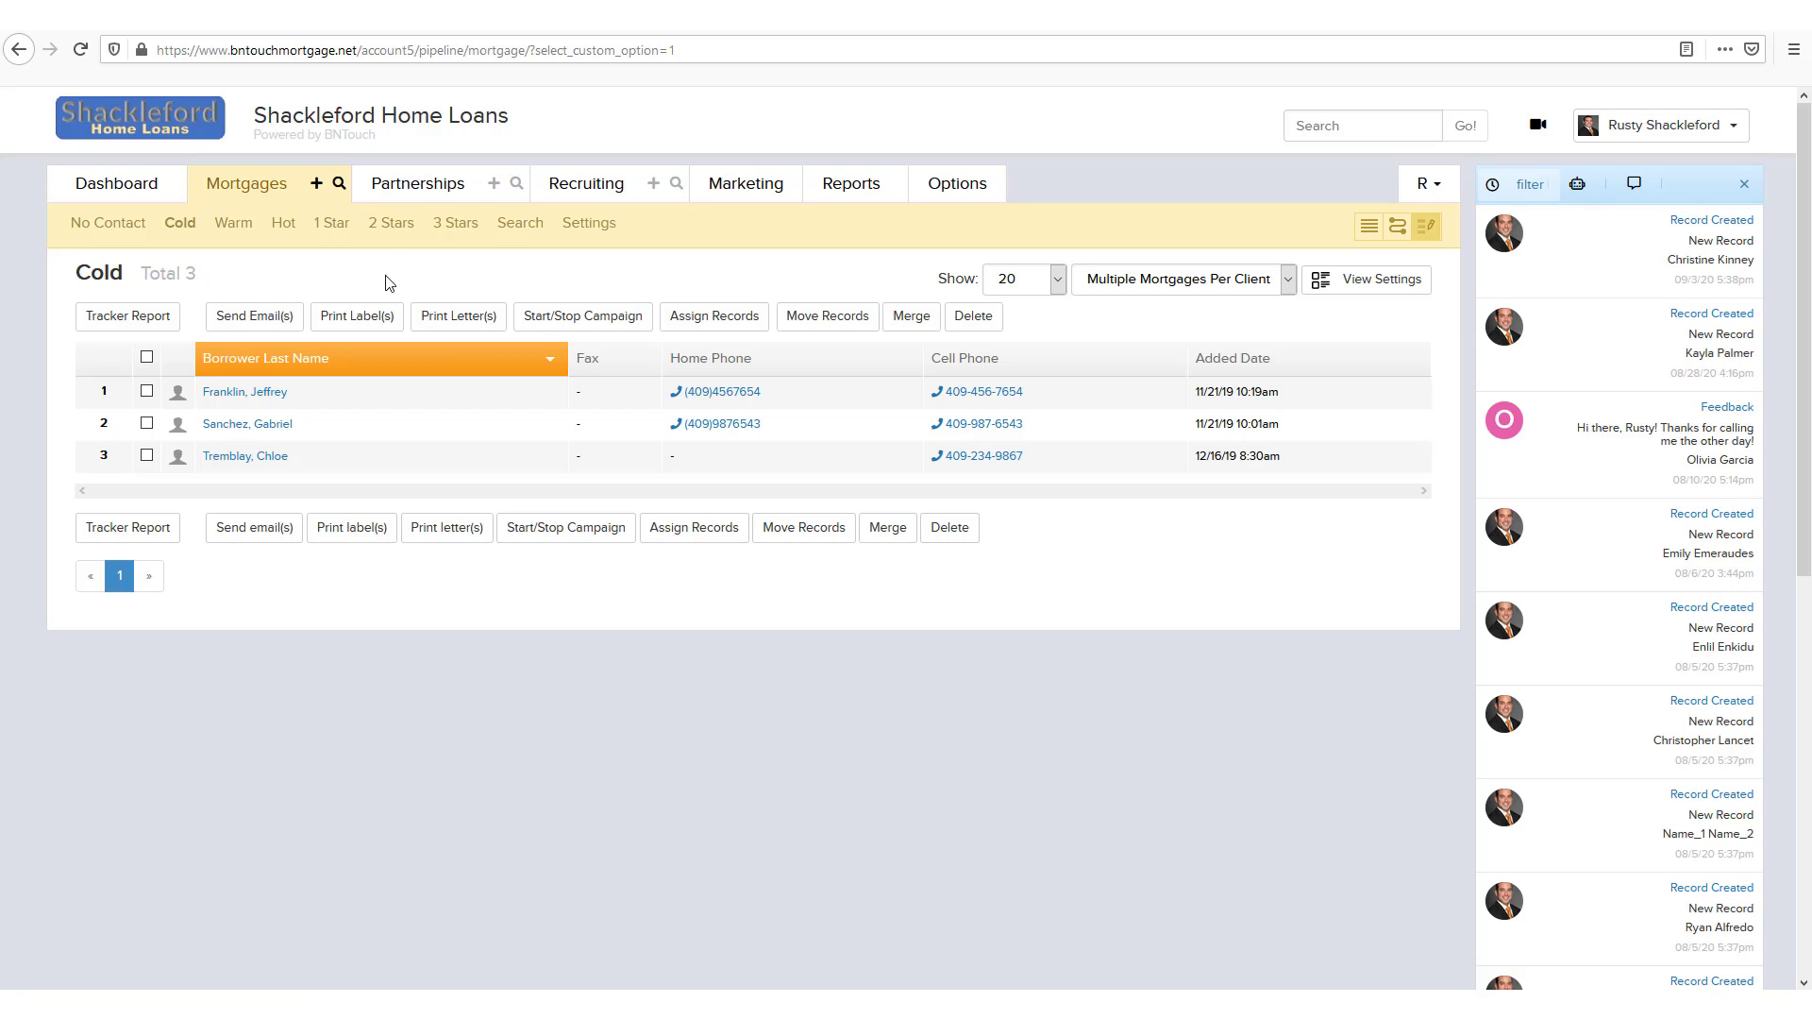
# Step: Switch to the Partnerships pipeline, showing the two Hot partner records
pyautogui.click(417, 182)
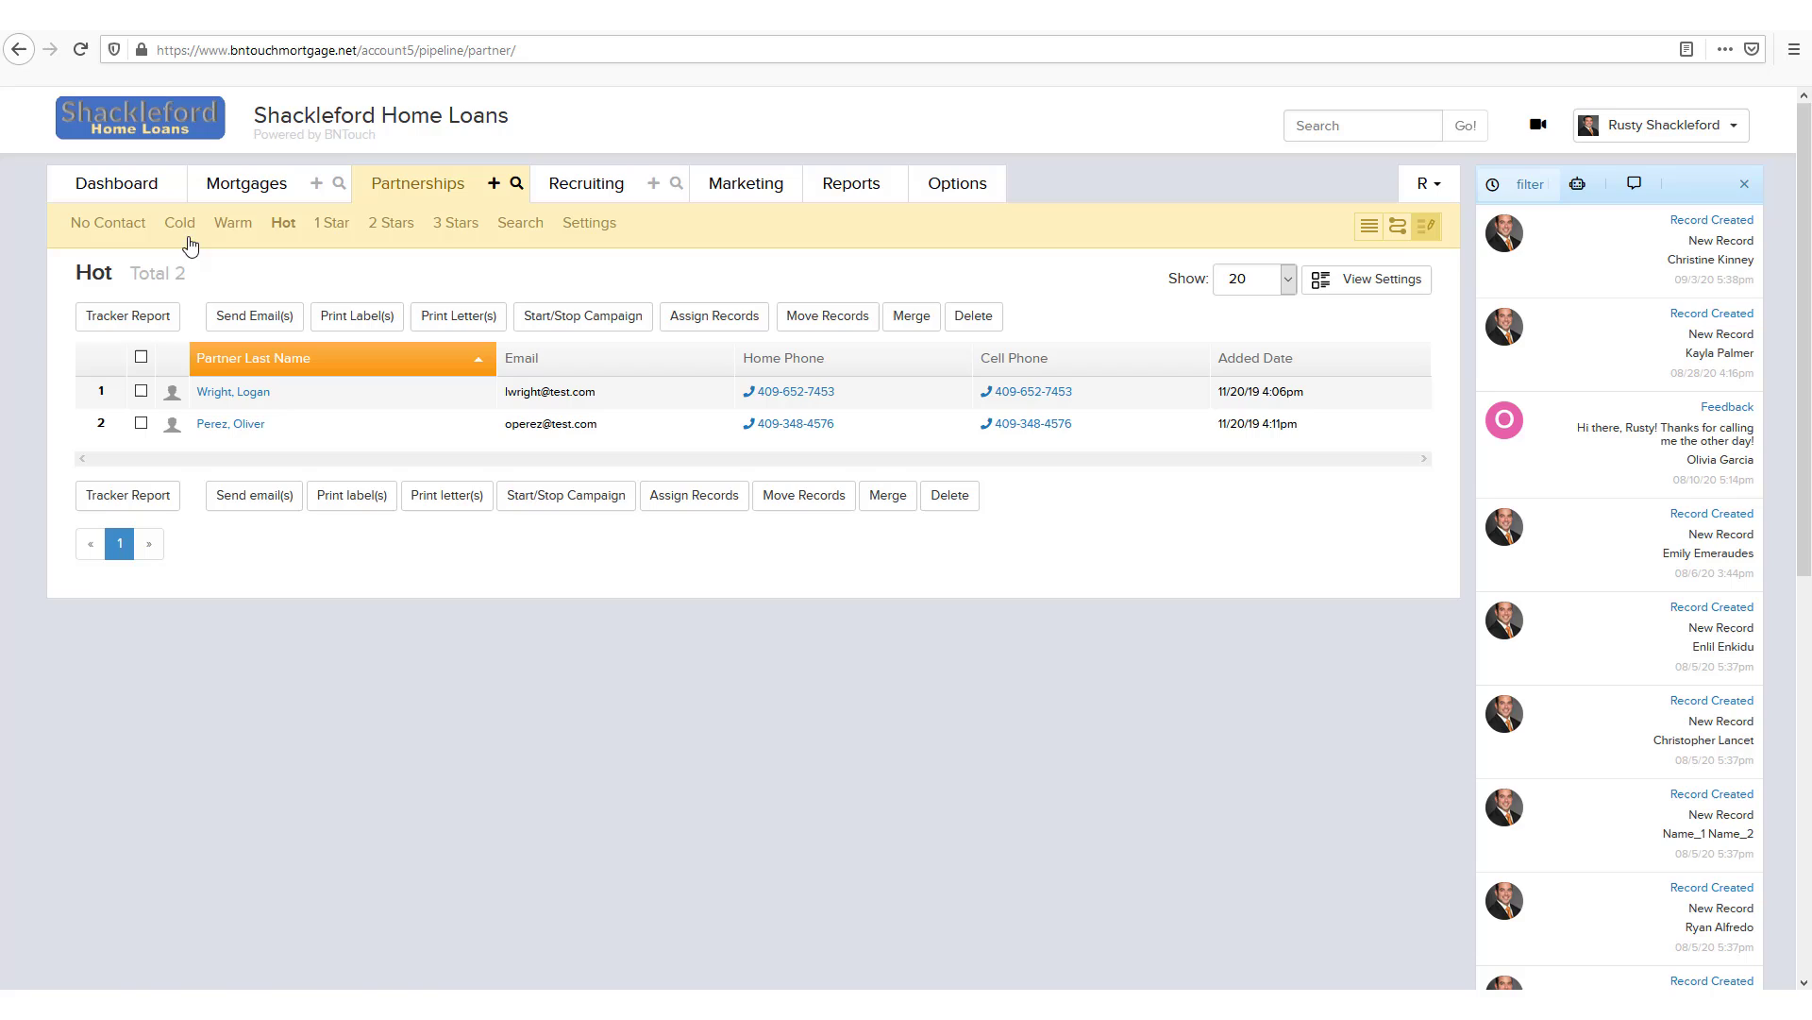
pyautogui.moveTo(633, 285)
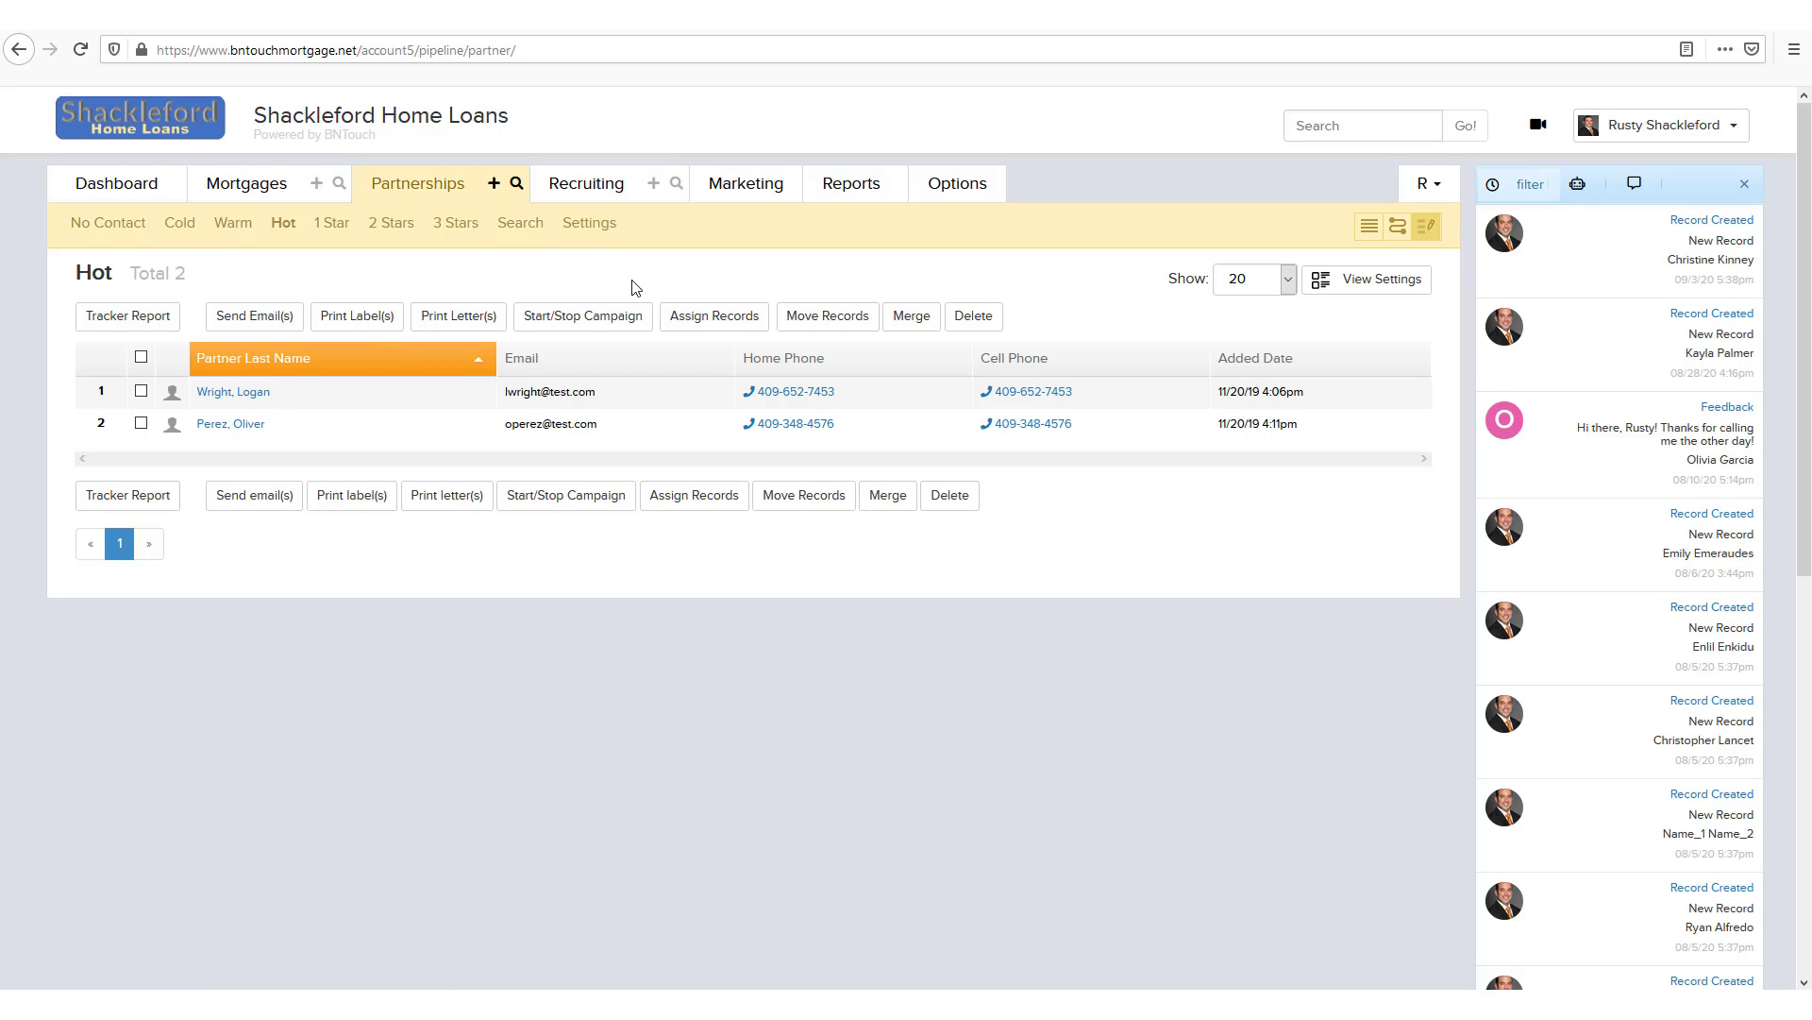
pyautogui.moveTo(1365, 278)
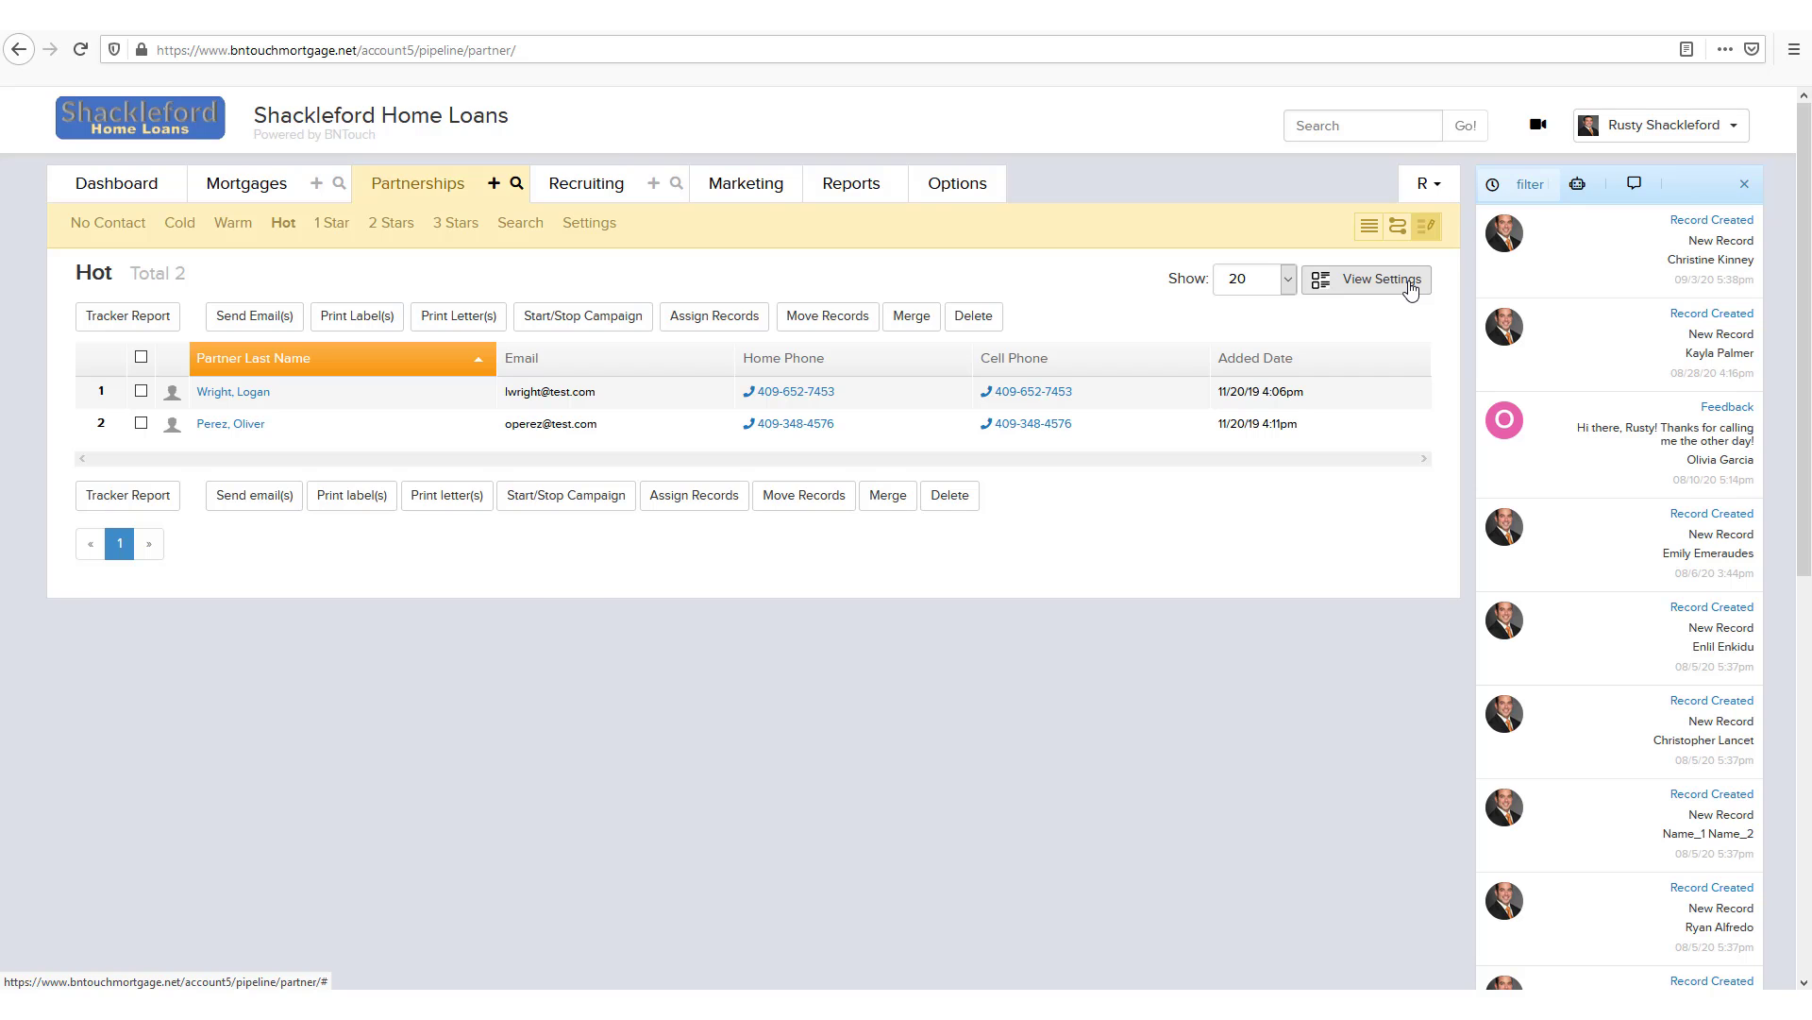
# Step: Split the Partnerships custom view by Partner Type and apply it
pyautogui.click(1368, 279)
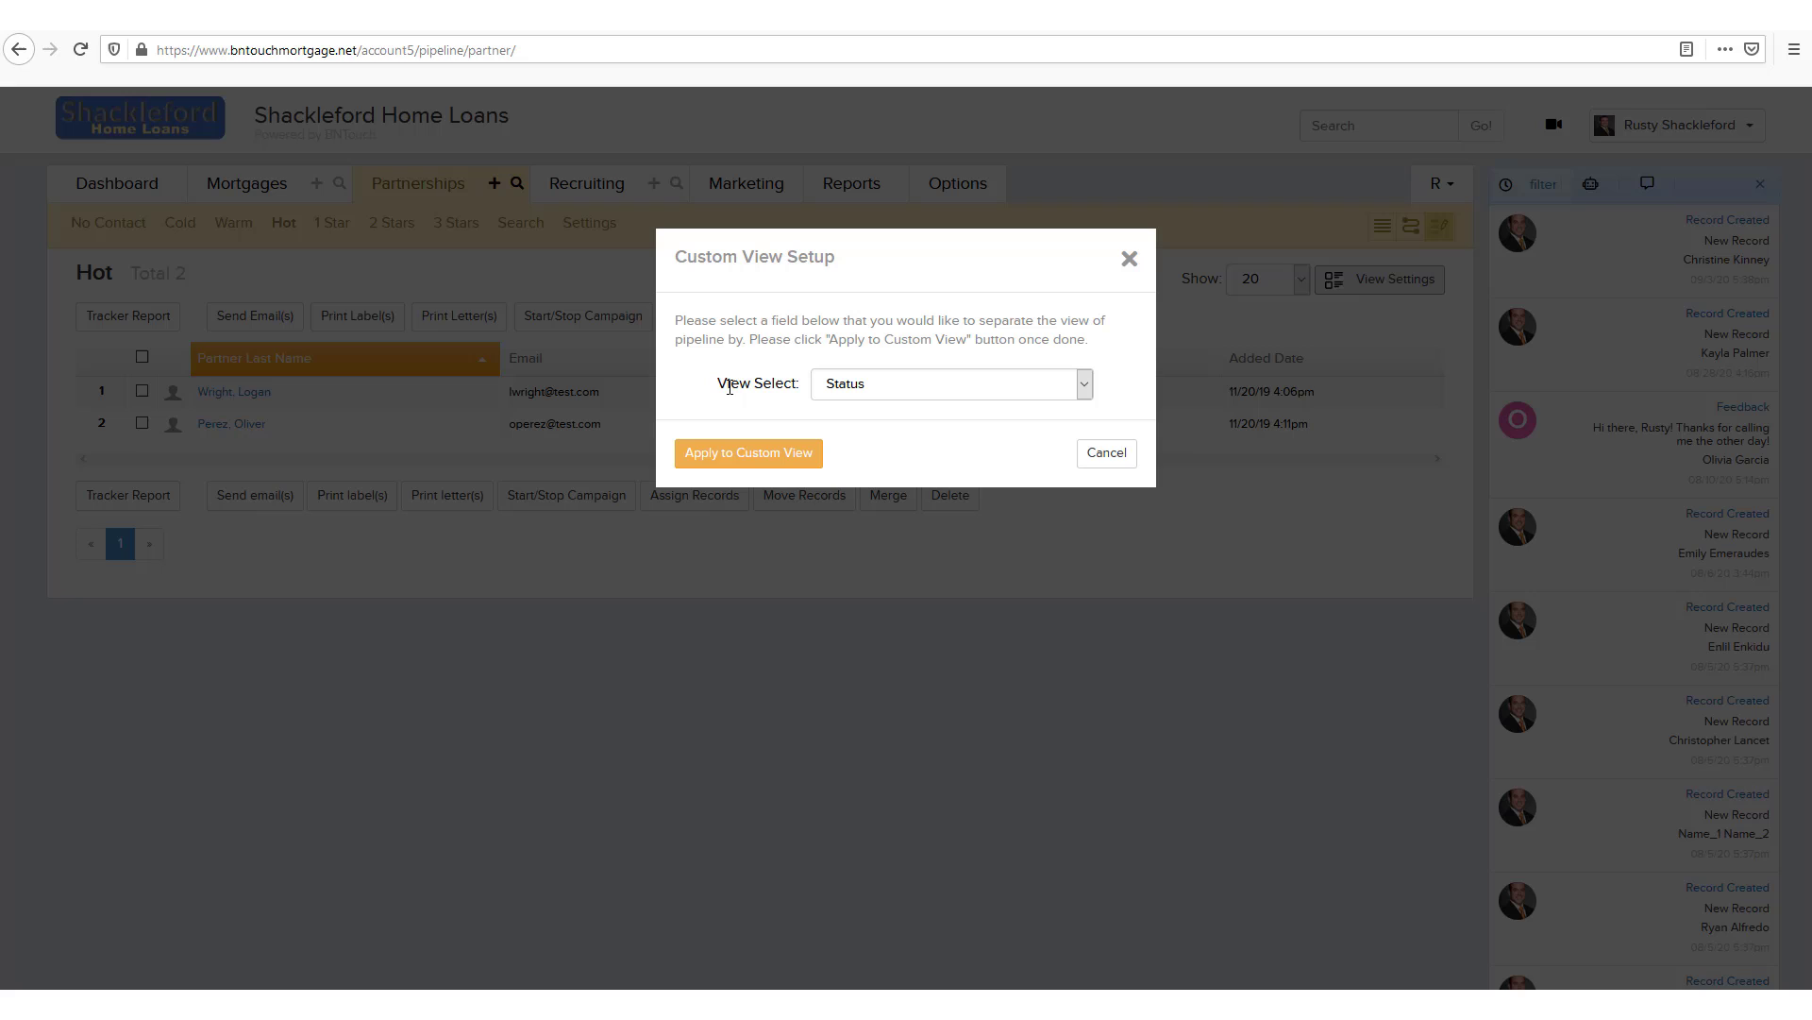
pyautogui.click(949, 384)
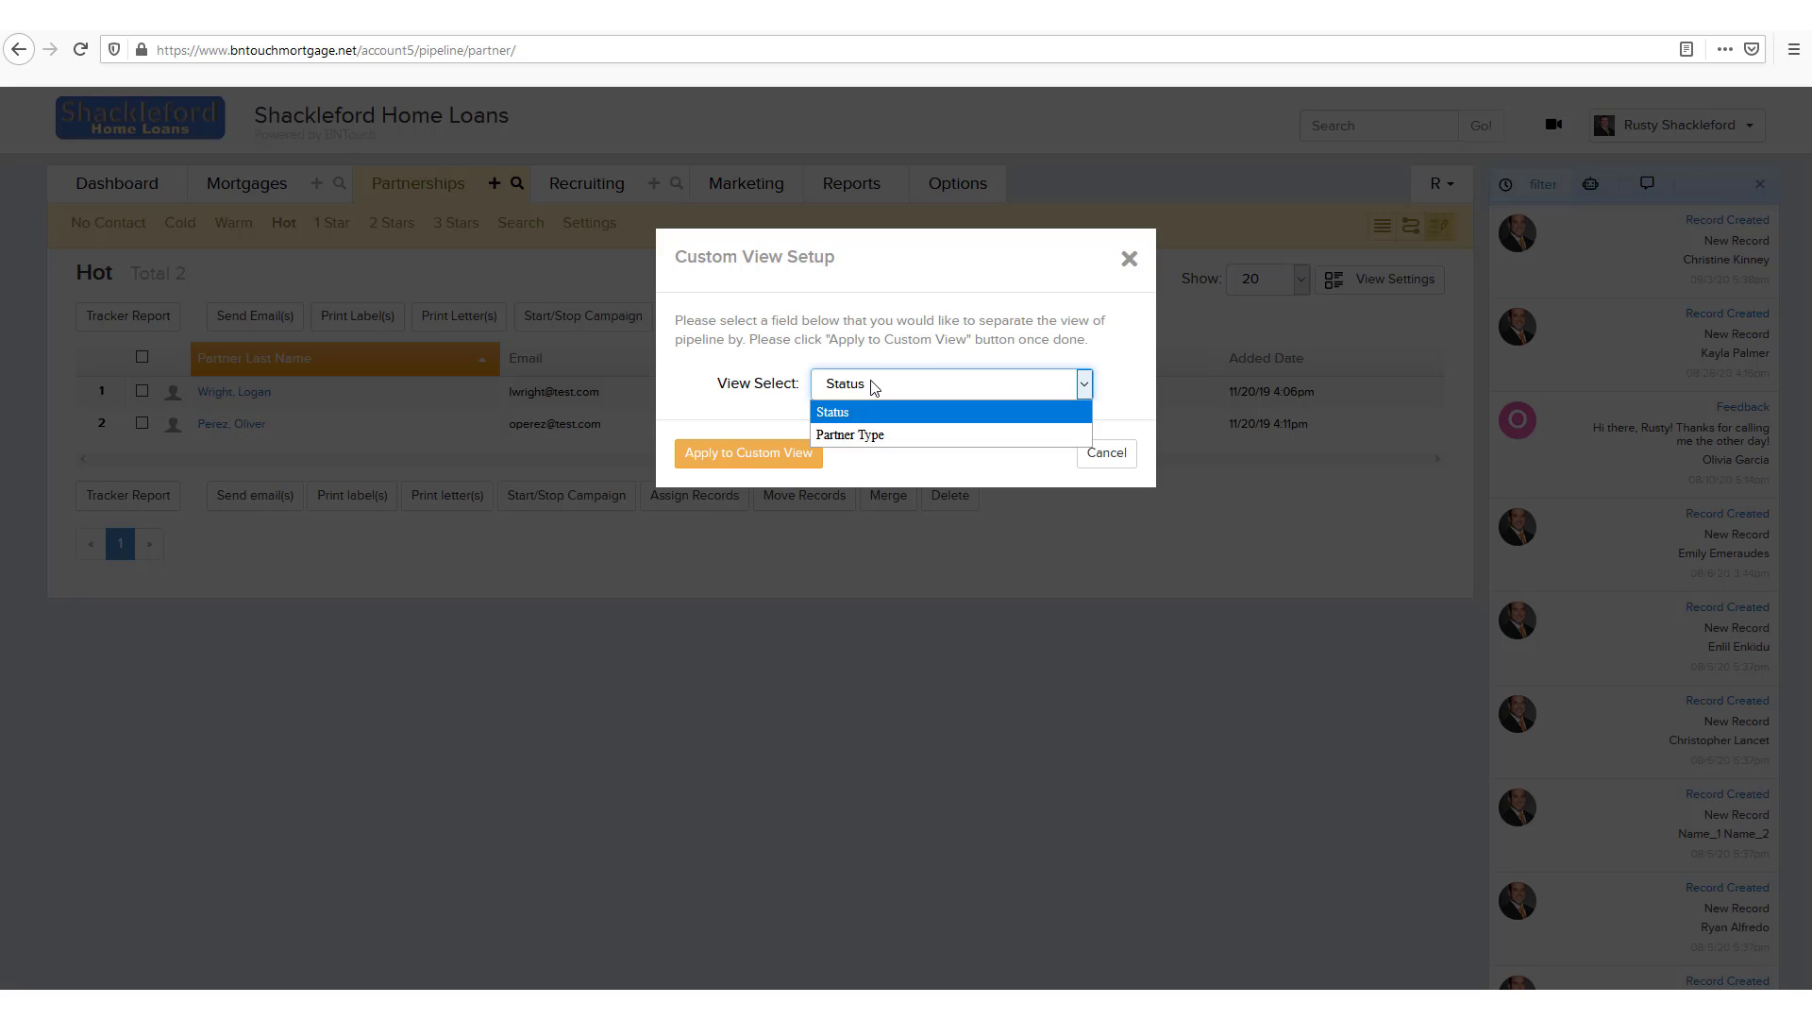
pyautogui.click(851, 434)
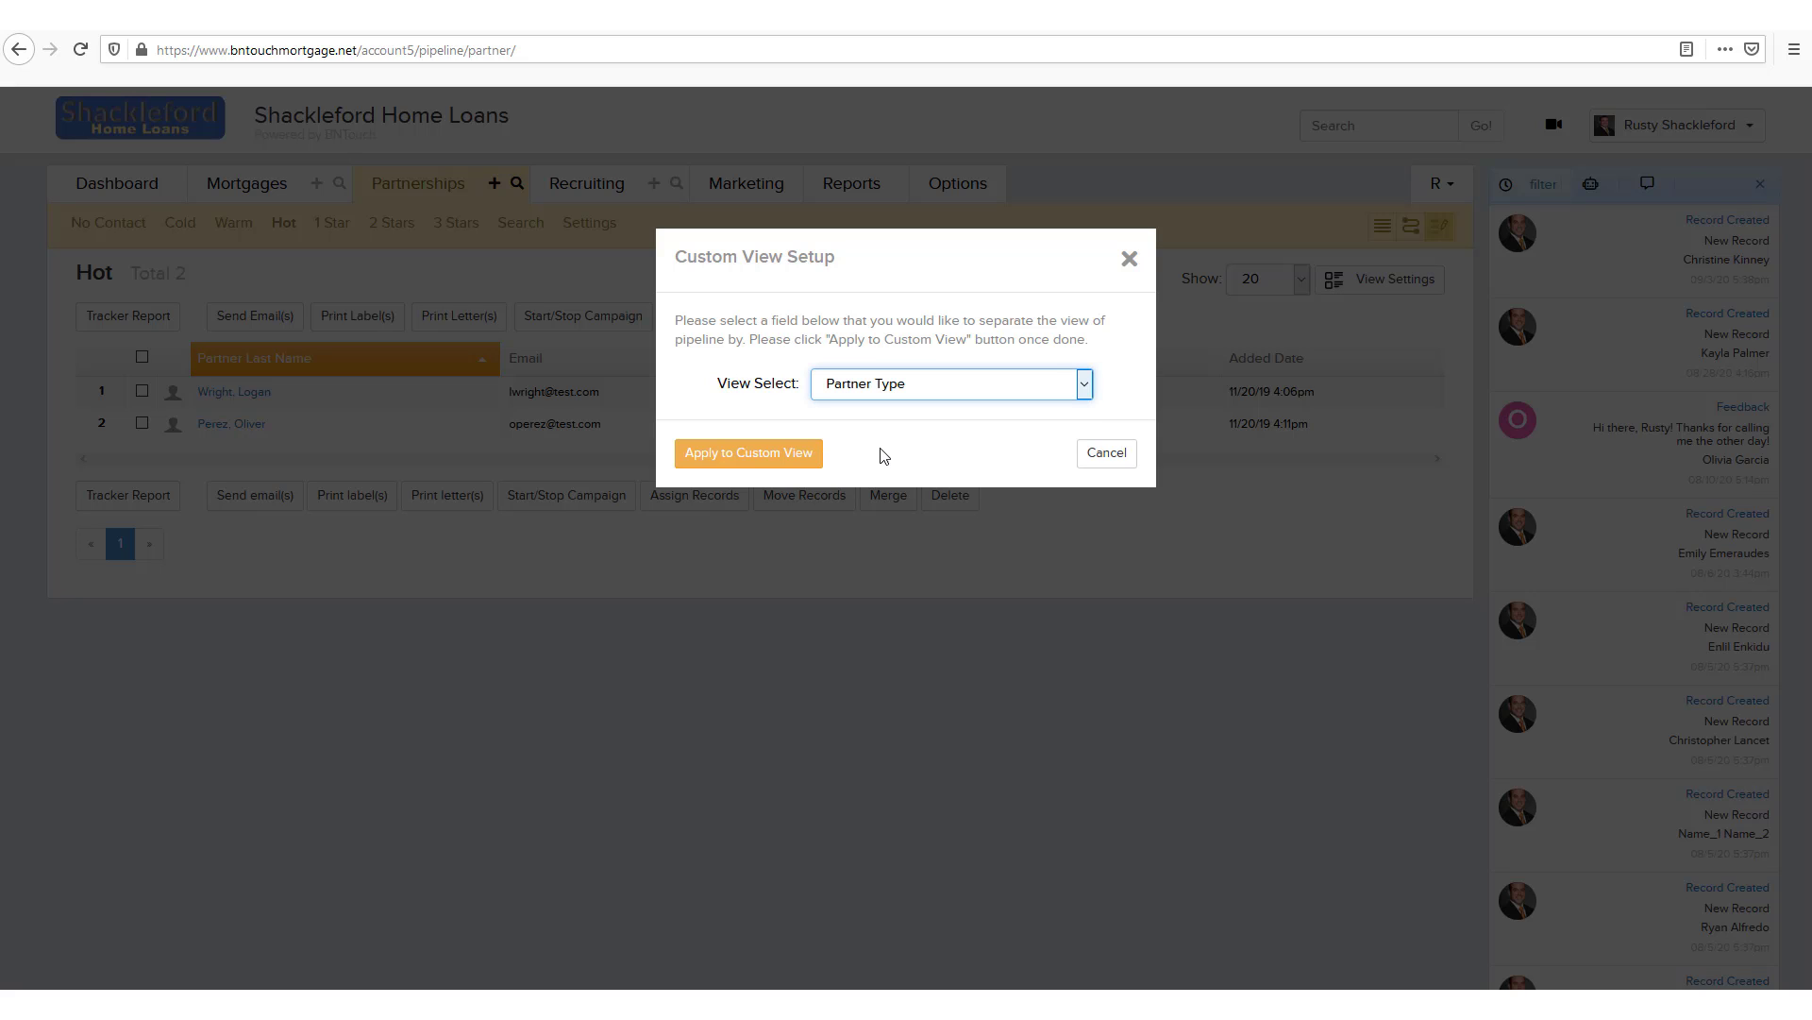
pyautogui.click(747, 452)
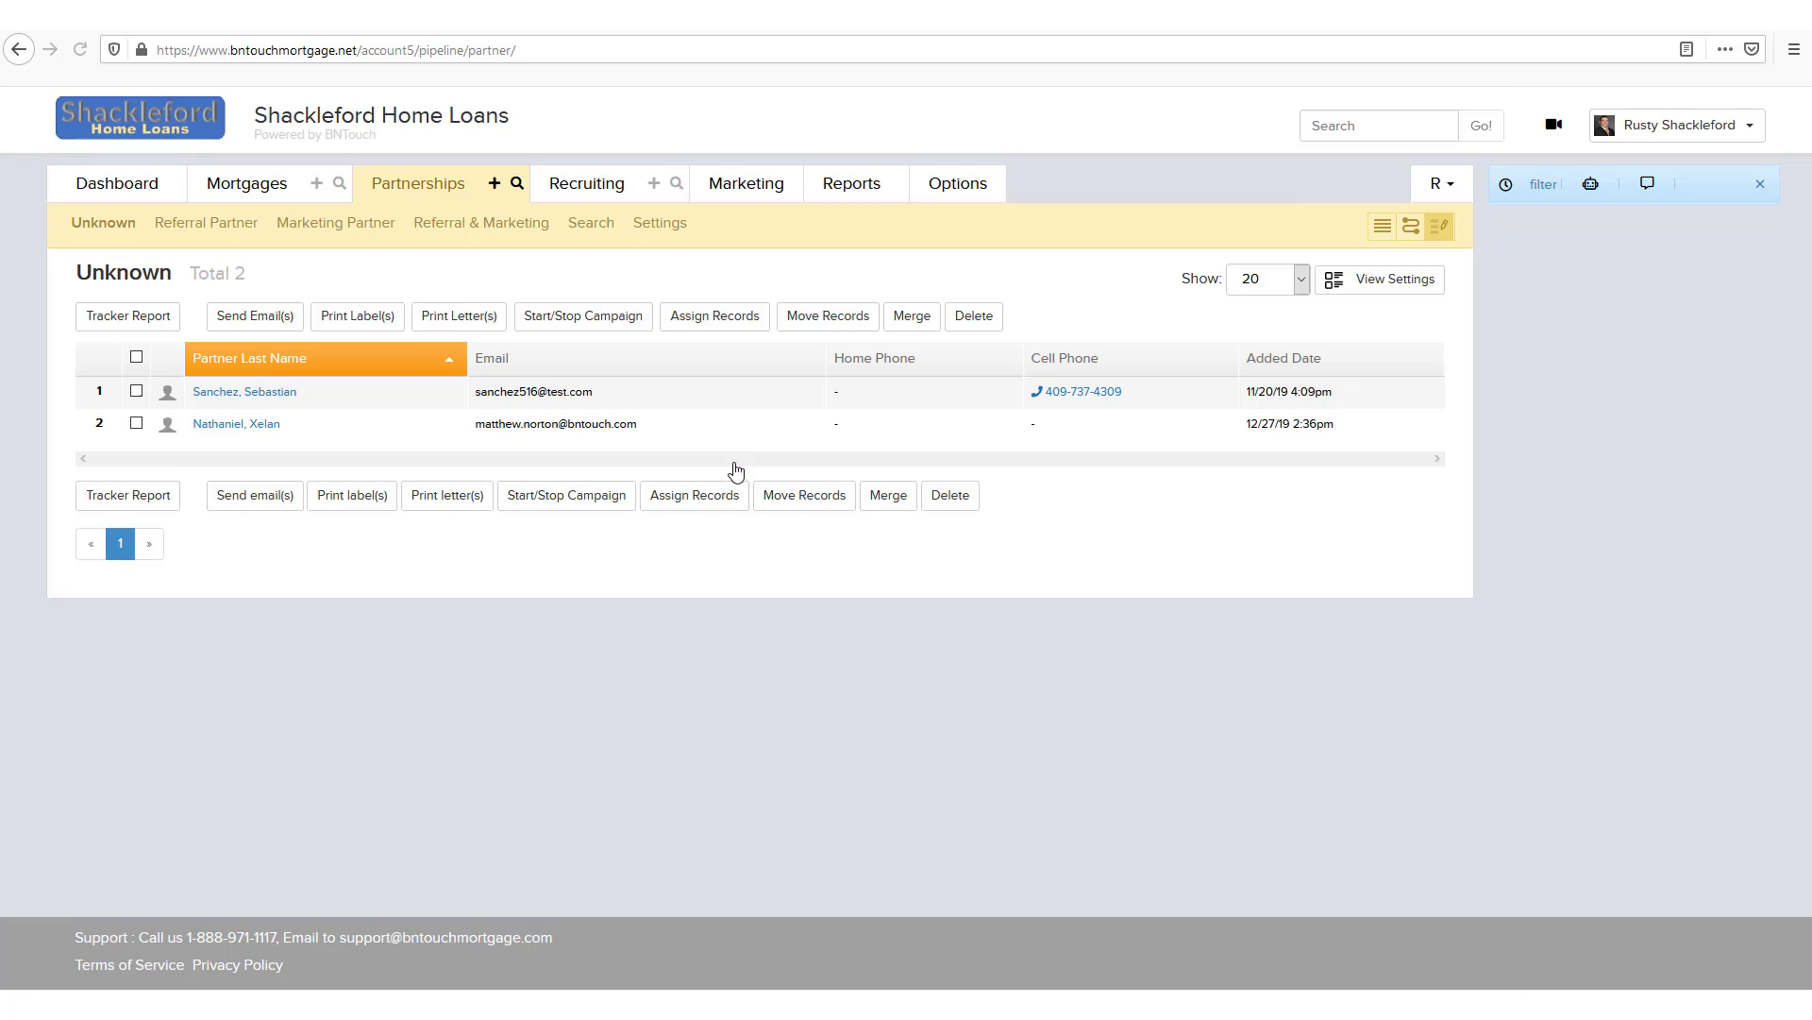
pyautogui.click(1580, 184)
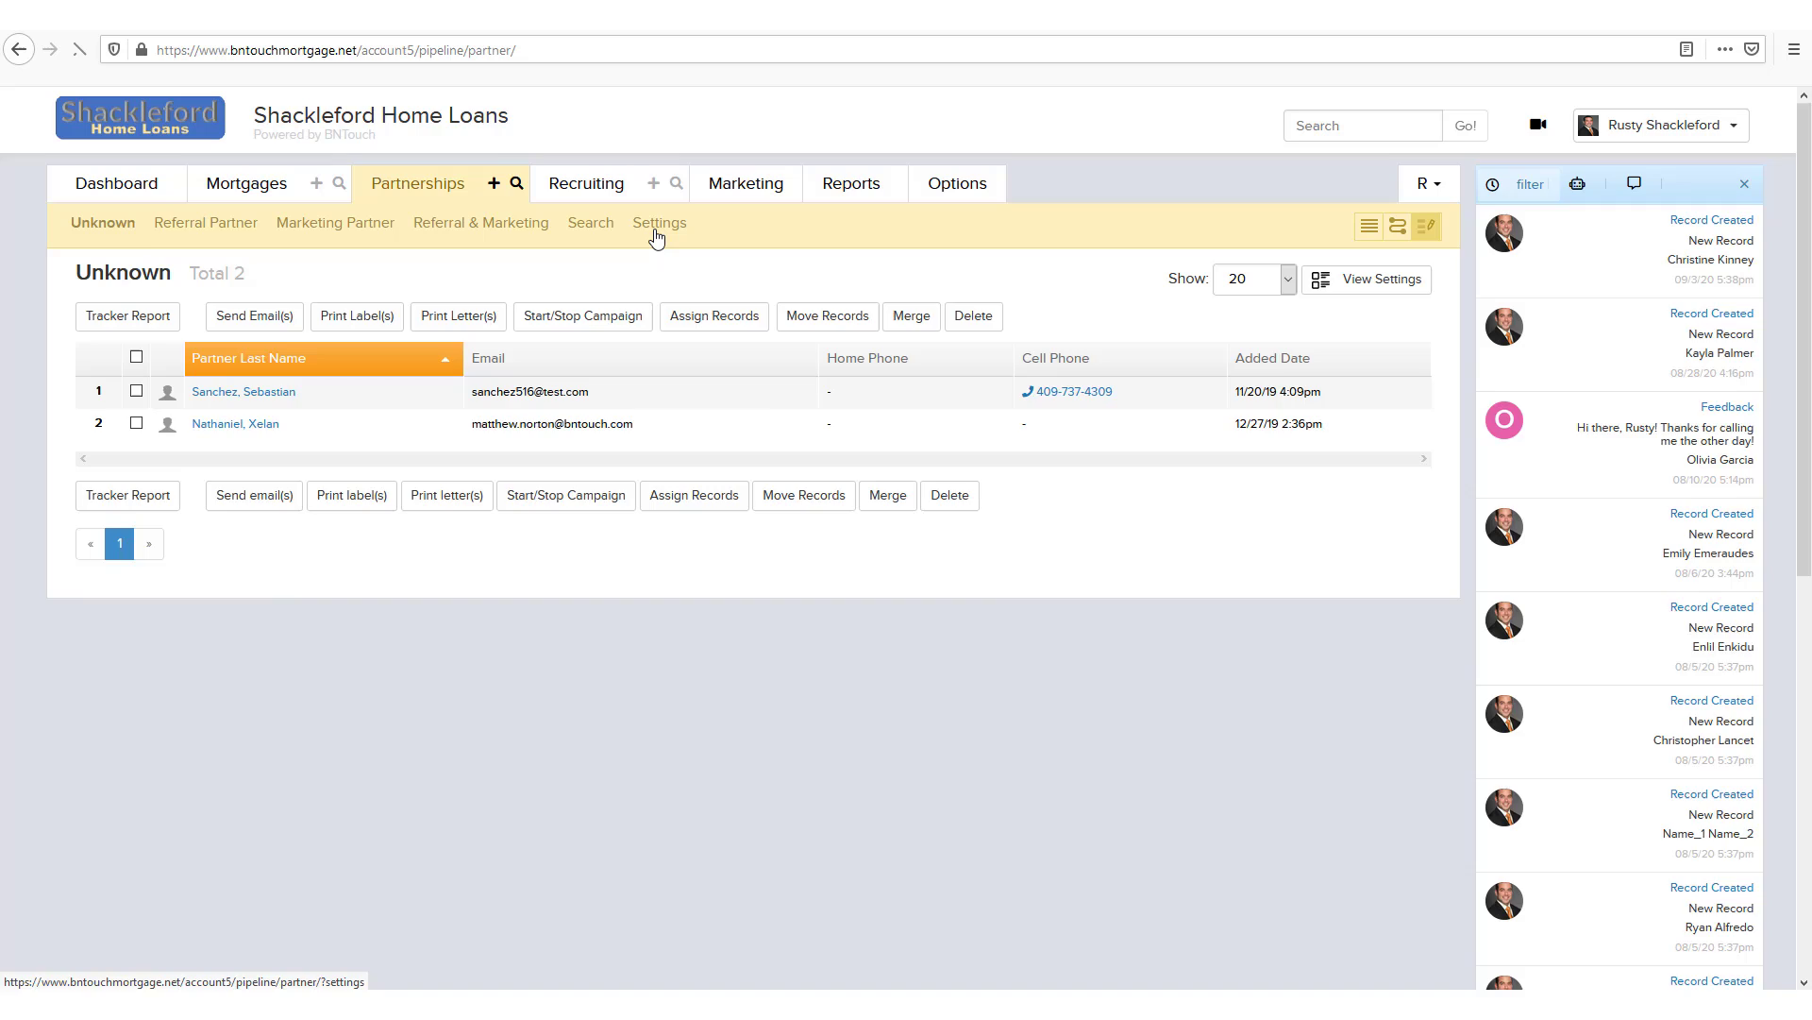
# Step: Add a Partner Type field as a new column in the custom view settings
pyautogui.click(659, 222)
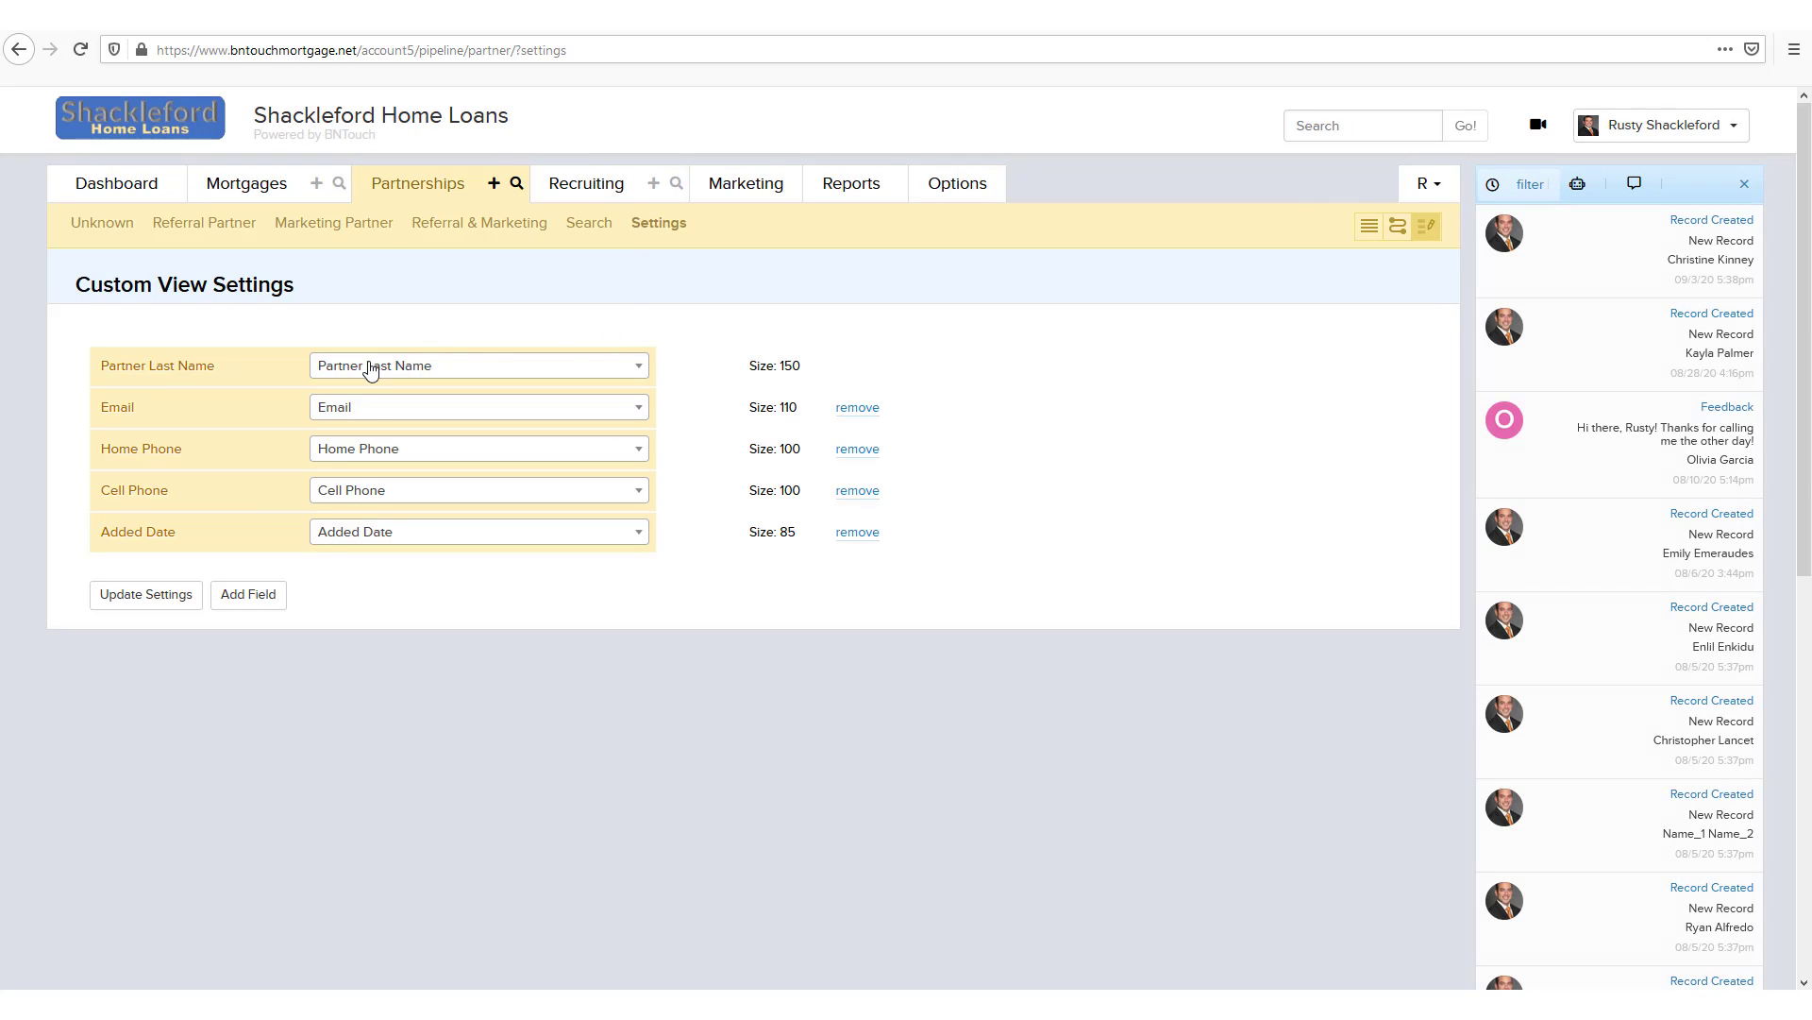
pyautogui.moveTo(320, 502)
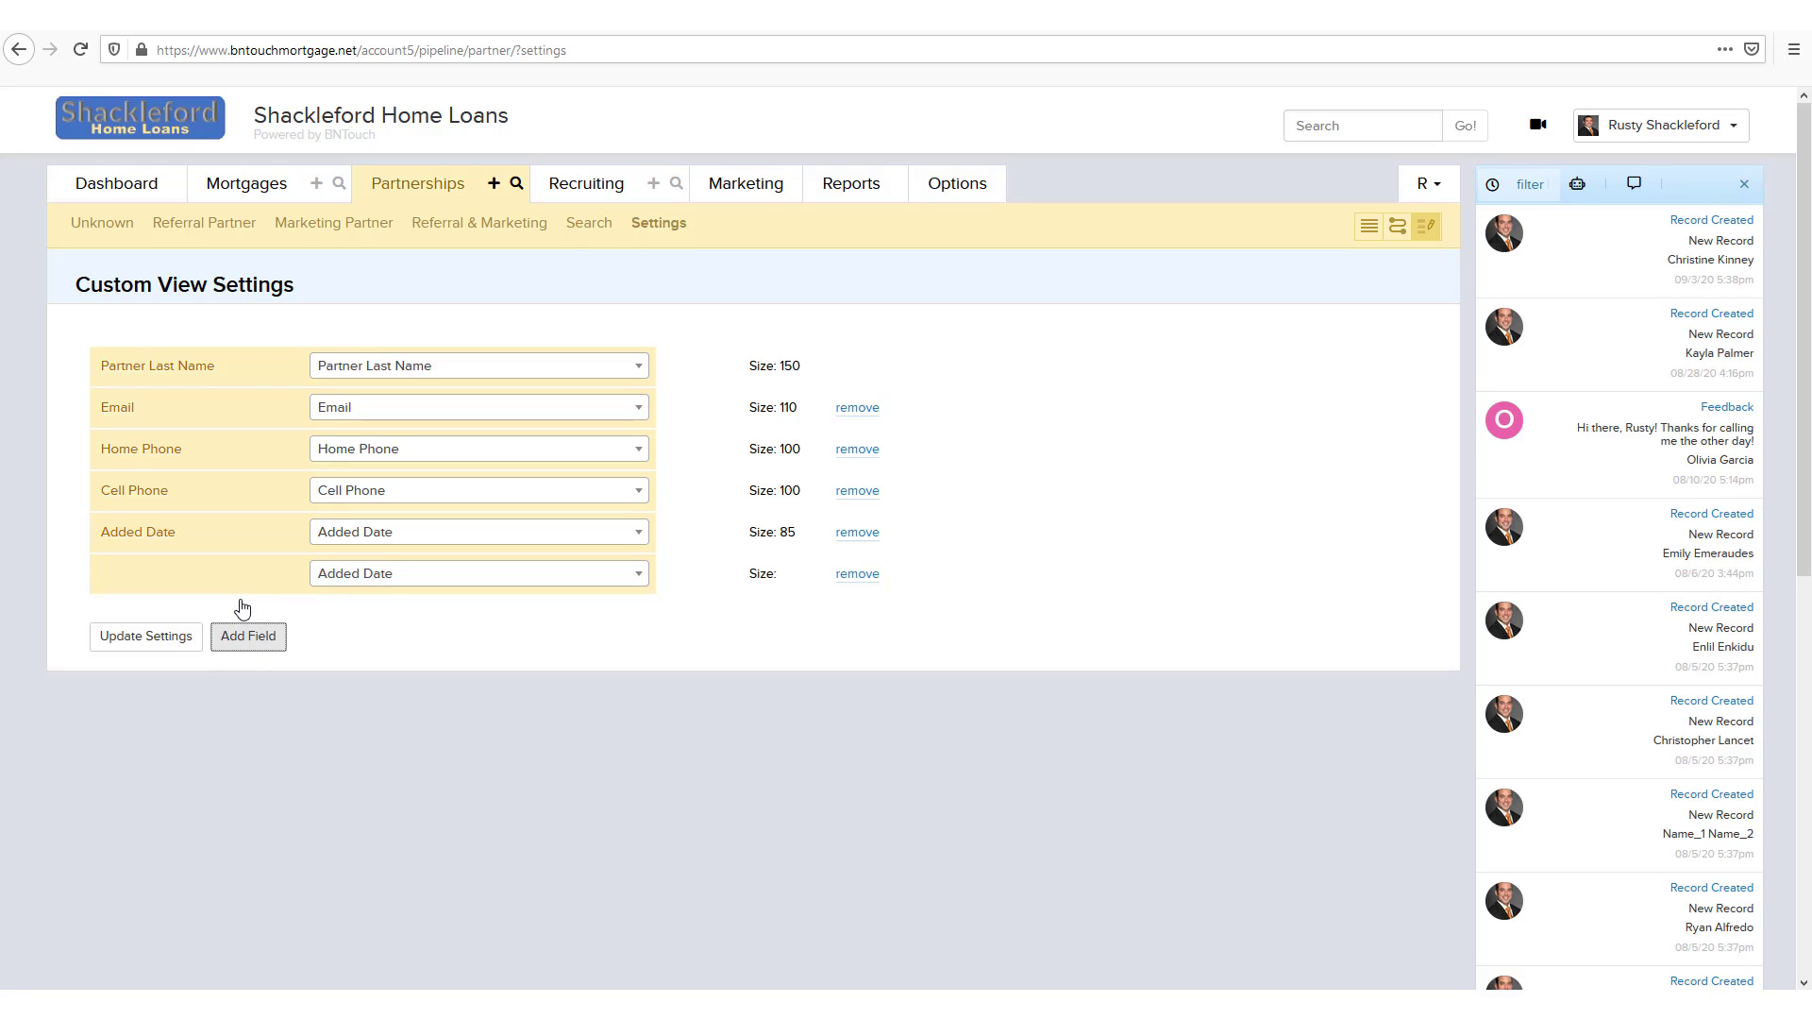
pyautogui.click(478, 572)
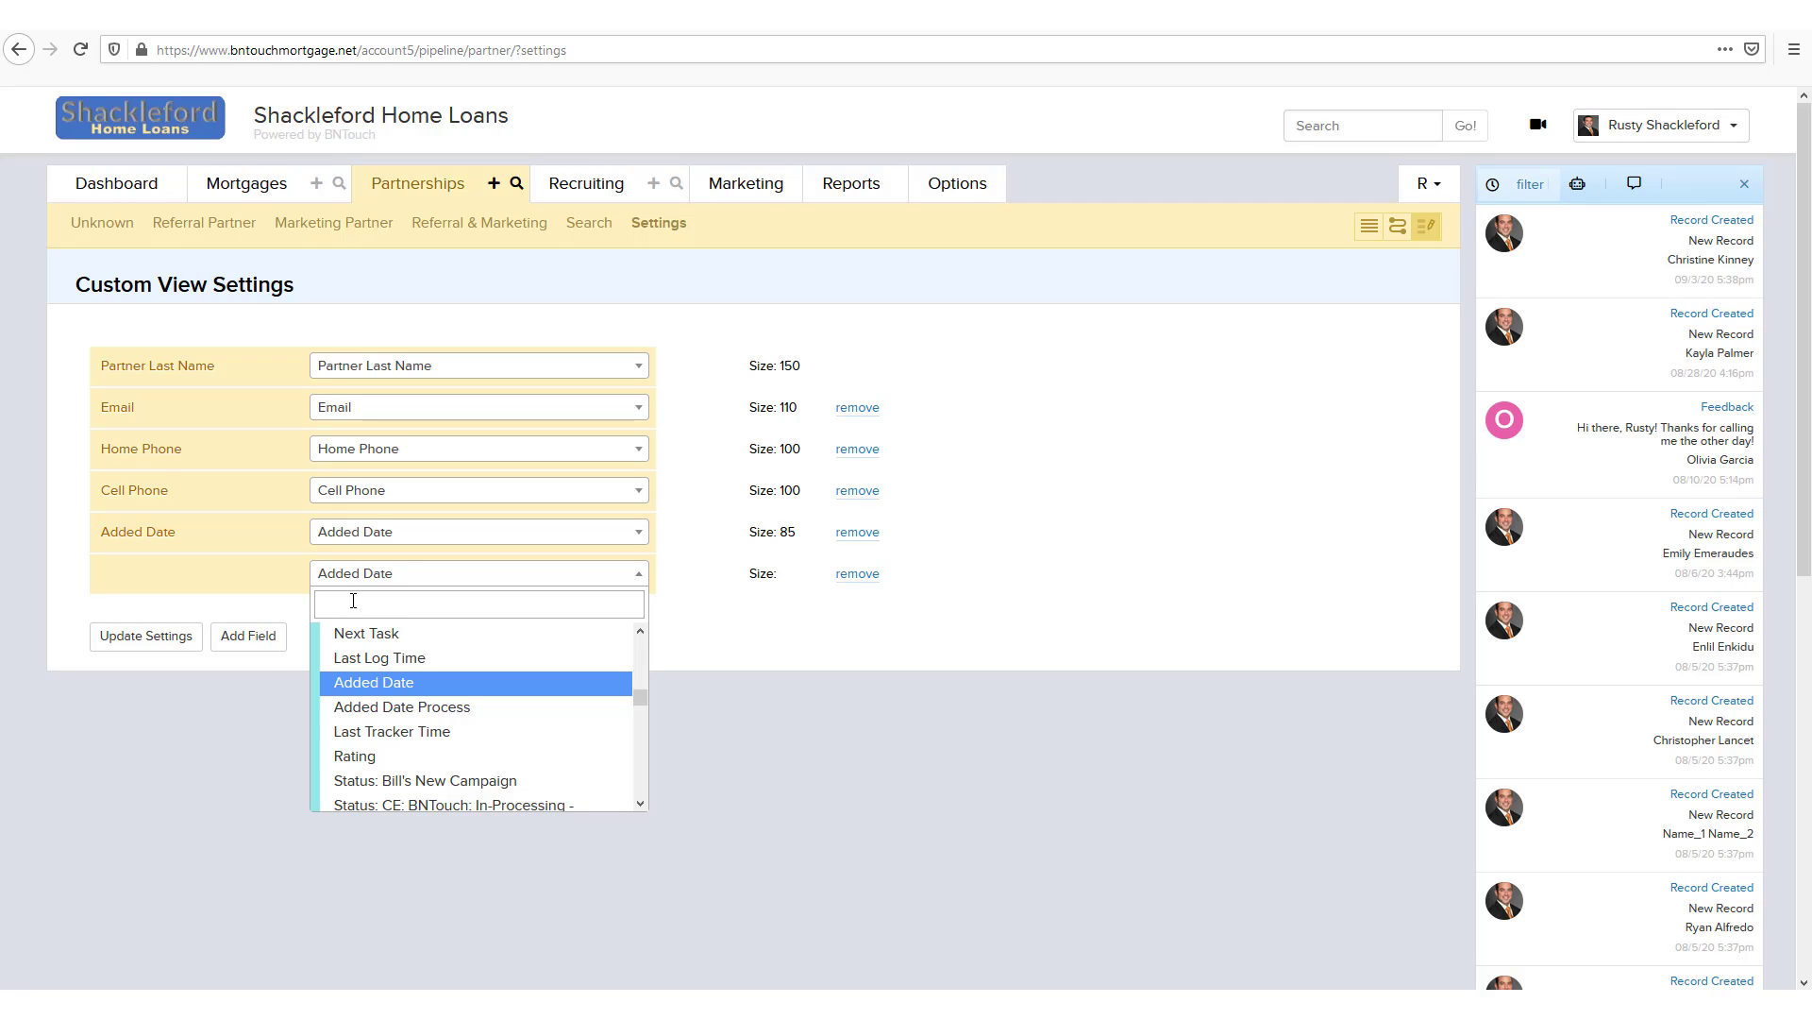
pyautogui.write('type')
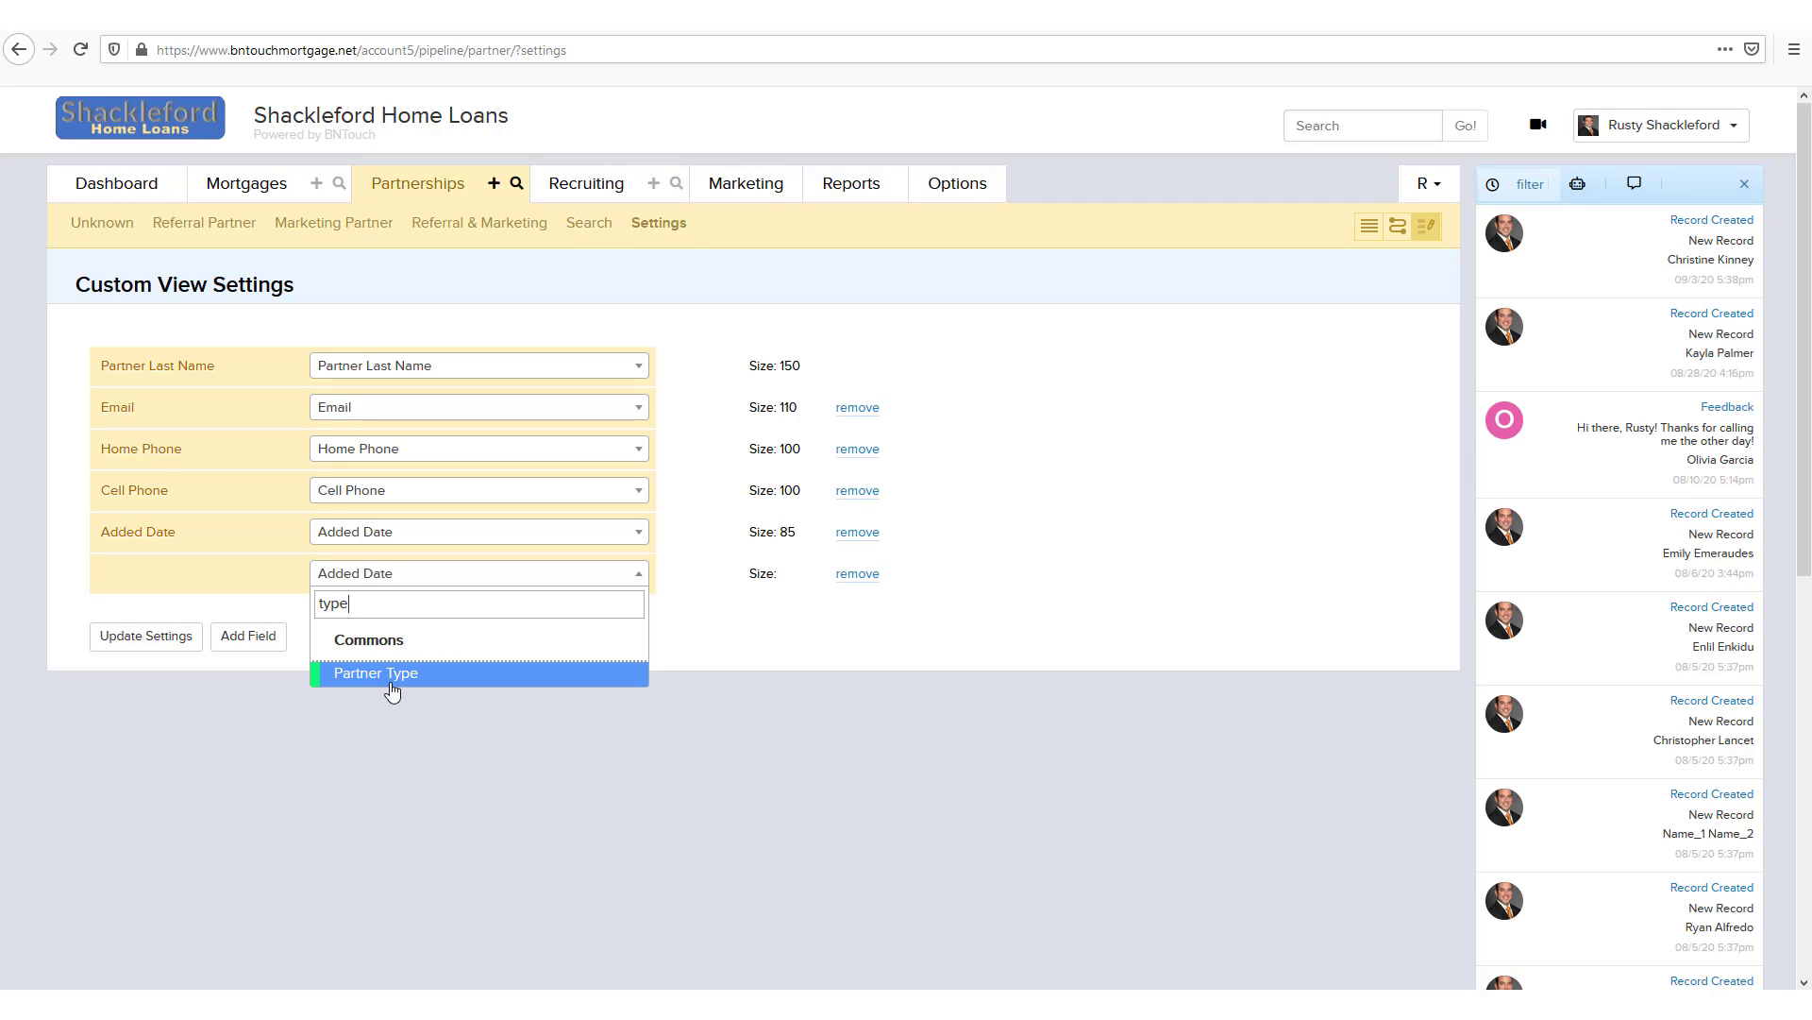
pyautogui.click(375, 673)
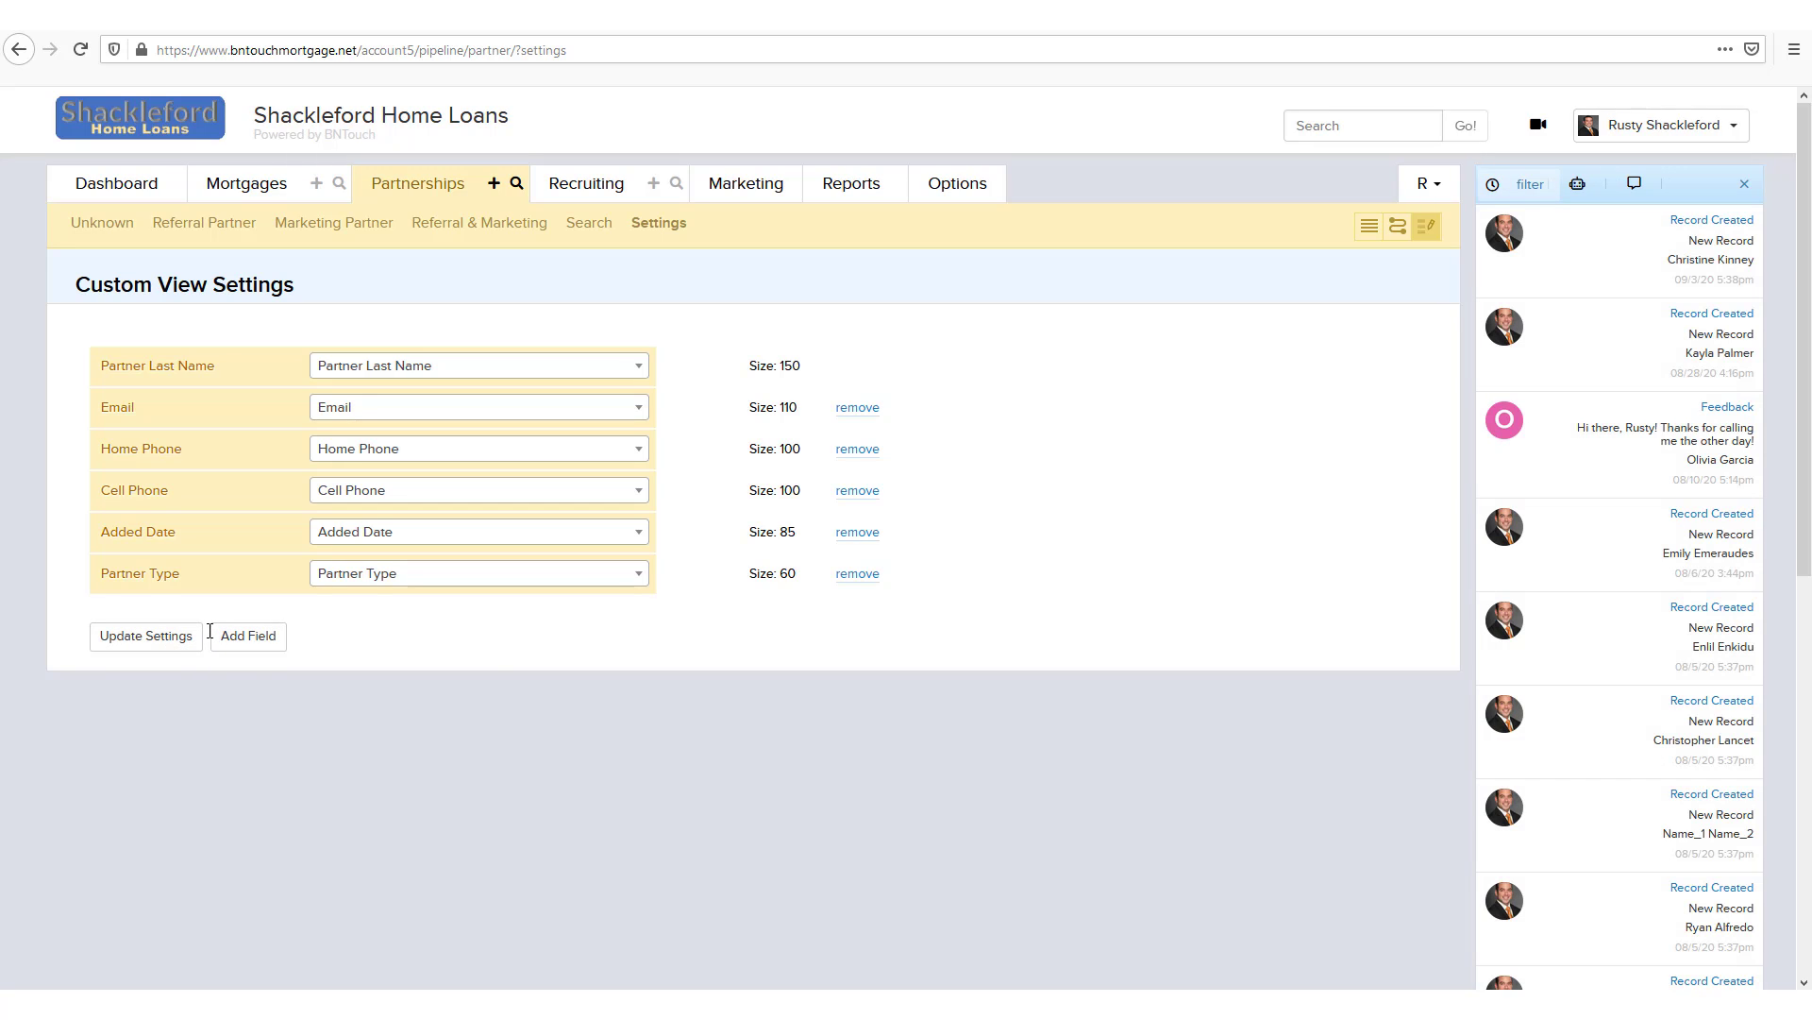
pyautogui.moveTo(1203, 628)
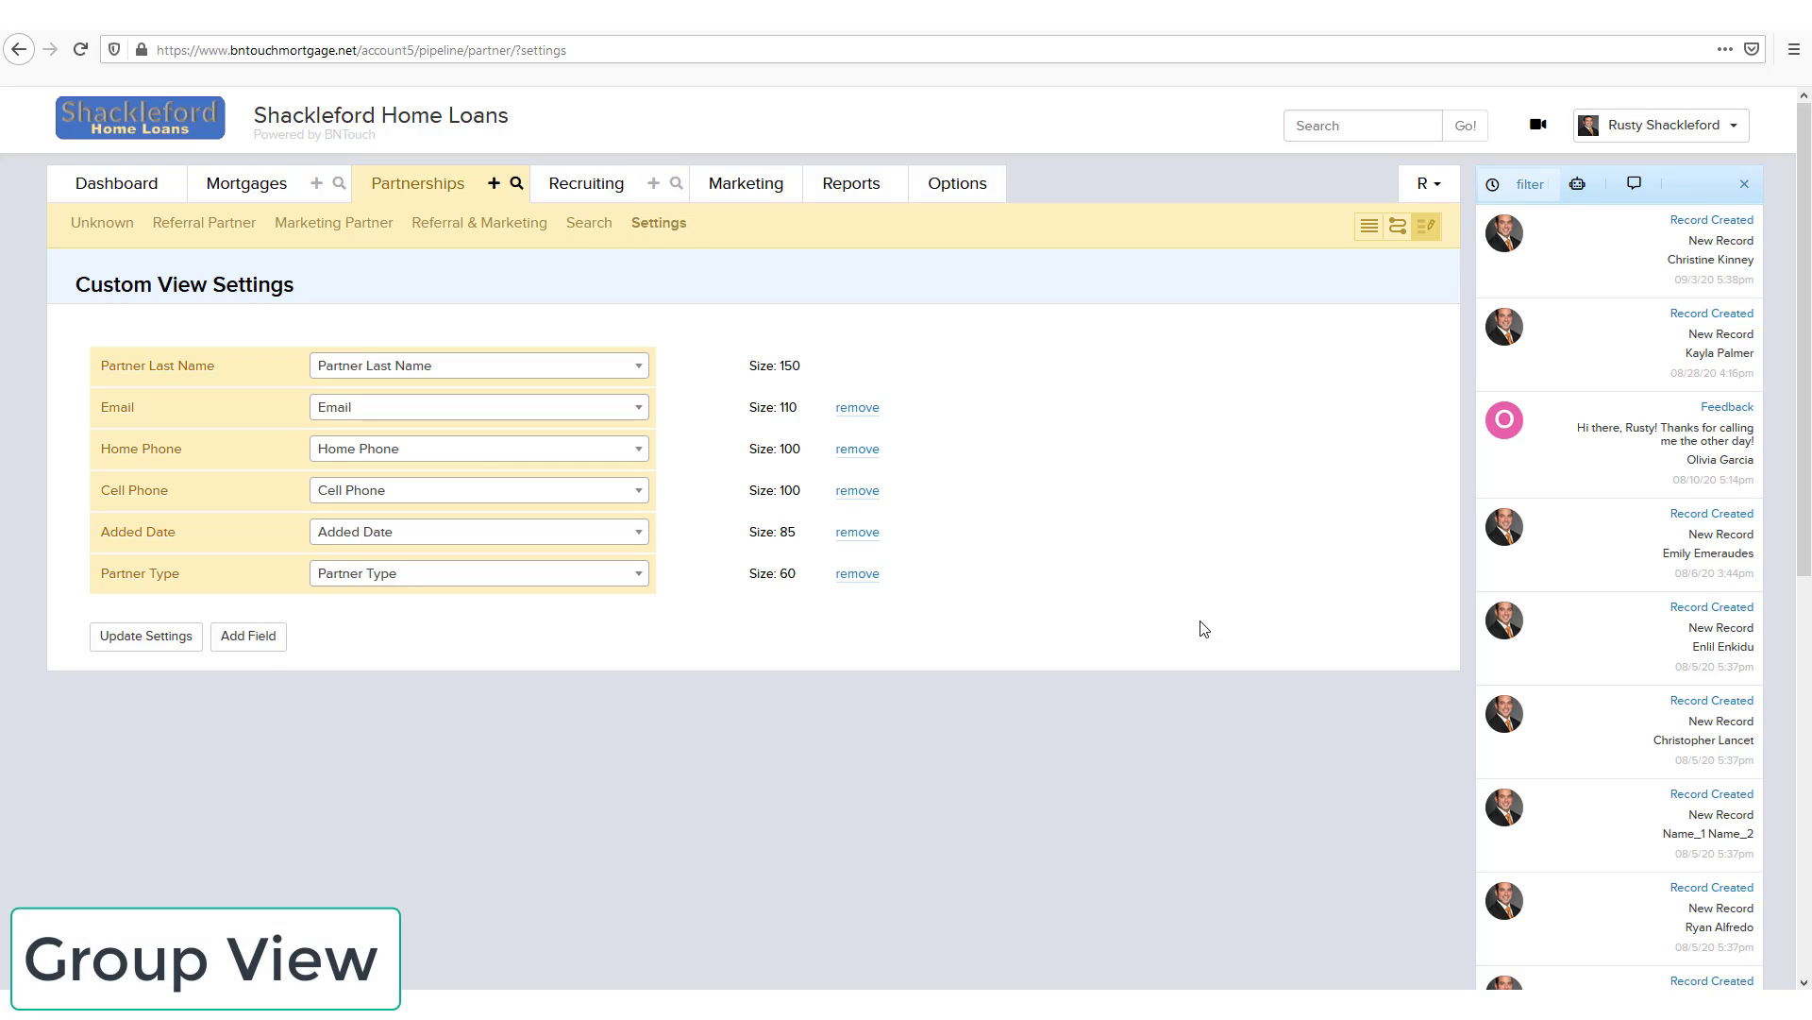
pyautogui.moveTo(1370, 226)
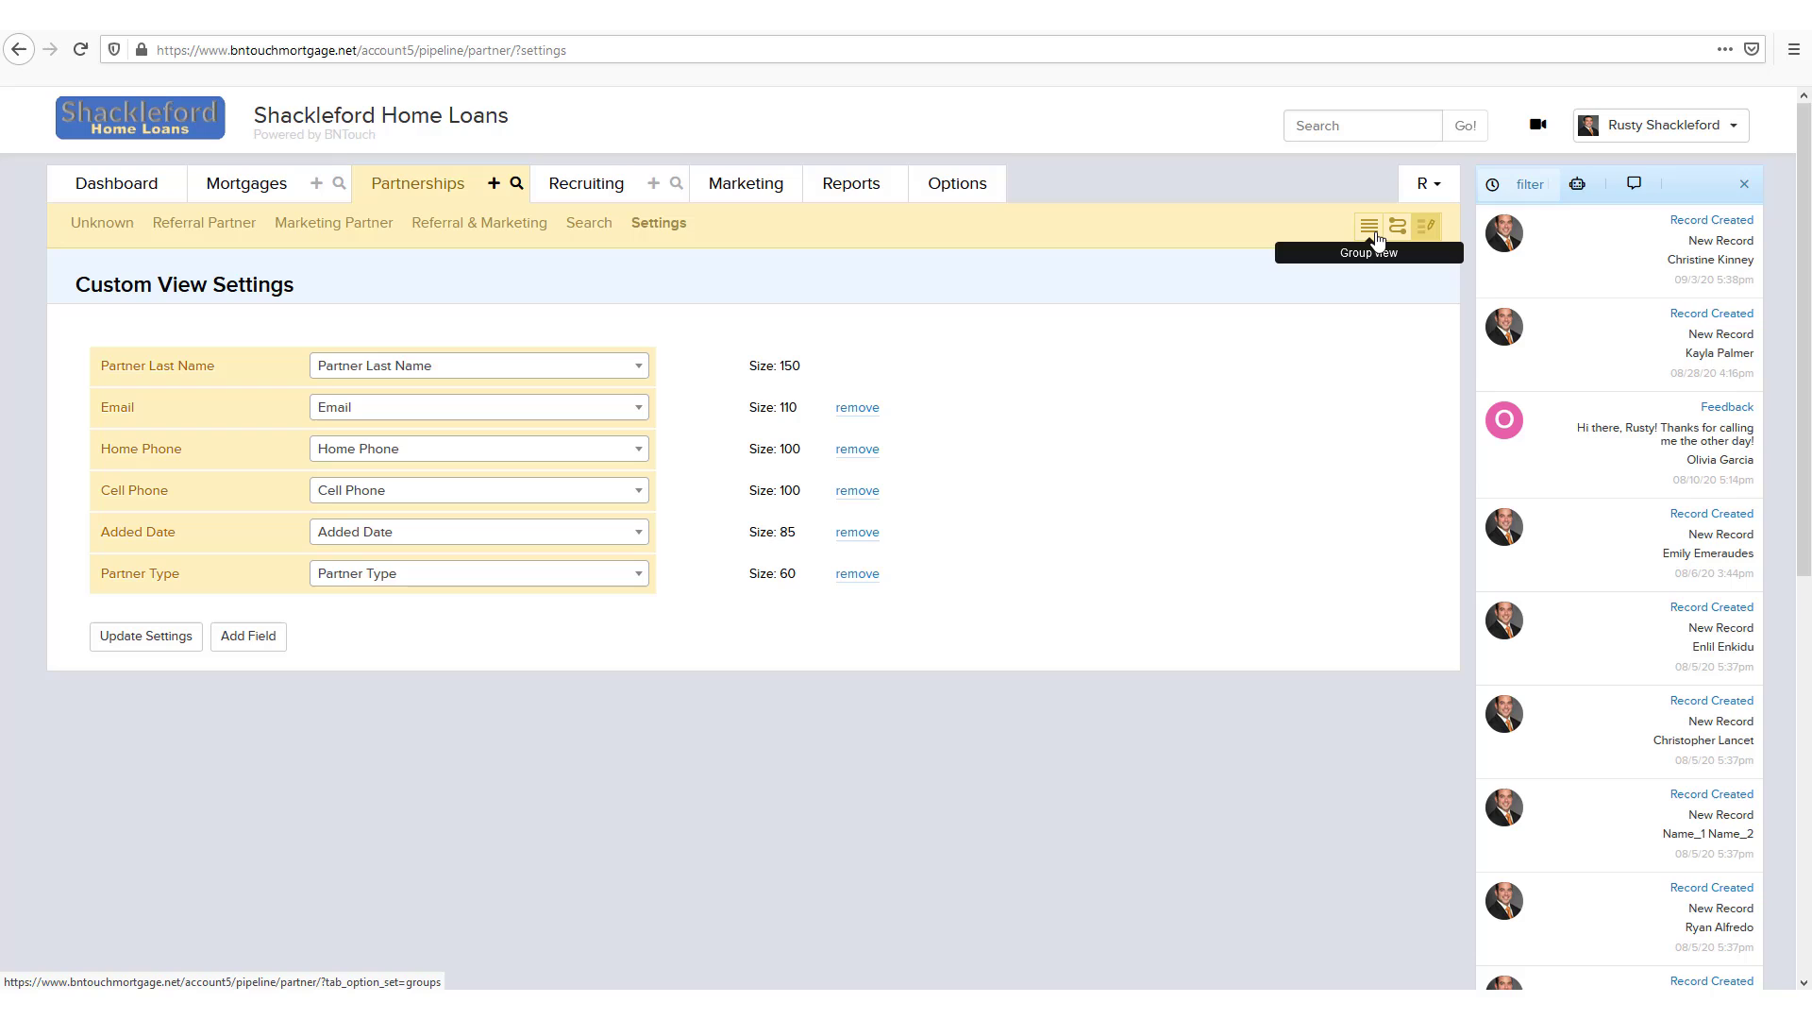
# Step: Switch Partnerships to Group View and open the Top Realtors/RE Agents group
pyautogui.click(1369, 225)
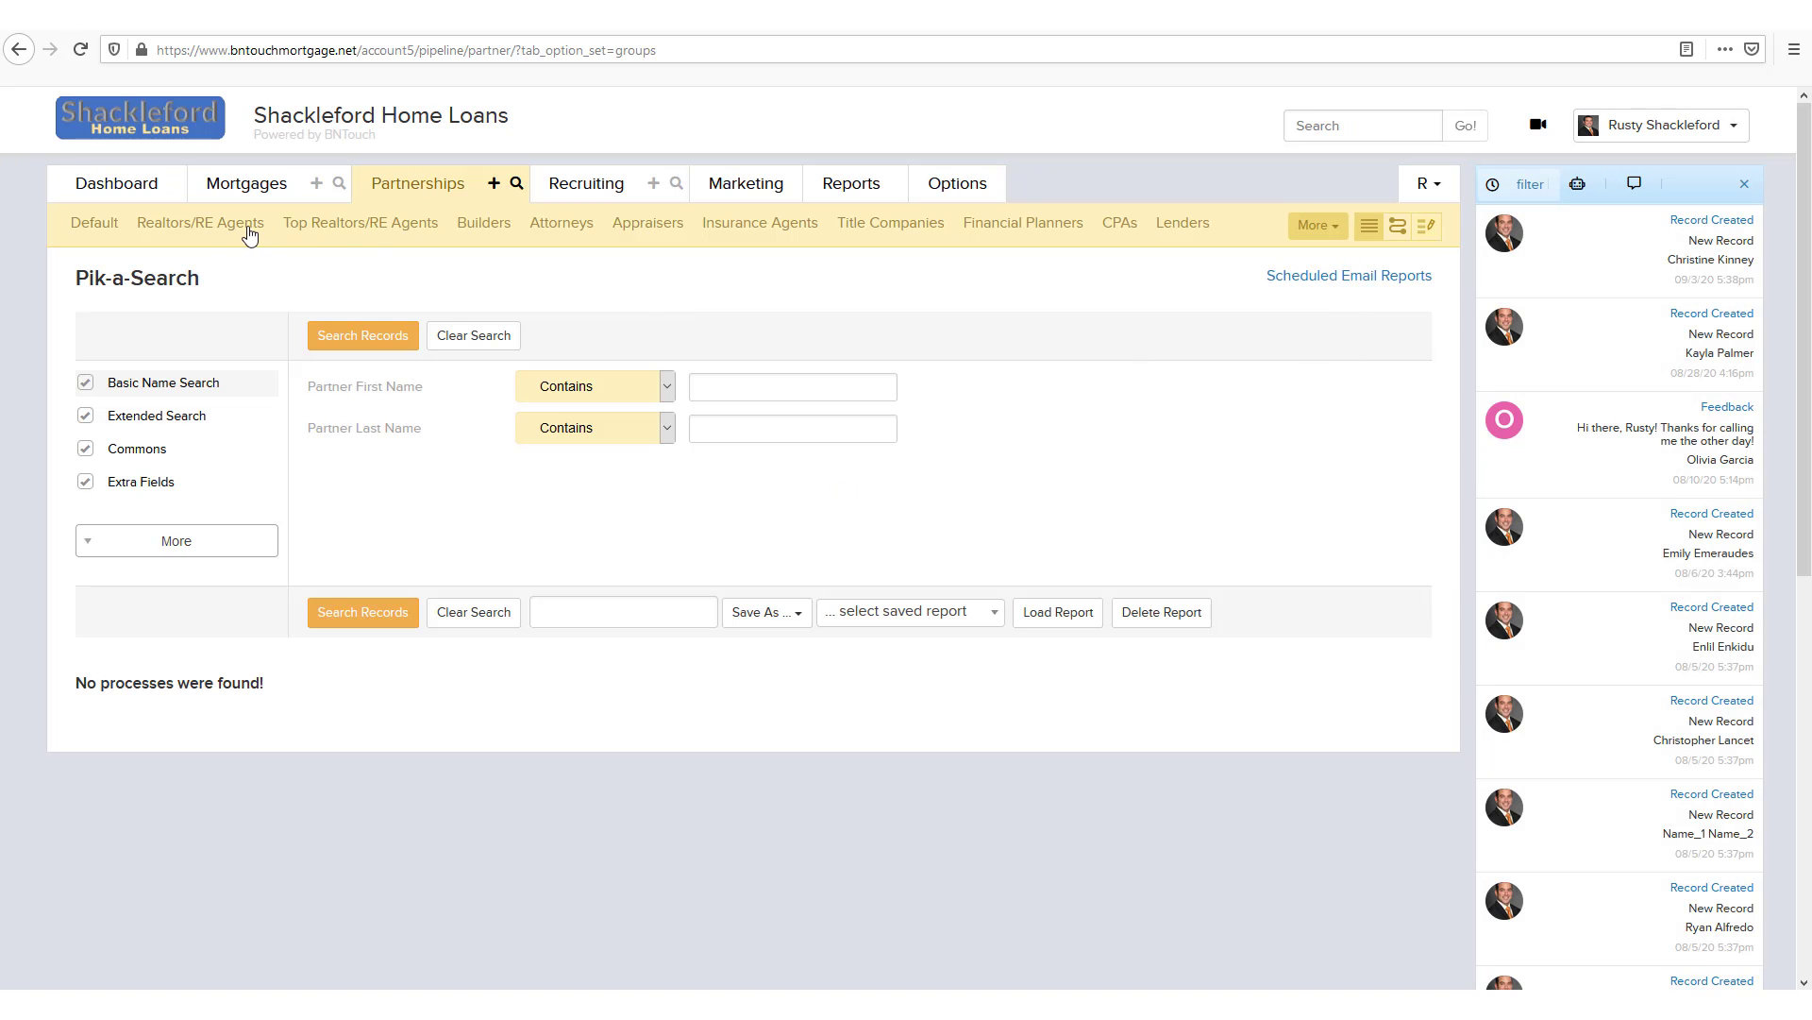
pyautogui.moveTo(431, 238)
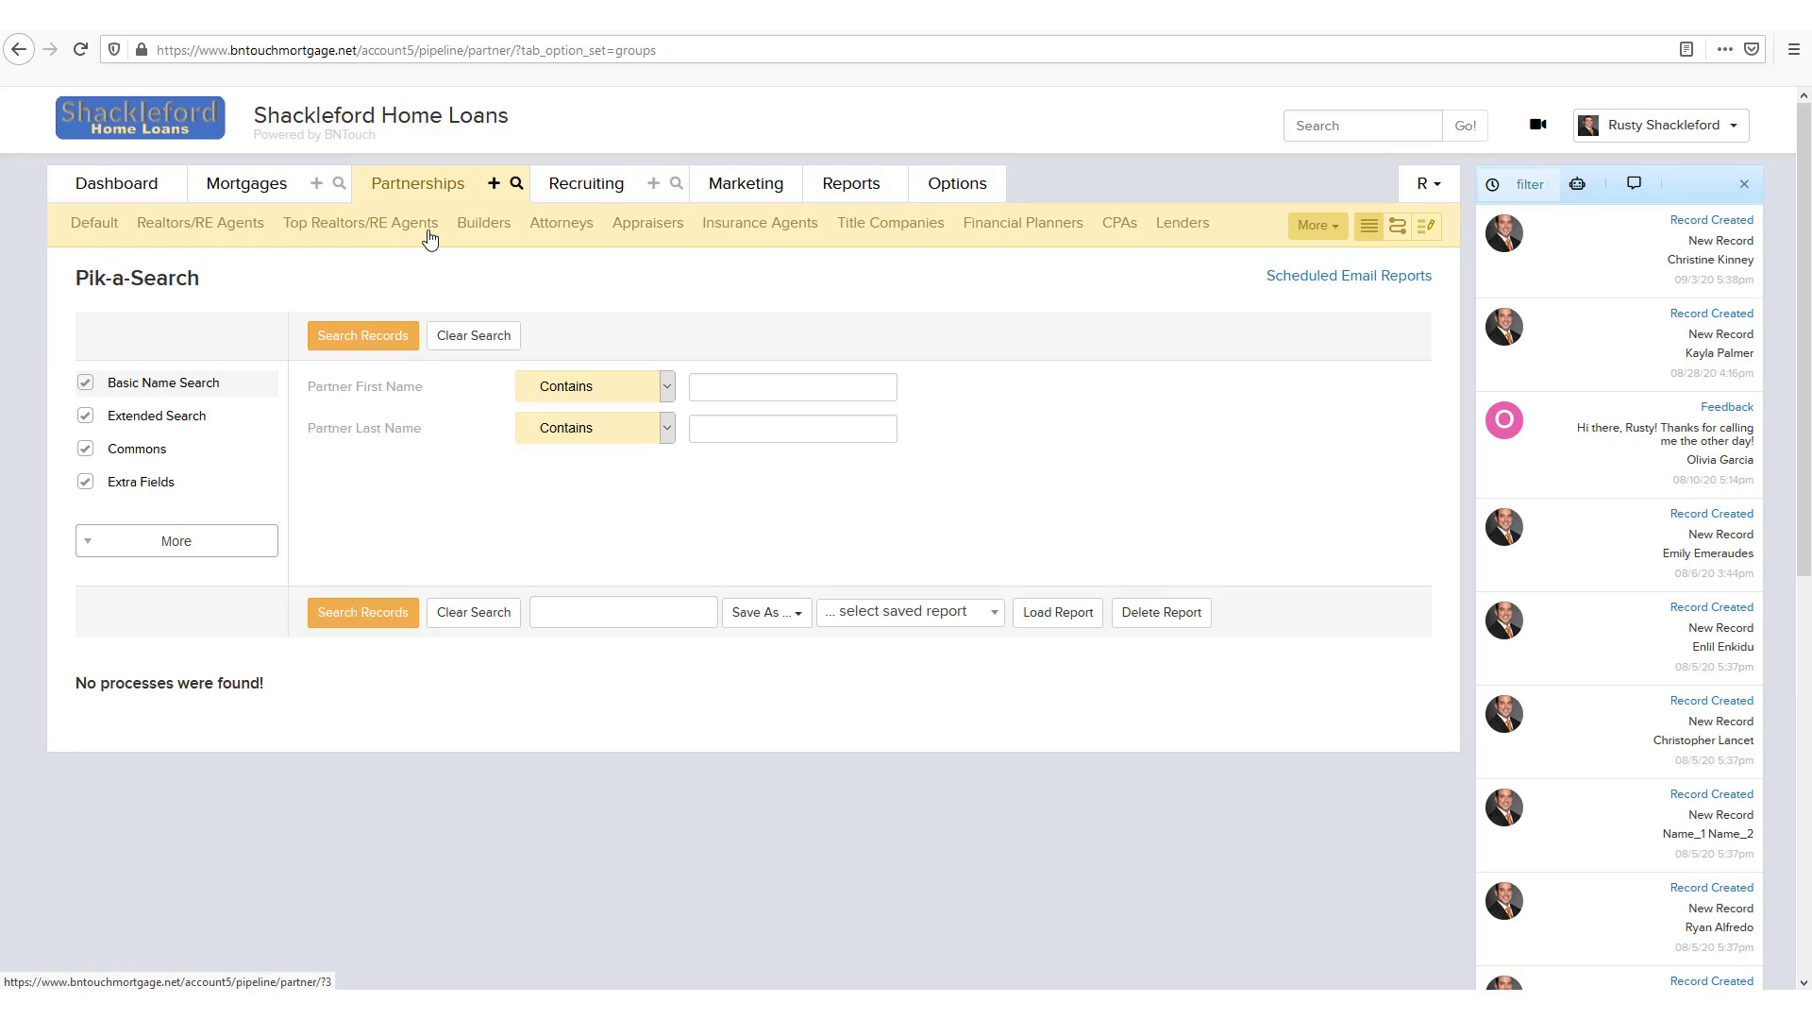
pyautogui.click(360, 222)
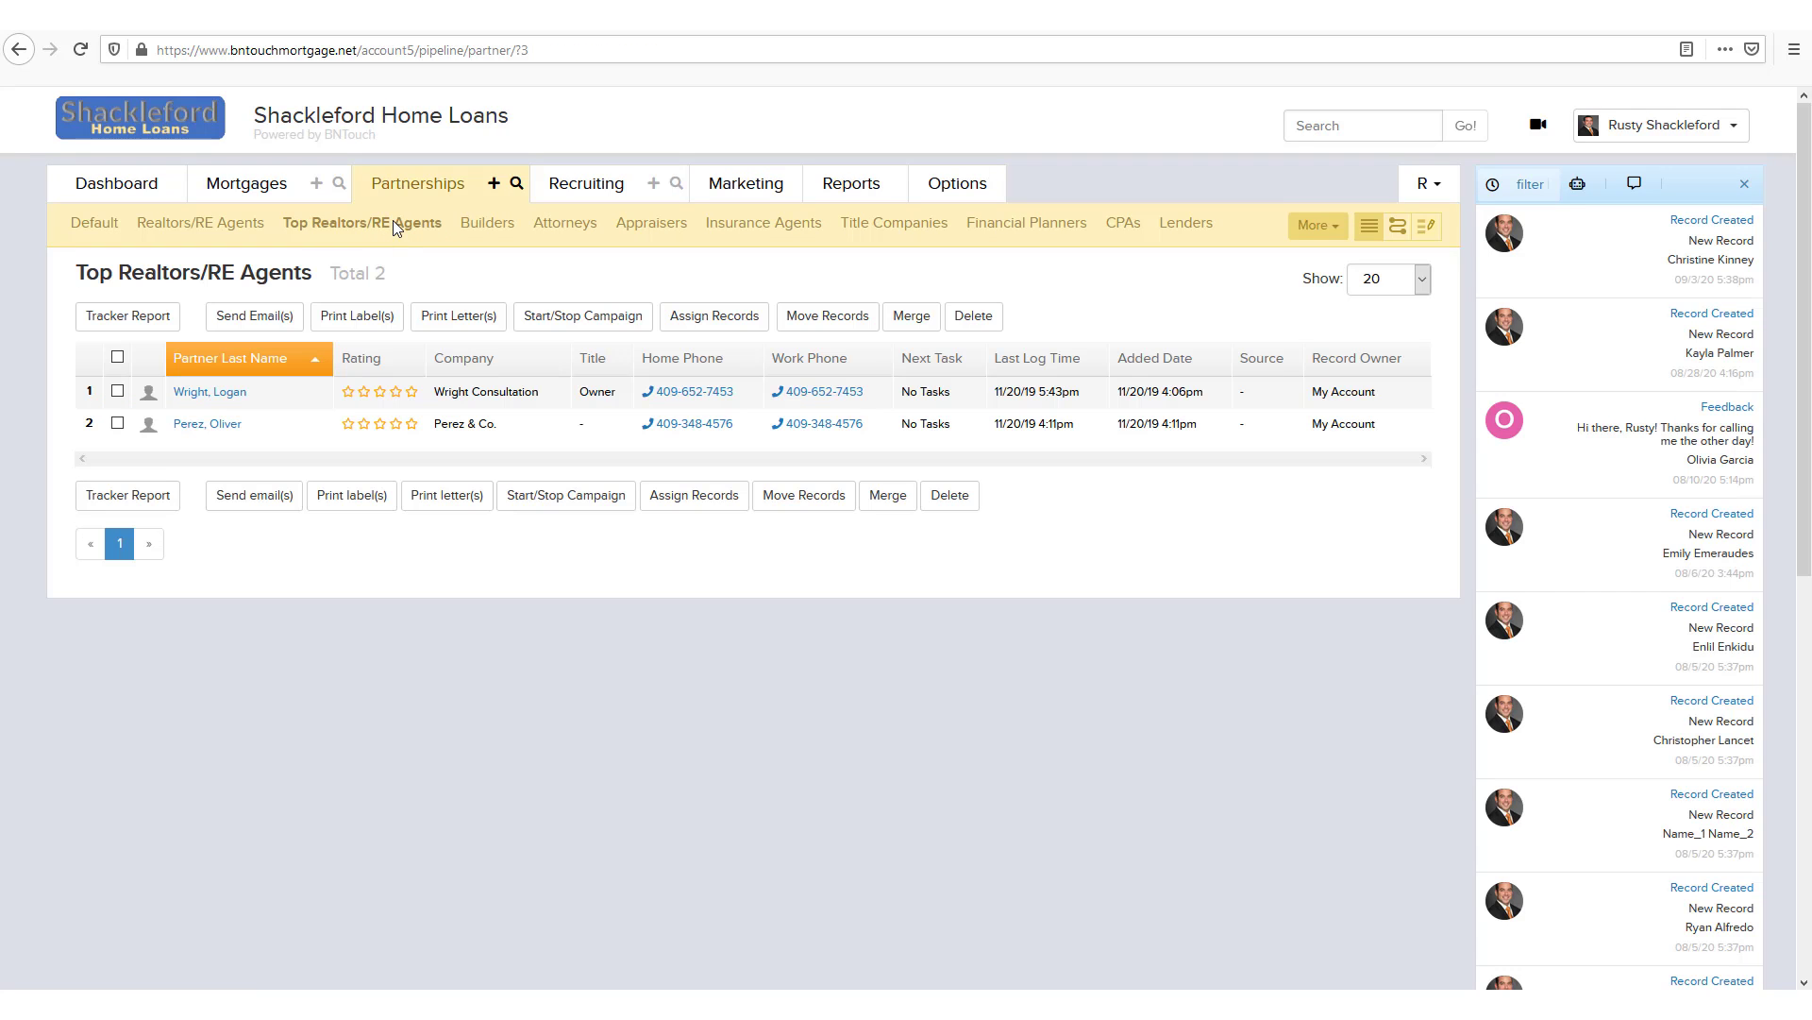
pyautogui.moveTo(465, 264)
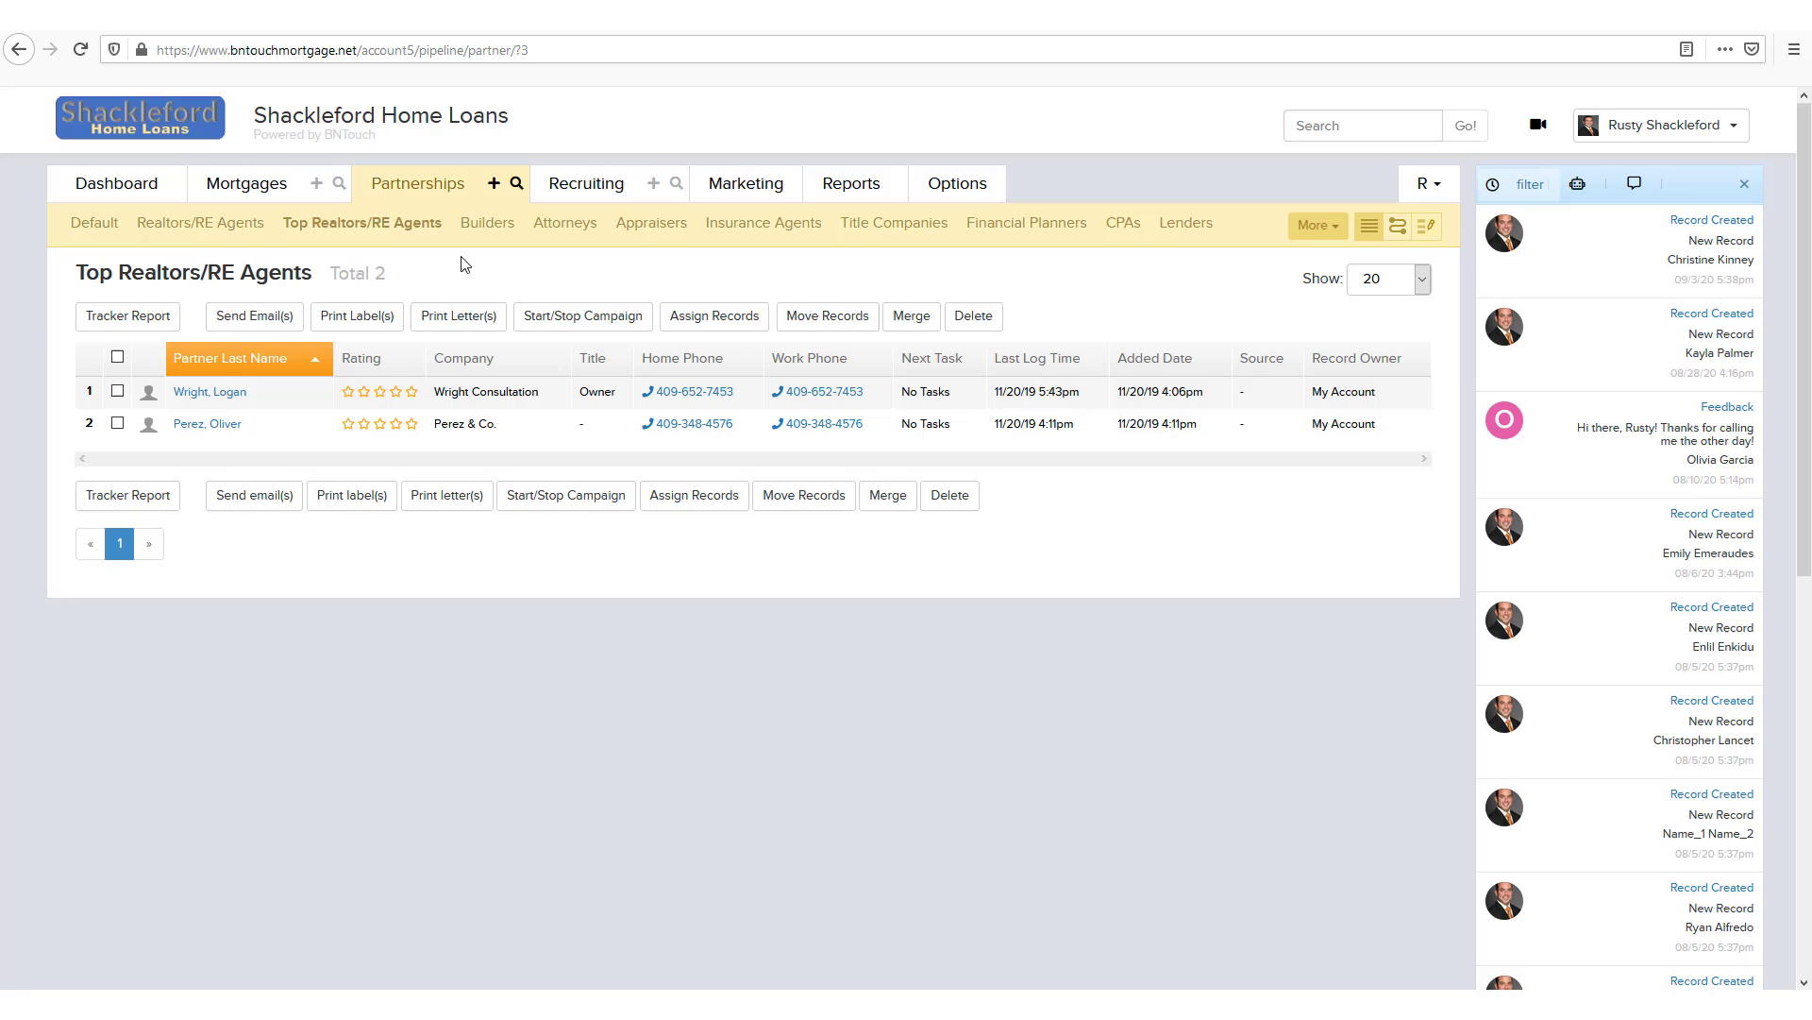
pyautogui.moveTo(1384, 252)
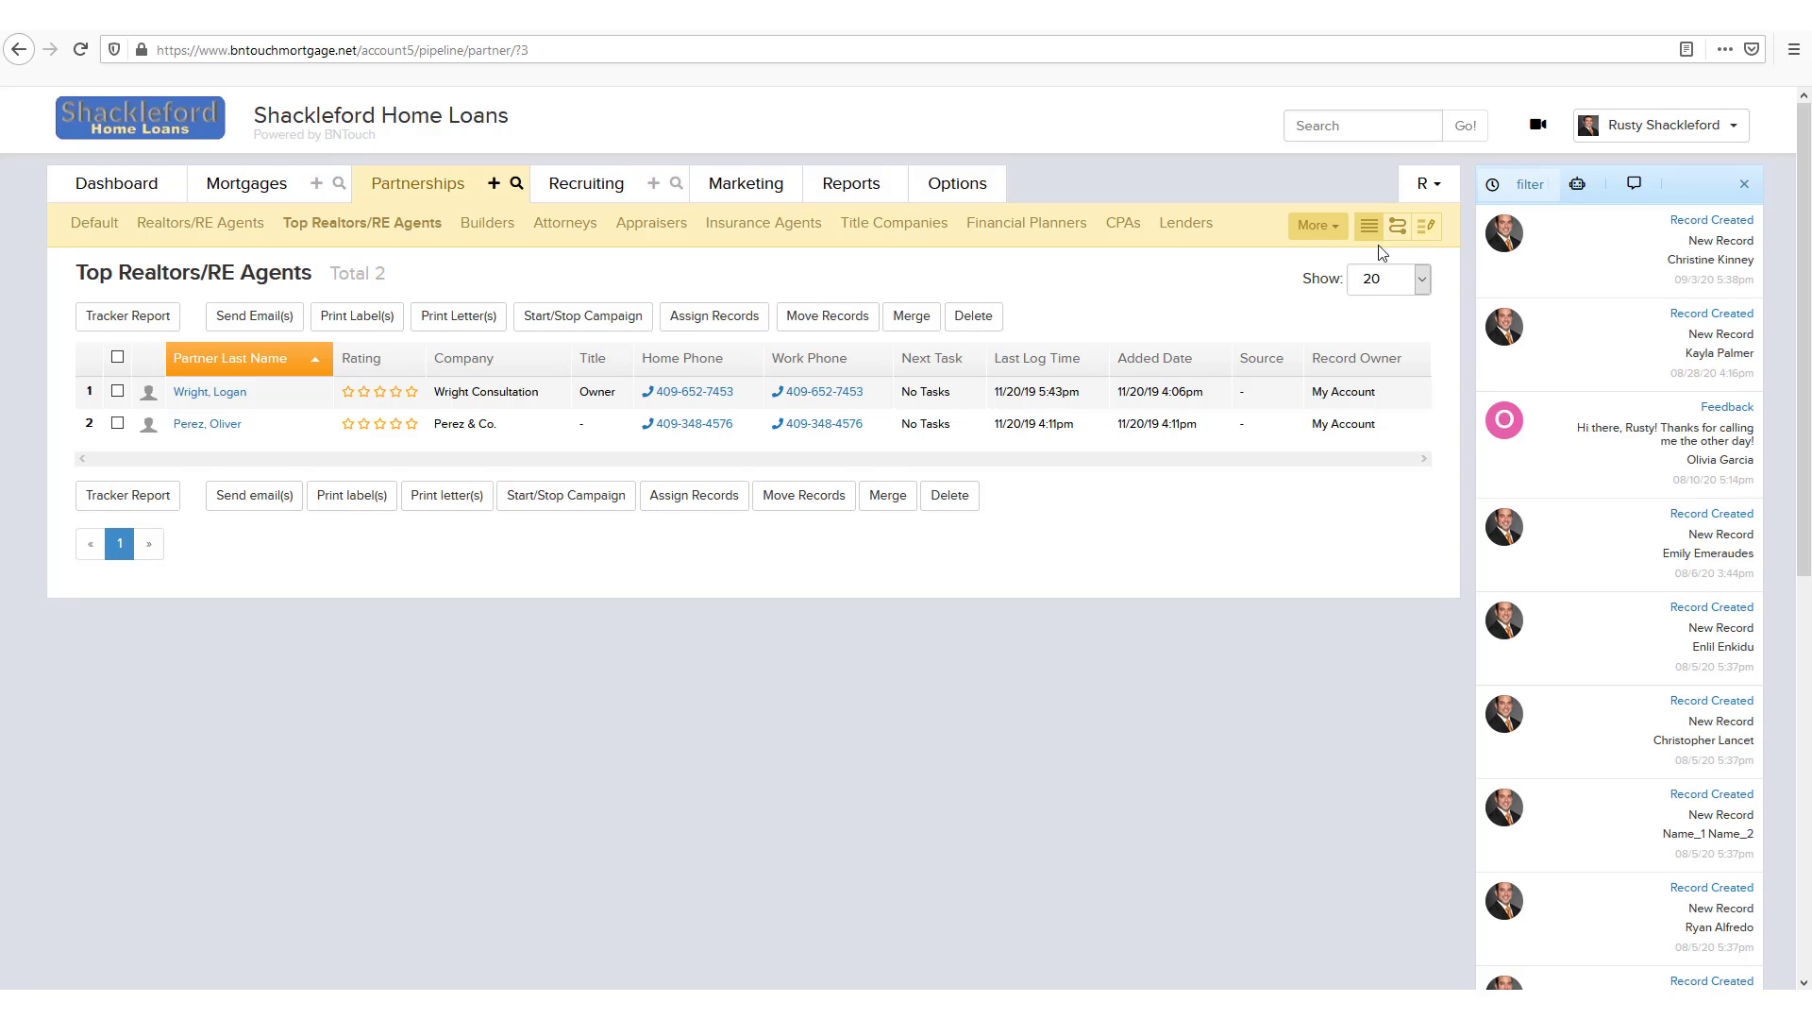
pyautogui.moveTo(1106, 323)
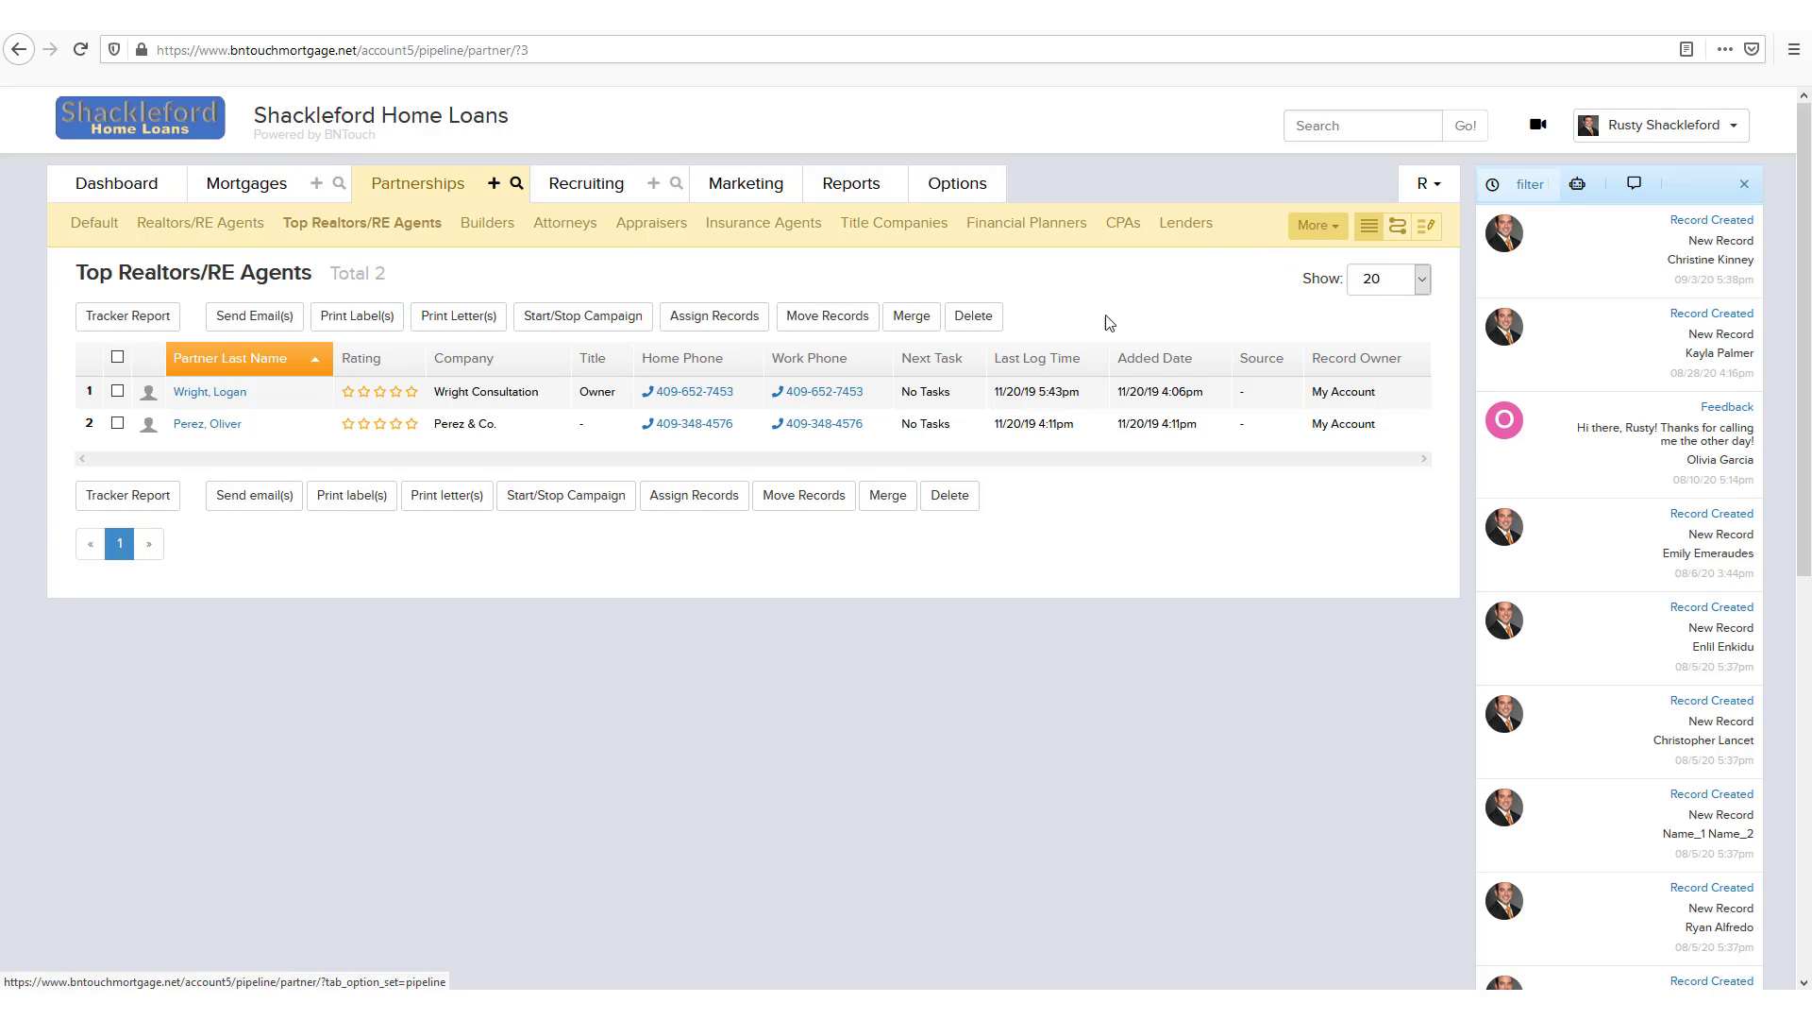
pyautogui.moveTo(1369, 377)
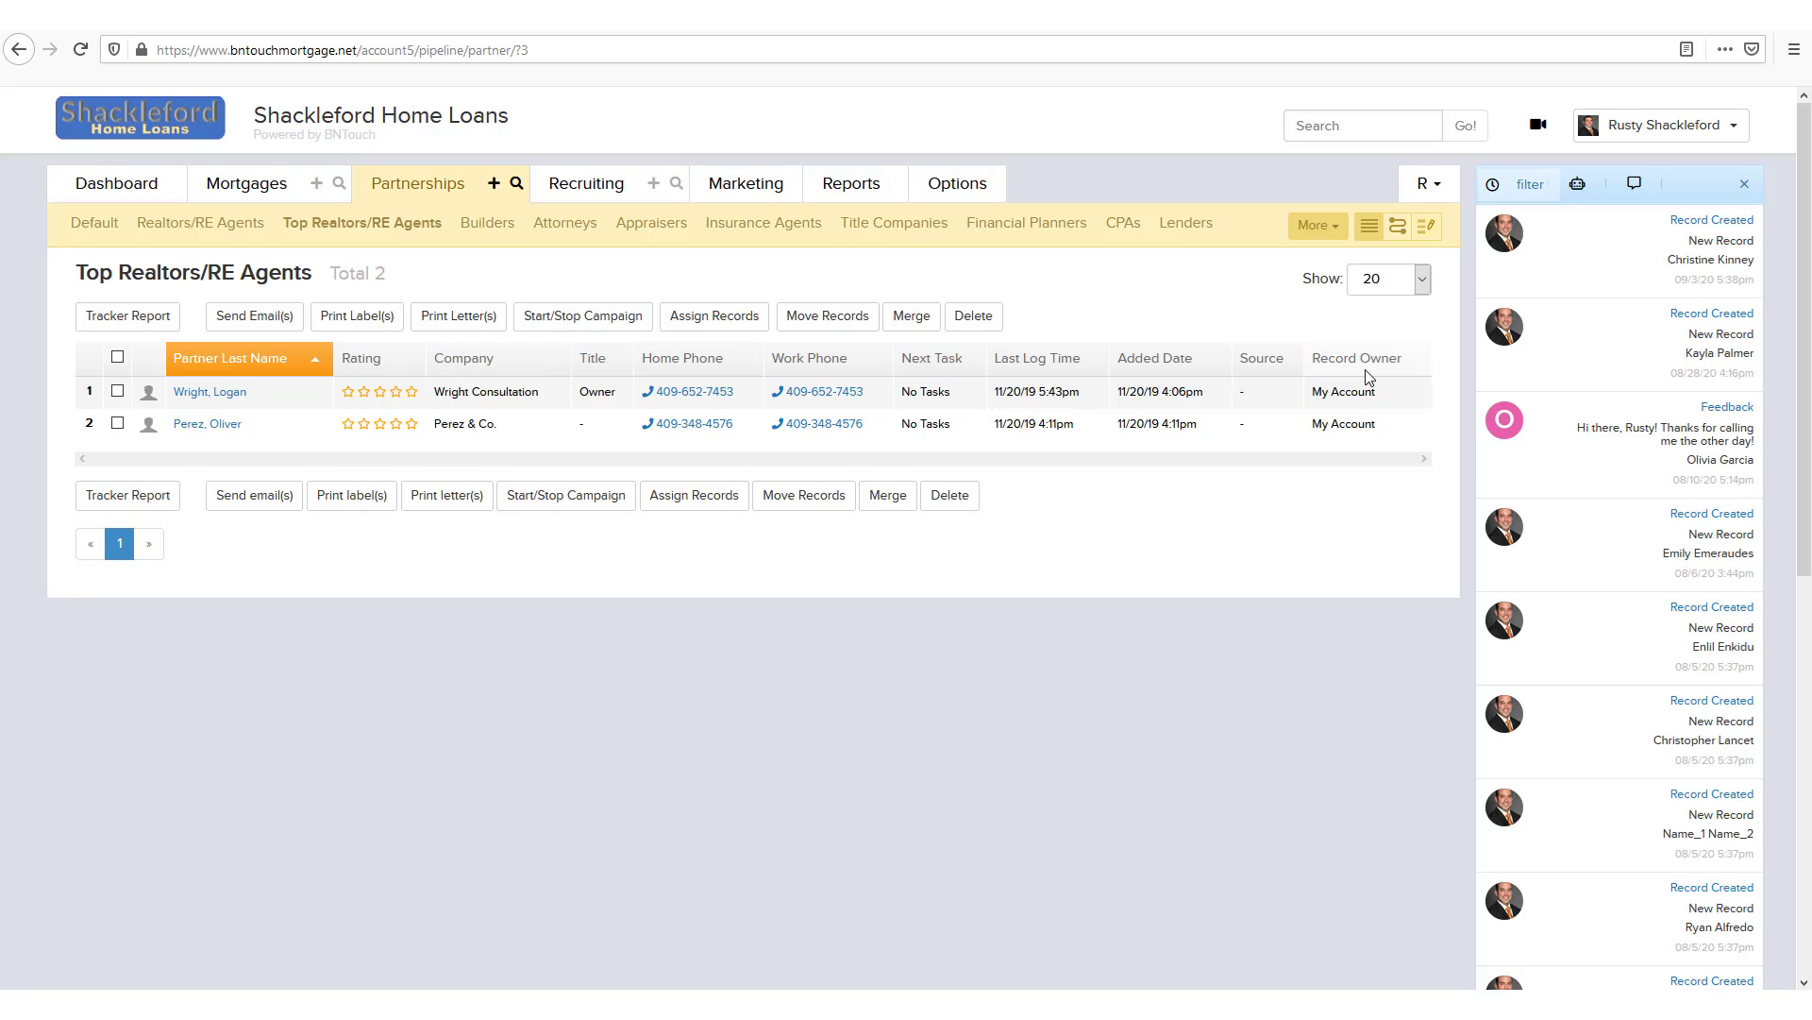